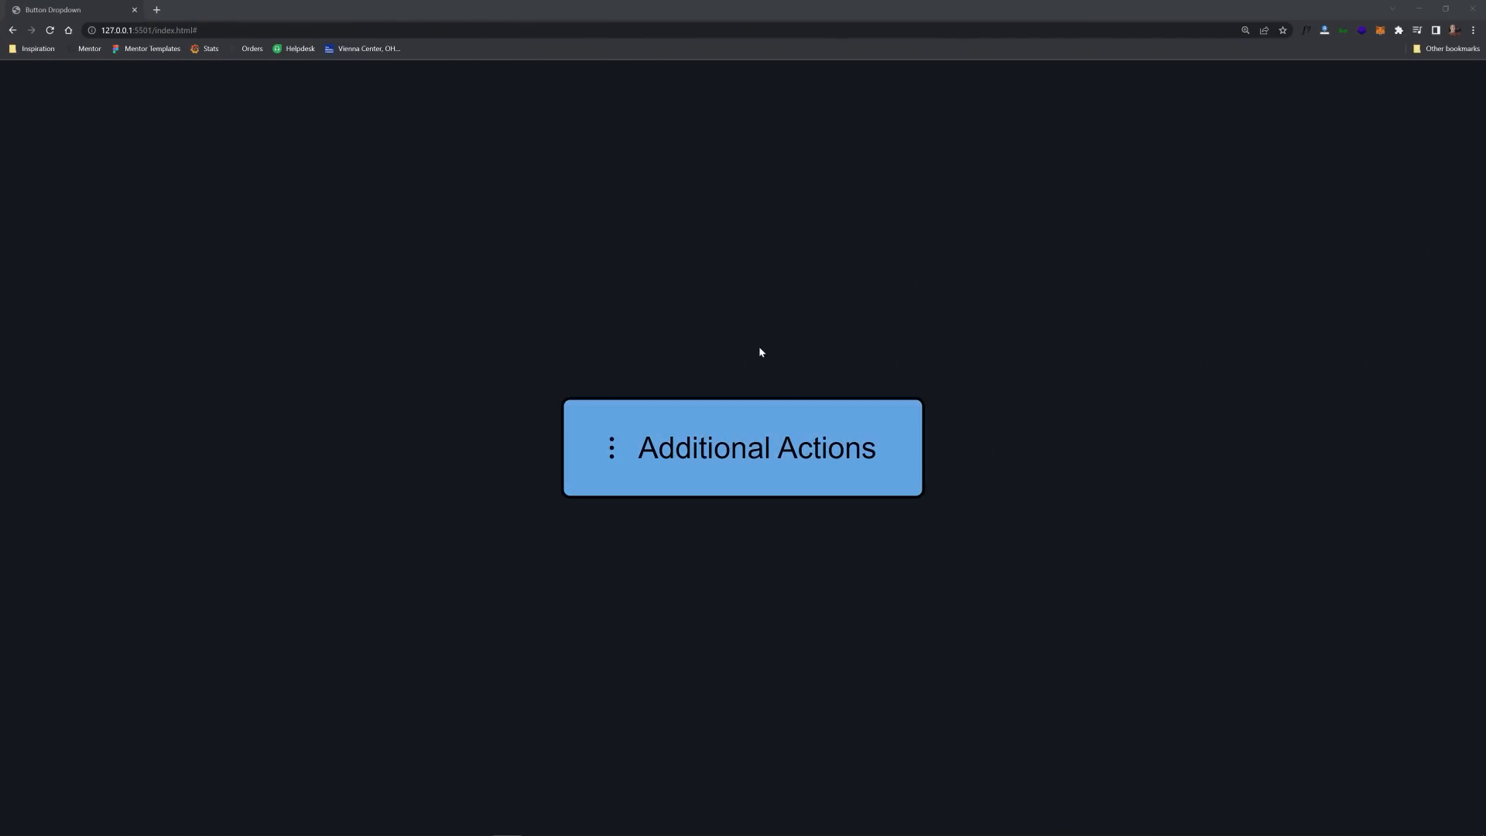
Switch to the Untitled design tab and view the button and dropdown component frames
click(743, 447)
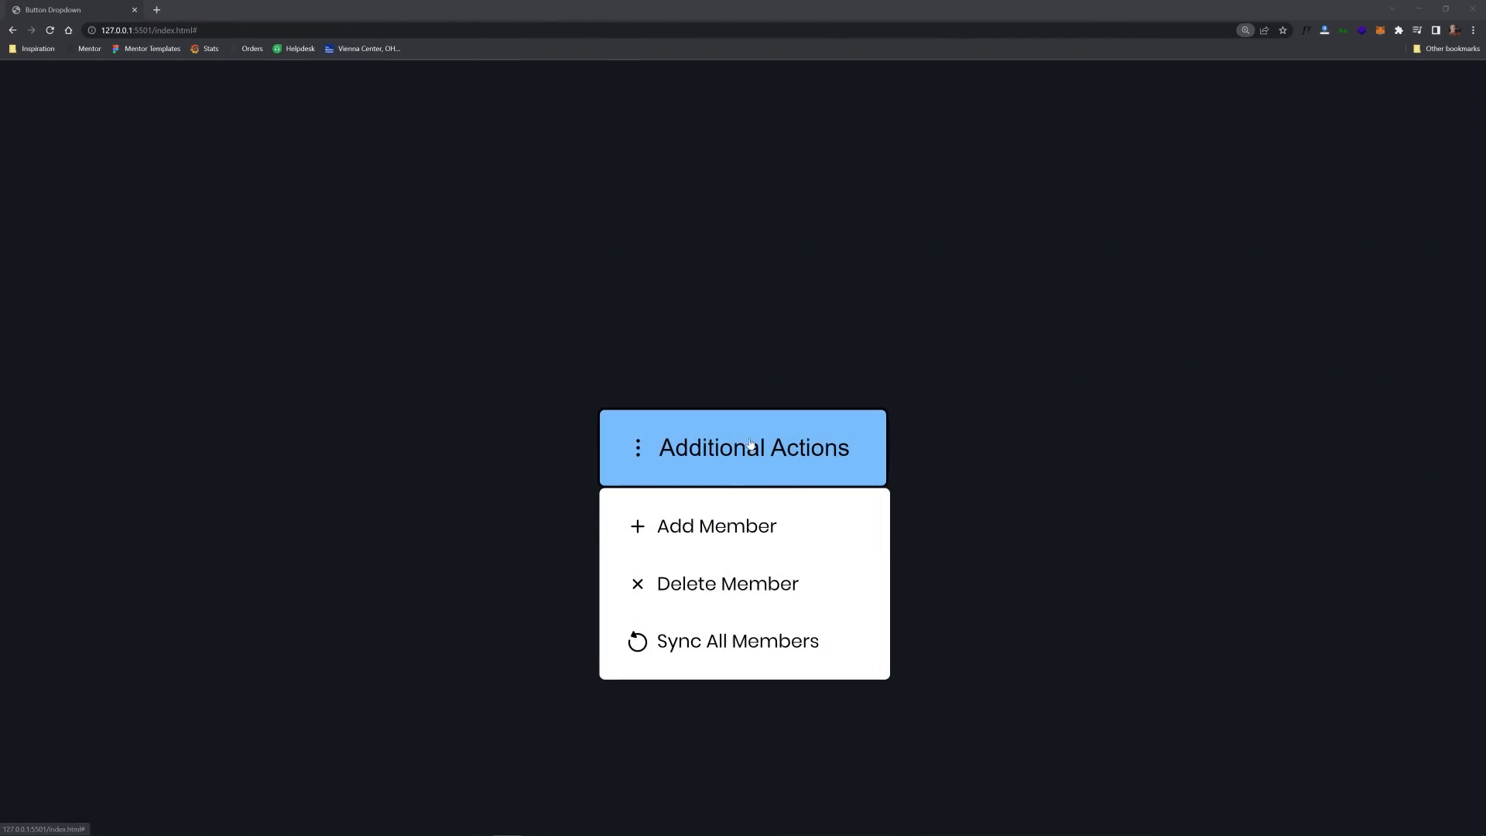
mouse_move(742, 567)
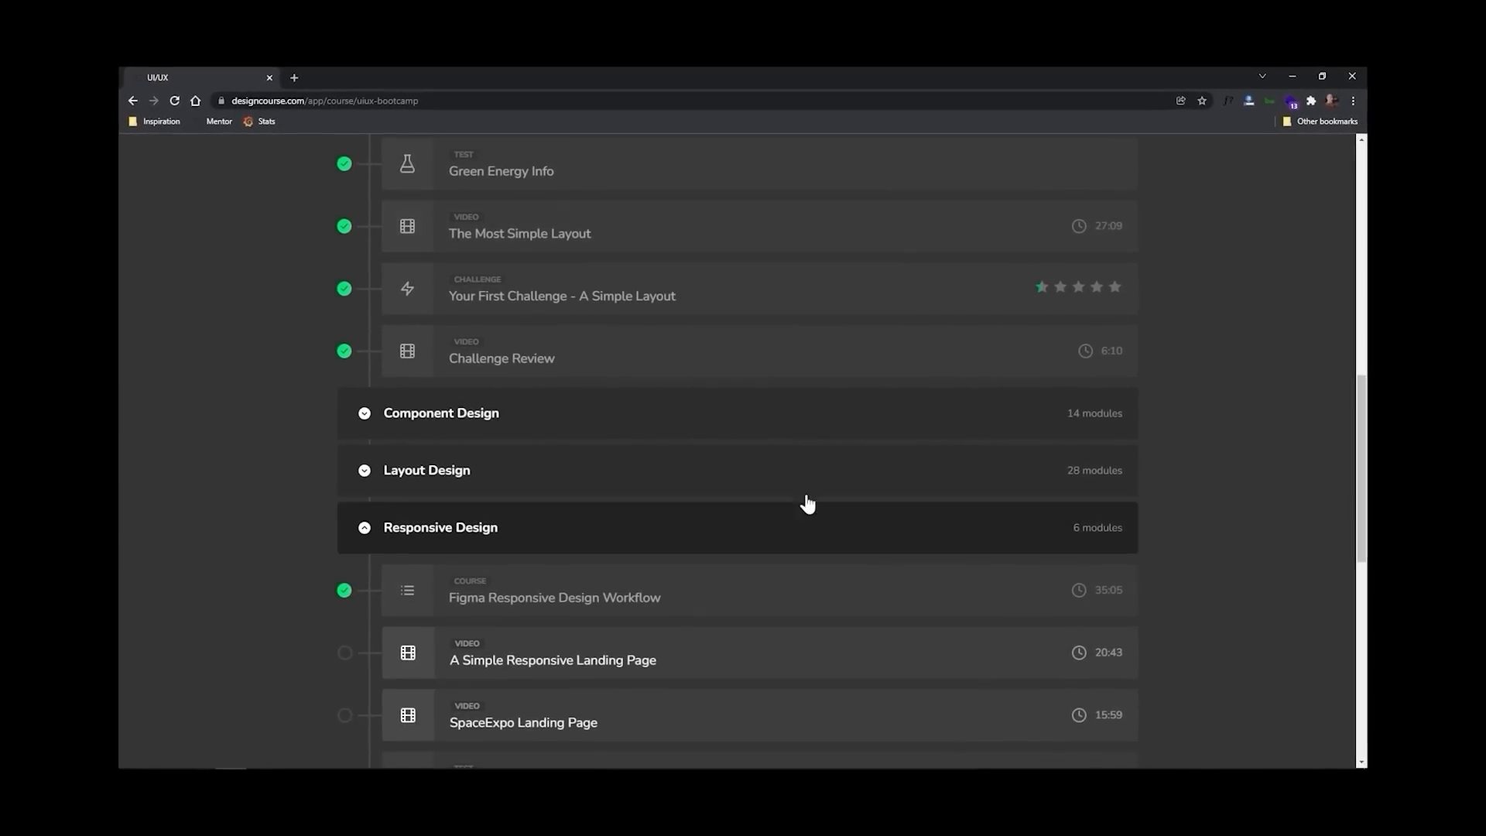
scroll(down, 3)
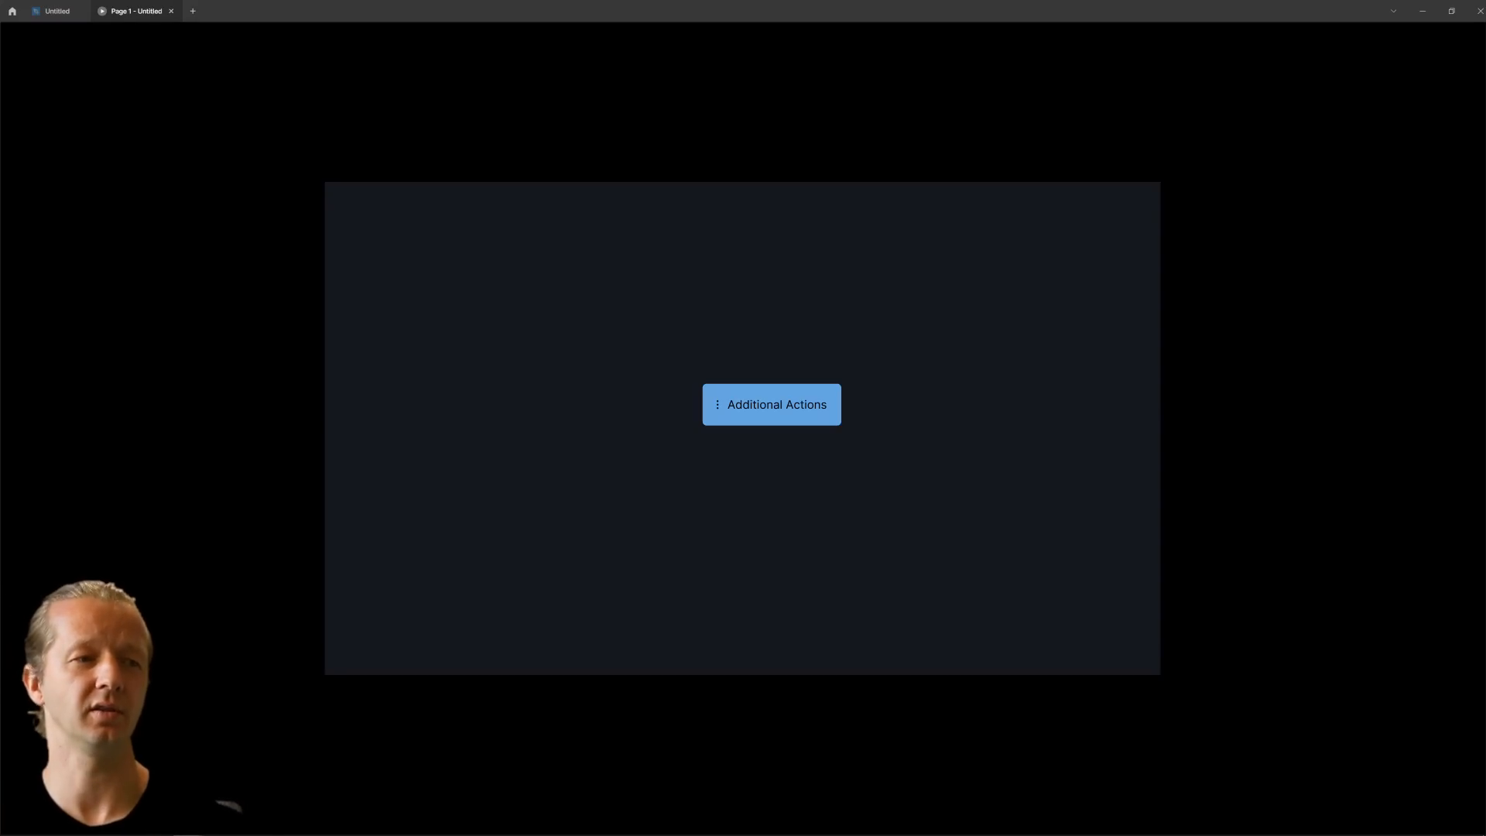
mouse_move(833, 325)
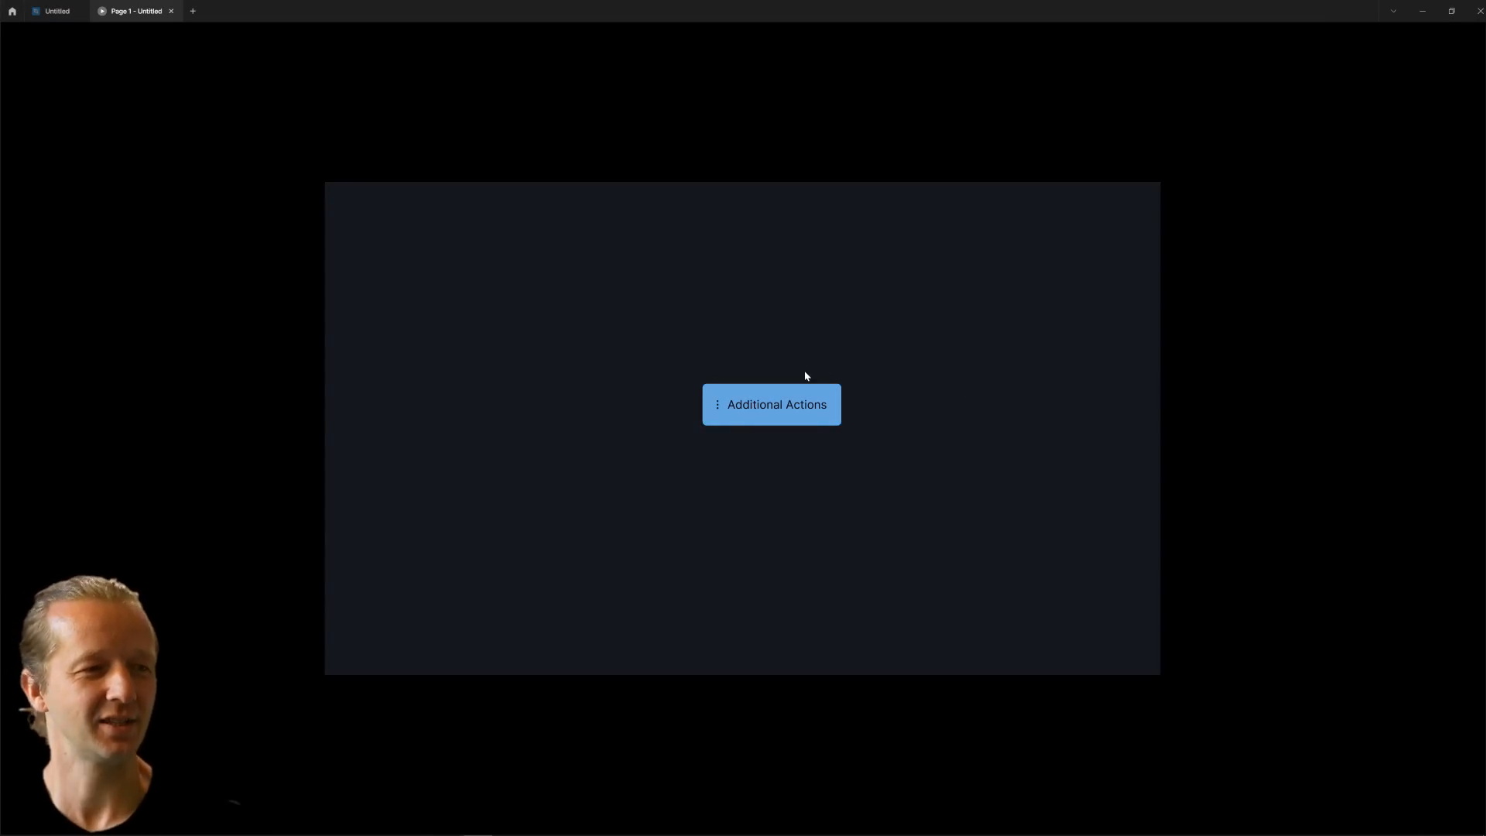
click(770, 404)
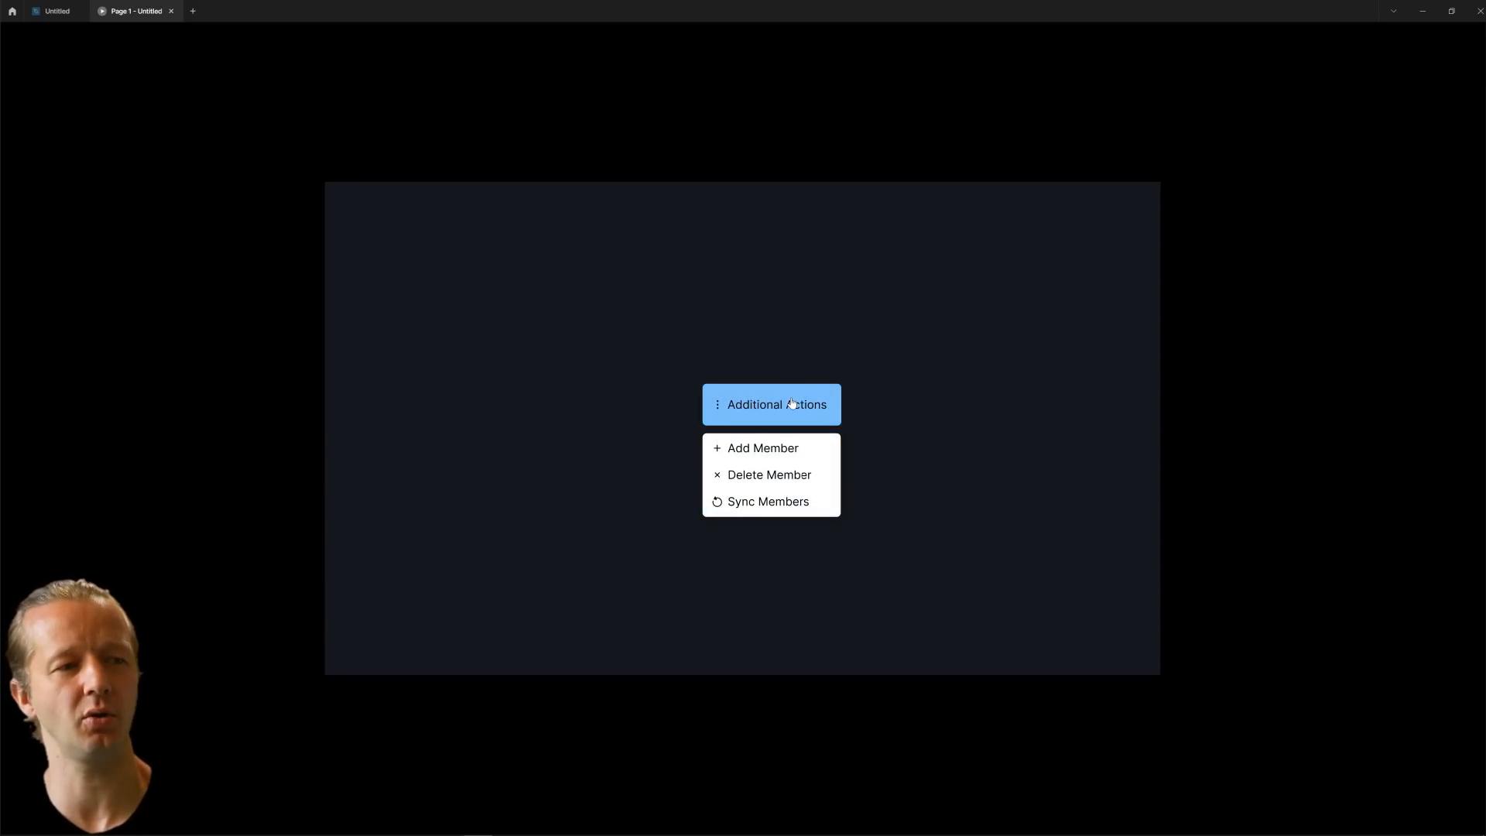
click(771, 405)
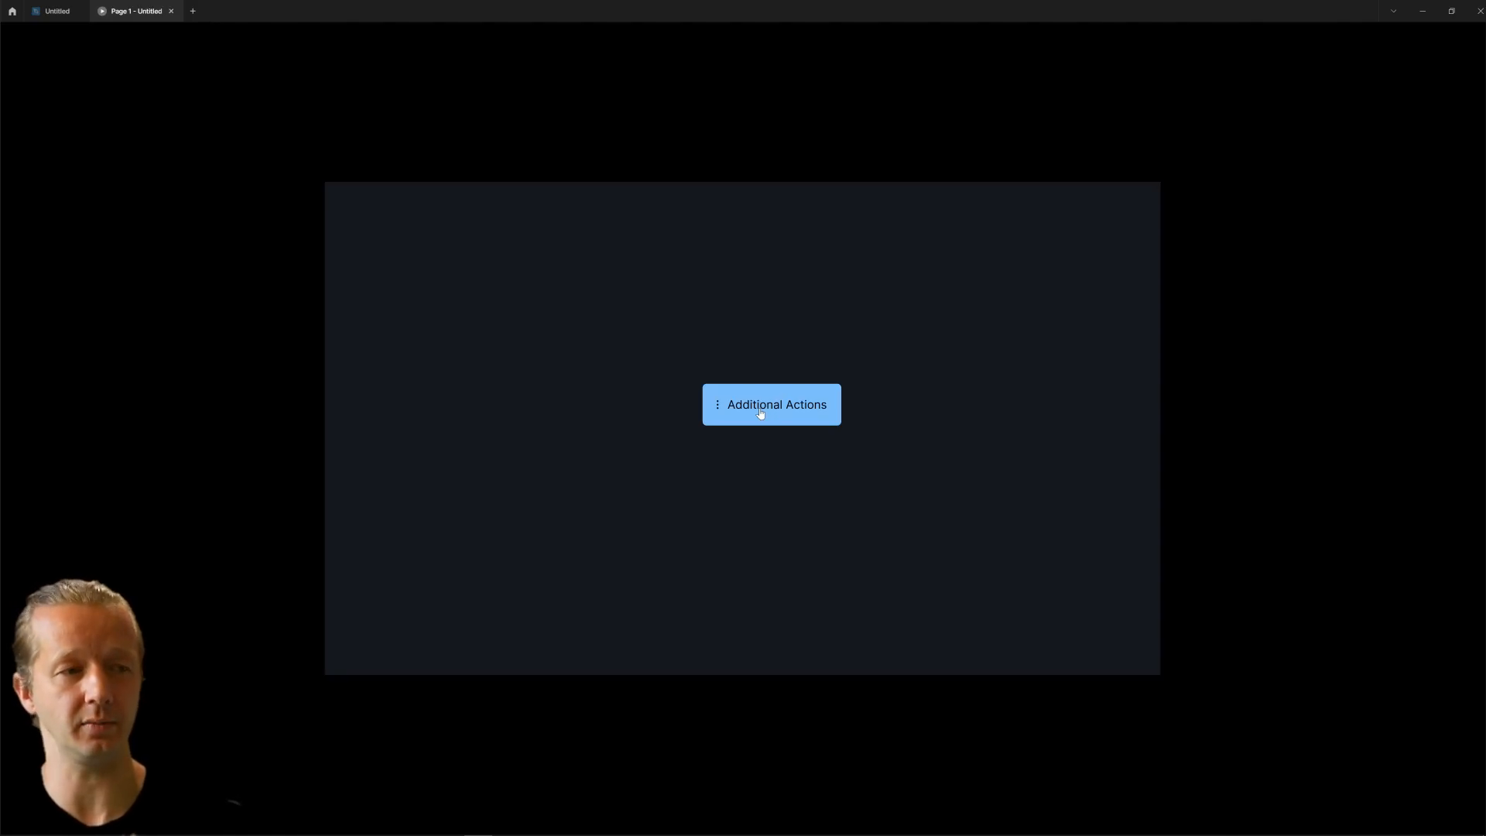
mouse_move(780, 422)
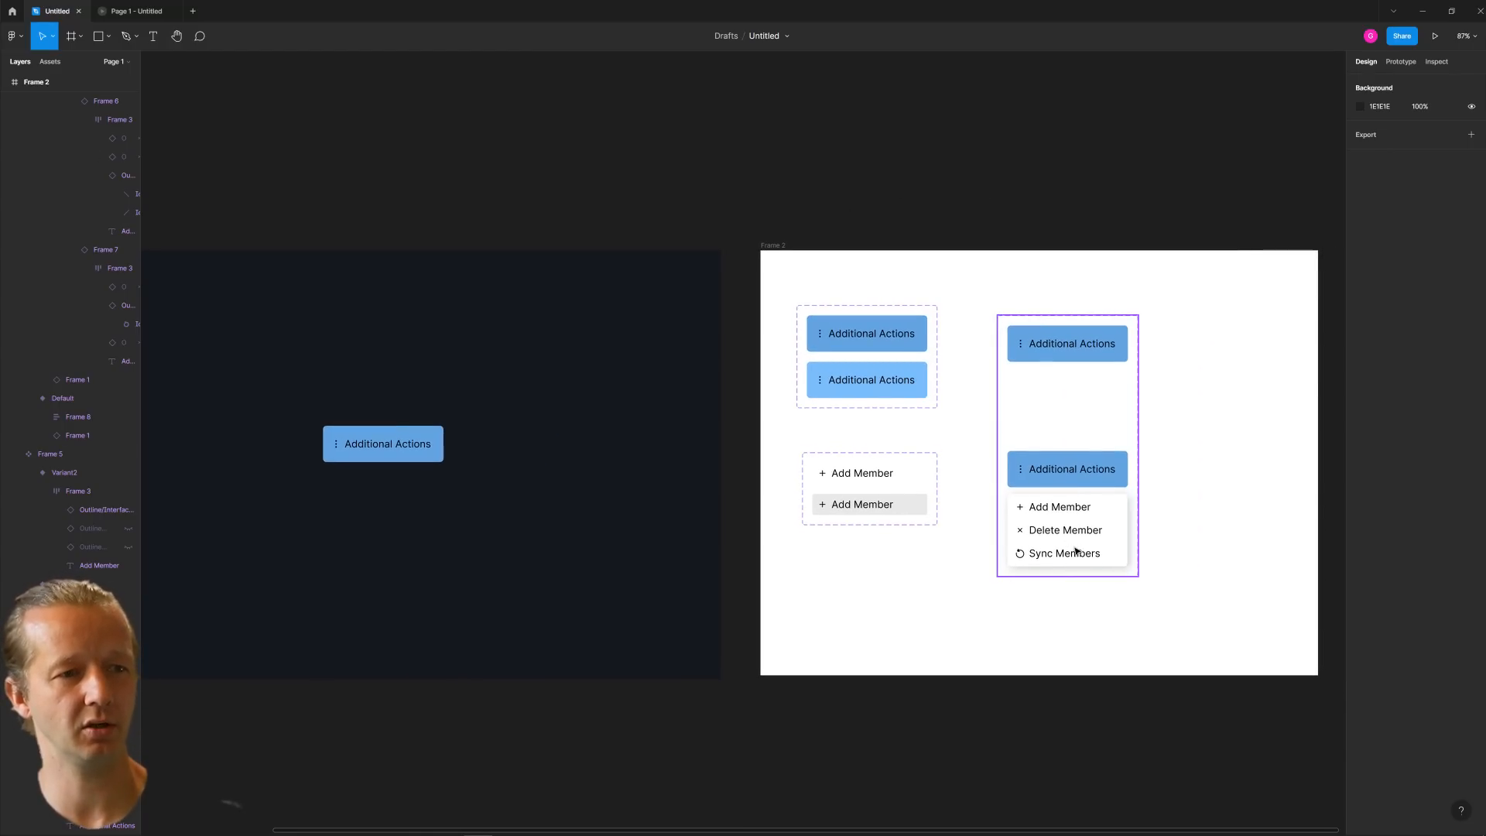
mouse_move(1043, 540)
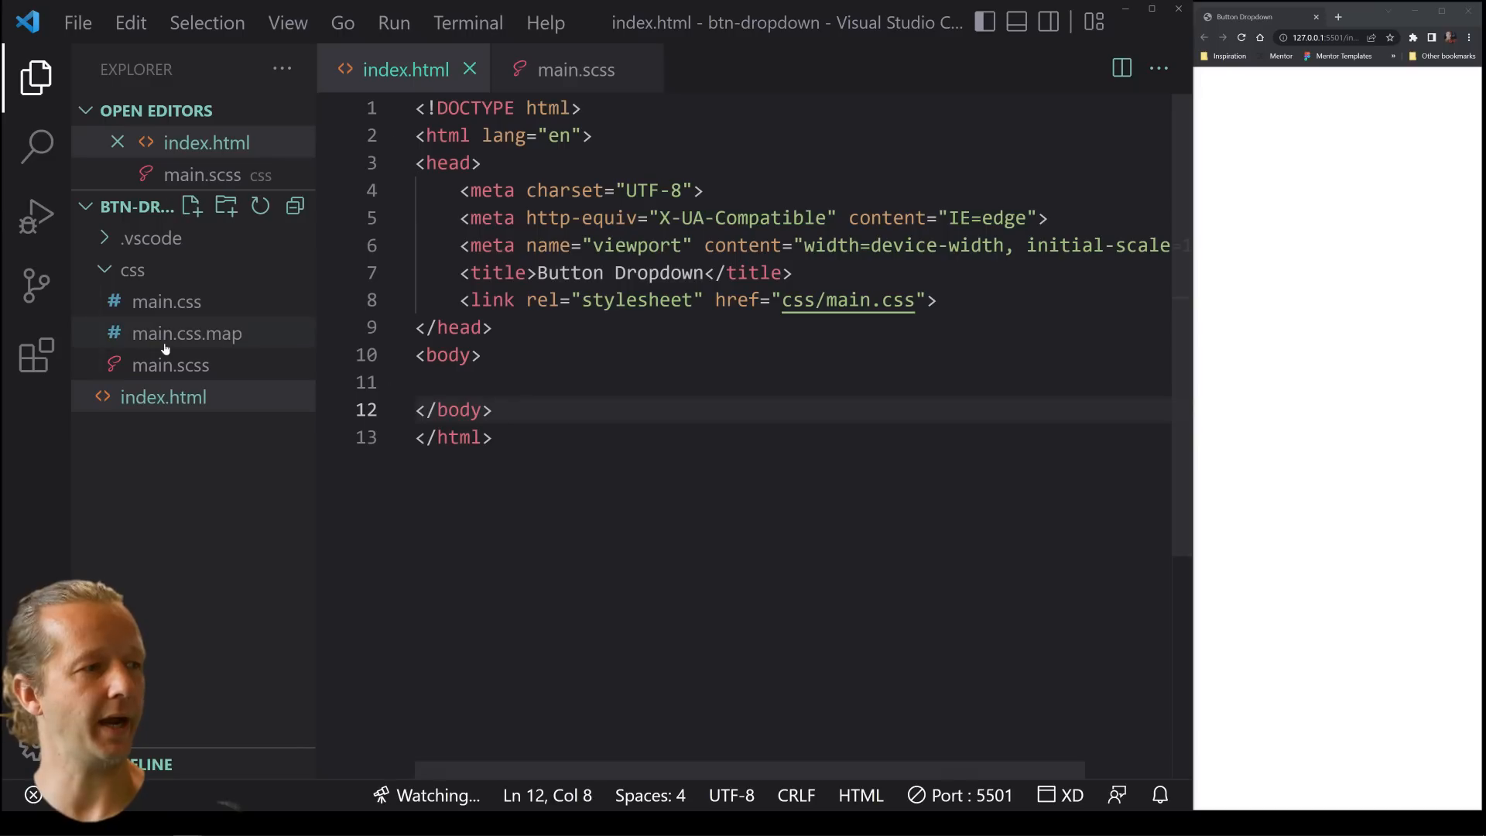
Add a trailing blank line to the markup, then open the empty main.scss from the css folder
click(133, 269)
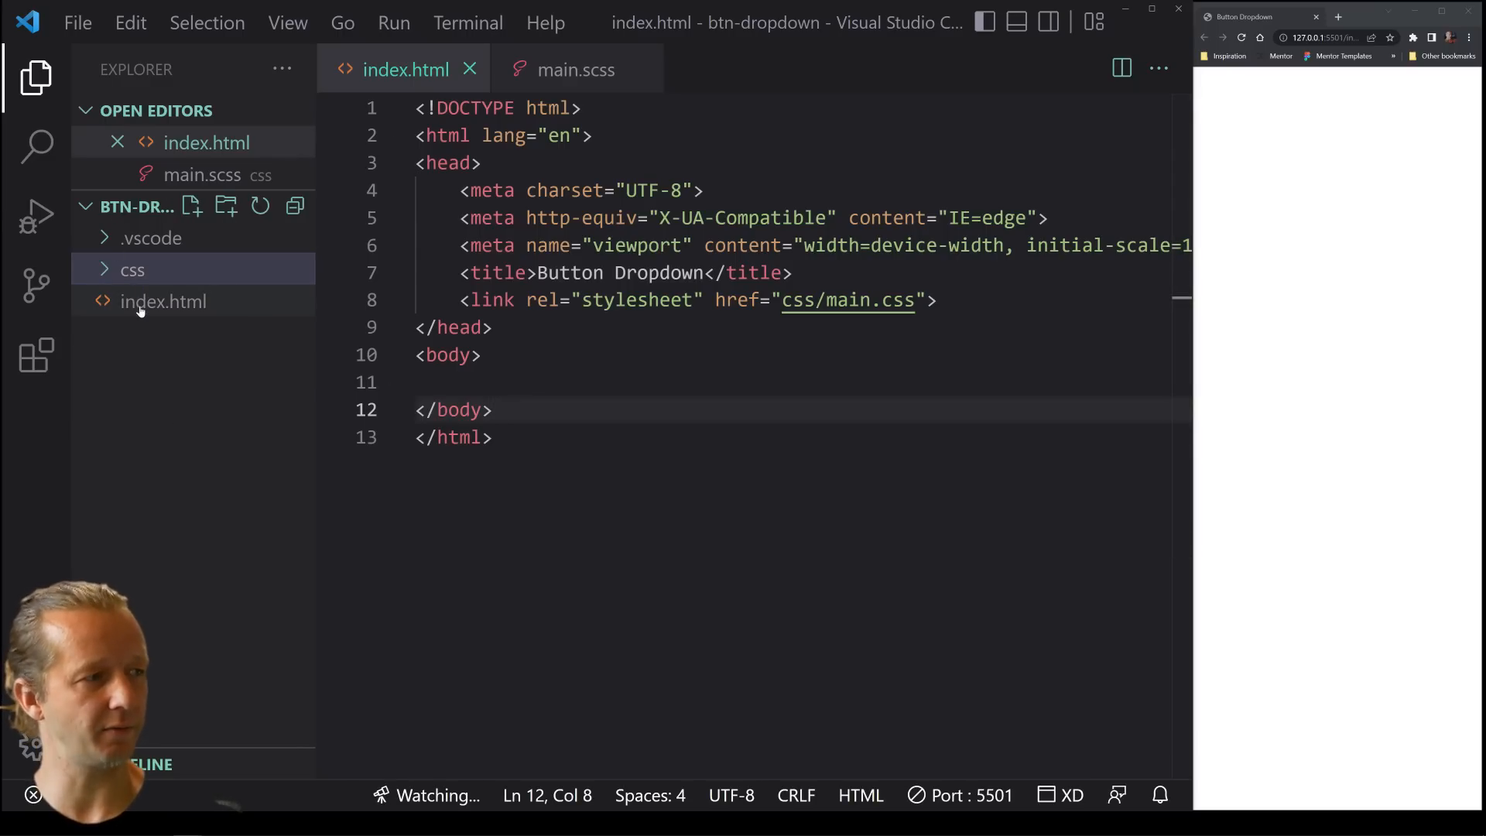
click(495, 437)
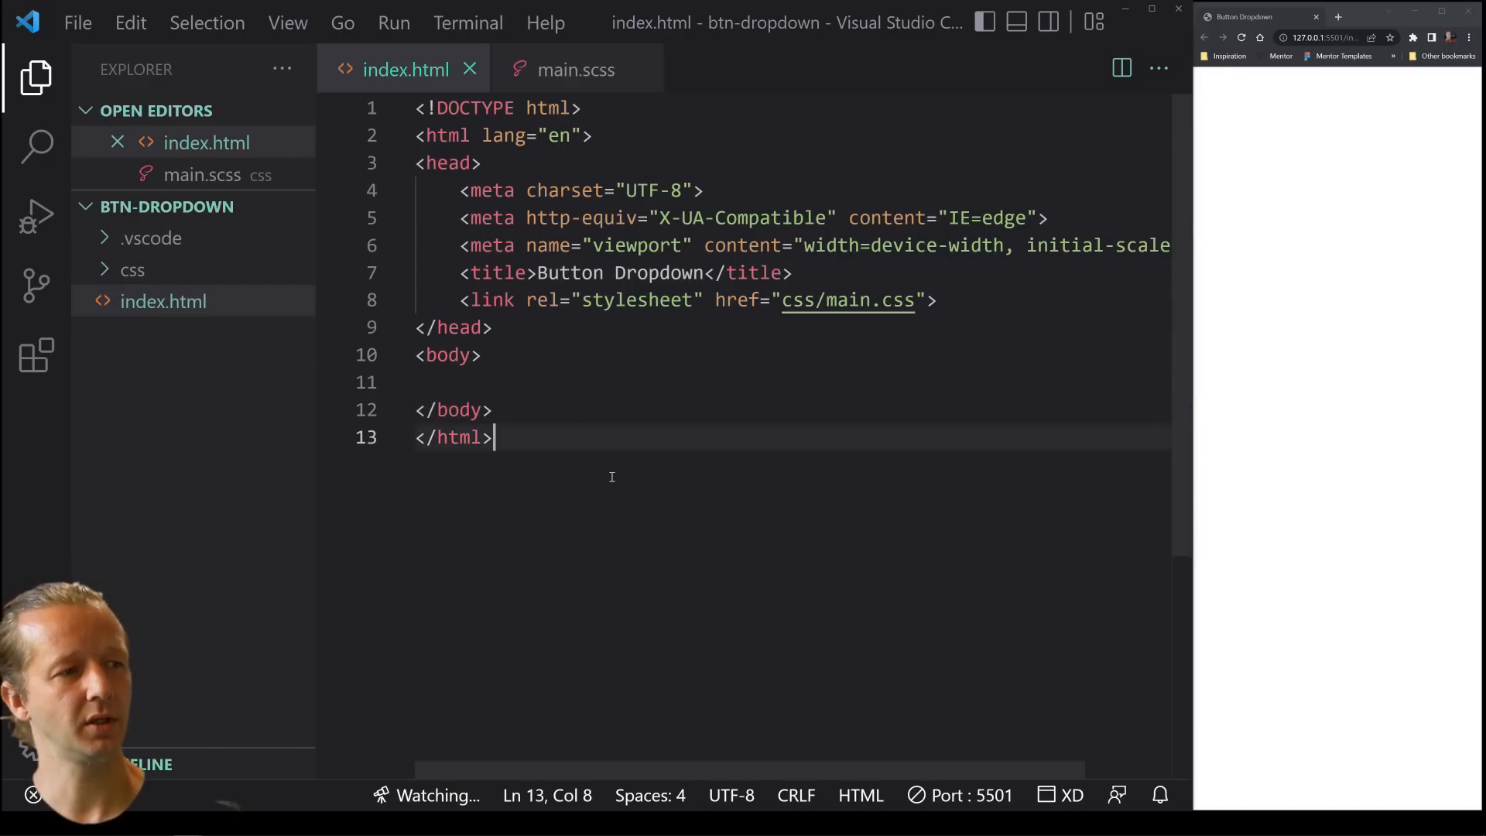
key(Enter)
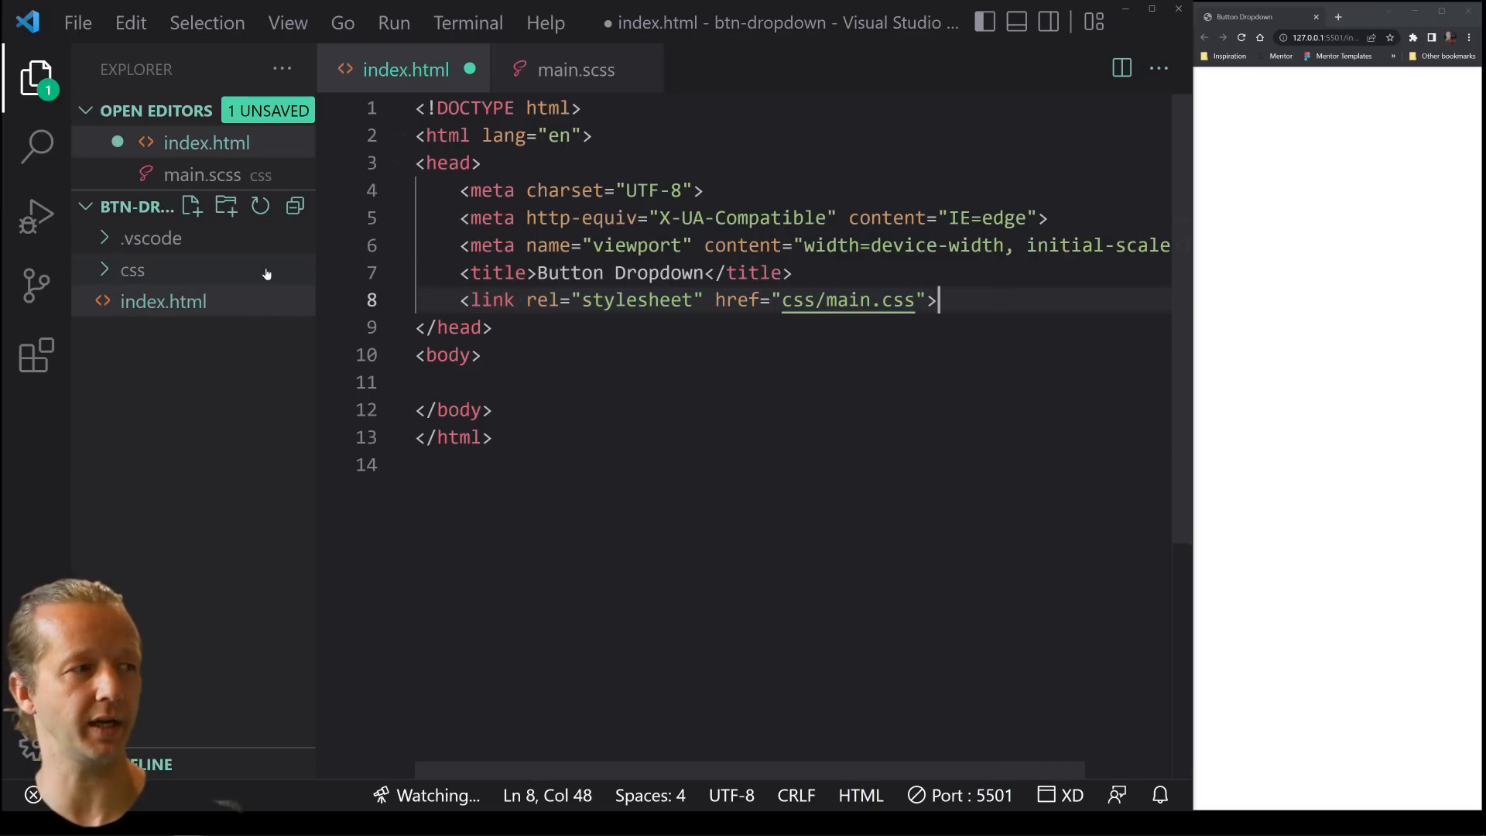
click(133, 270)
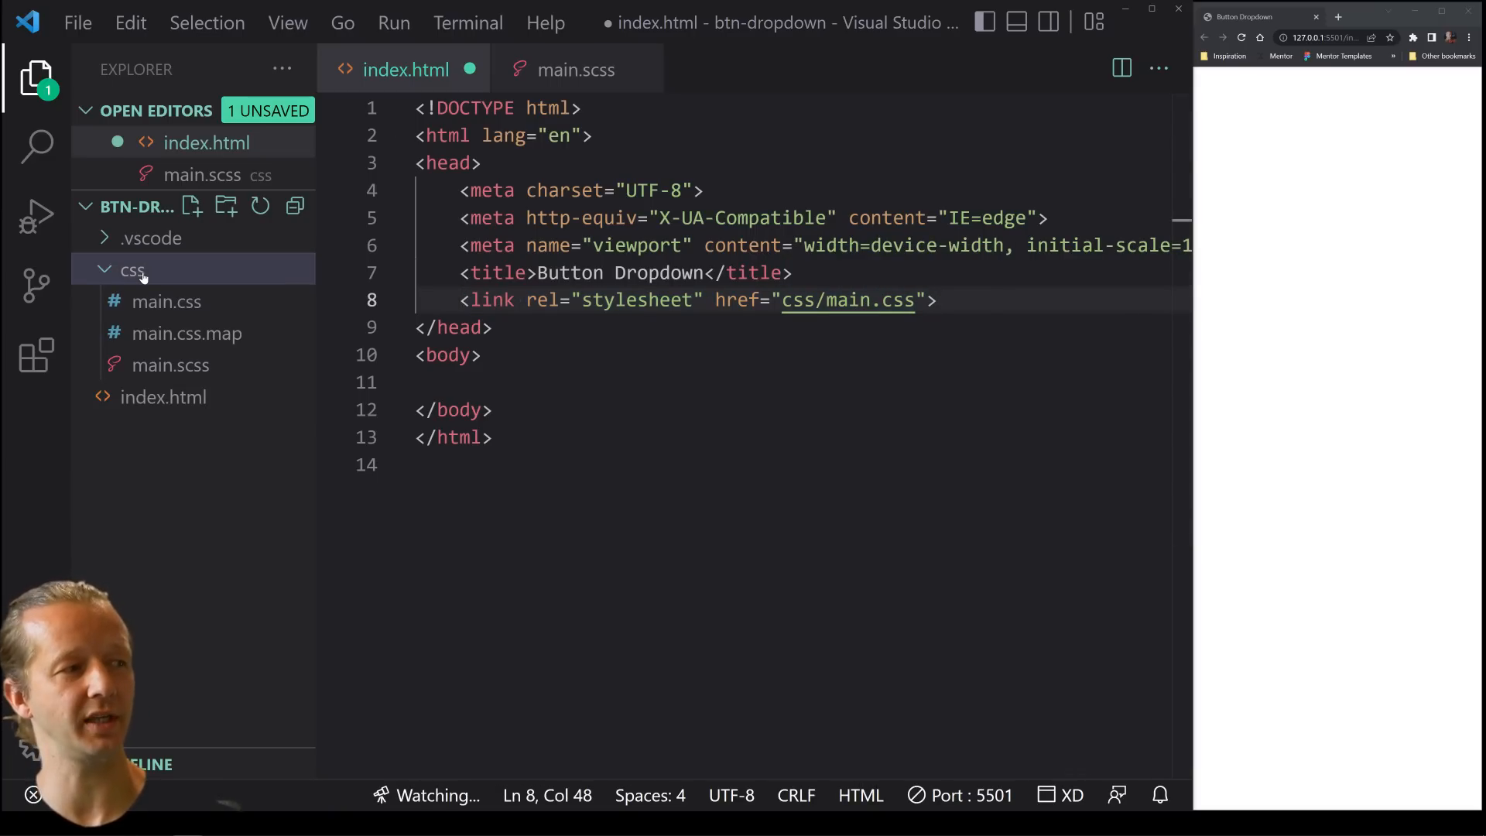
click(170, 365)
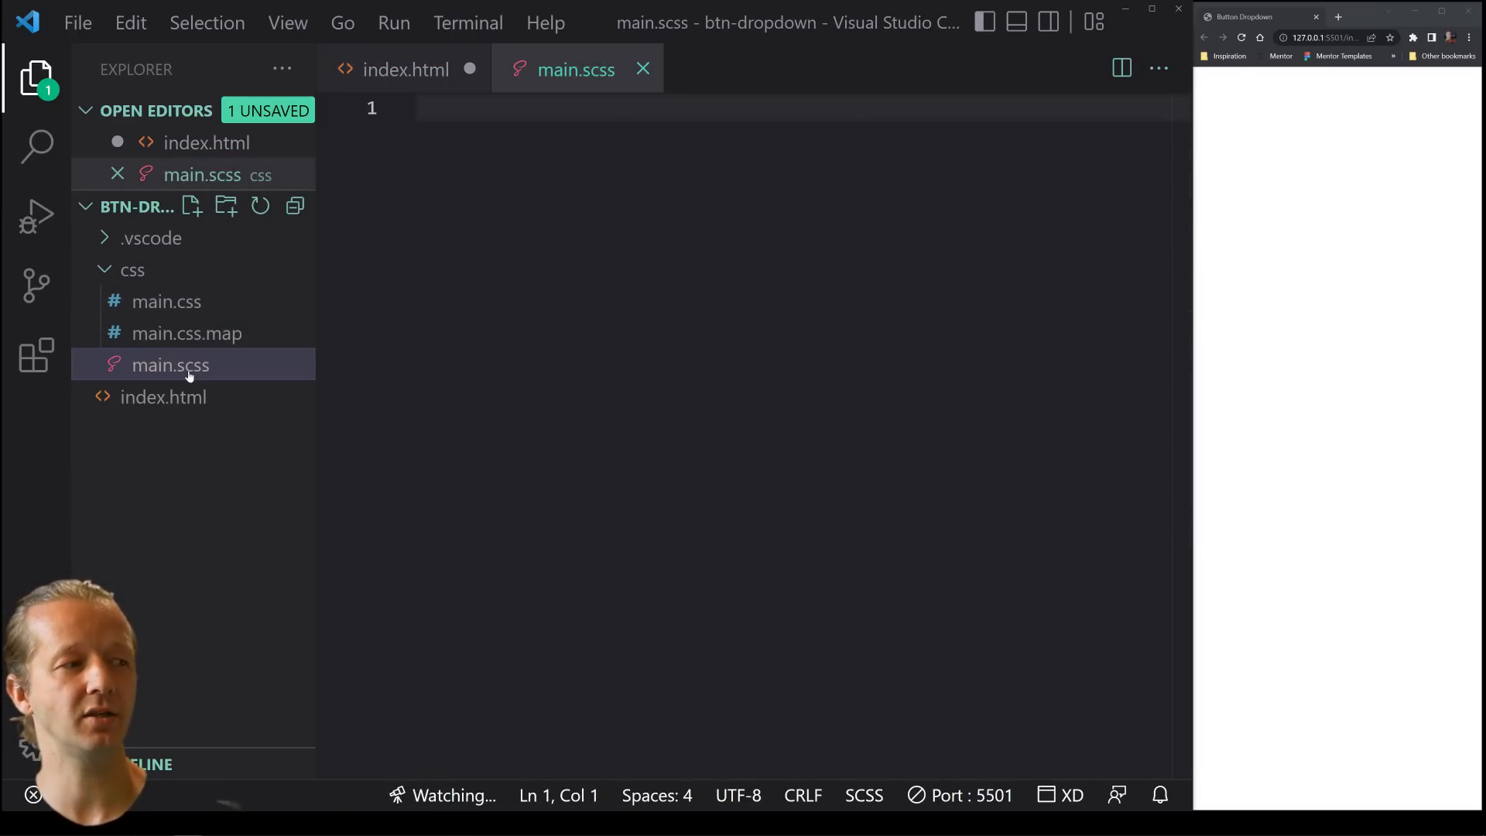
mouse_move(208, 373)
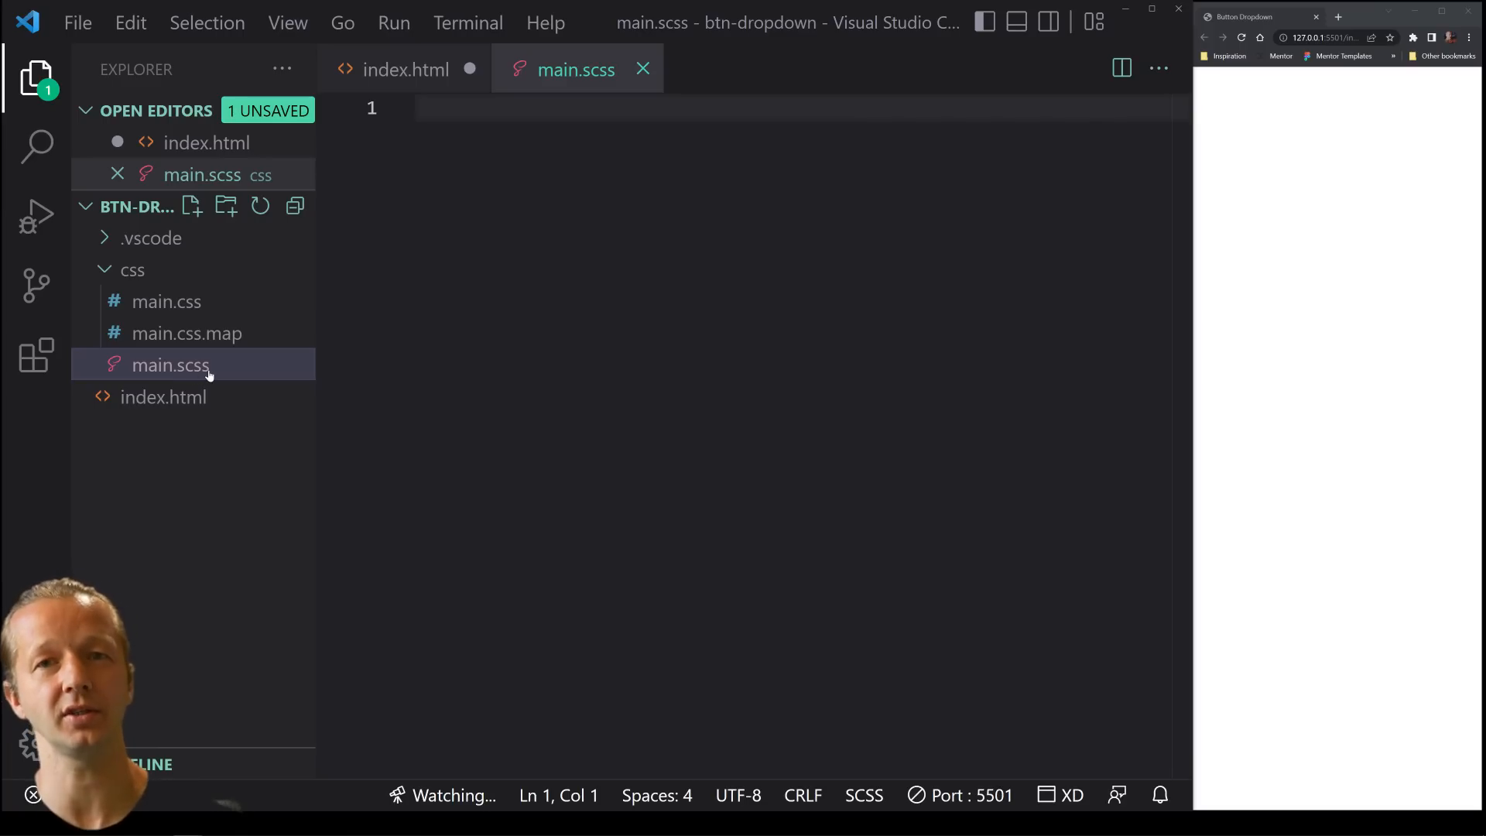
mouse_move(207, 365)
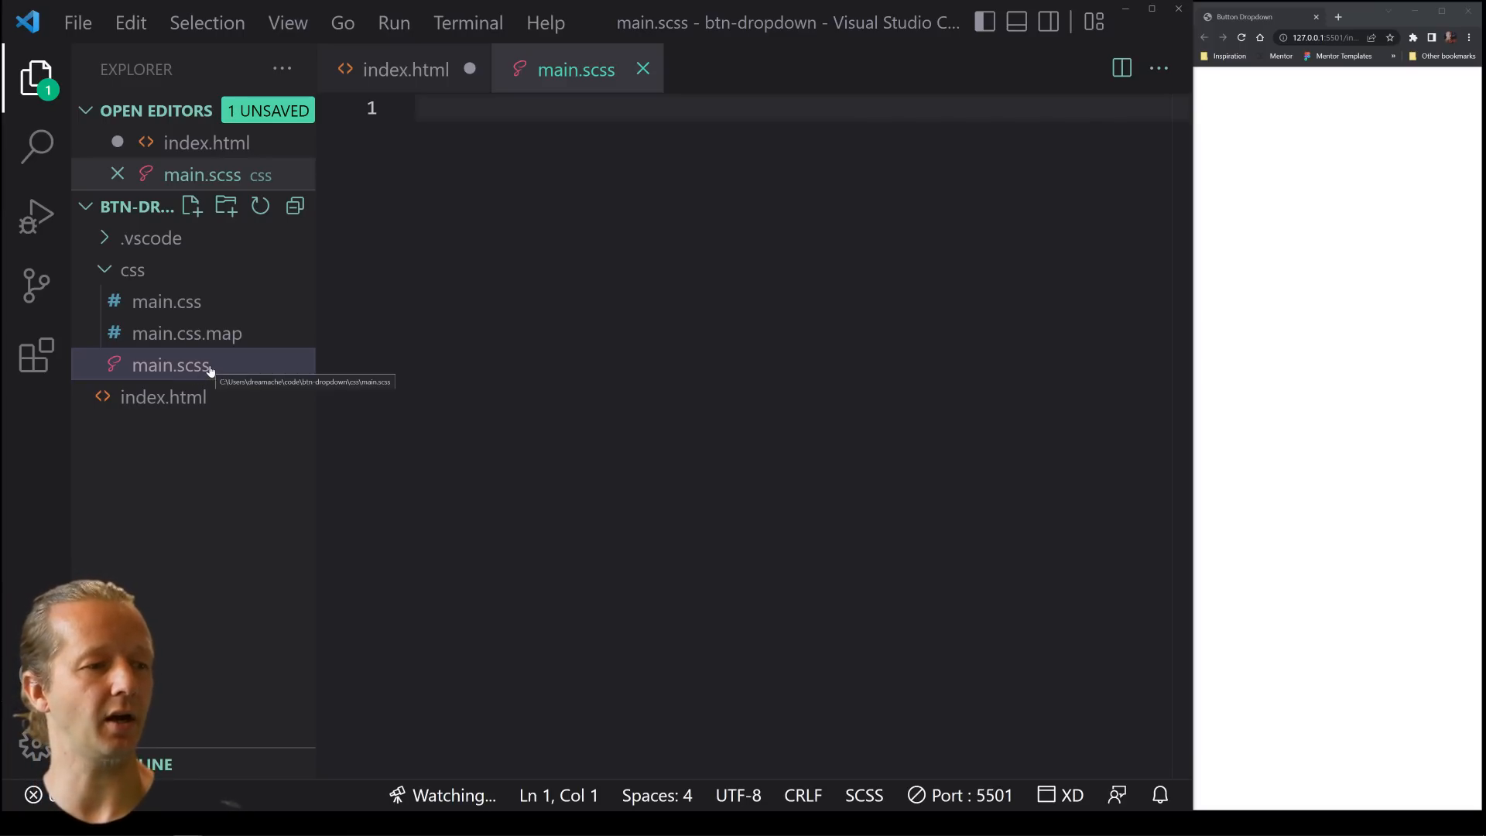
mouse_move(106, 357)
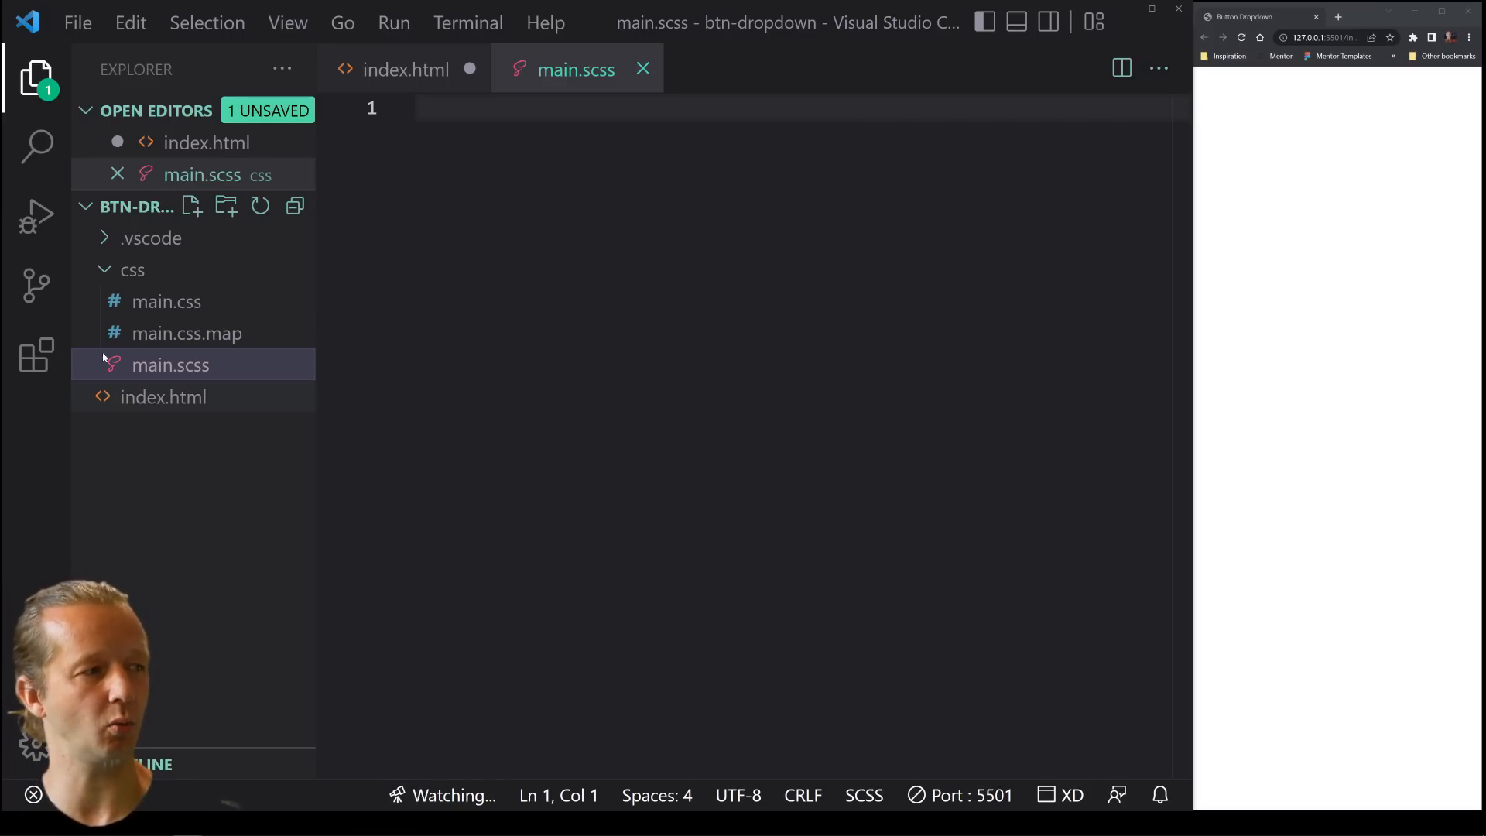
Check the installed extensions list for Live Server, then return to index.html
click(38, 356)
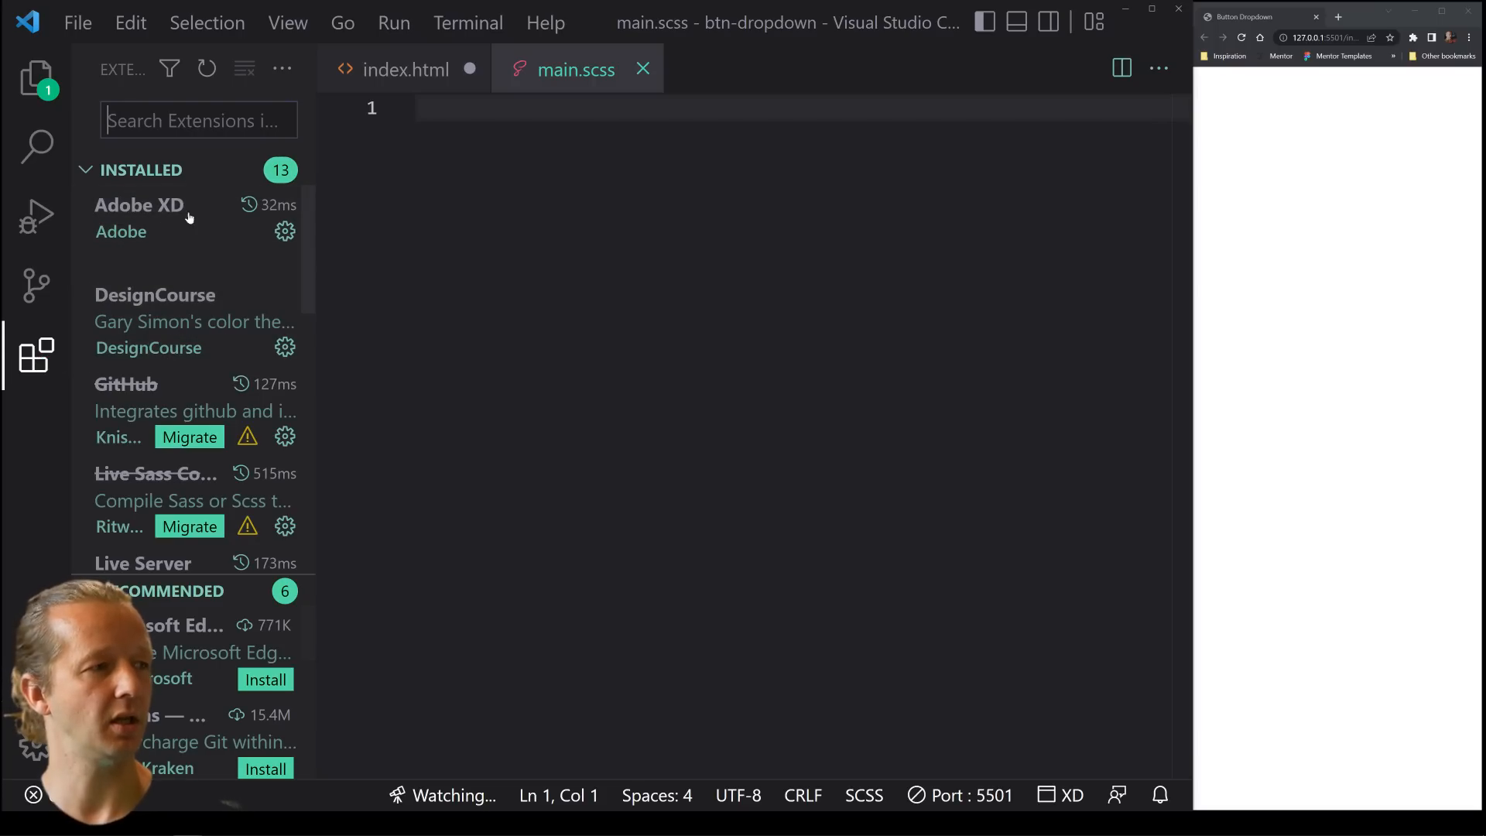
mouse_move(143, 491)
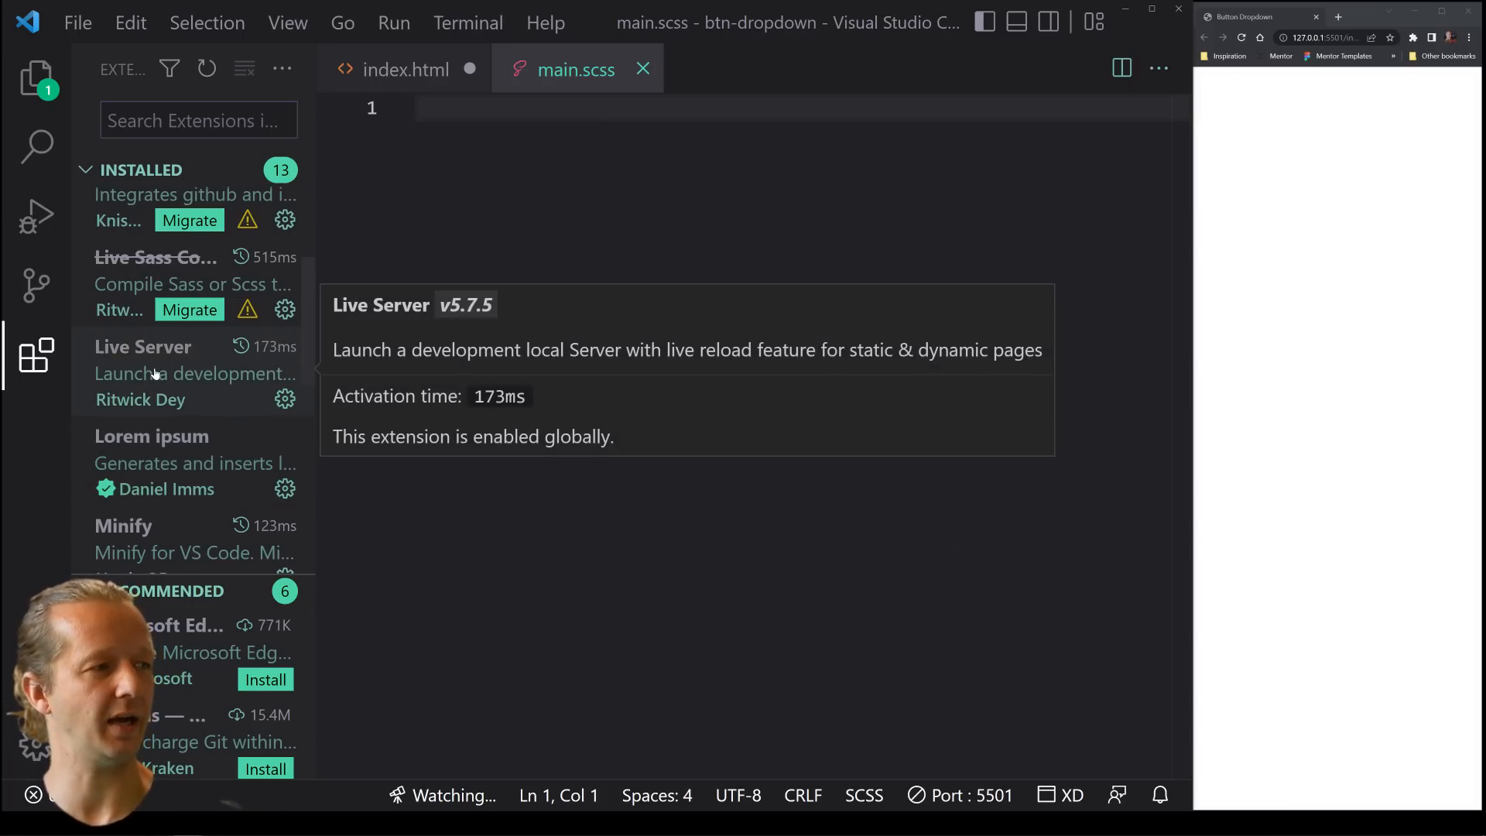
click(405, 70)
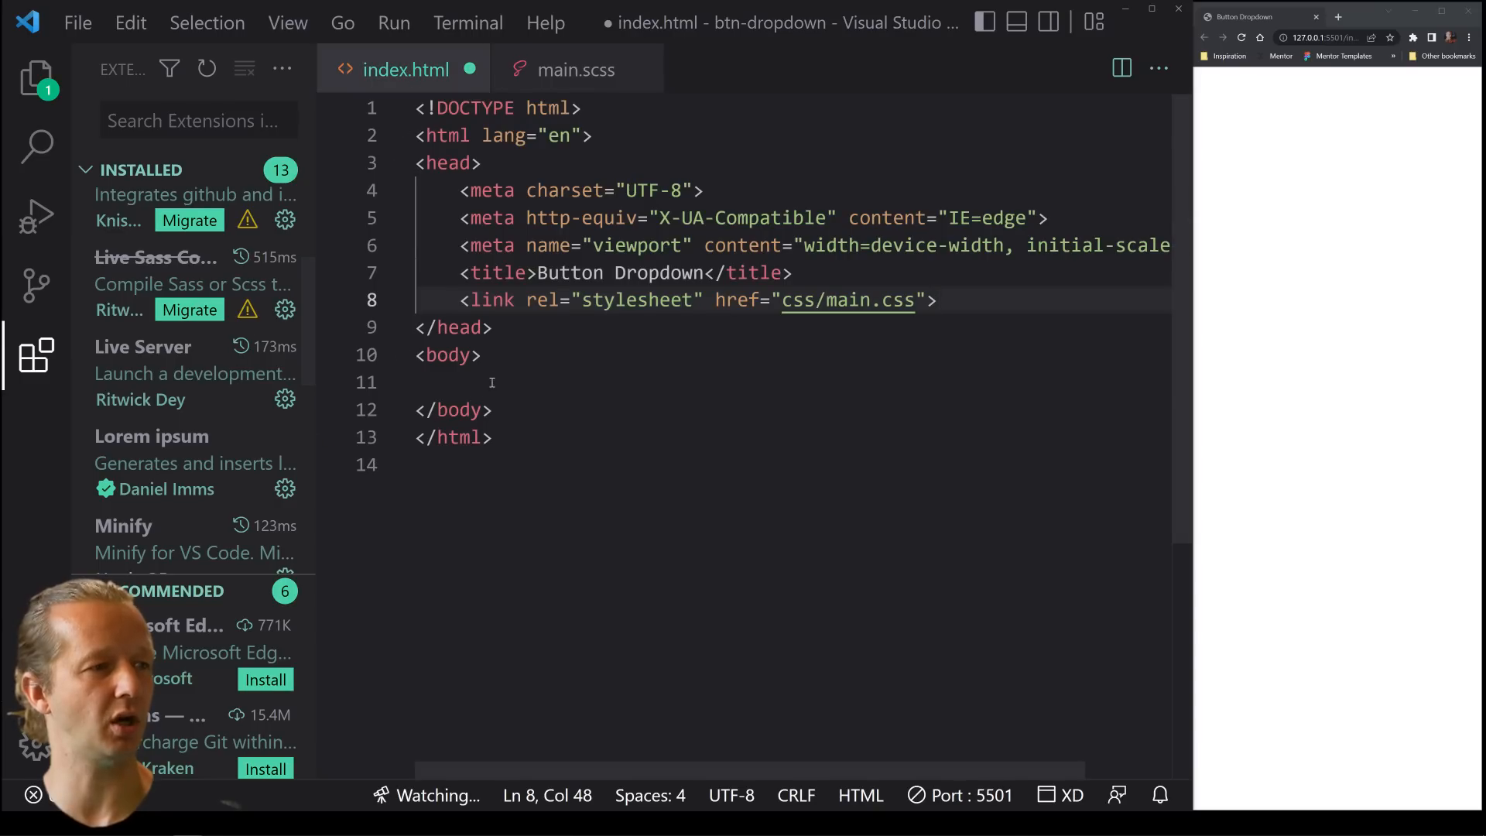
Expand Emmet abbreviations into a container div holding a btn-wrapper div inside body
click(37, 70)
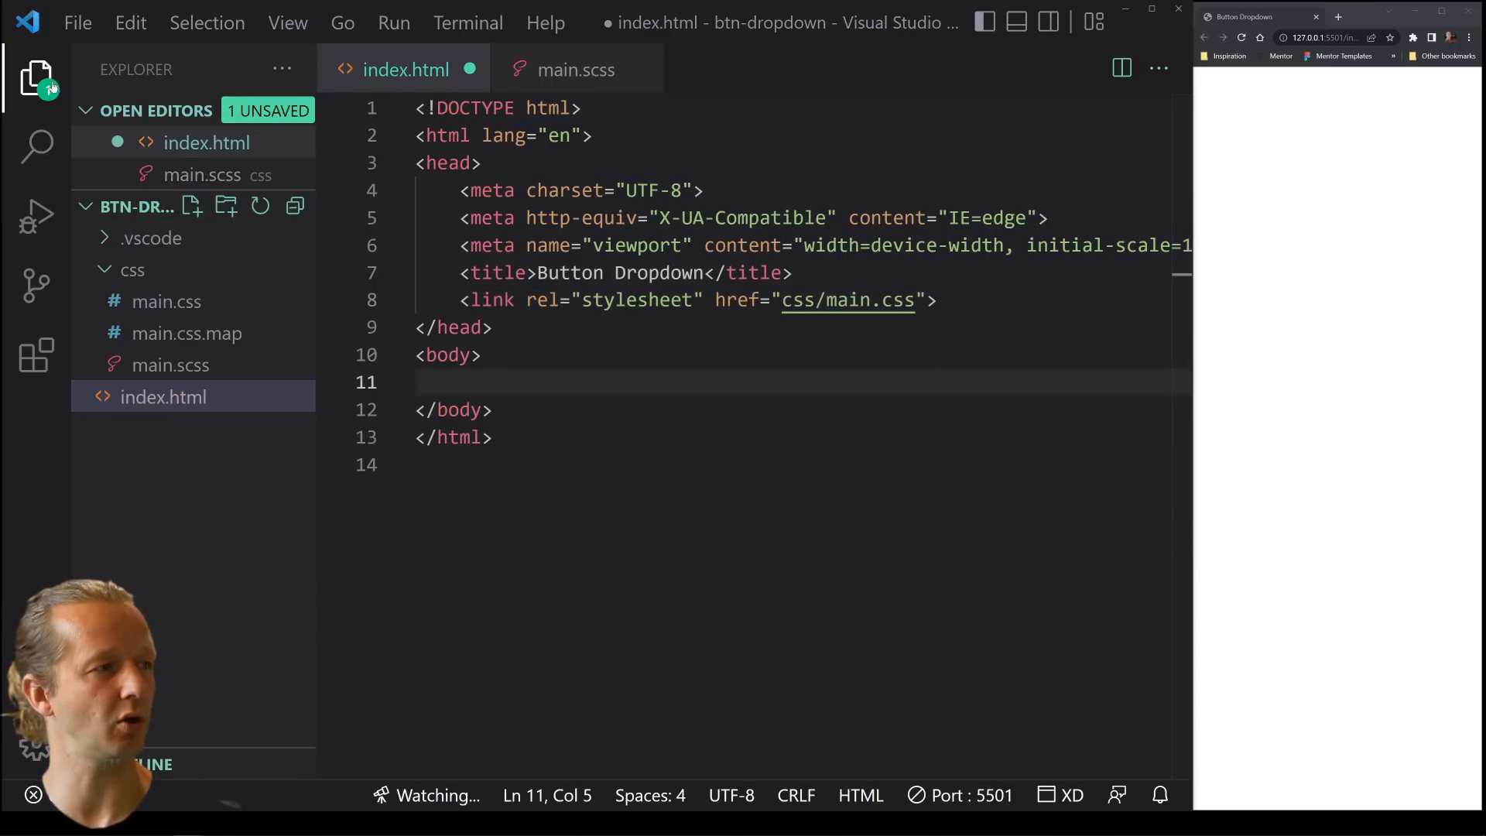
right_click(164, 396)
text(<div class="container">)
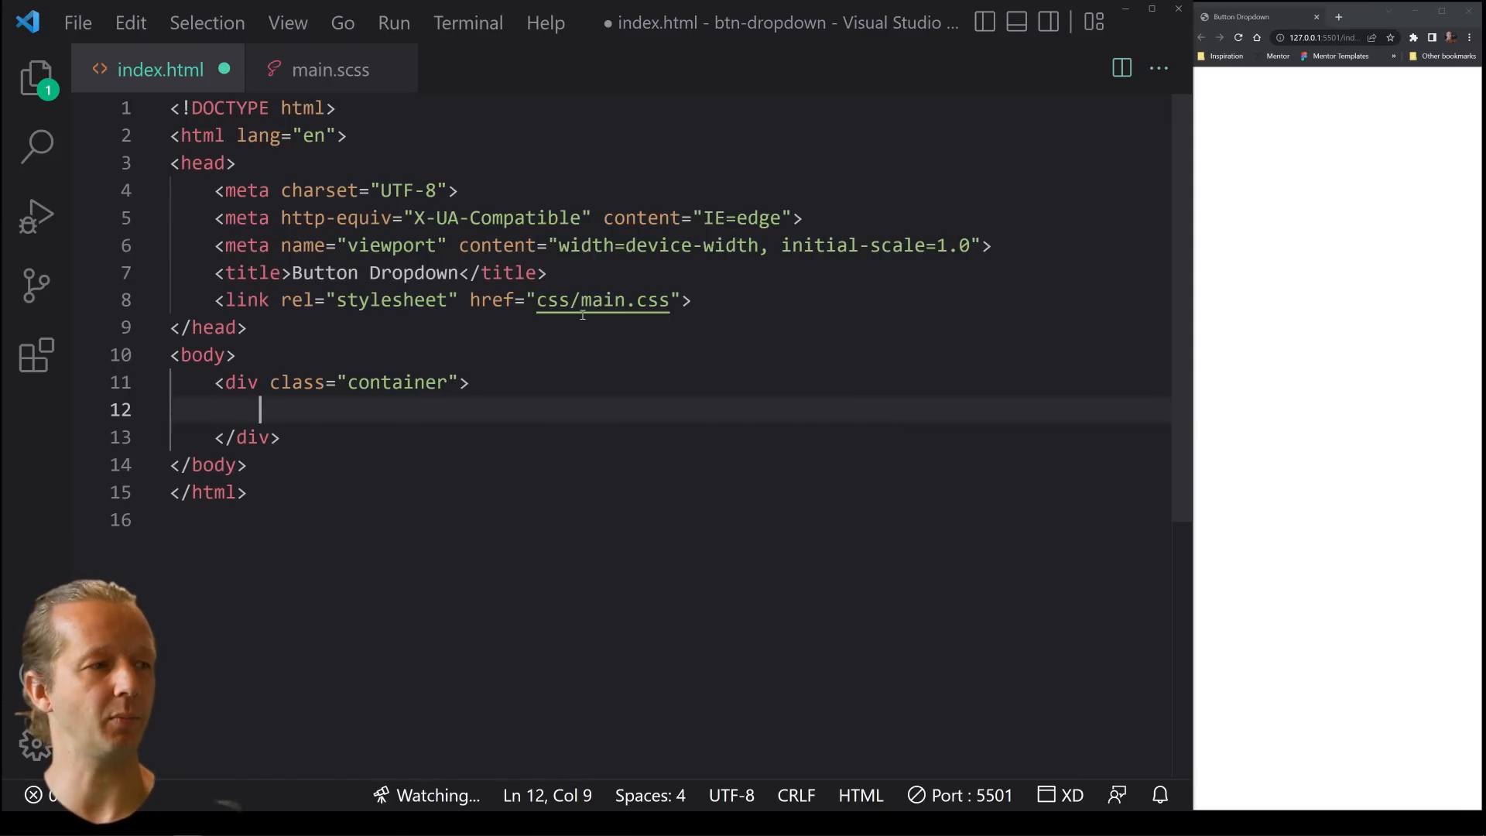
text(.btn-wrapper">)
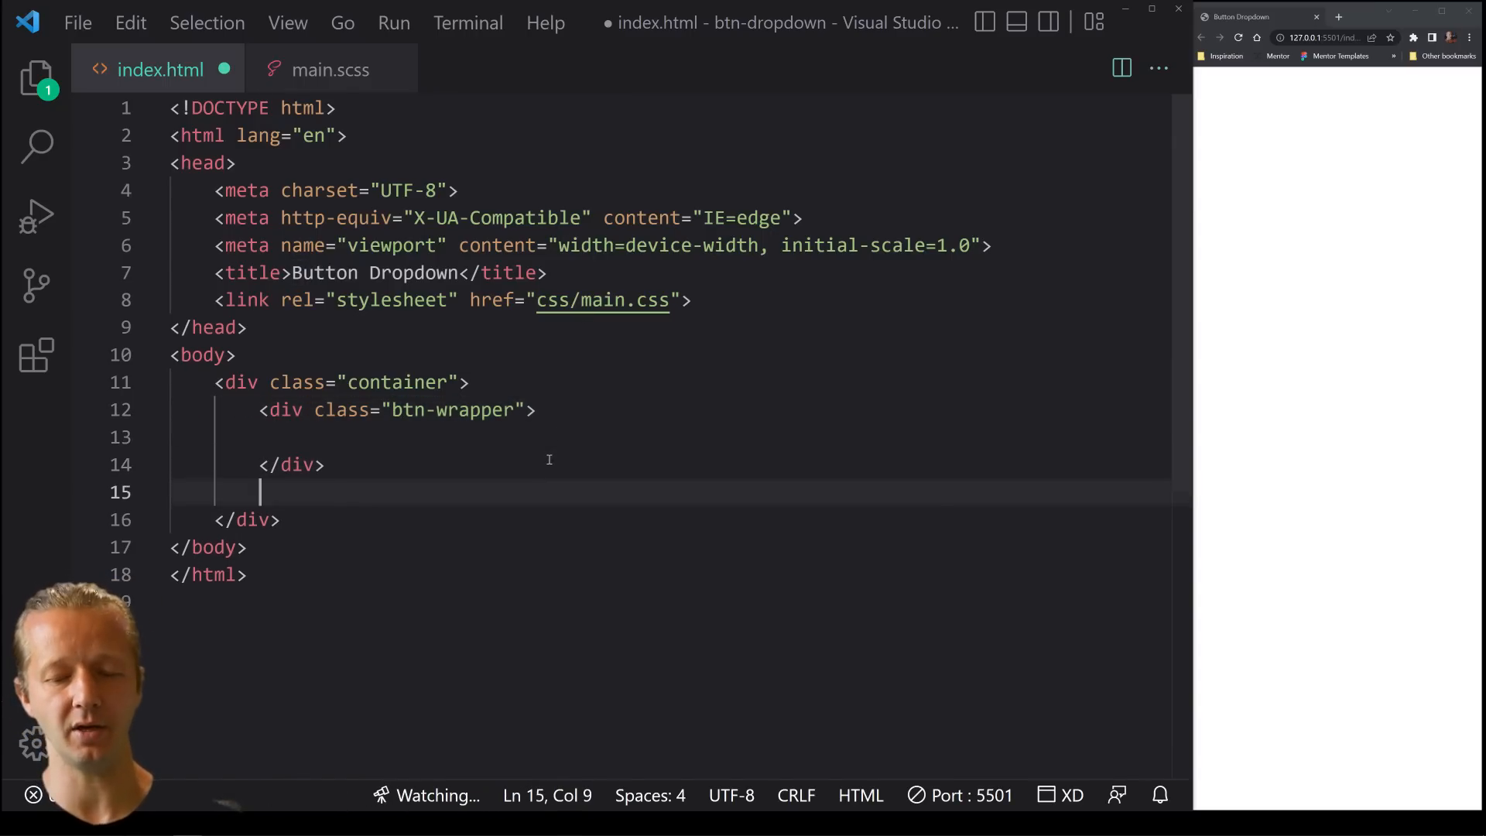
text(.)
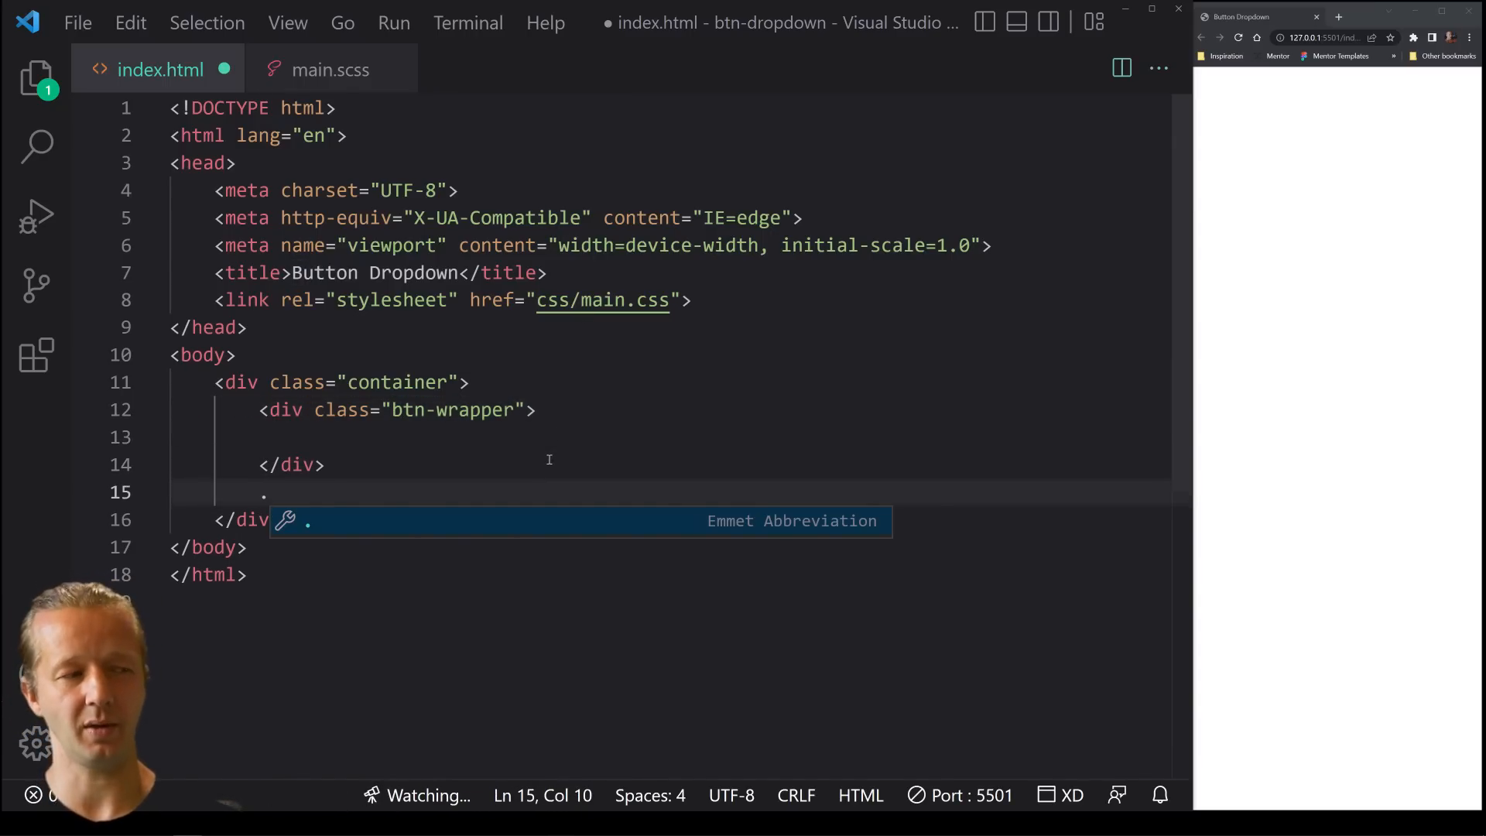
text(btn-wrap)
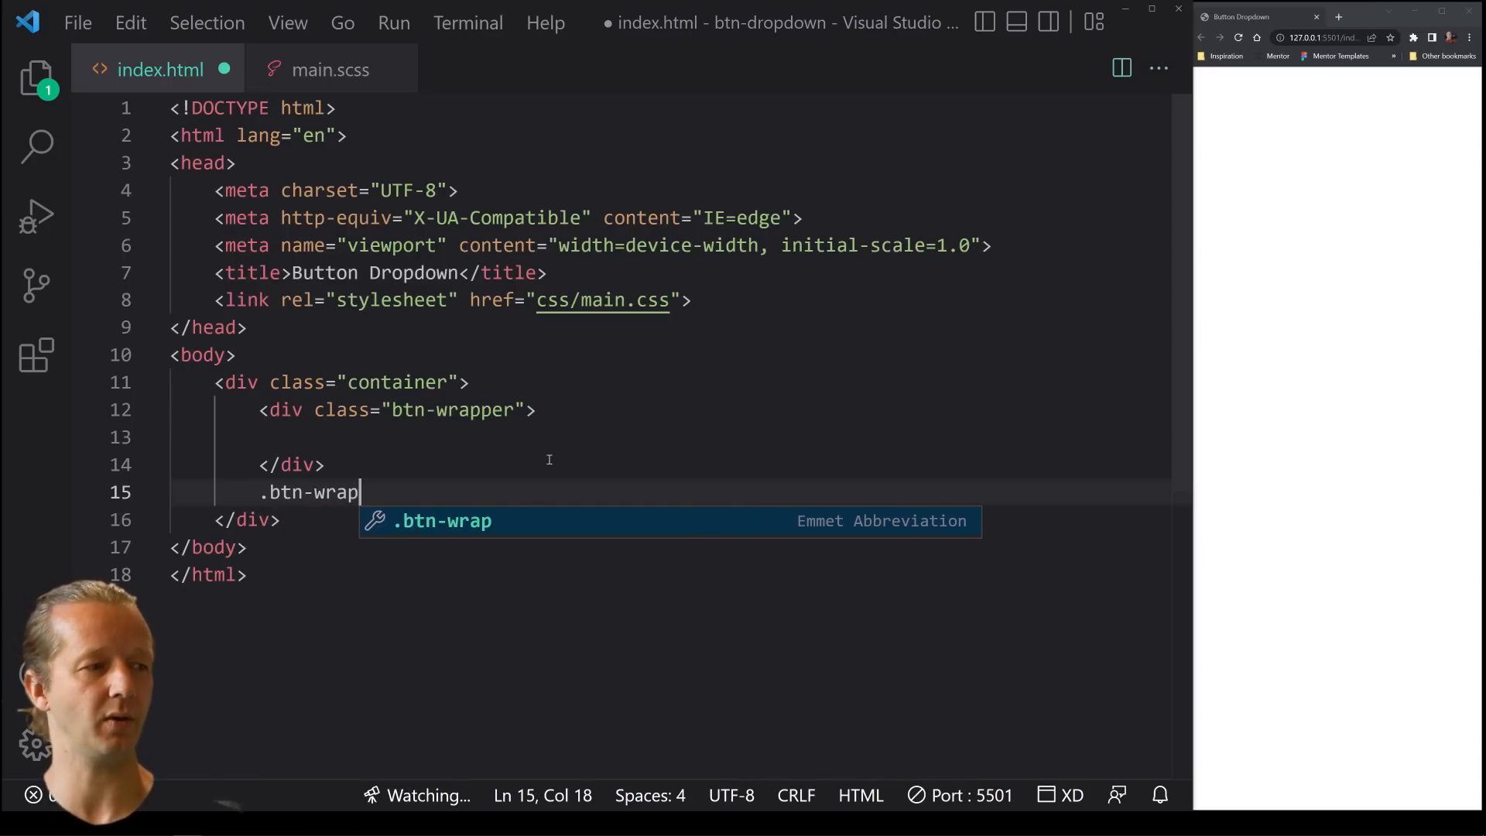
key(Tab)
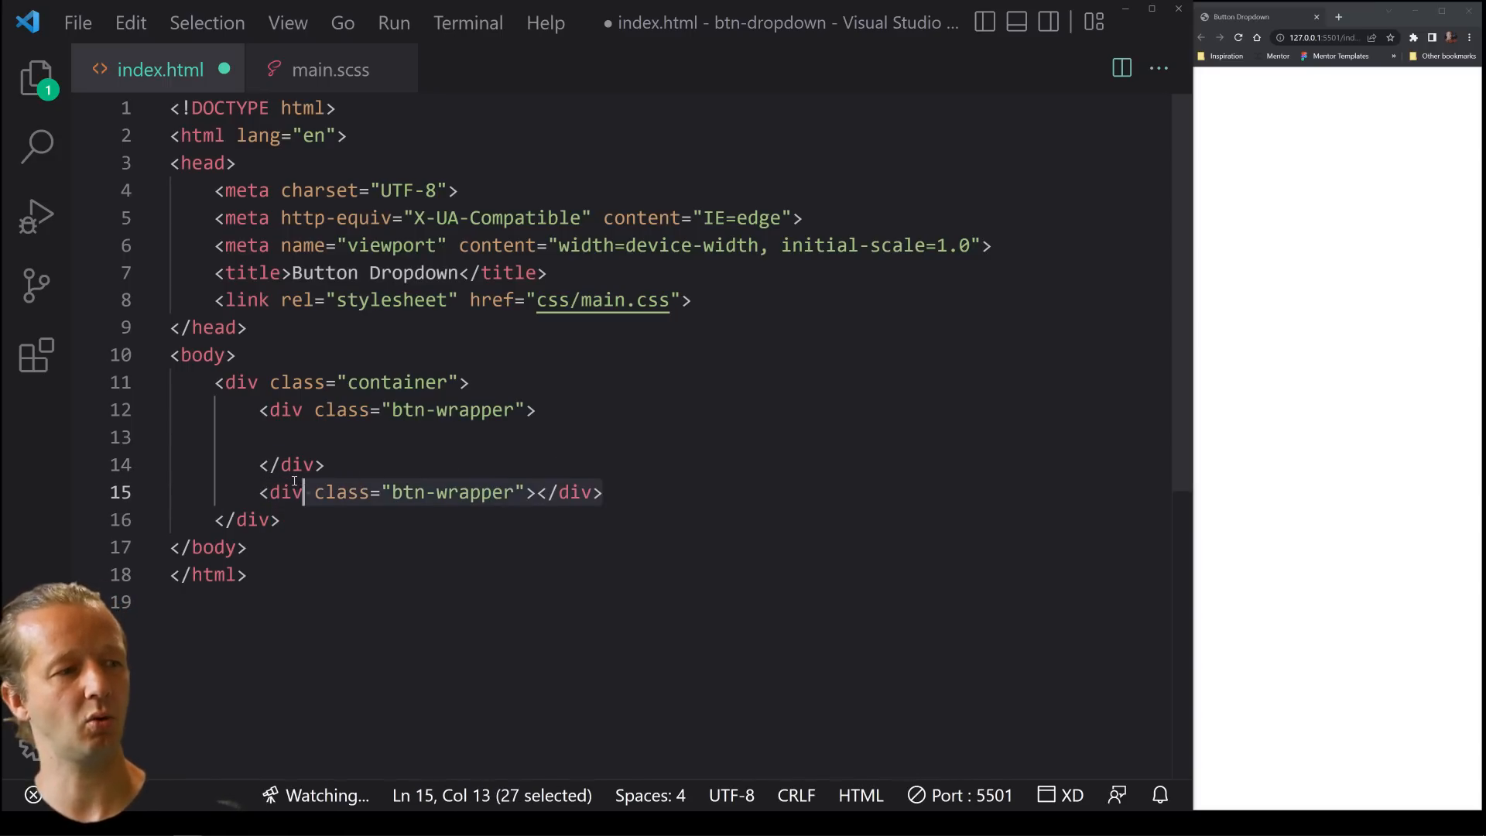
key(Delete)
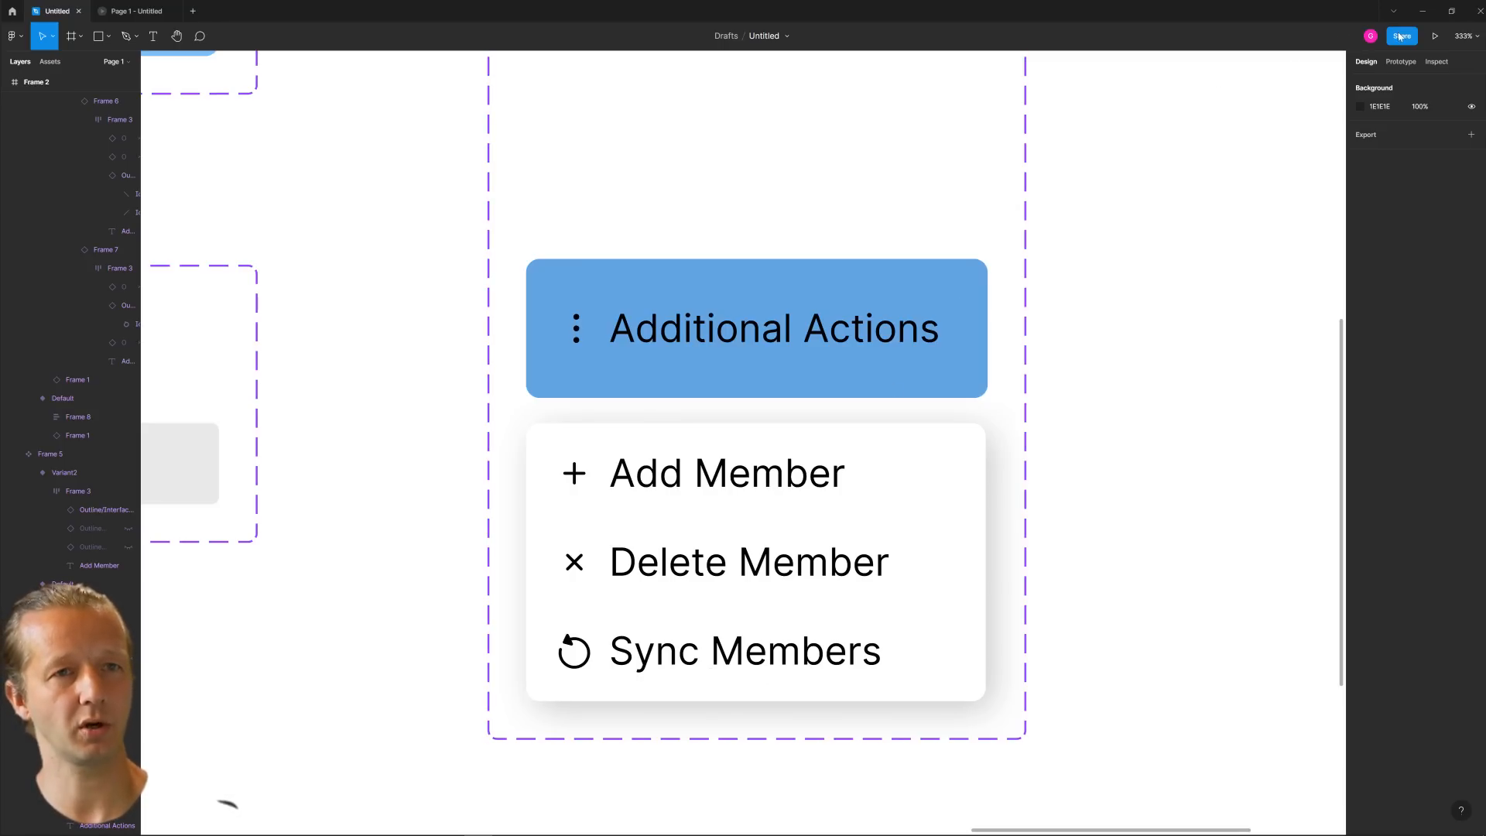
mouse_move(1338, 35)
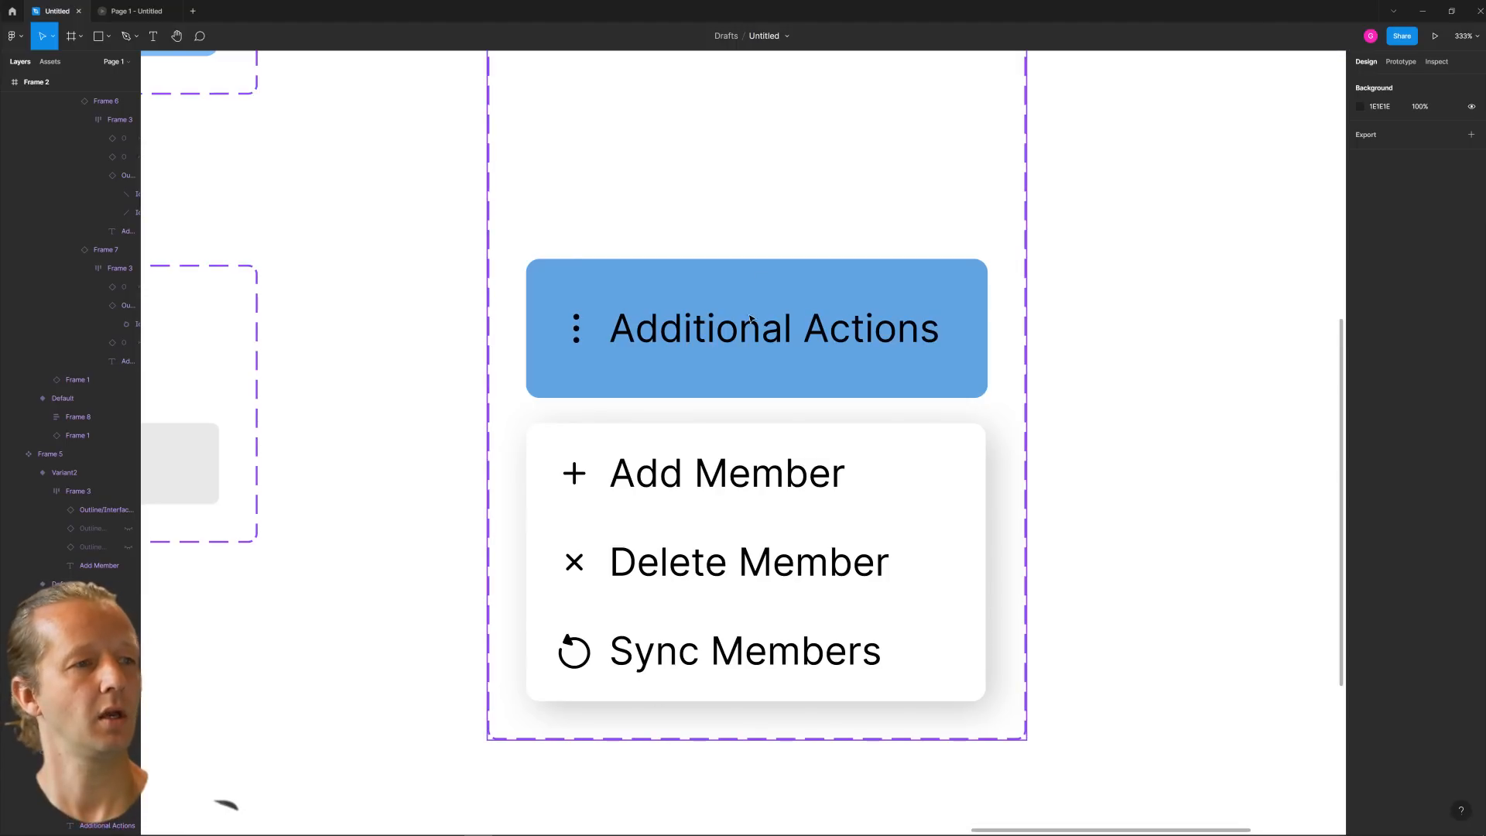
Select the whole three-dot icon on the button and copy it as SVG
click(755, 328)
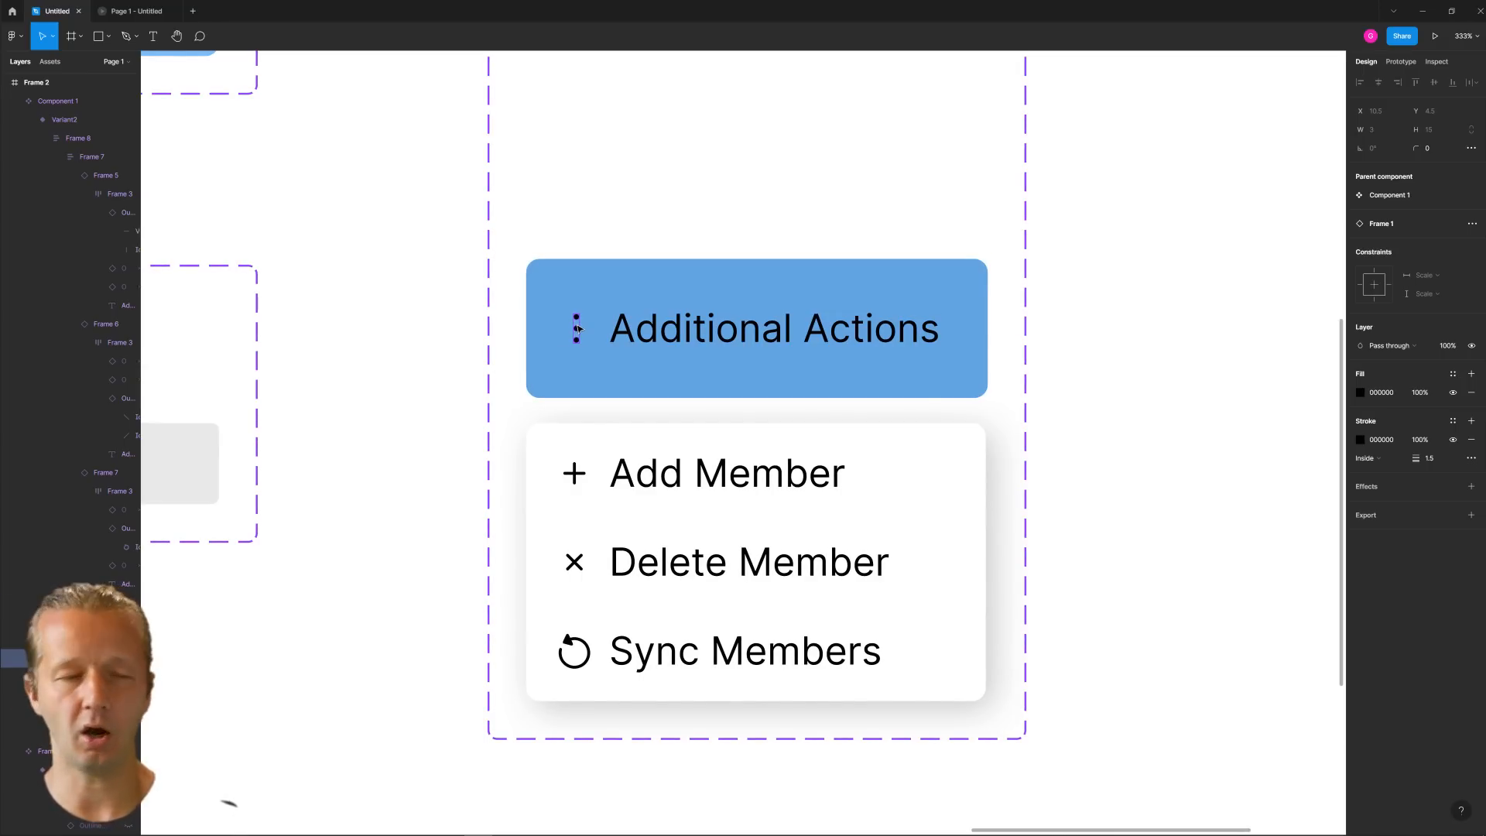
click(771, 328)
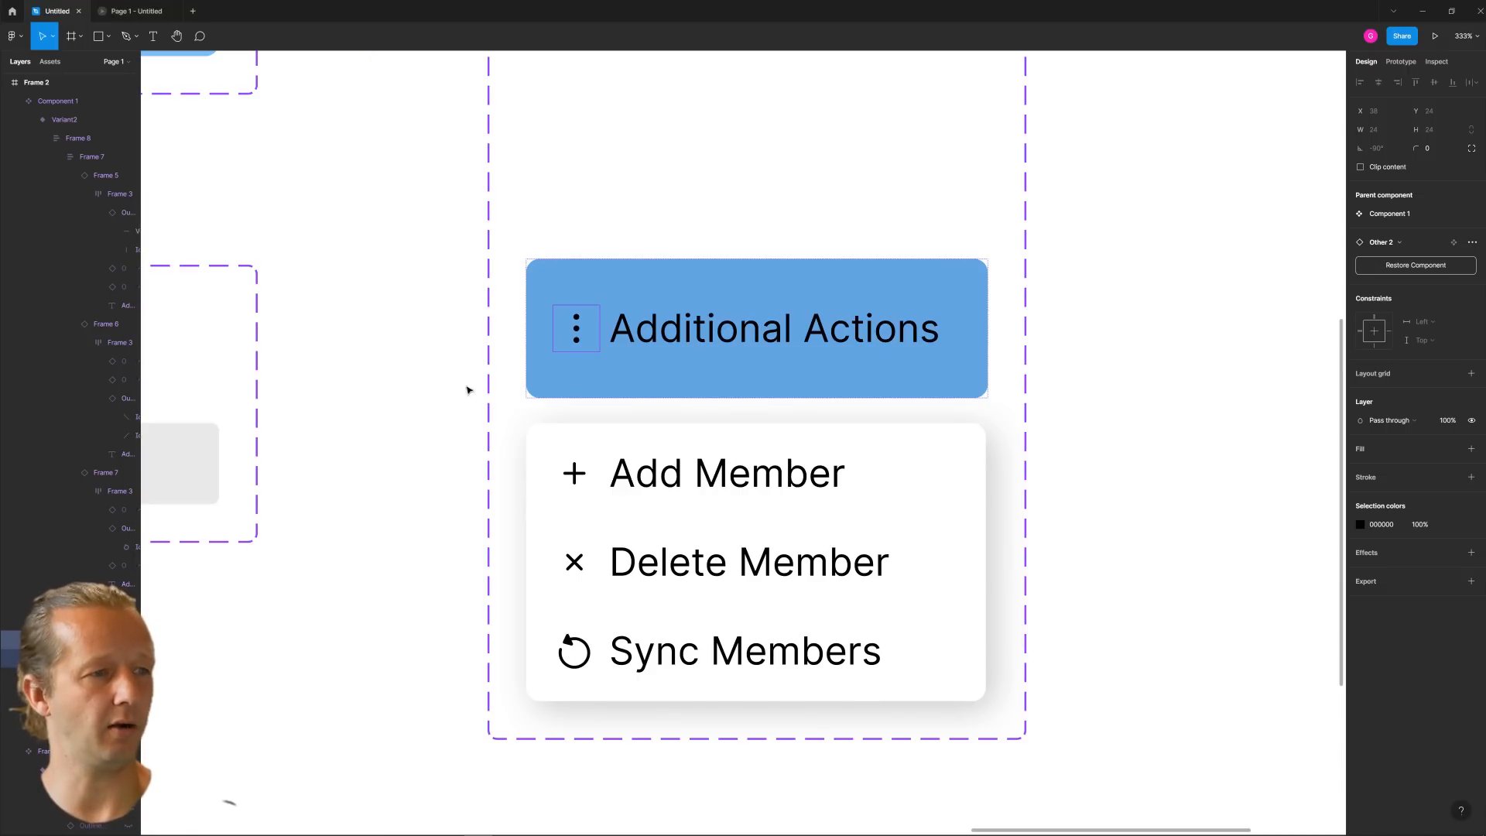
mouse_move(190, 597)
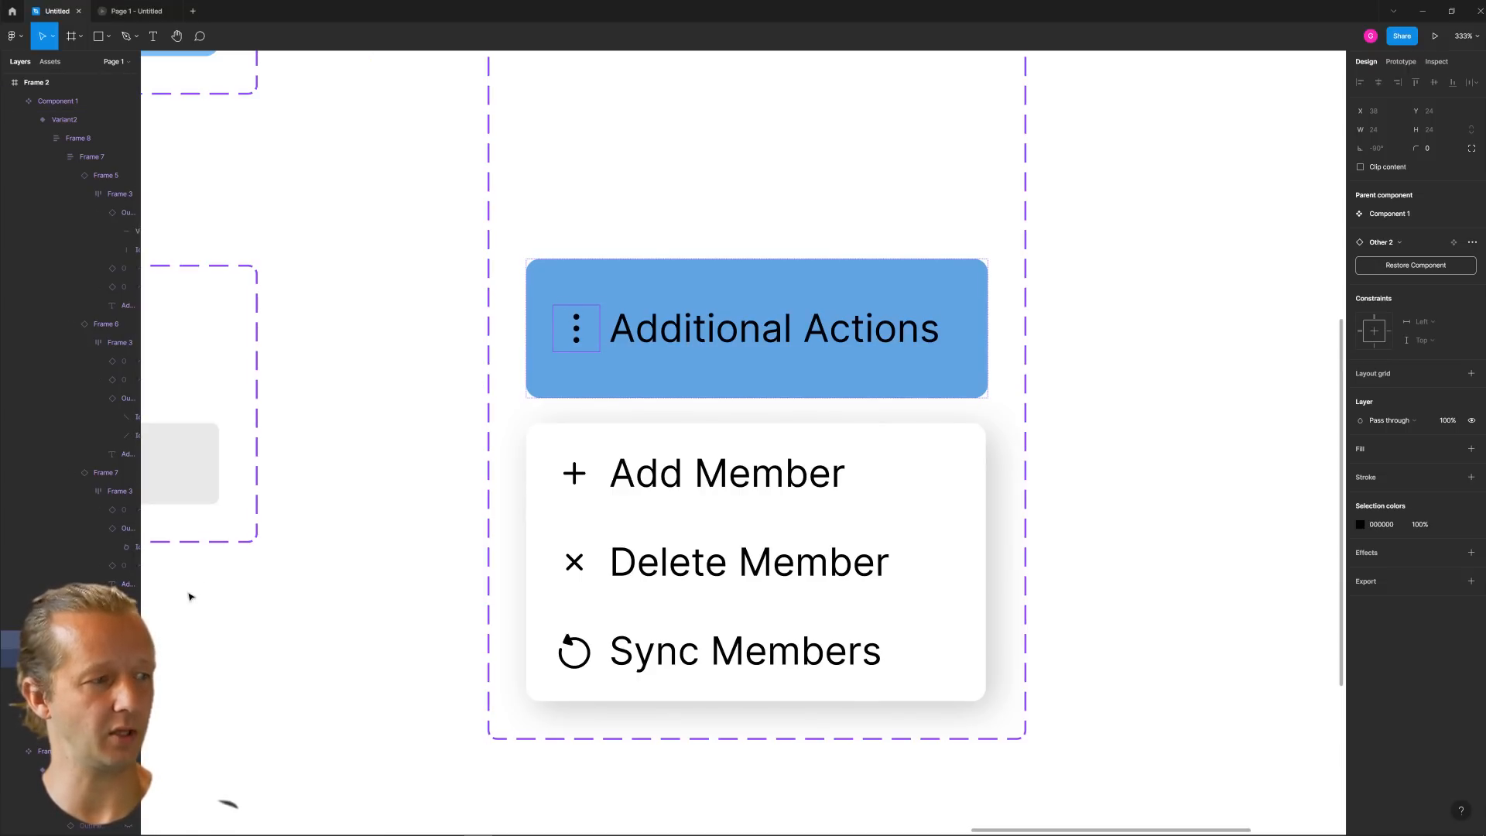
right_click(576, 328)
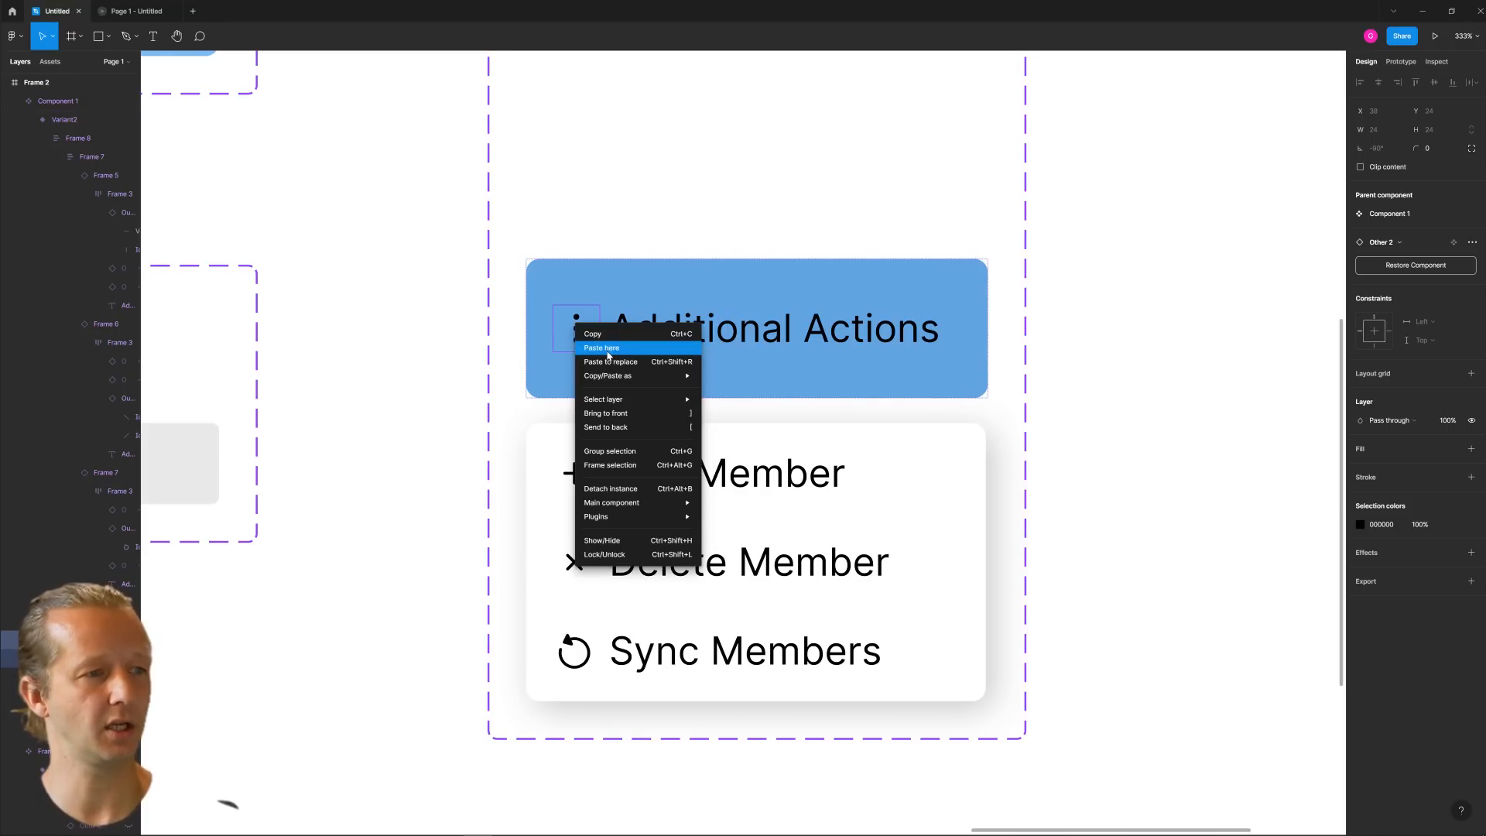
mouse_move(609, 374)
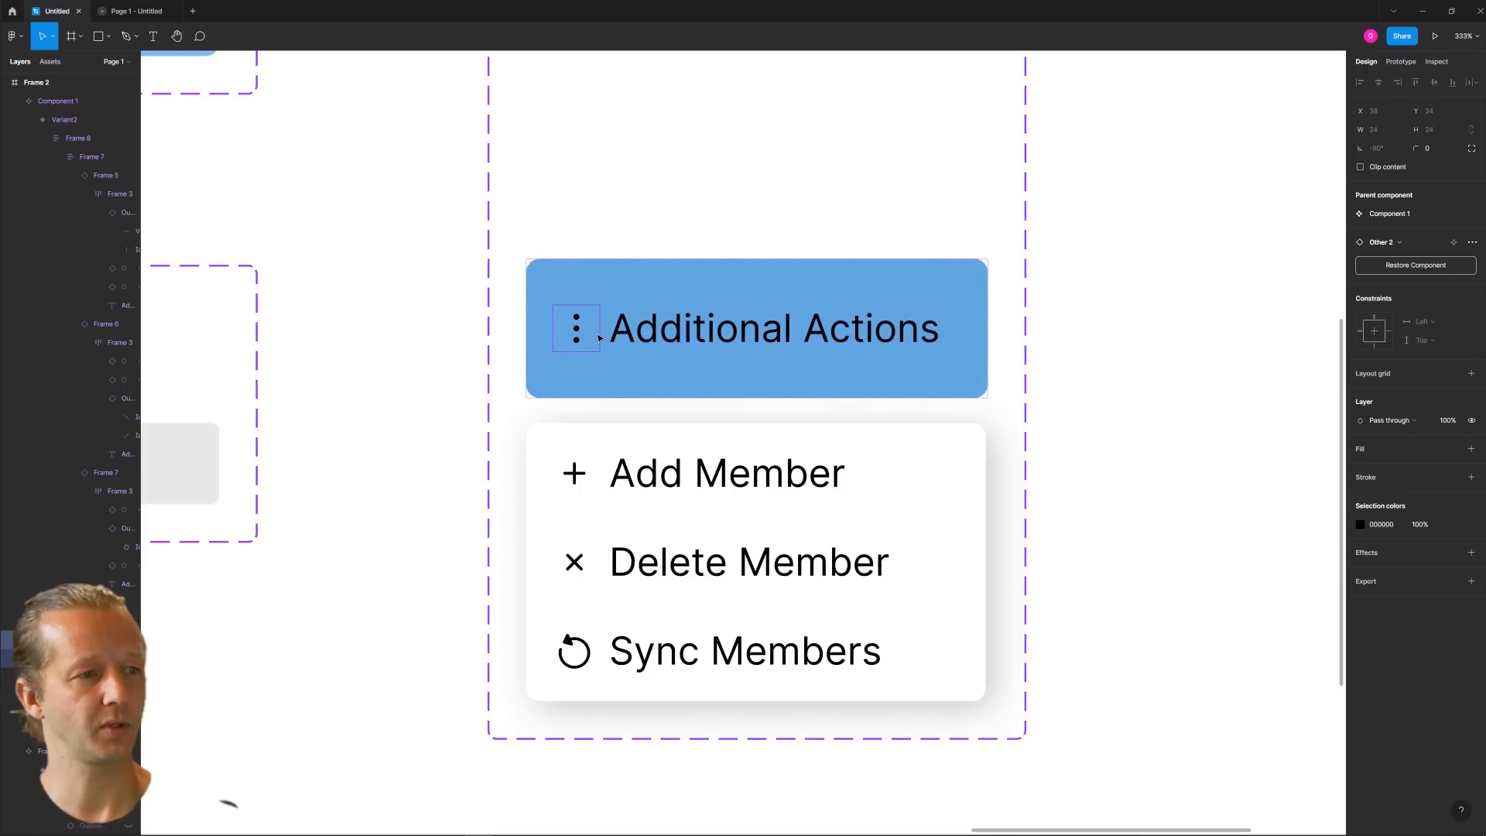
right_click(593, 336)
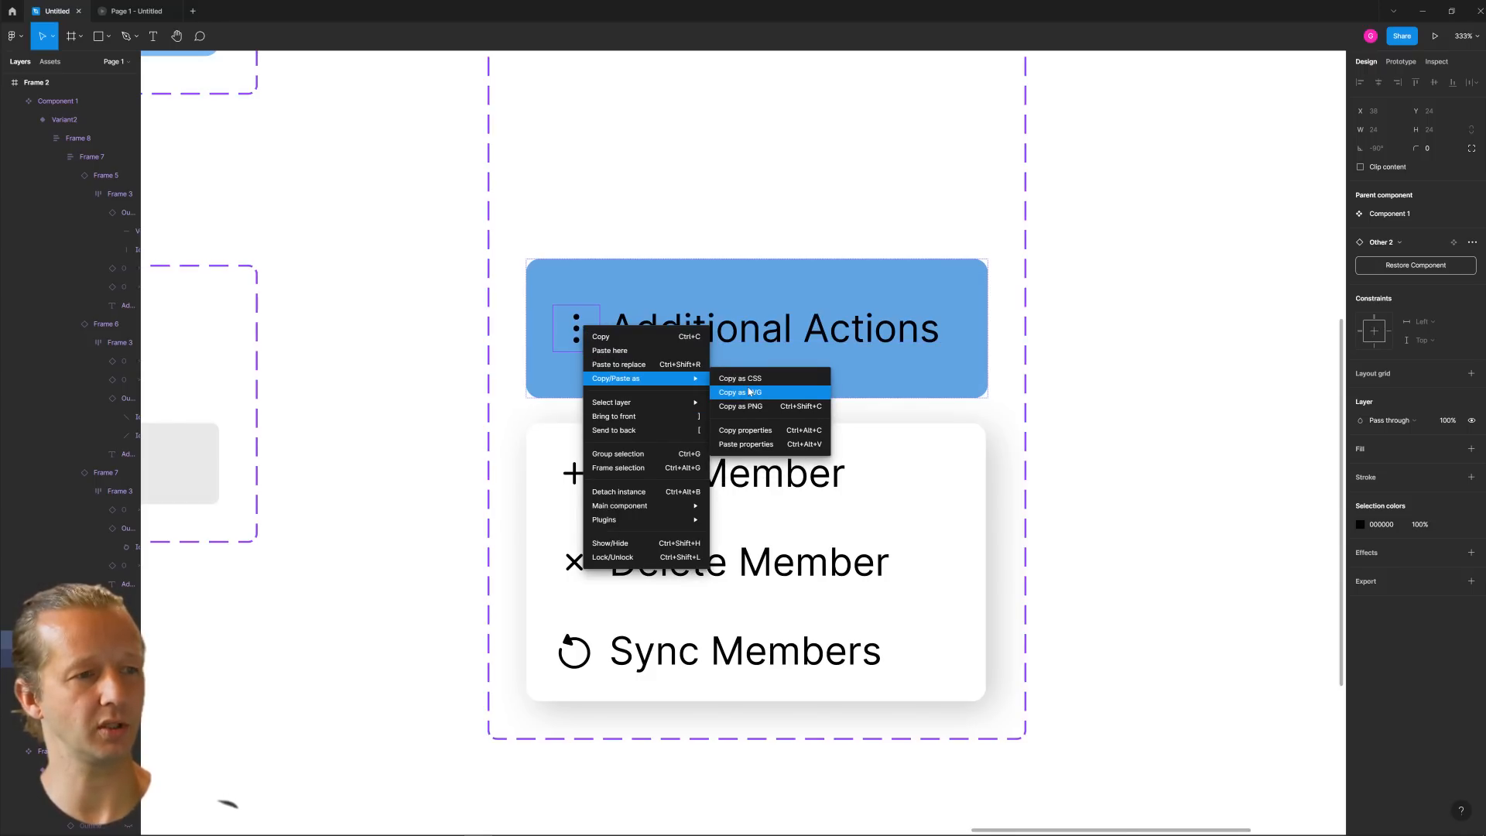
click(743, 392)
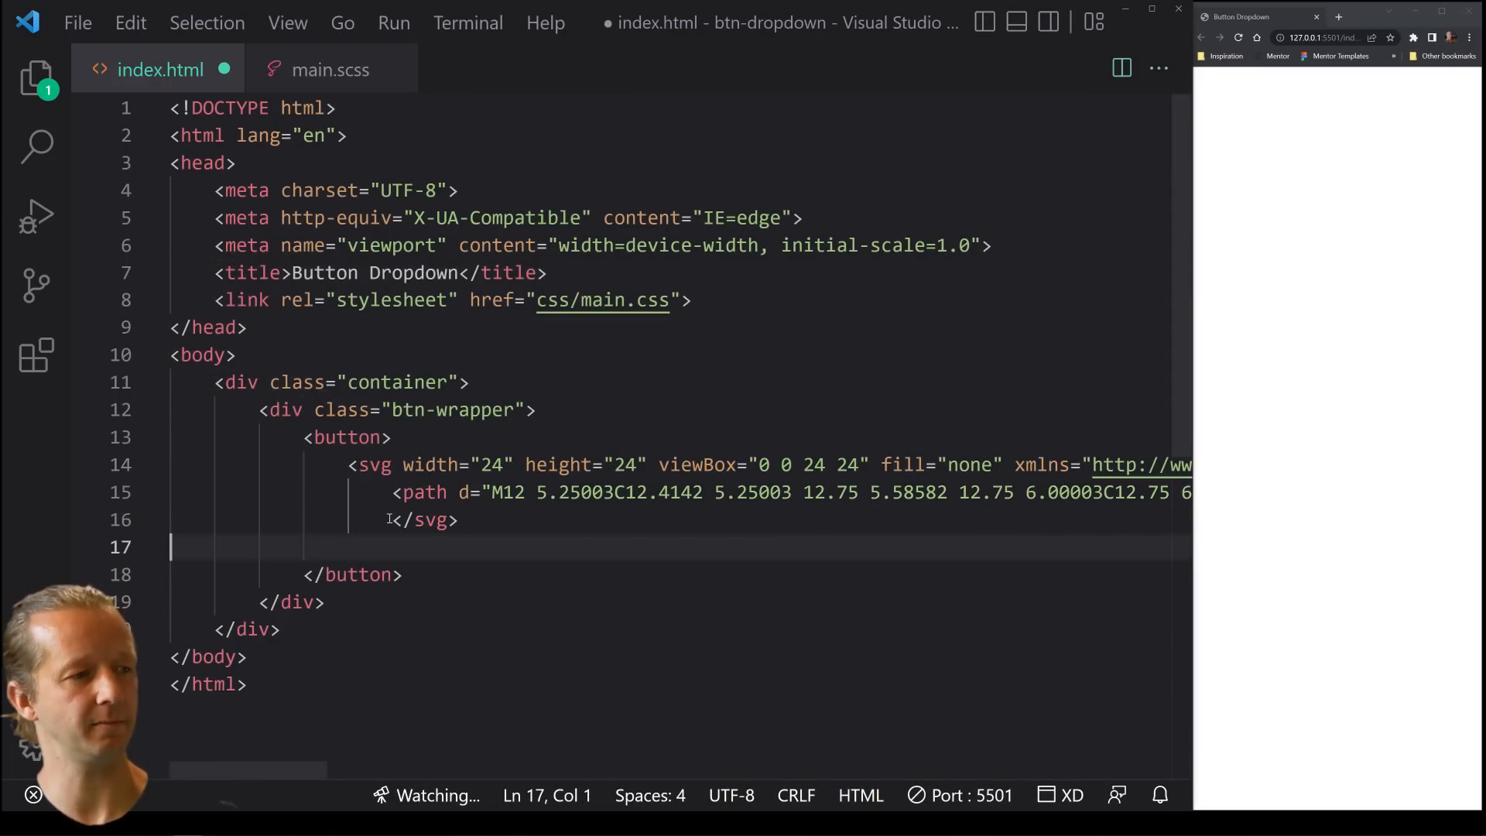
Below the pasted icon, add the button label 'Additional Actions'
key(Backspace)
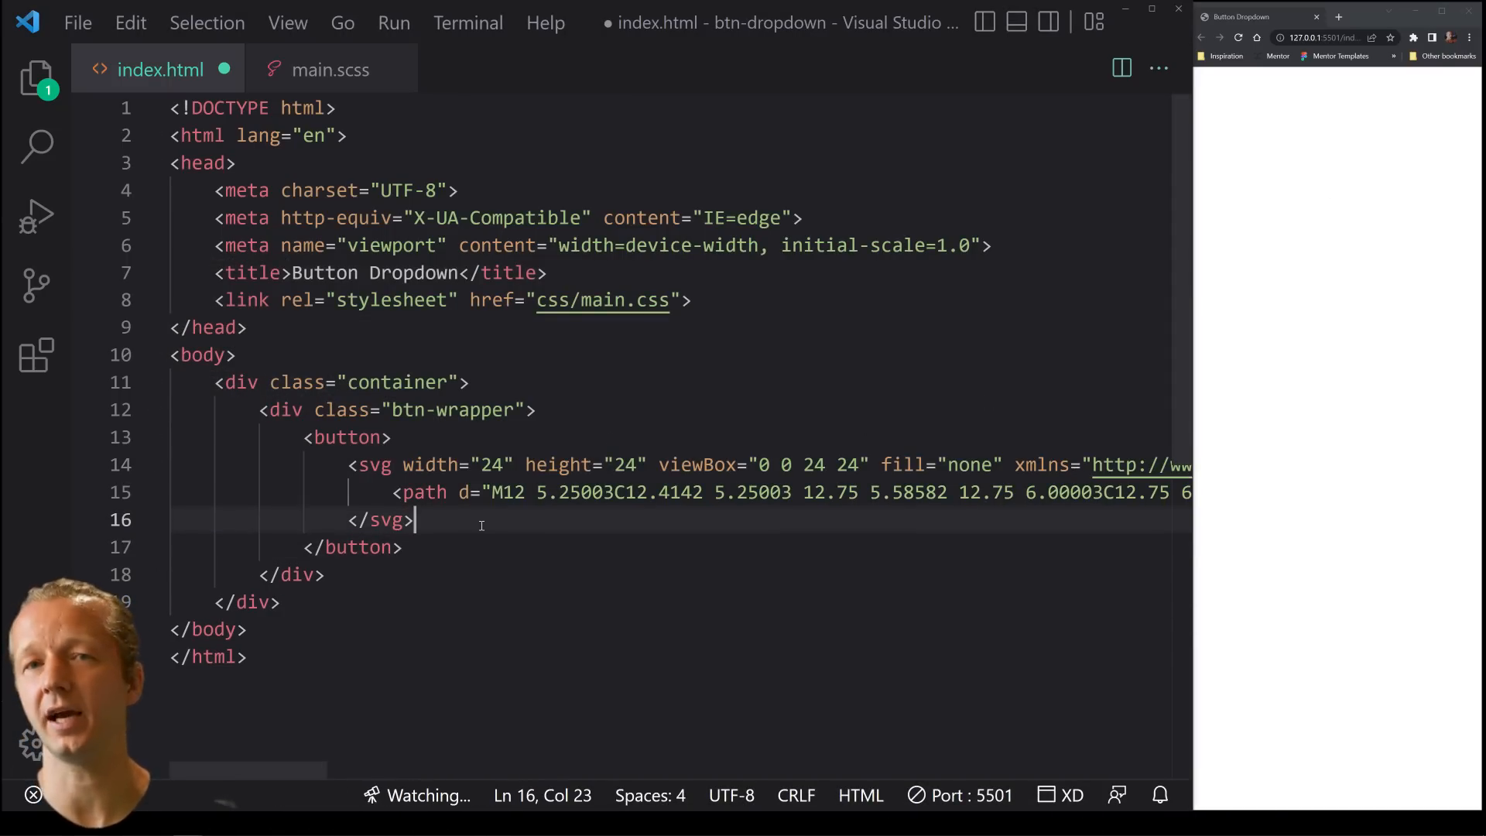
key(Enter)
text(<span></span>)
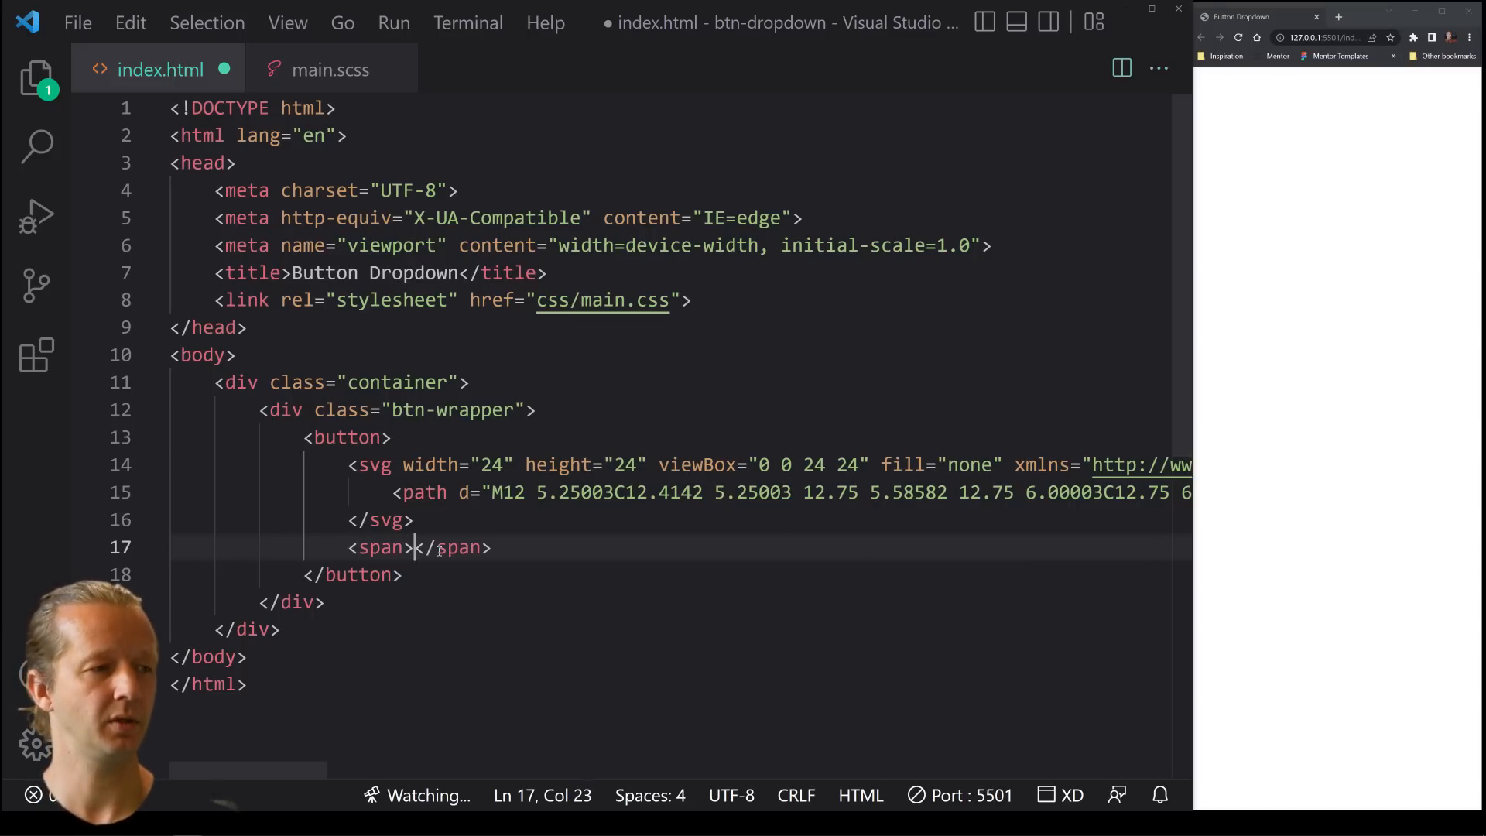
text(A)
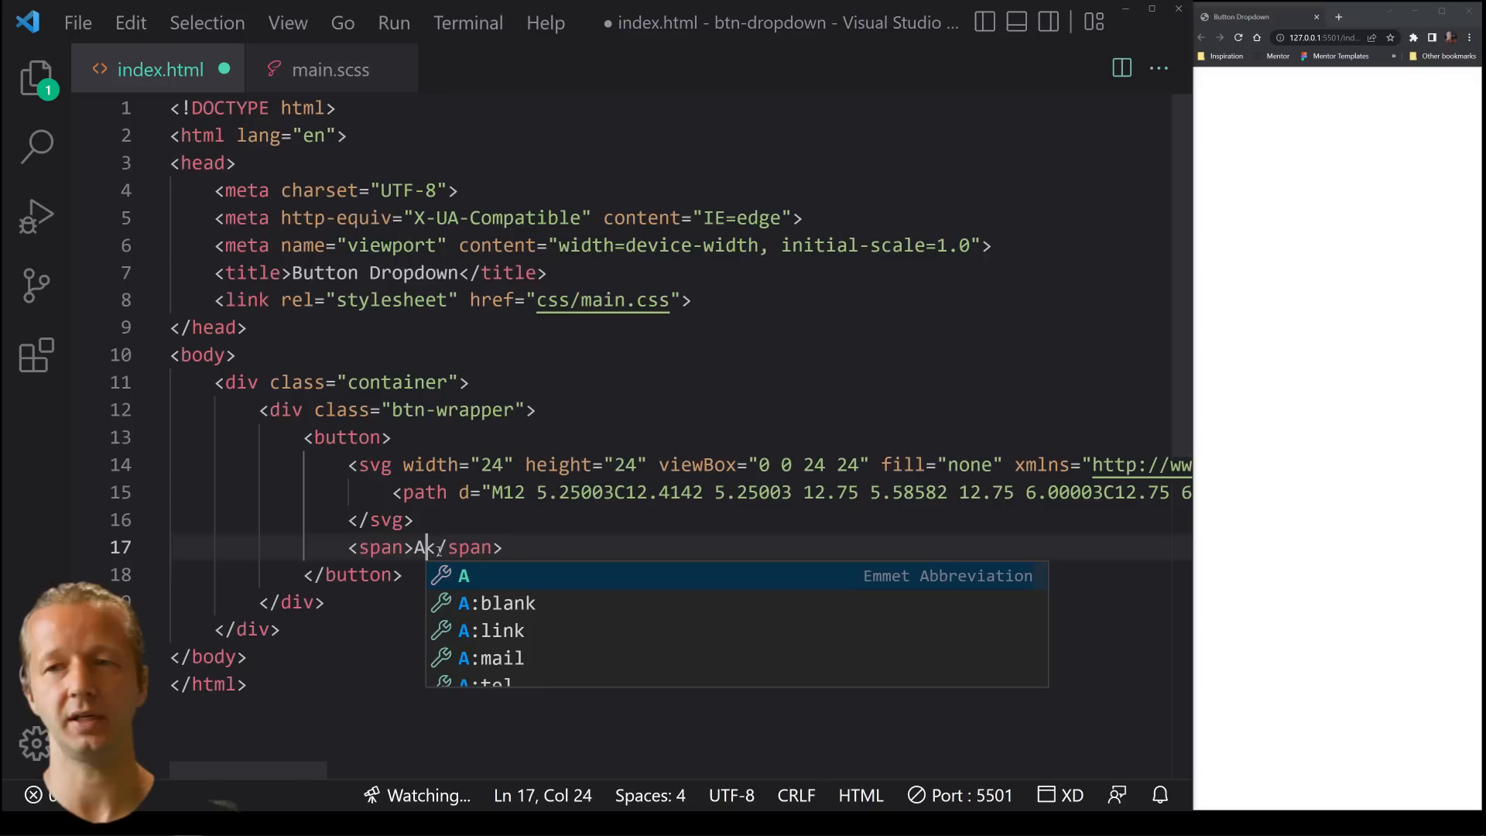
text(dditional Actions)
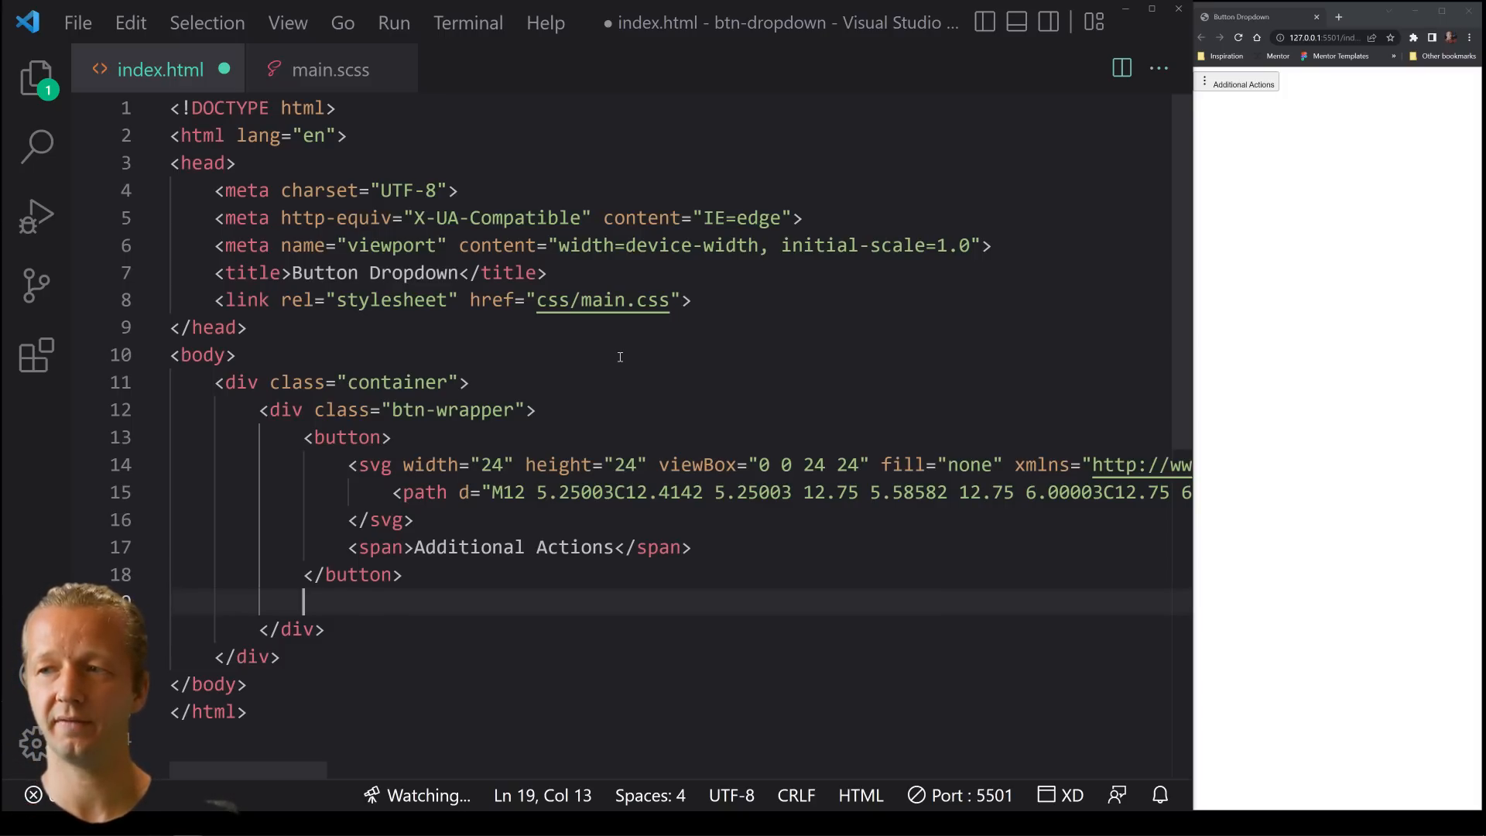
Add a div.dropdown holding ul > li > a href="#" and select the placeholder inside the link
text(<div class="dropdown"></div>)
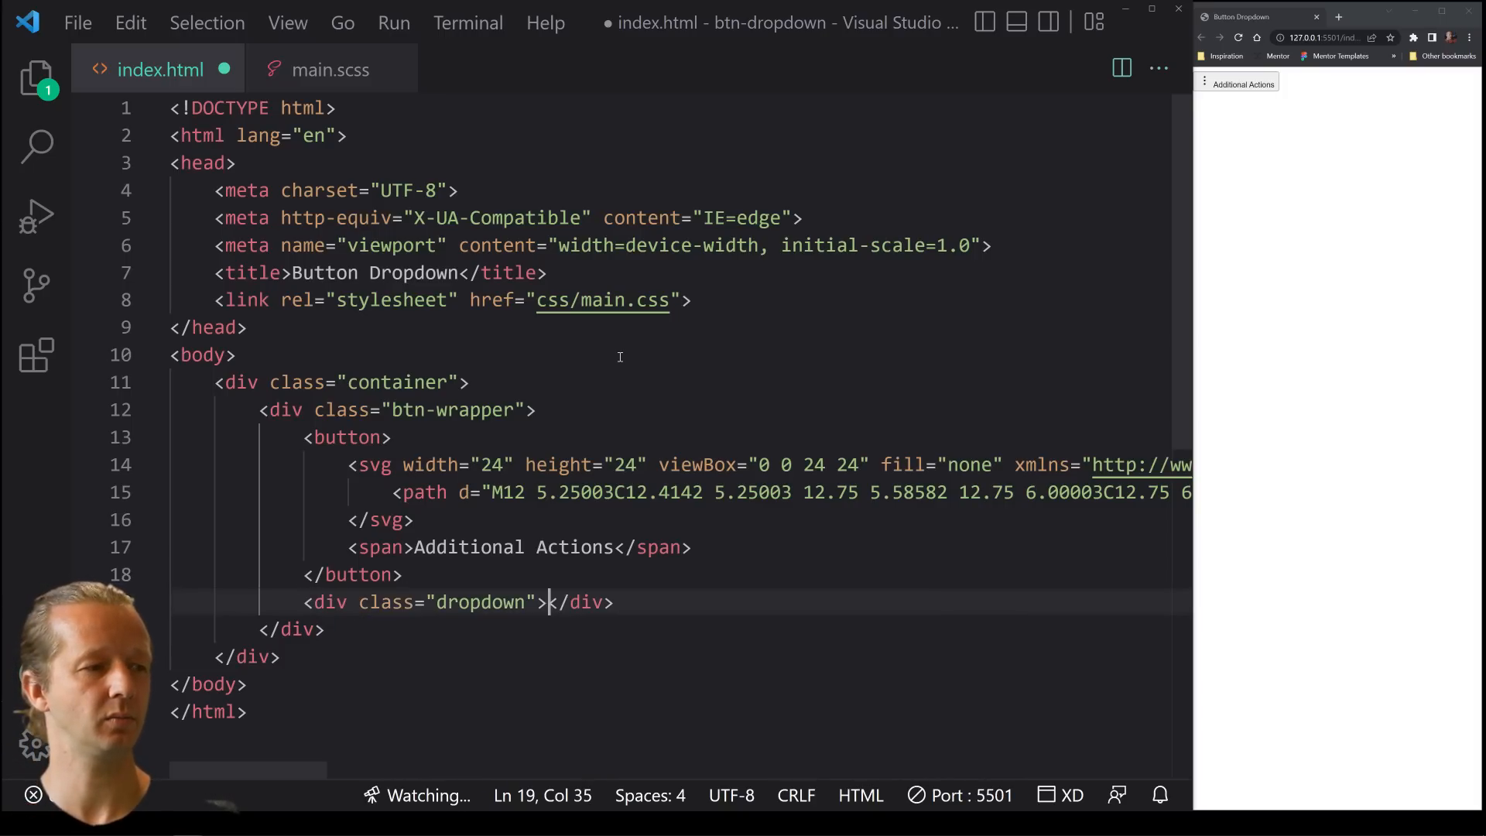
key(Enter)
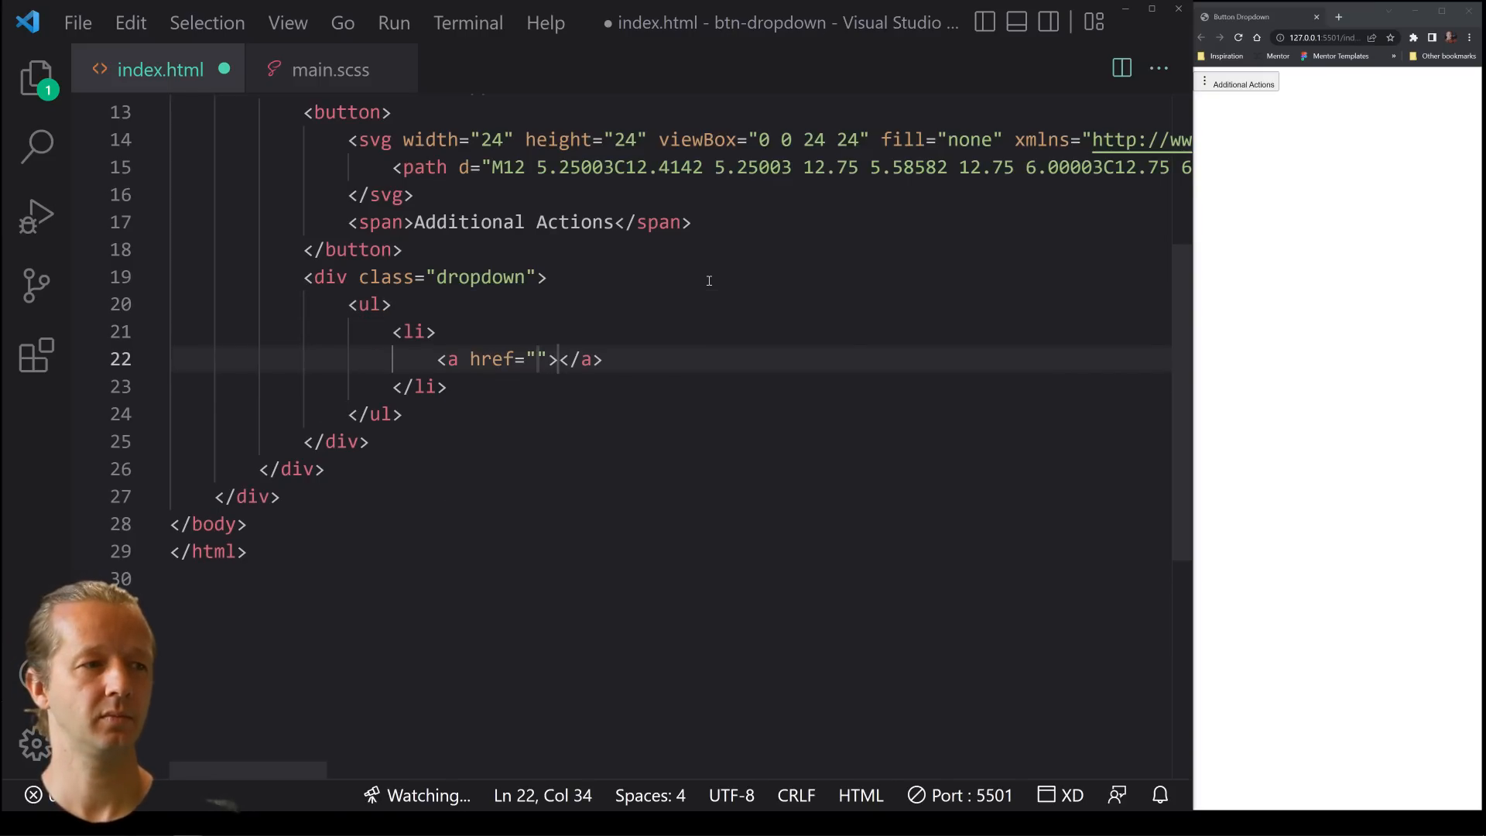
text(#)
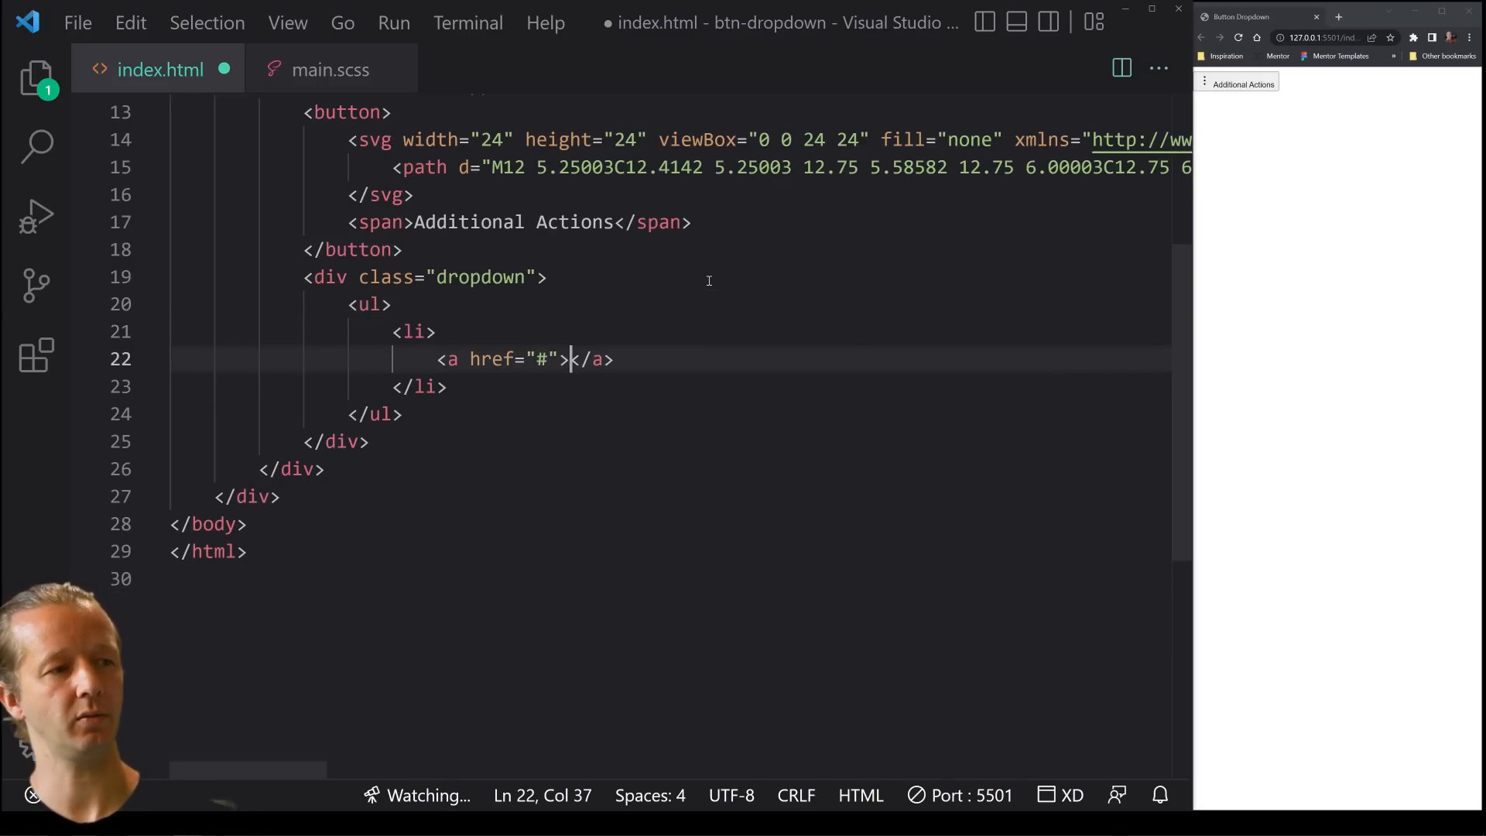
key(Enter)
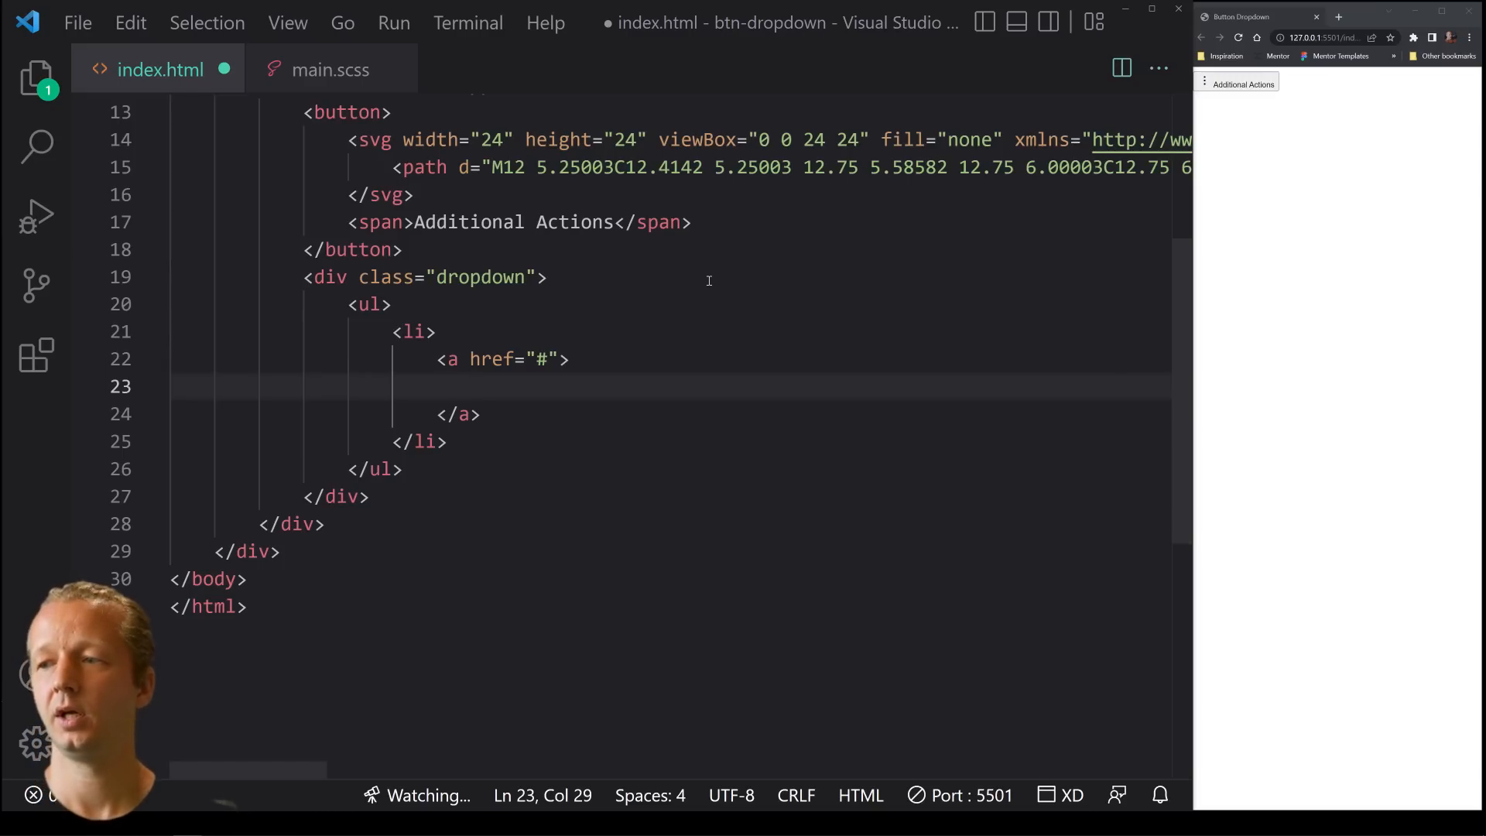
drag(569, 357, 413, 441)
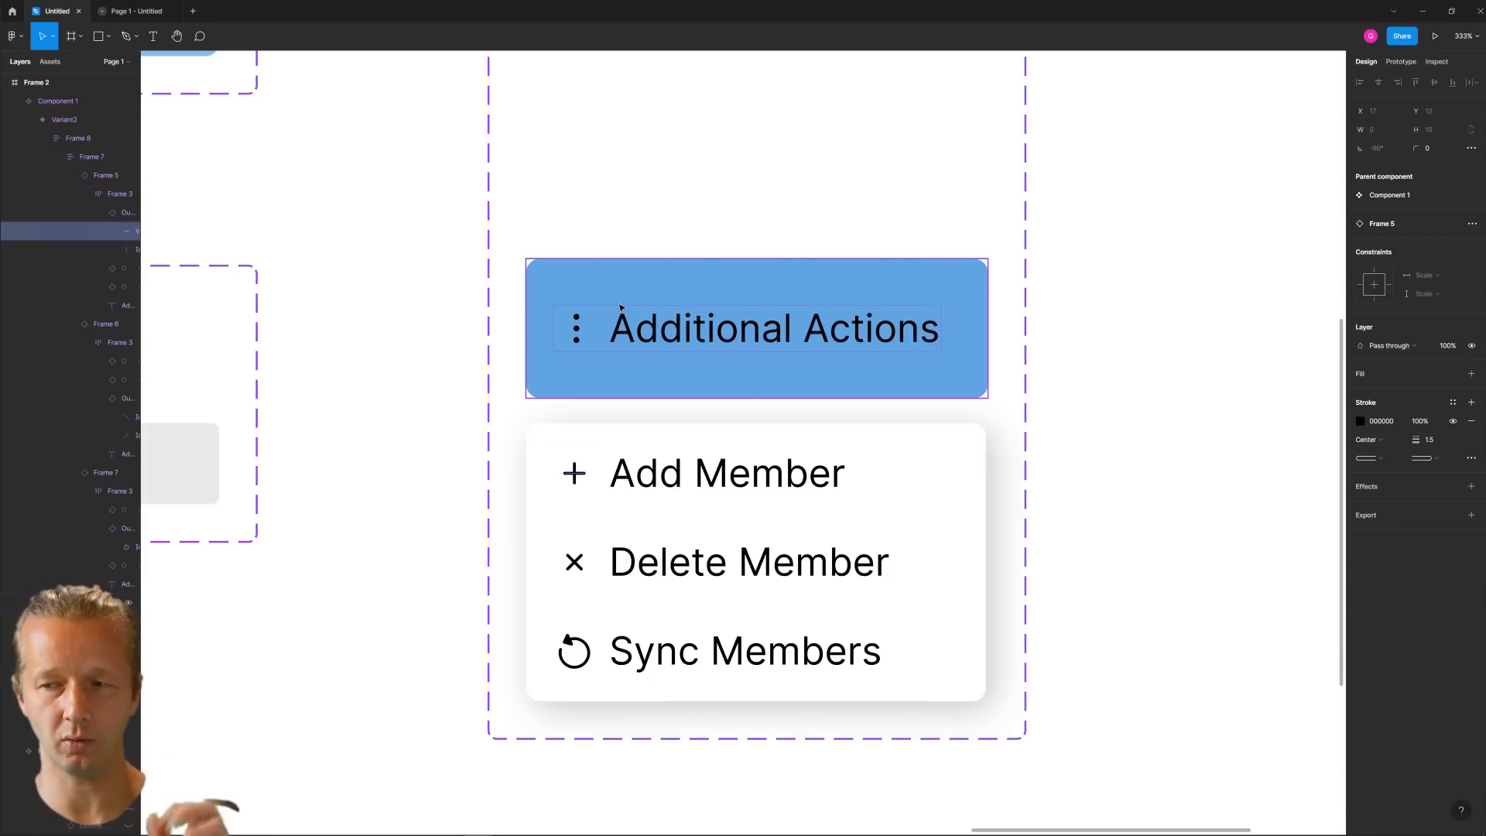
Select the plus icon beside Add Member and copy it as SVG
click(728, 474)
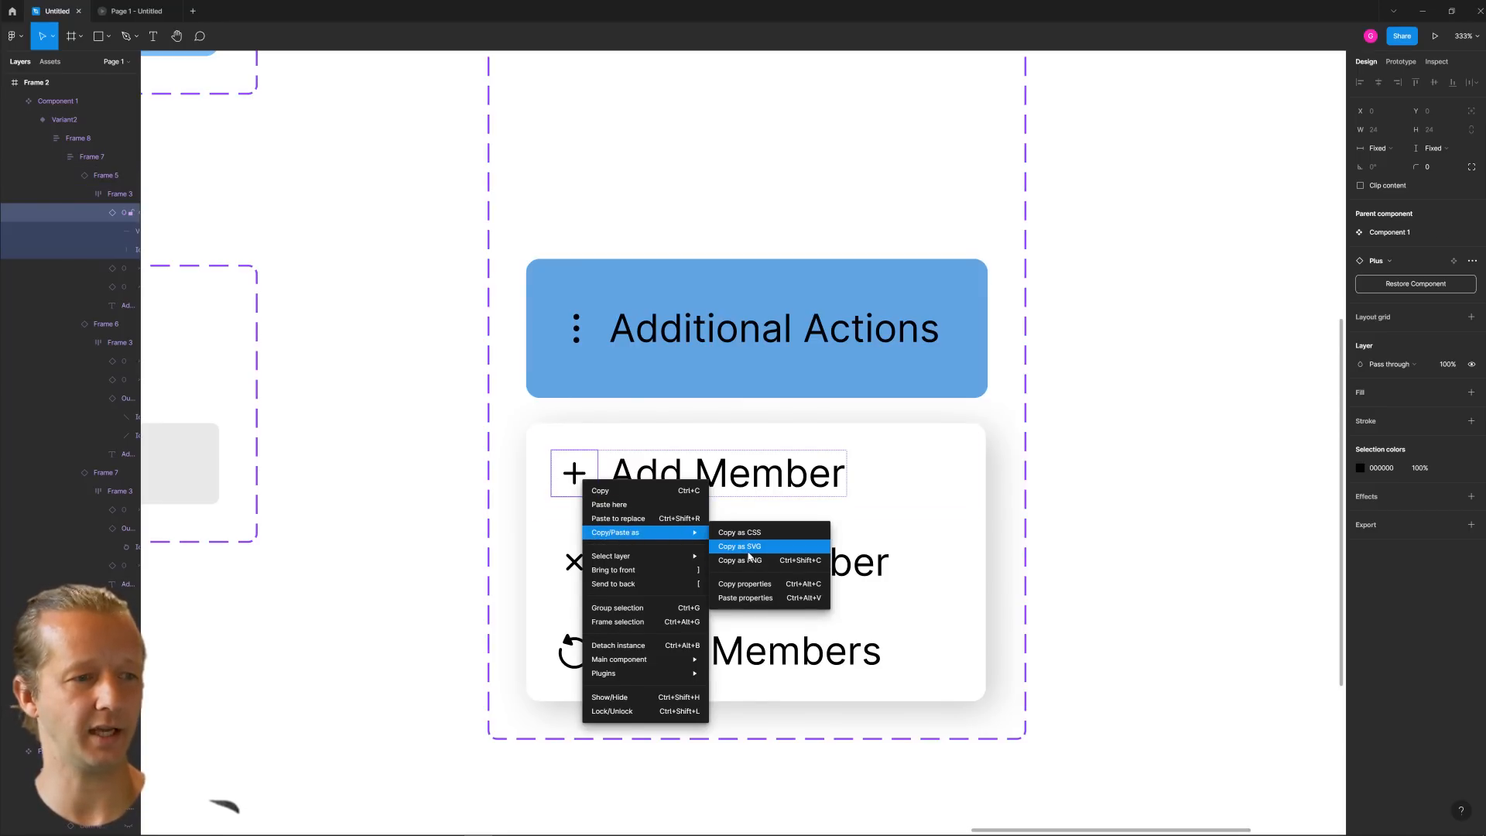
click(740, 547)
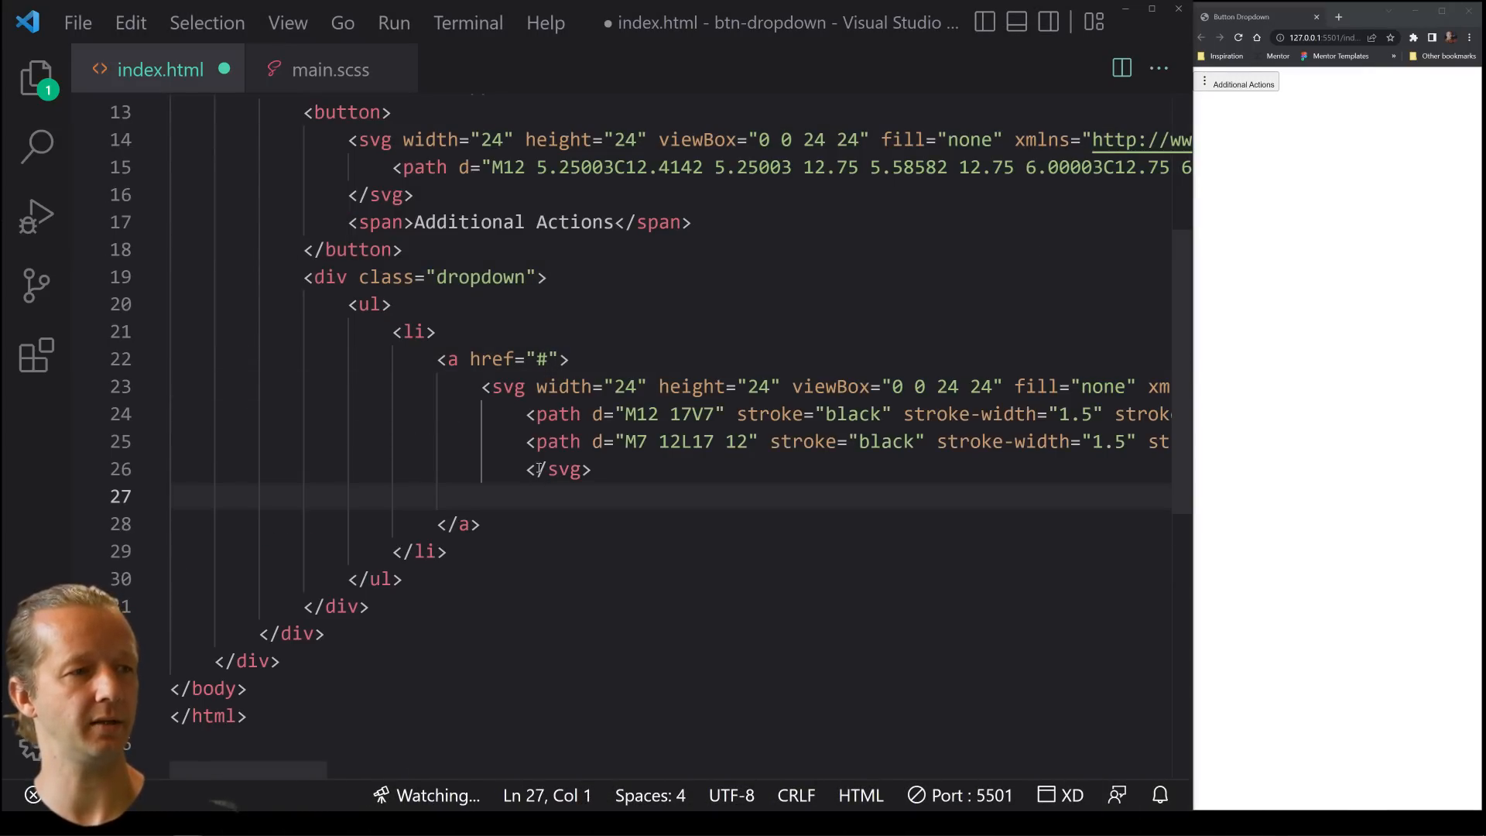
Add an 'Add Member' span after the pasted plus icon, then Delete Member and Sync All Members links
click(567, 502)
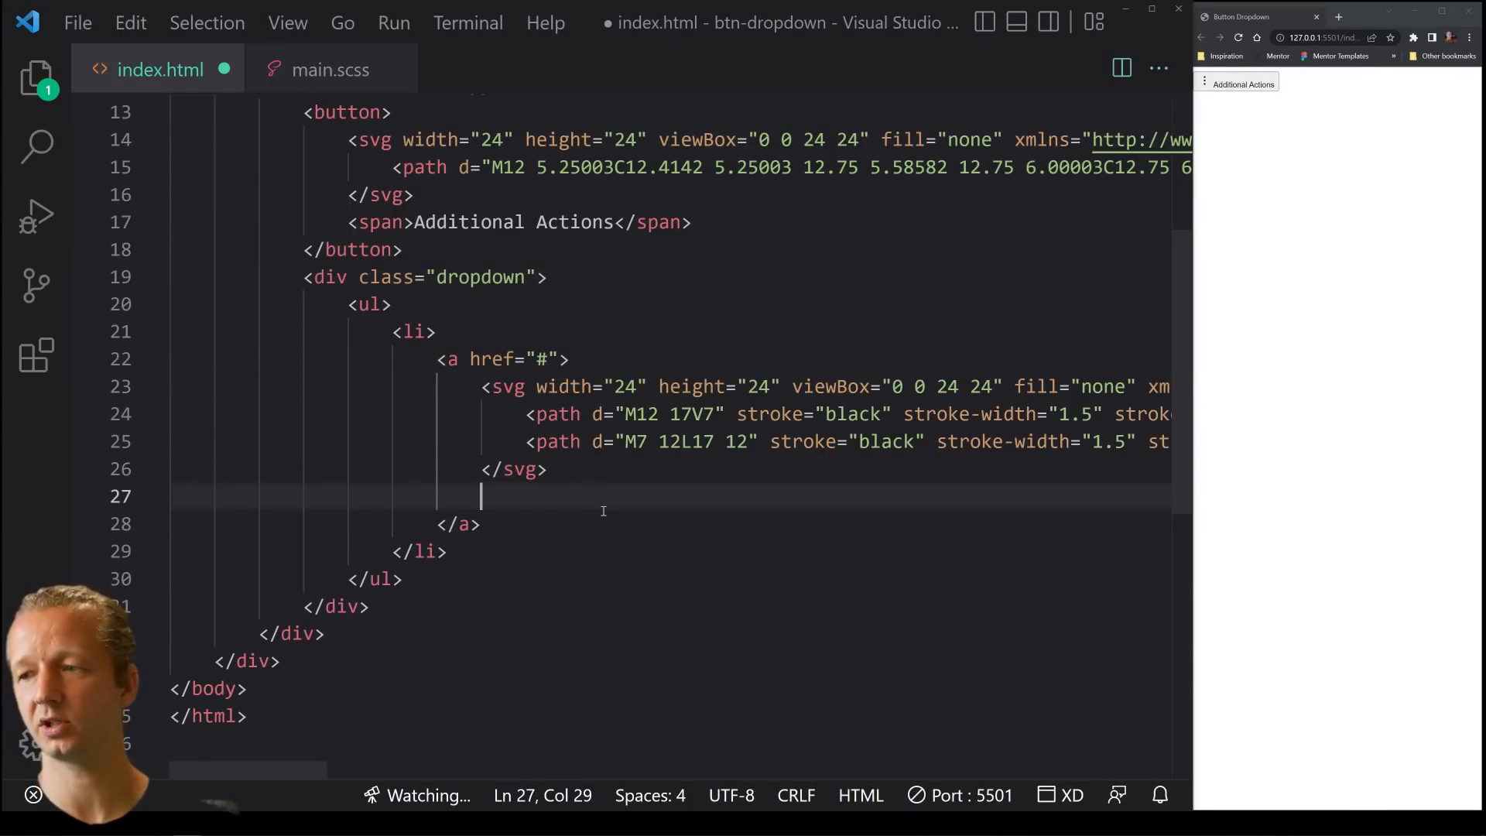
text(<span>Add </span>)
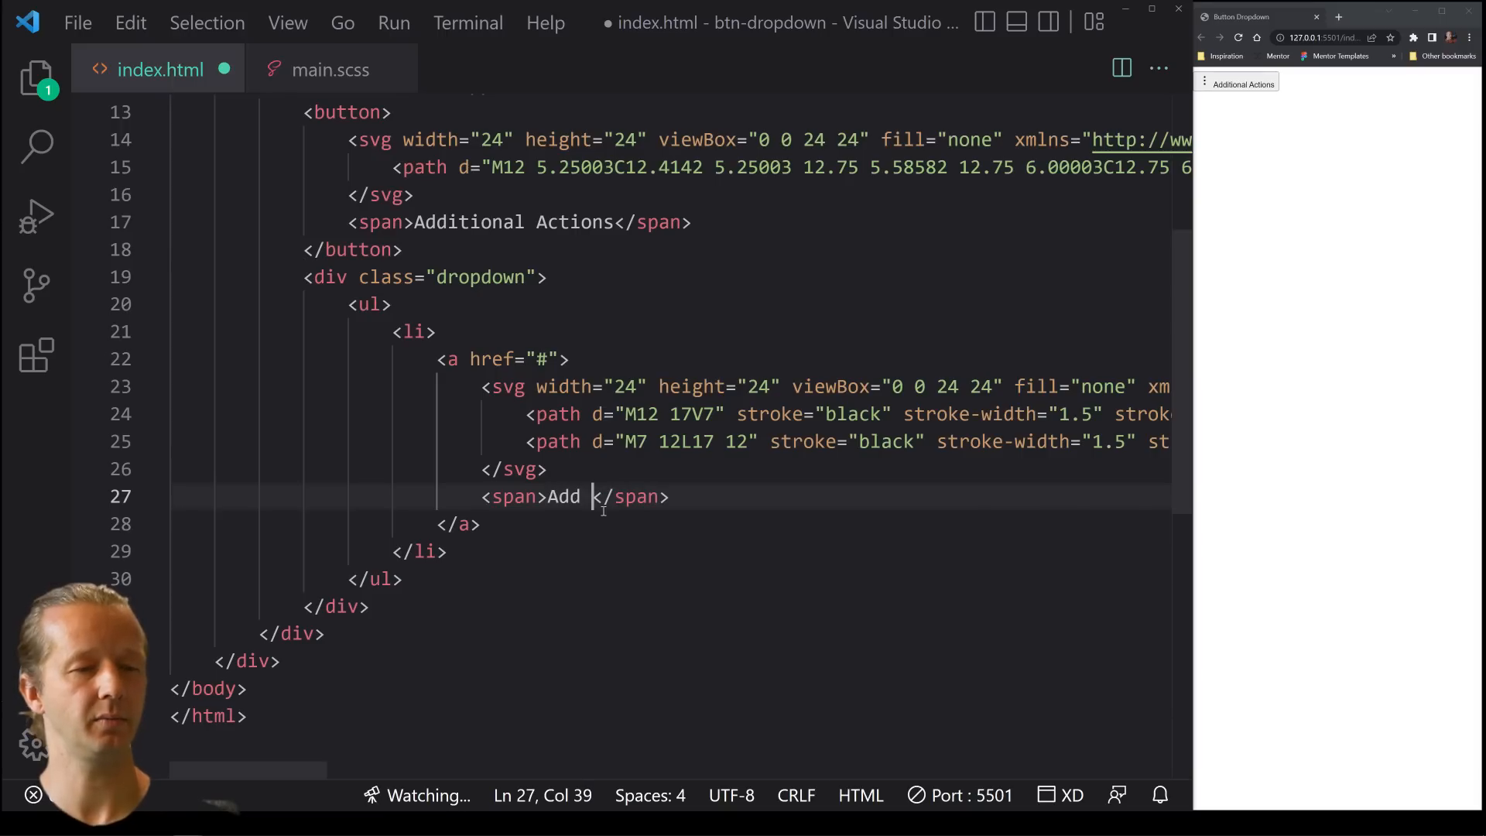
text(Member)
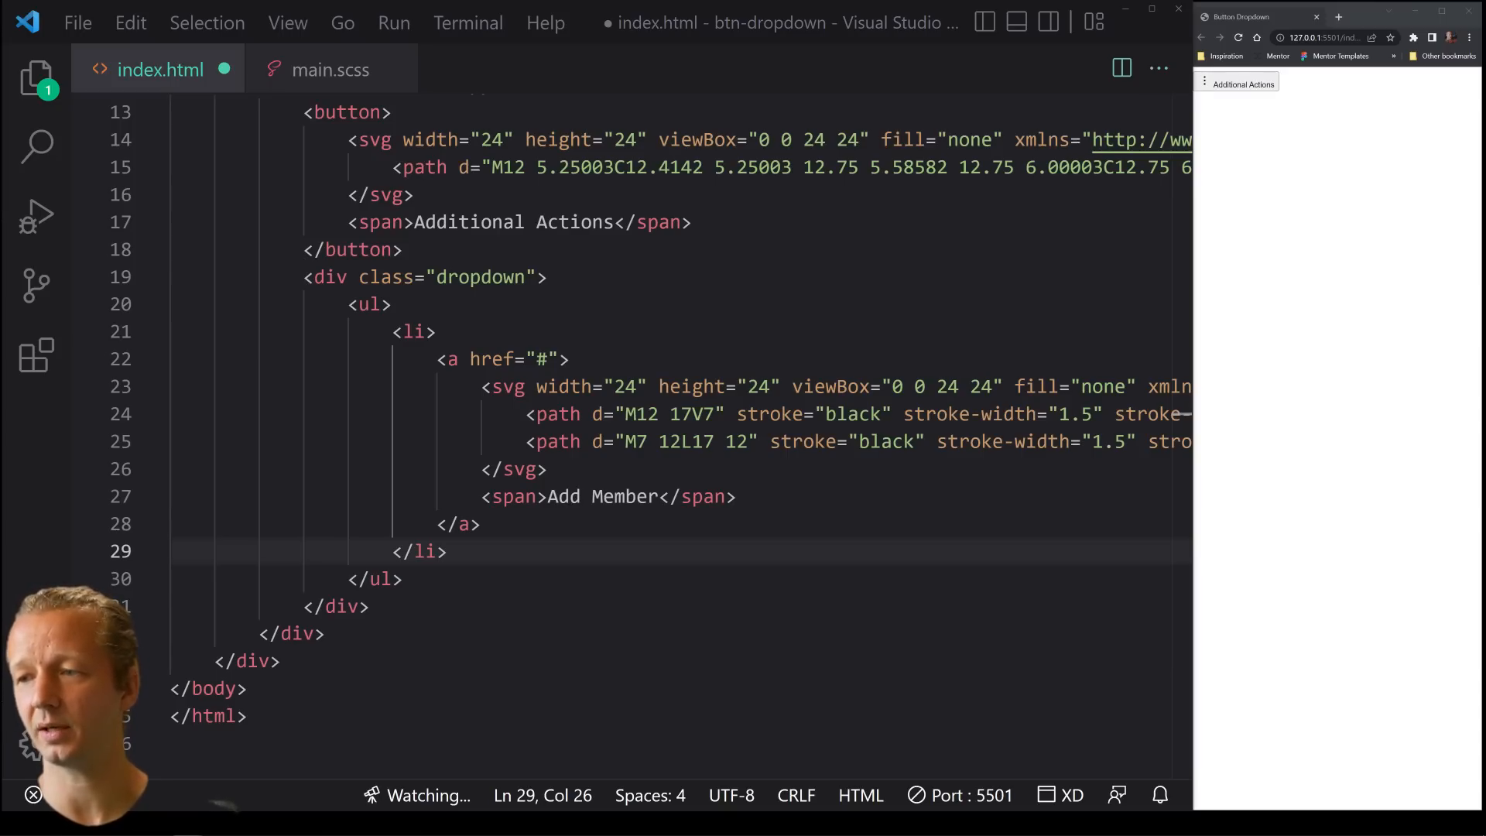
double_click(570, 497)
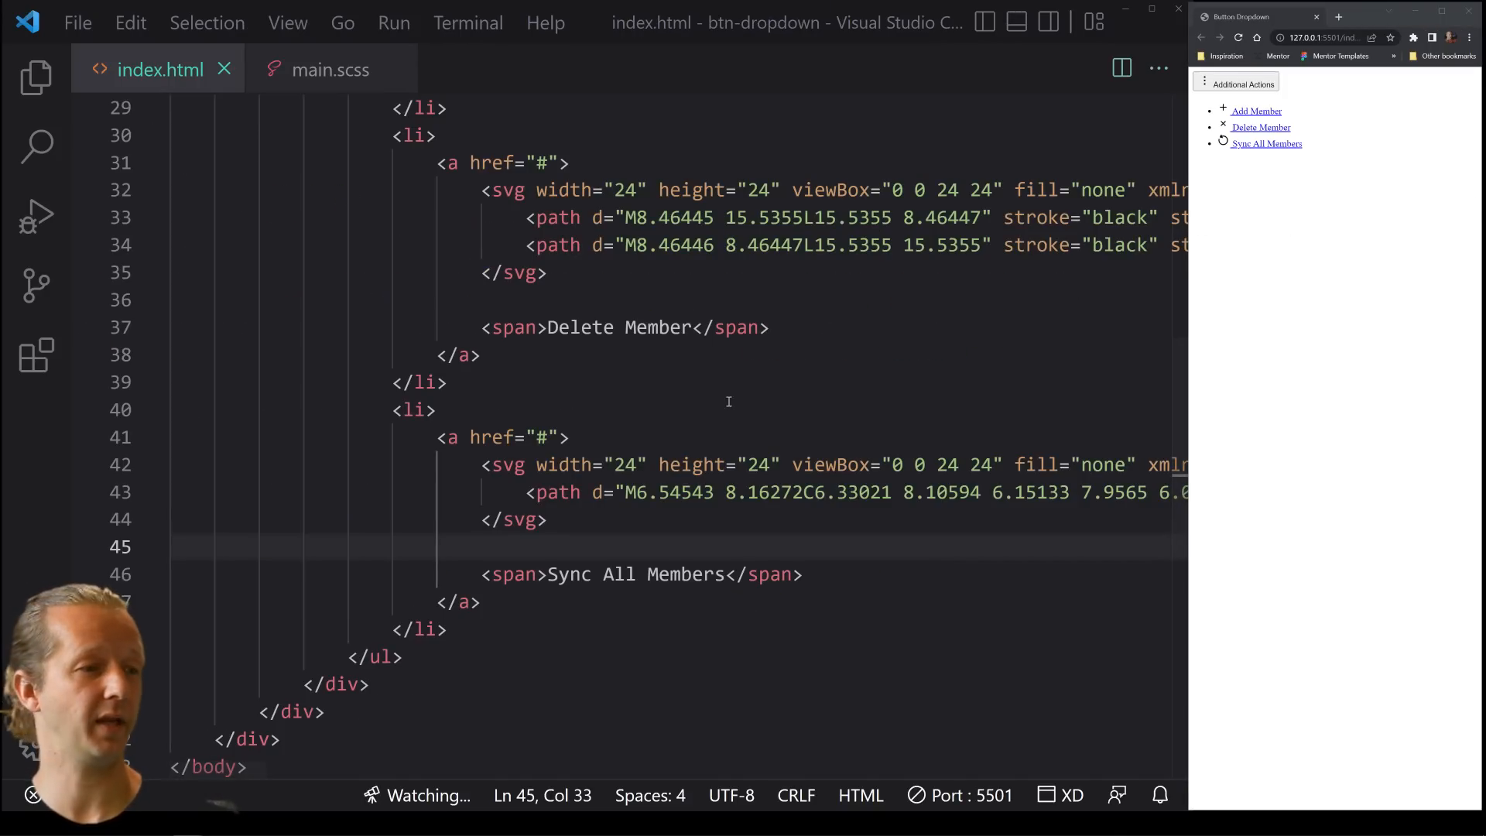
Review the body rule in main.scss and switch between index.html and the stylesheet so the dark centred preview applies
click(327, 70)
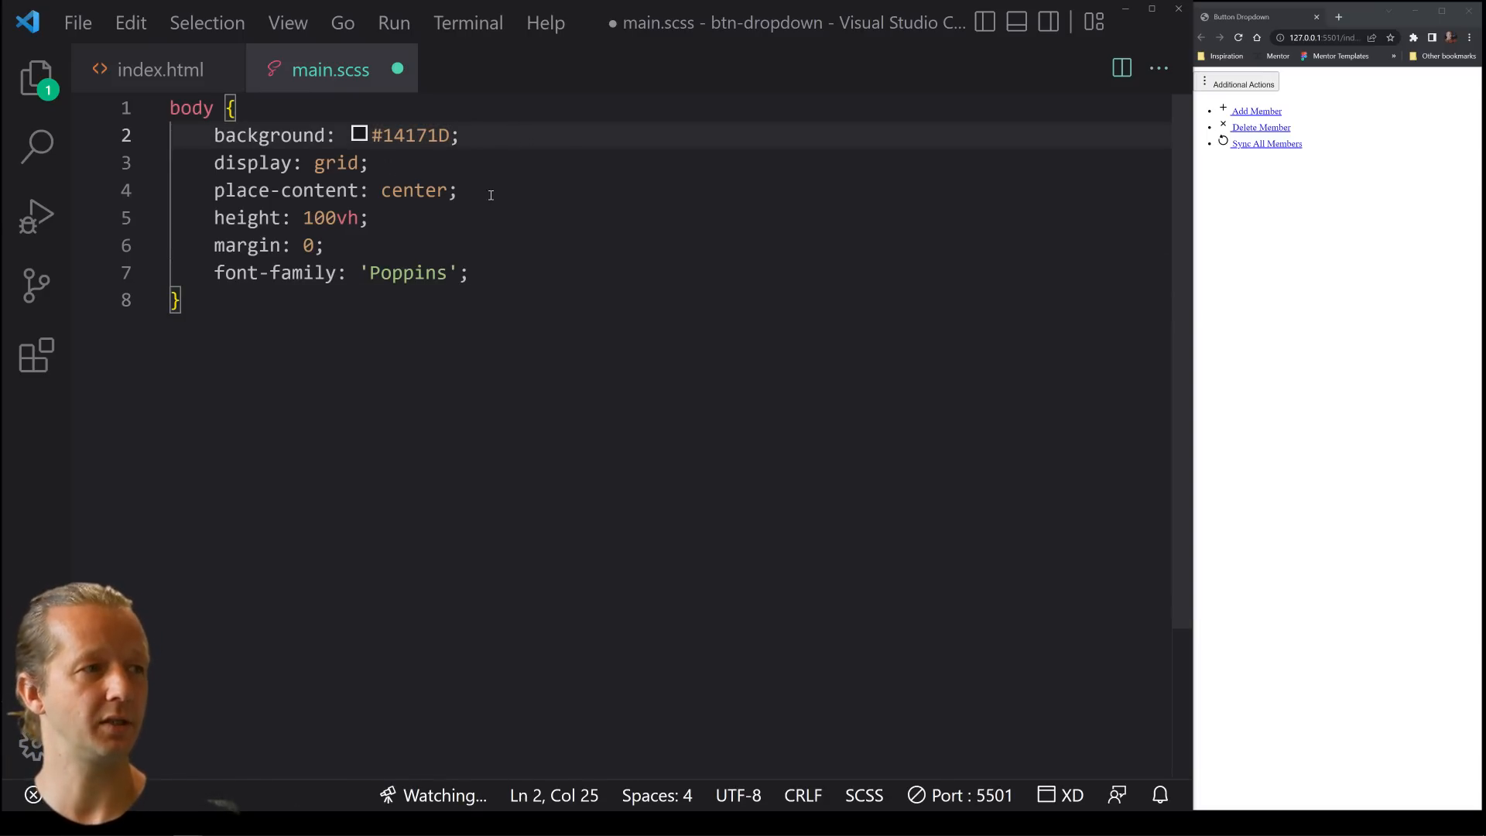
click(226, 165)
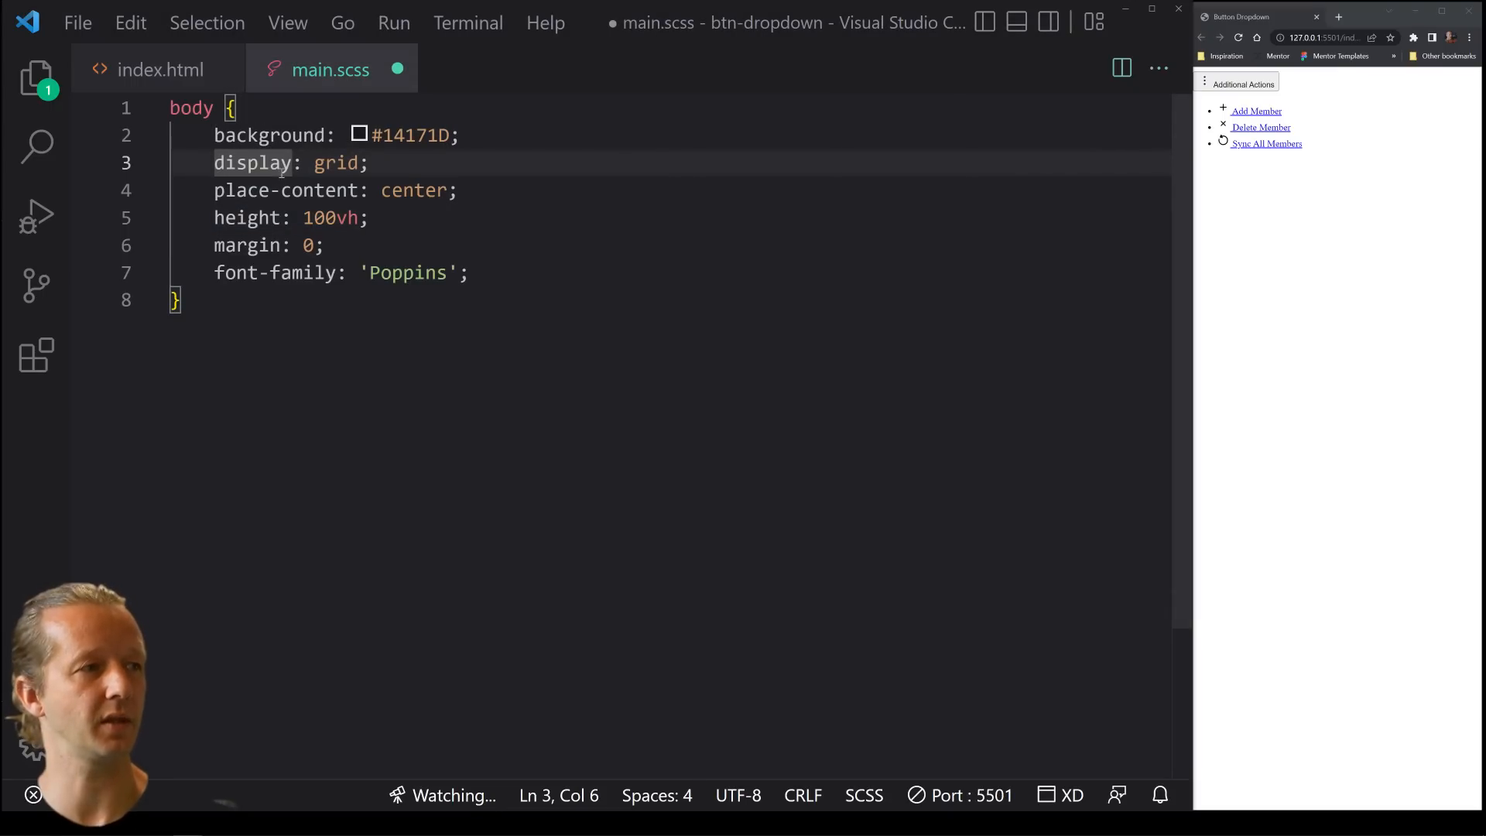
click(145, 69)
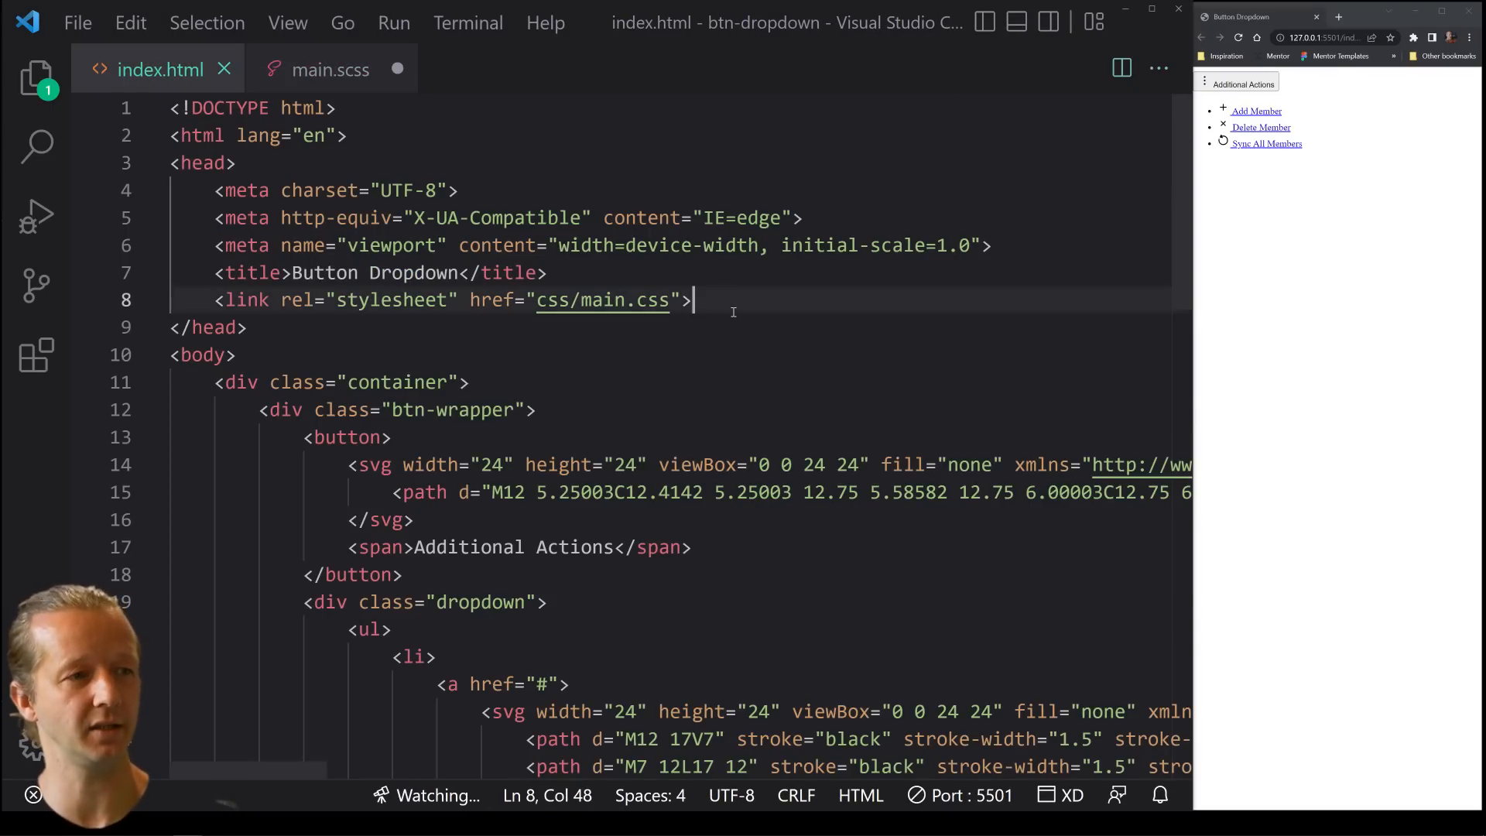
click(326, 69)
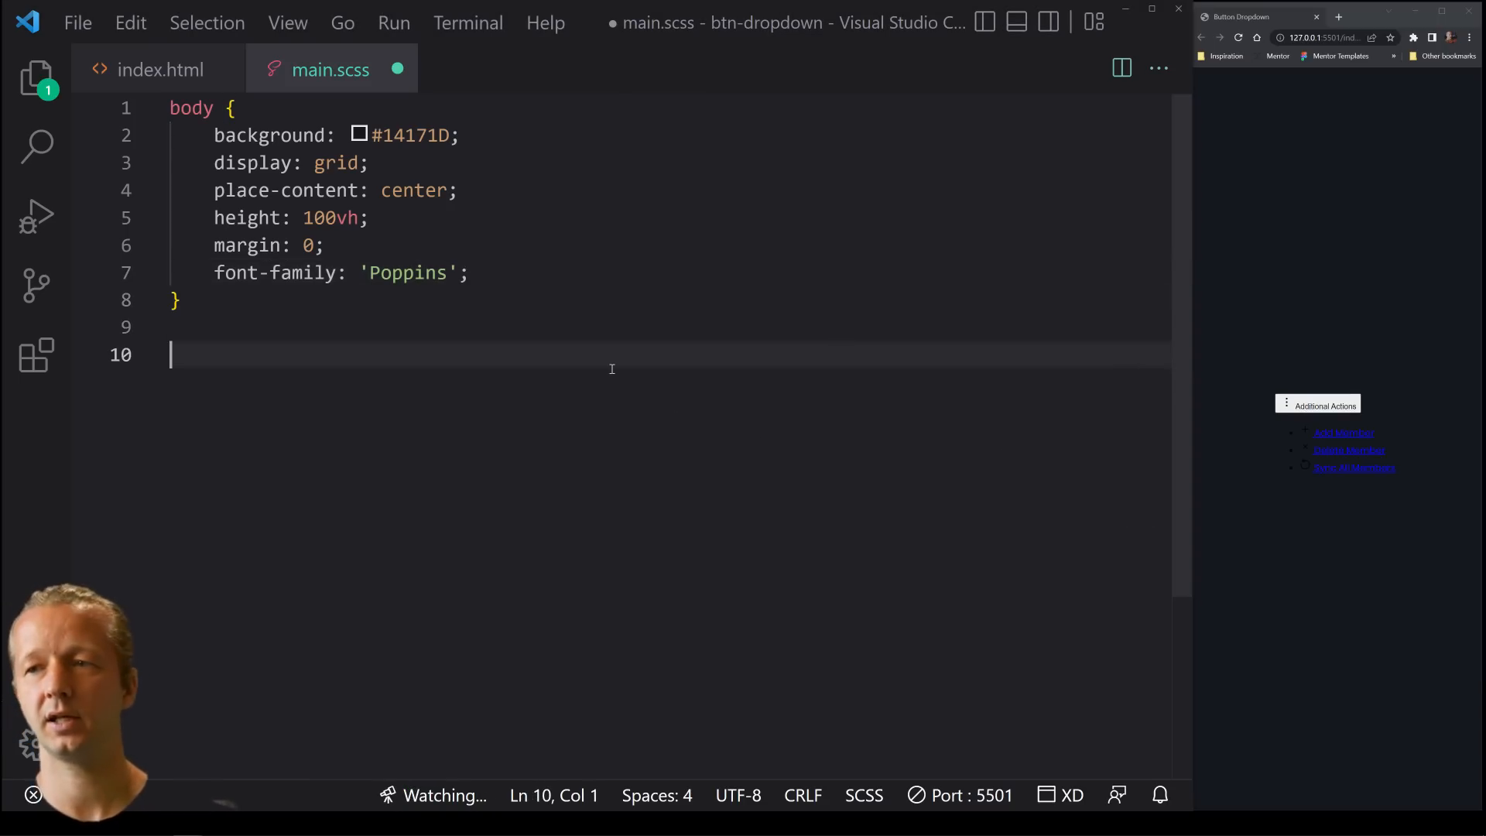
Start a button rule with #61A5E3 background, 1.3rem font size and .3em border-radius
text(button)
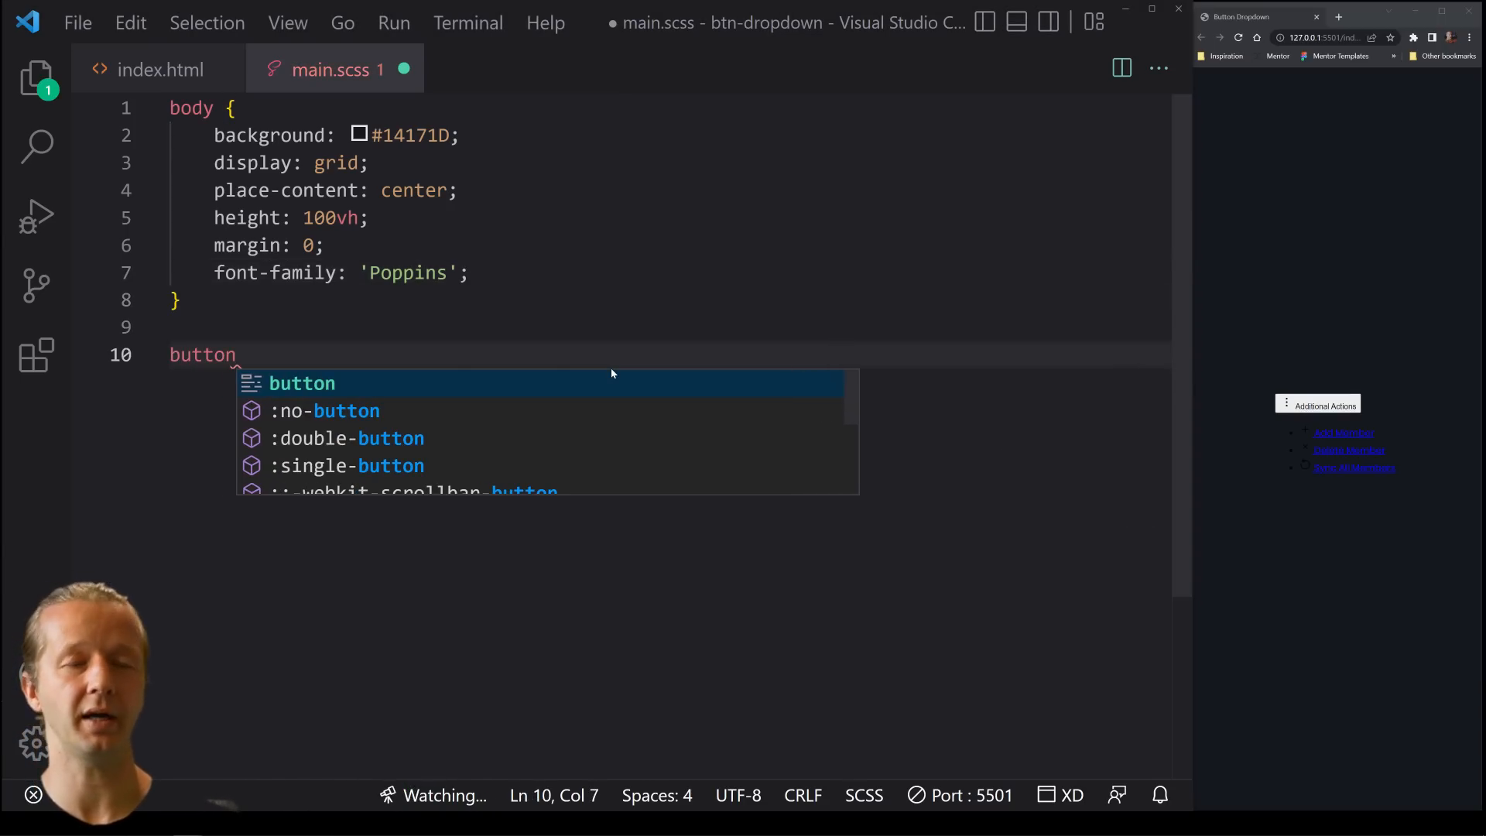
text({)
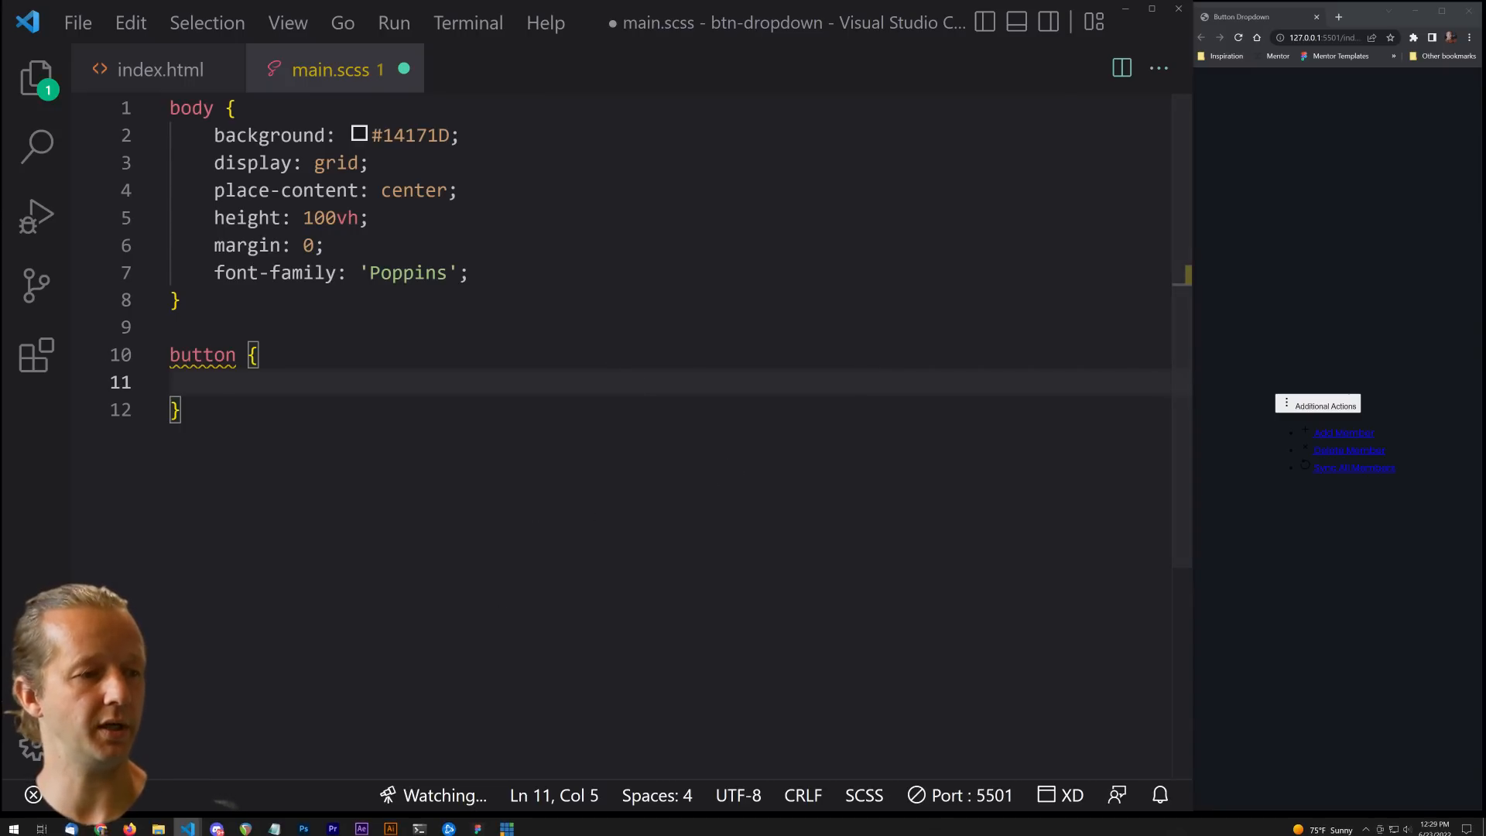
mouse_move(557, 576)
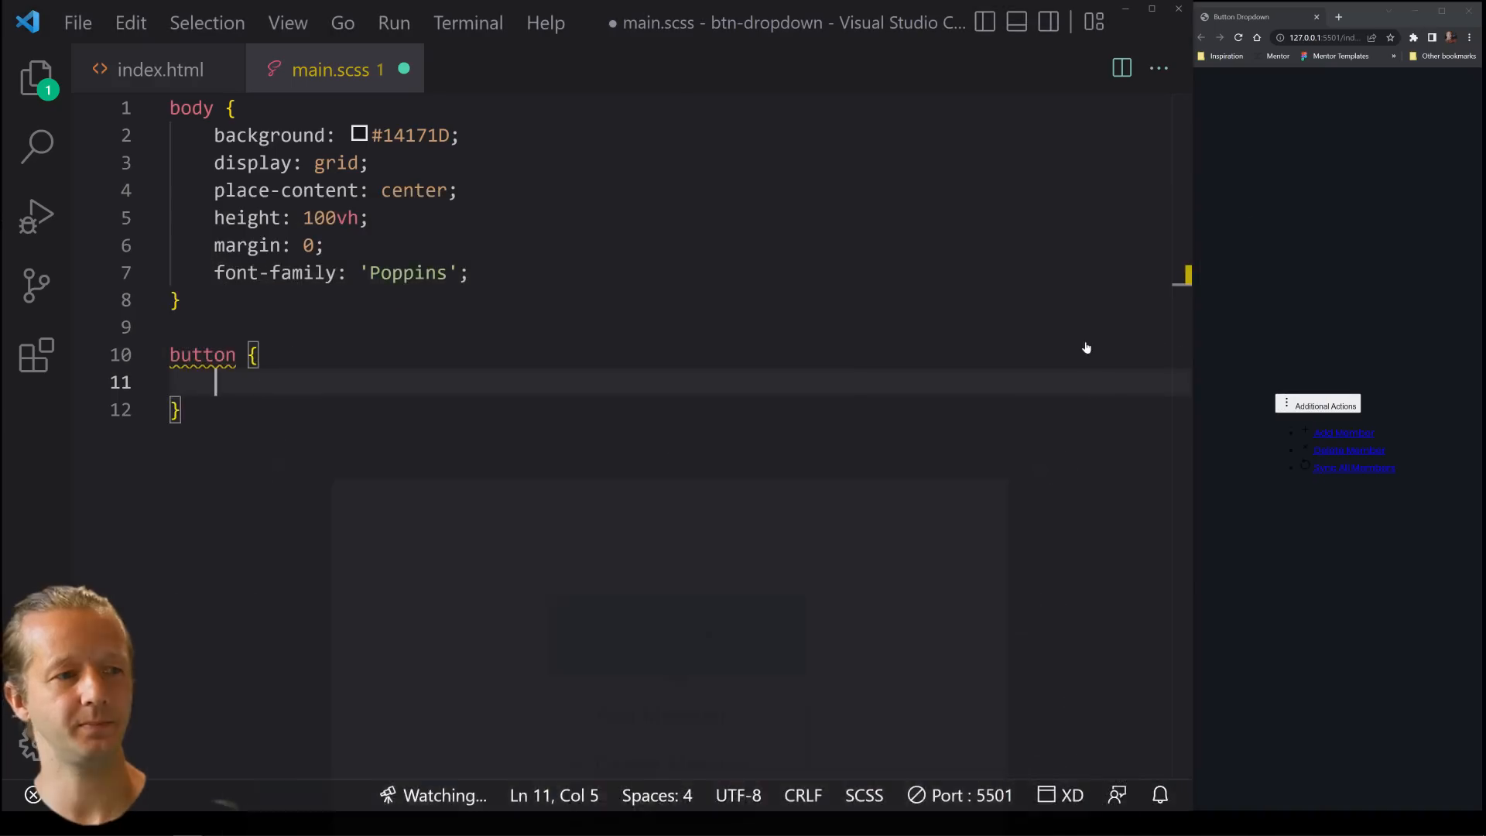
text(background: #61A5E3)
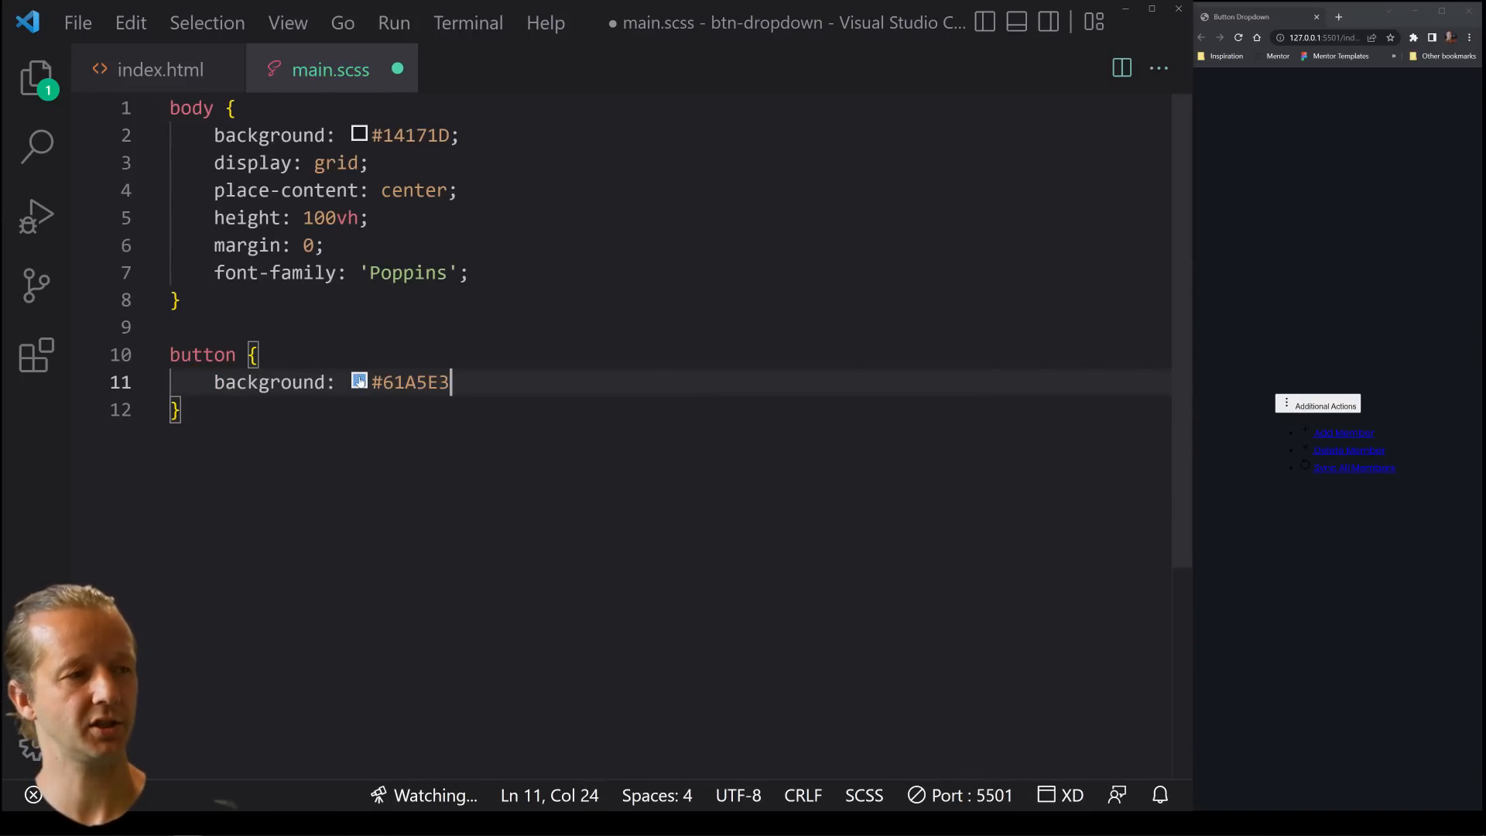
key(Ctrl+s)
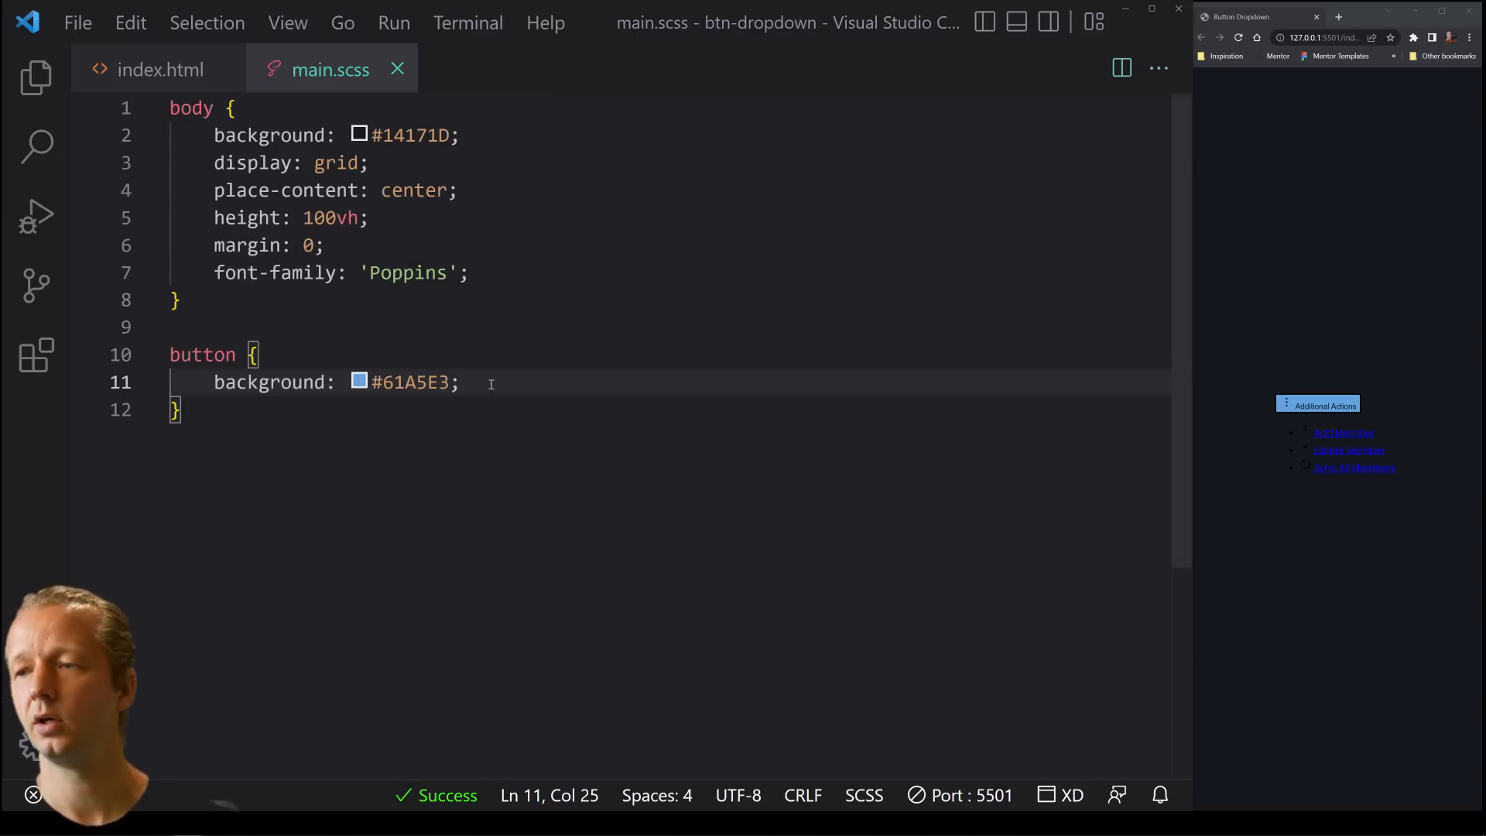
text(font-size: 1.3rem;)
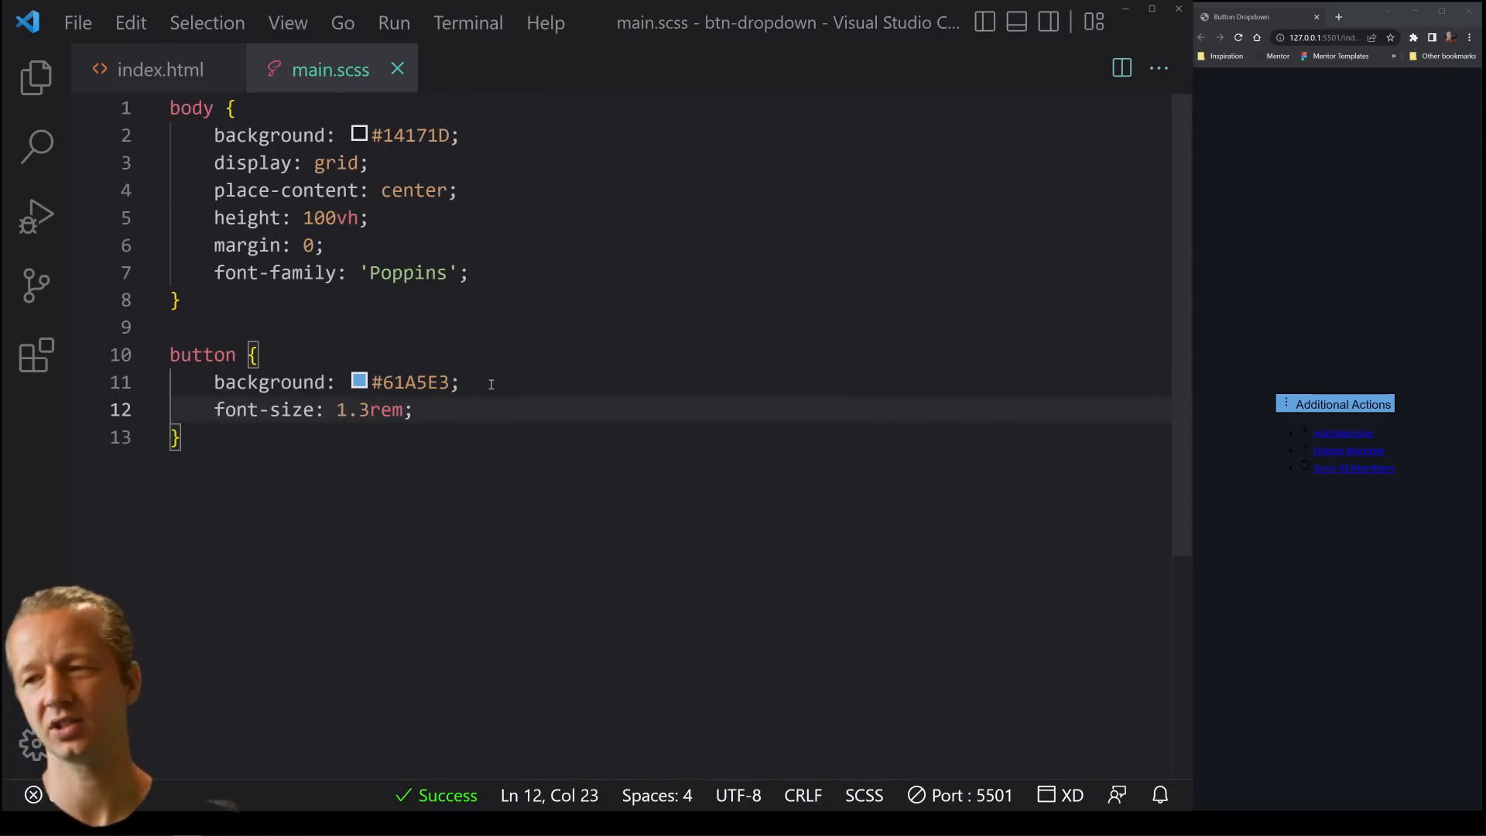
text(border-radi)
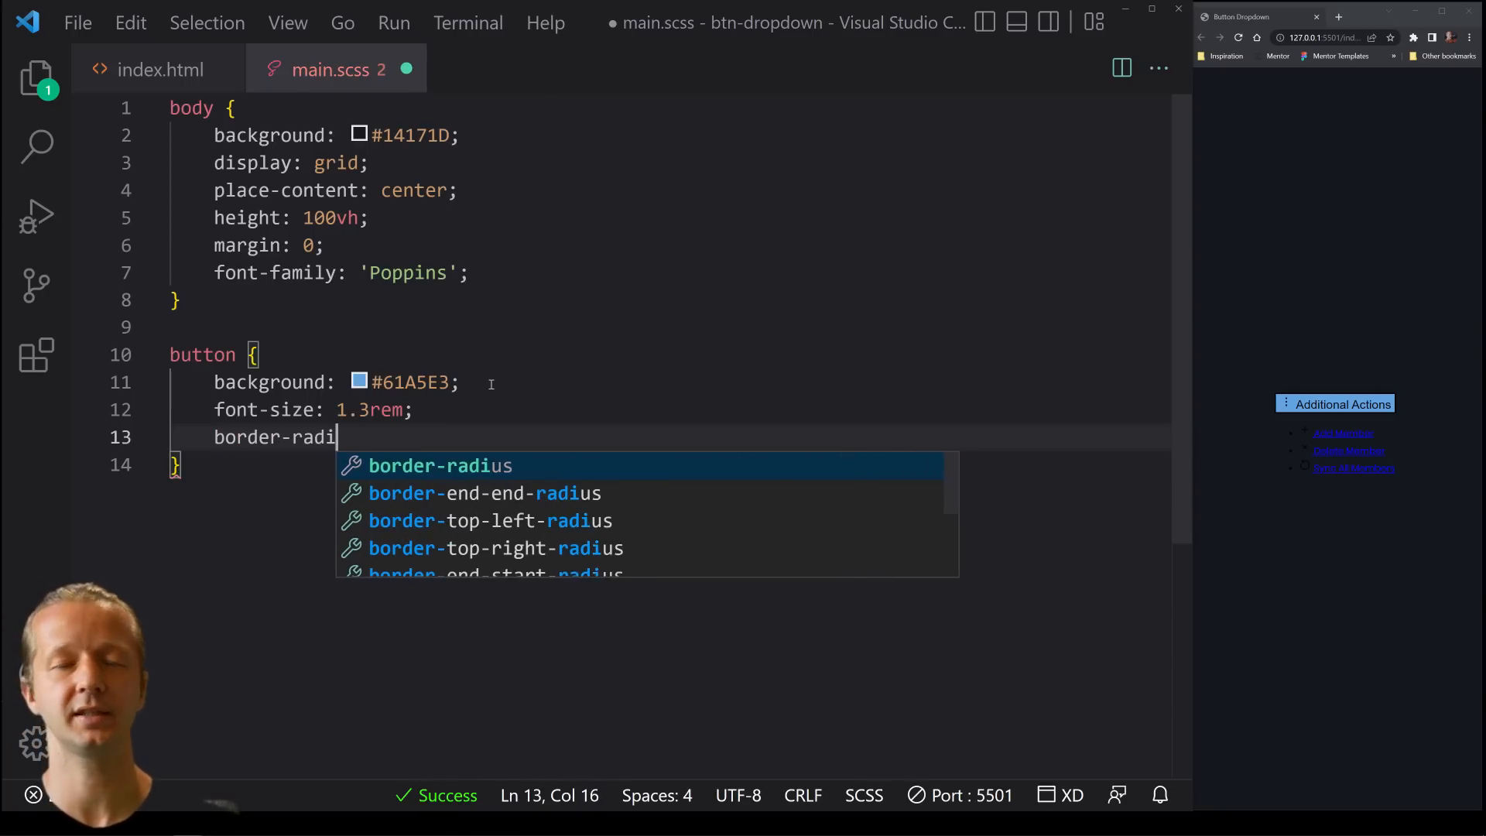
text(us: .3em;)
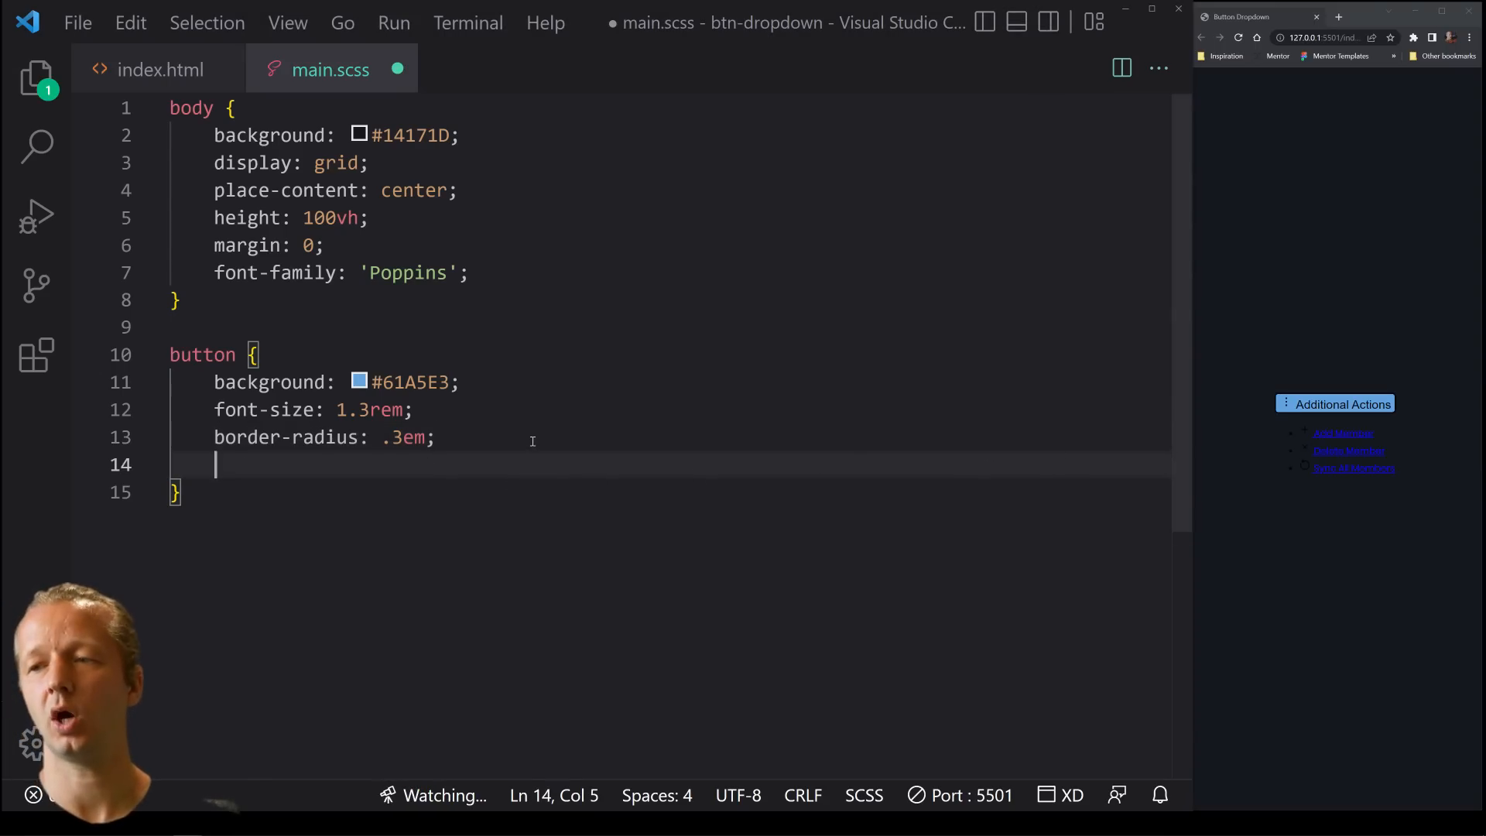
Give the button padding of 1em 1.5em 1em 1em
text(padding:)
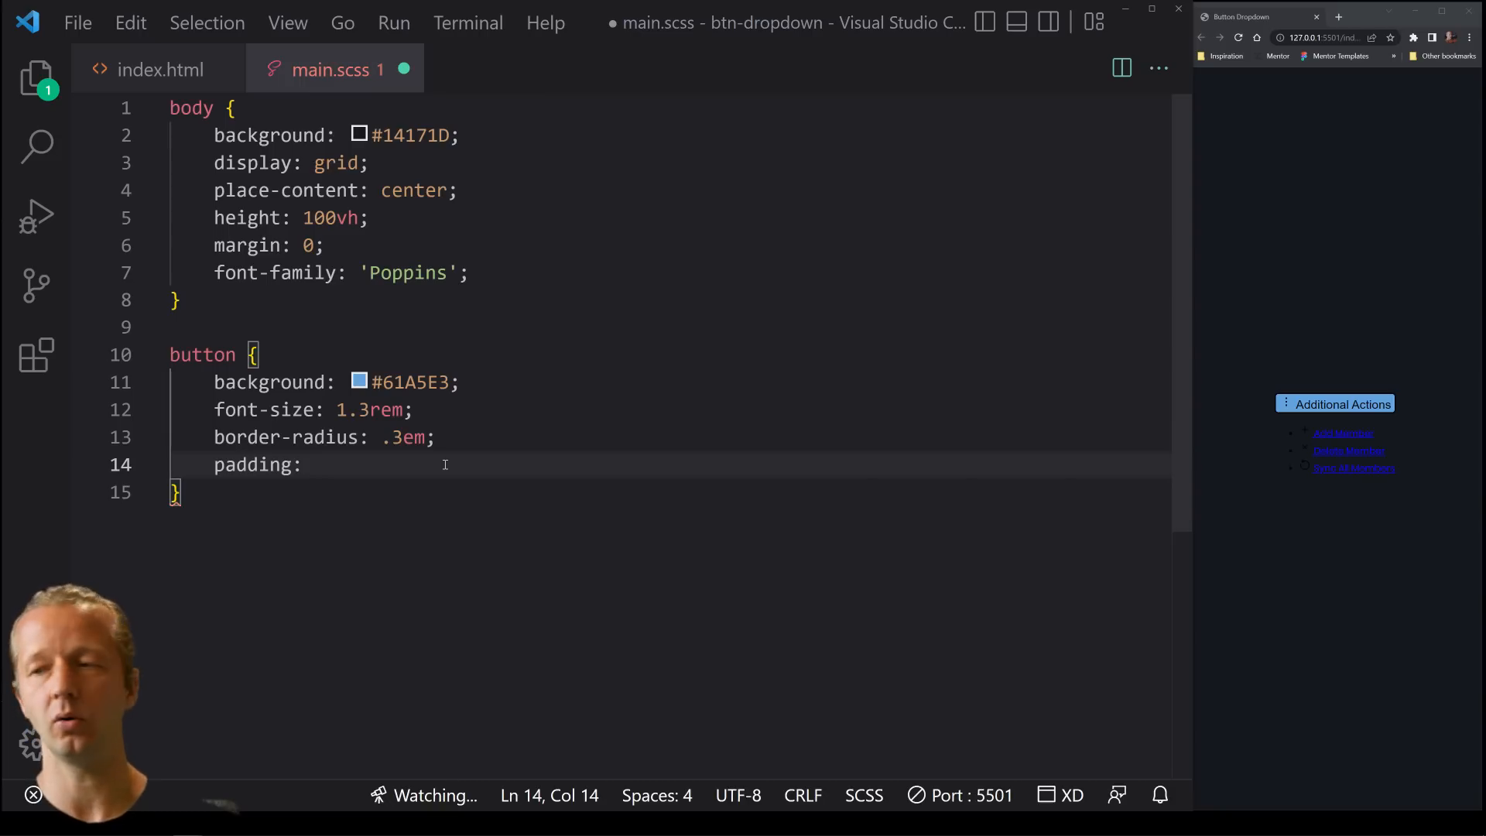
text(1em)
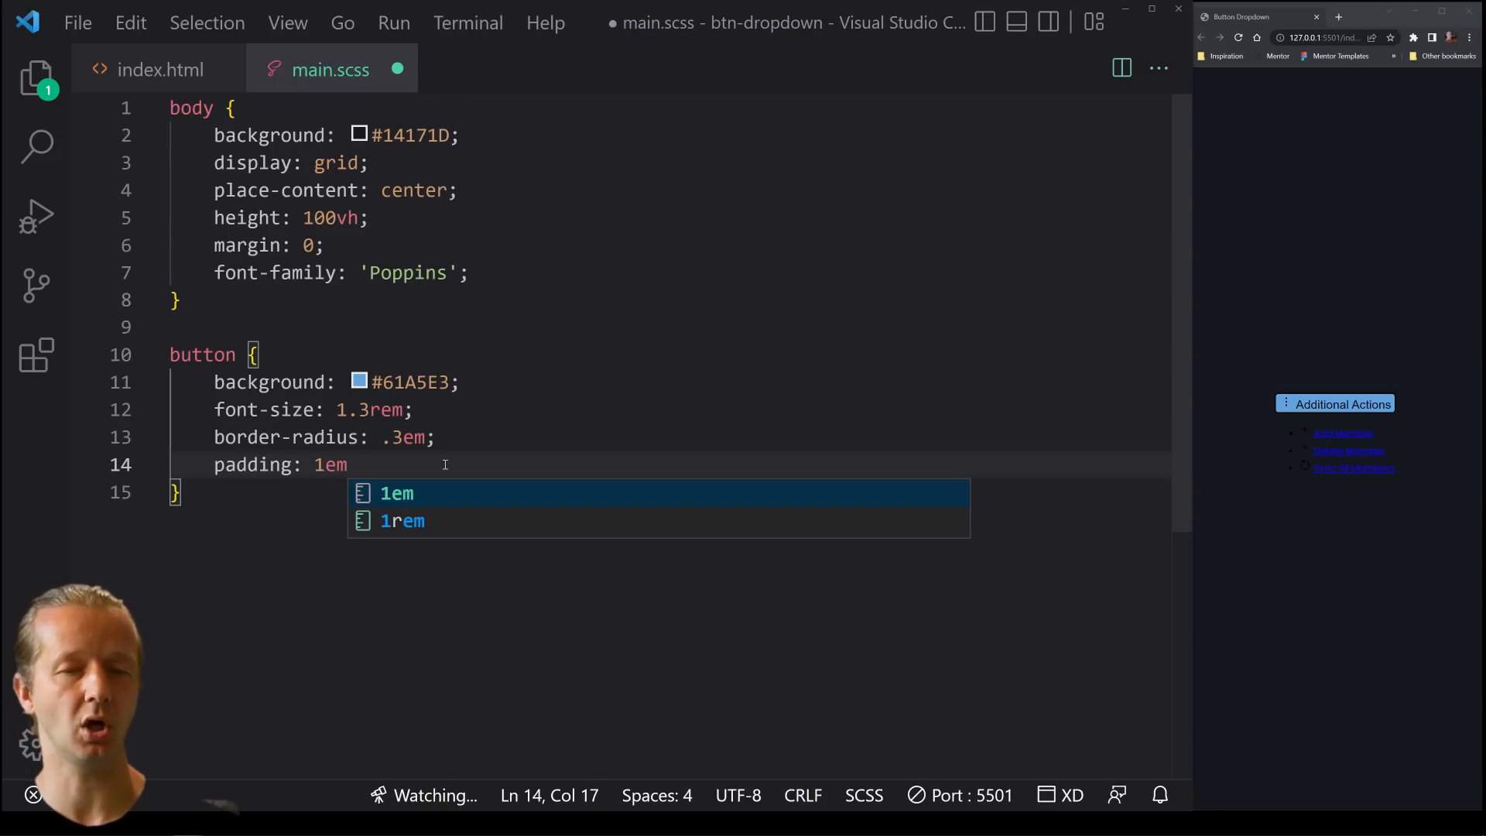
key(Escape)
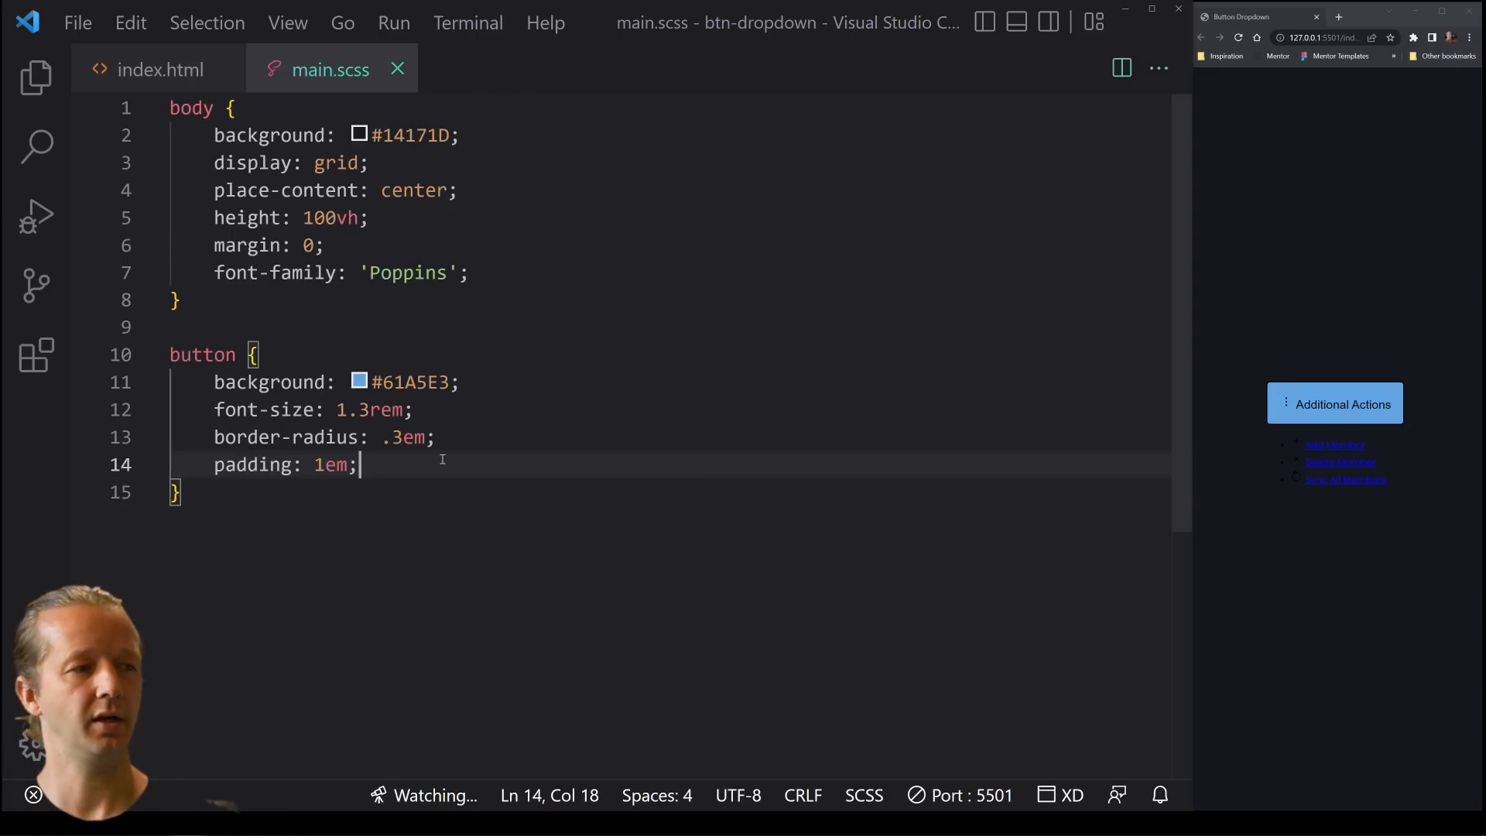
text(1)
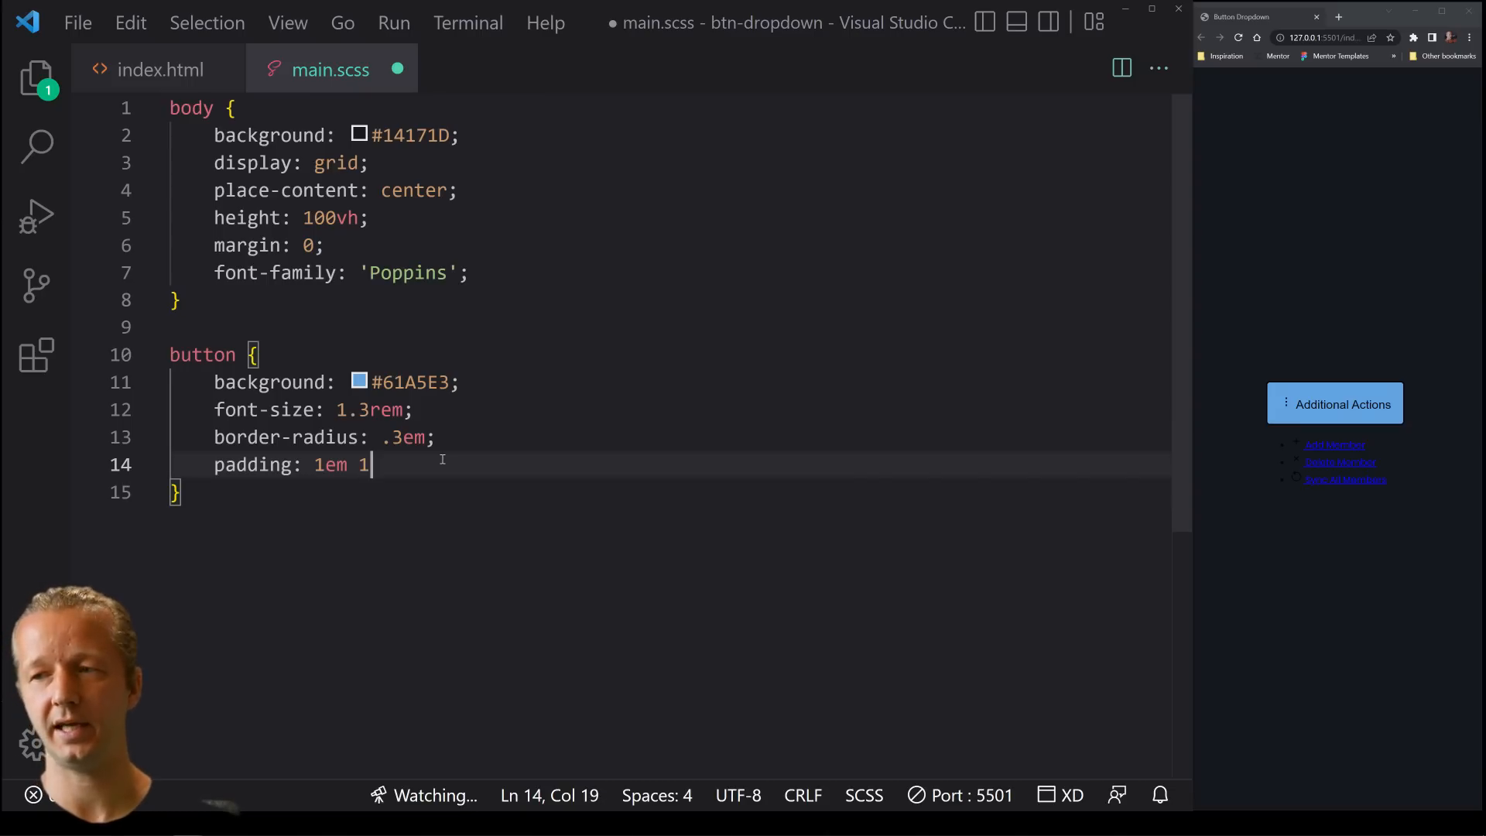
text(.5em 1em 1em;)
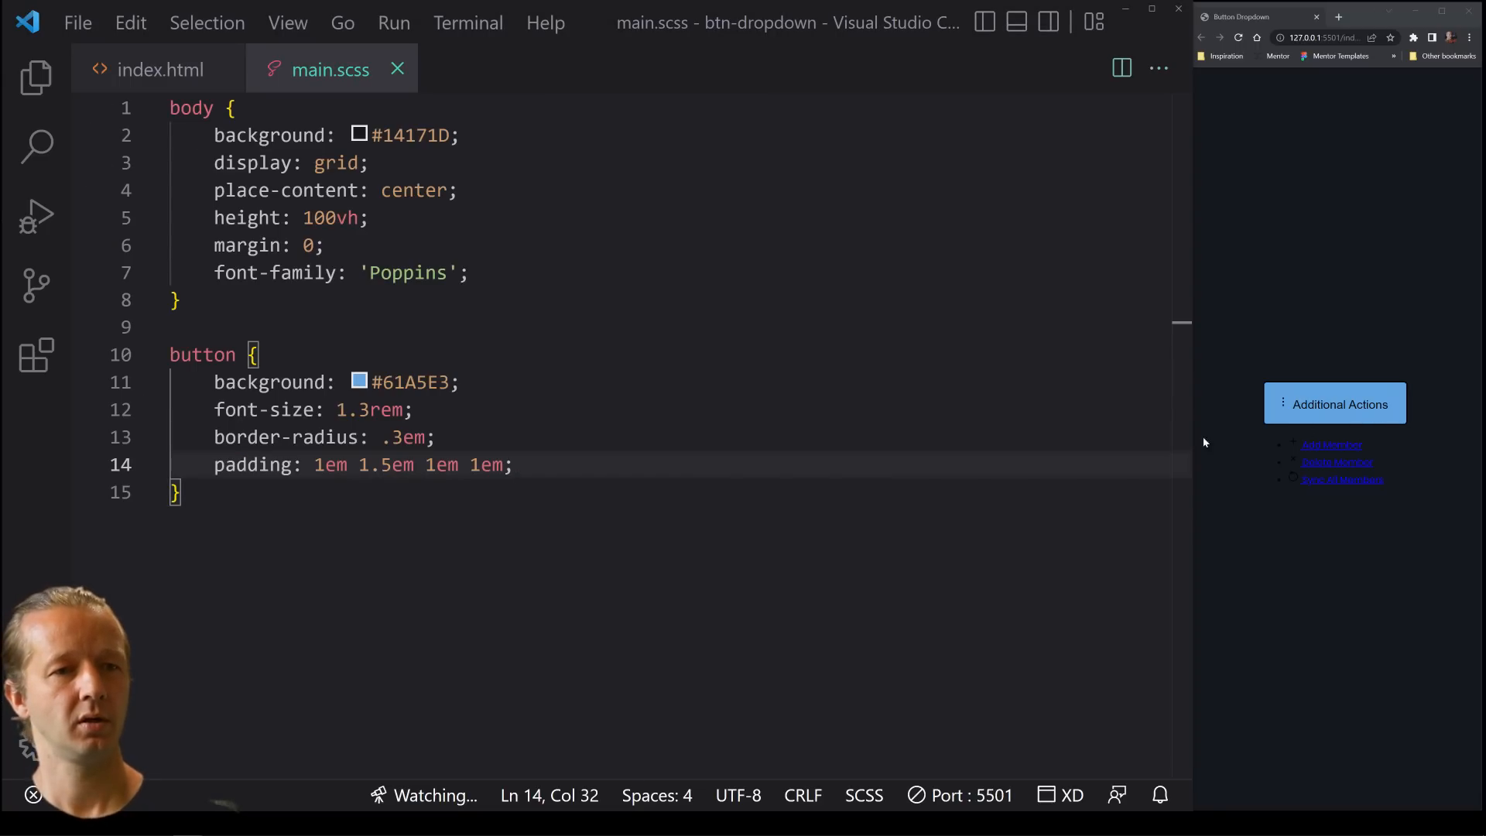
Make the button display flex with a pointer cursor
key(Enter)
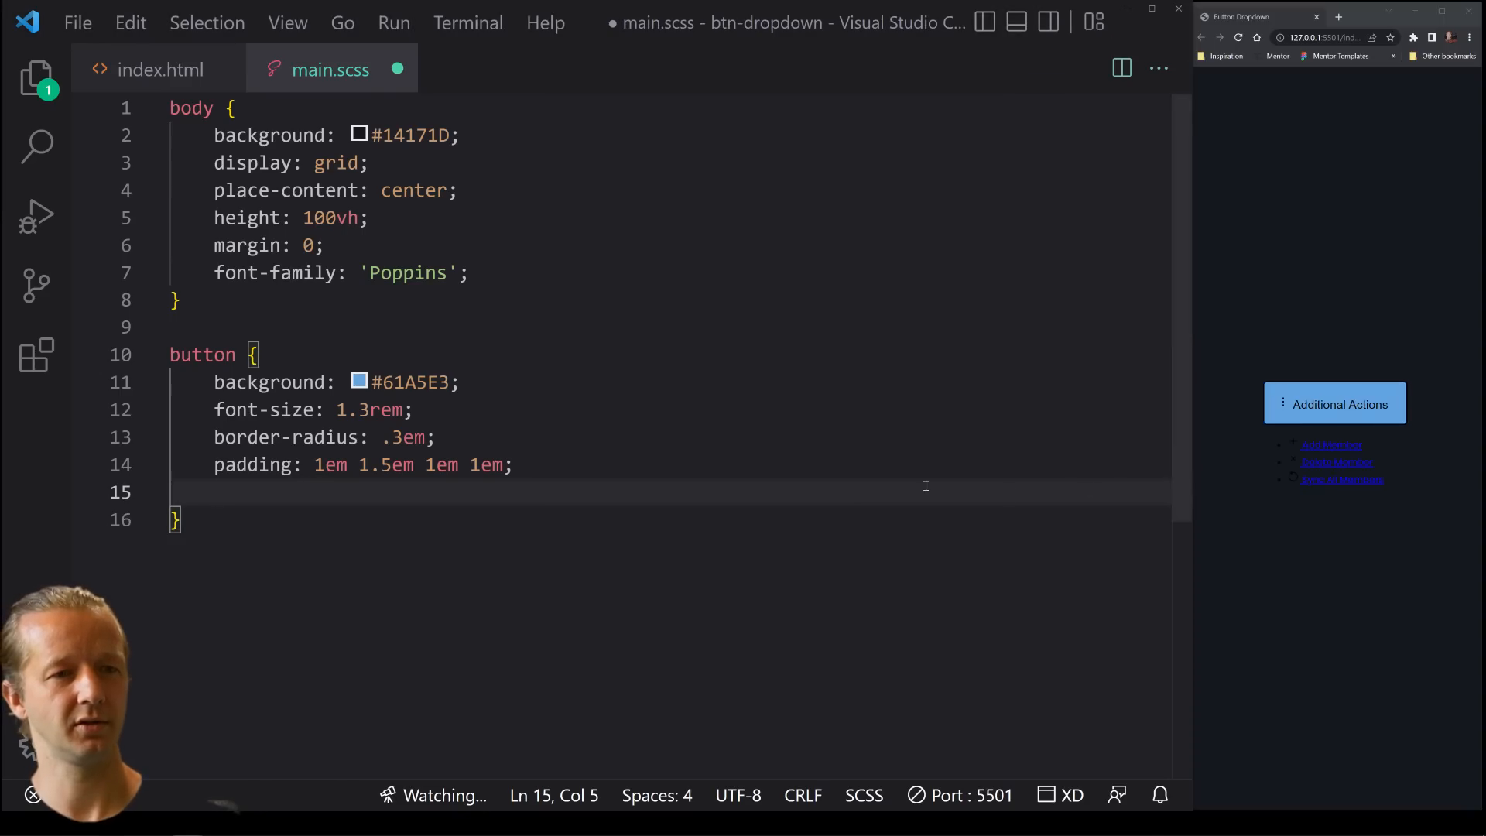
text(cu)
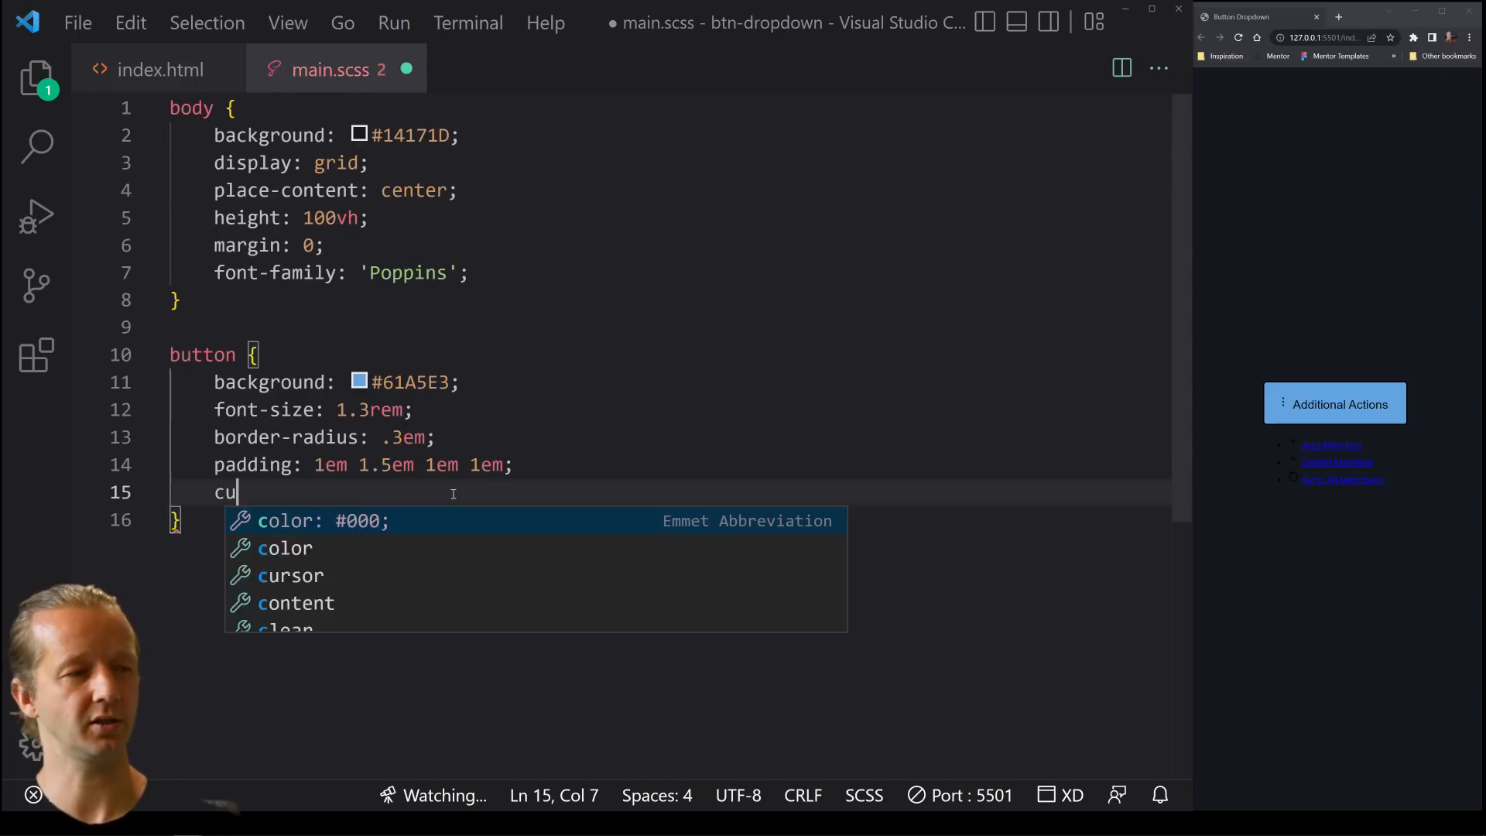
text(display: flex;)
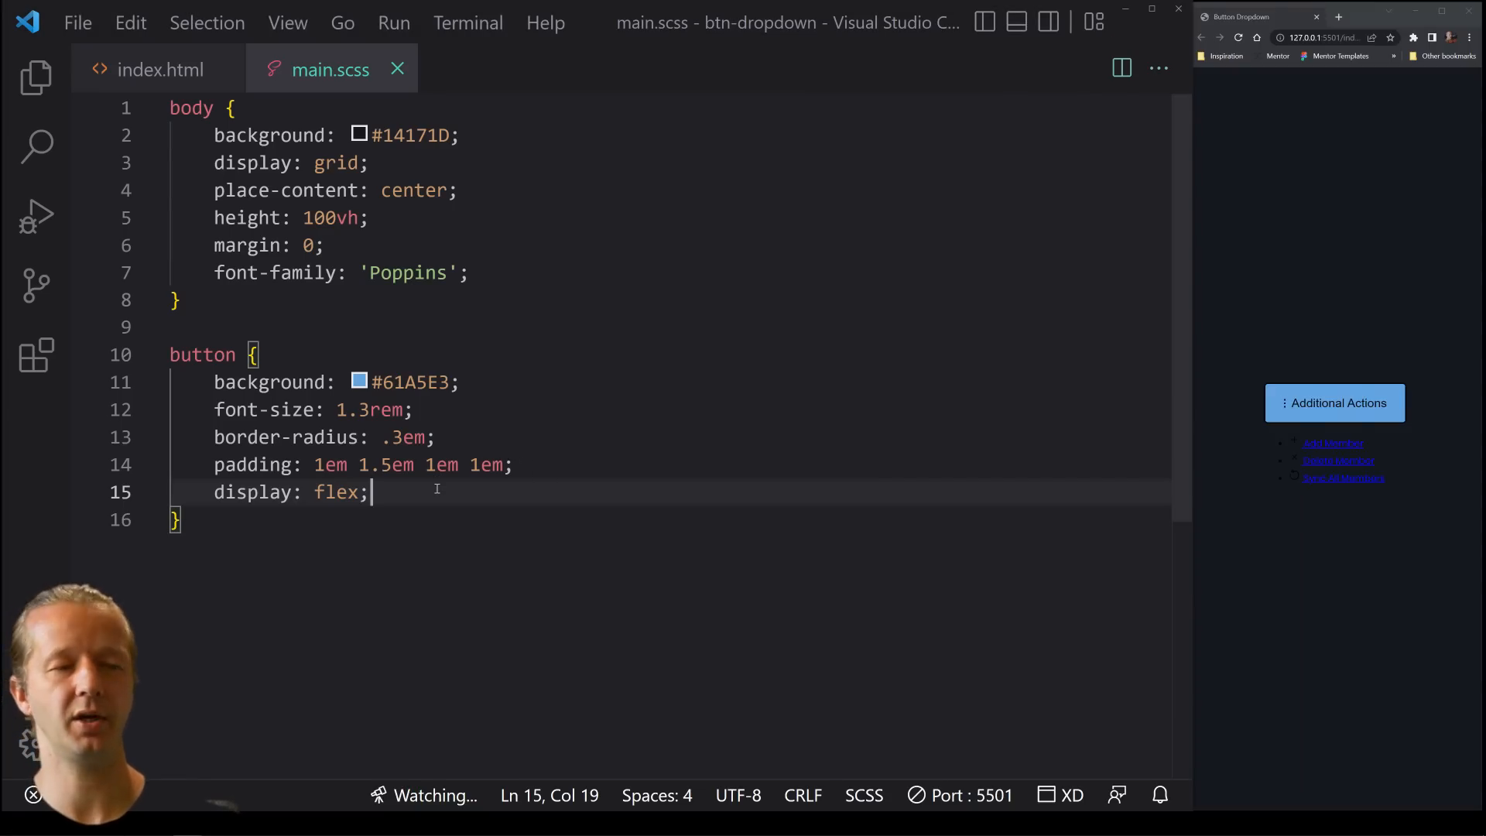
text(cursor: po)
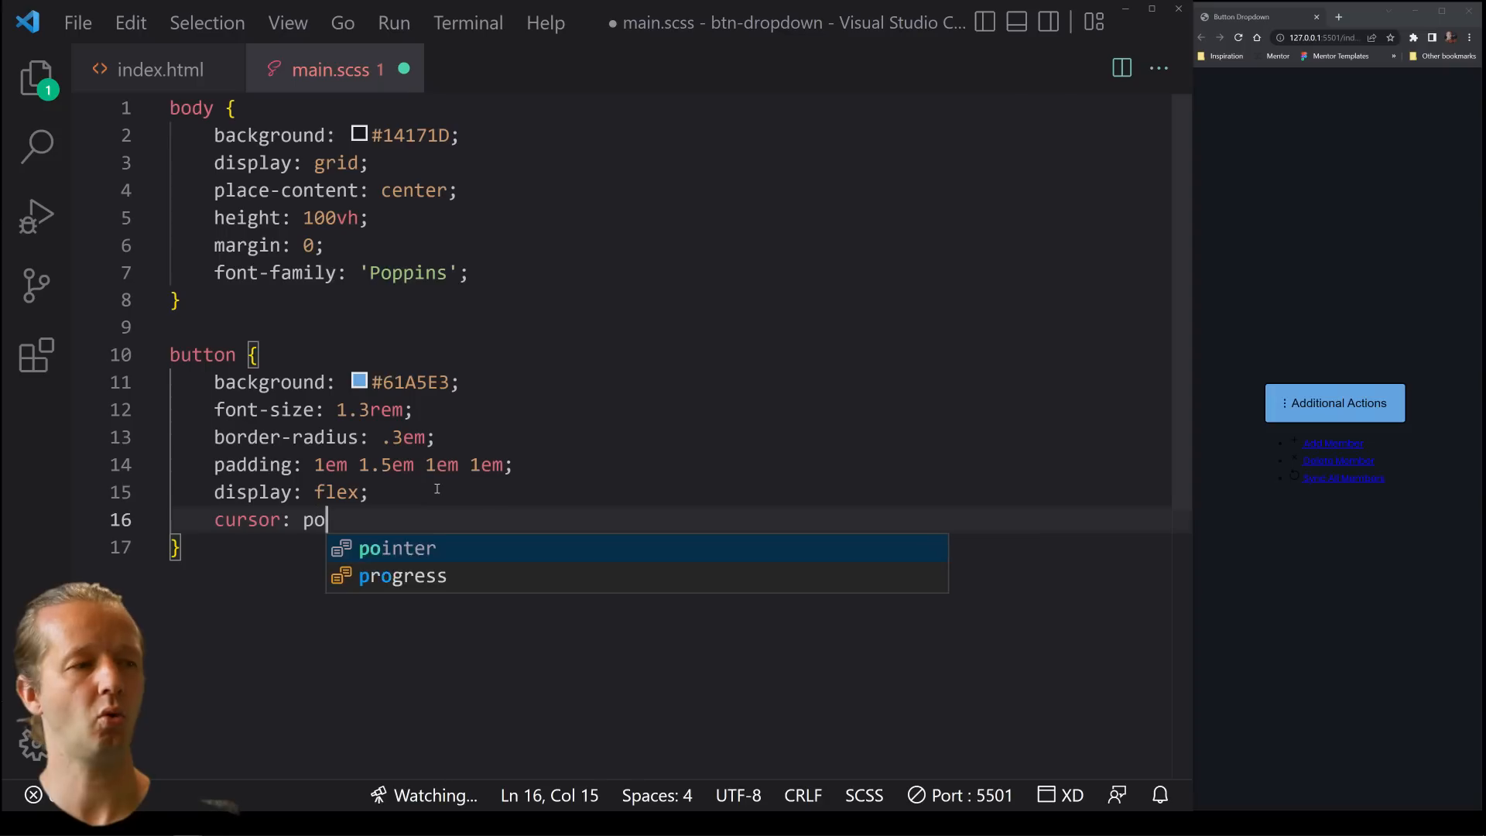
key(Tab)
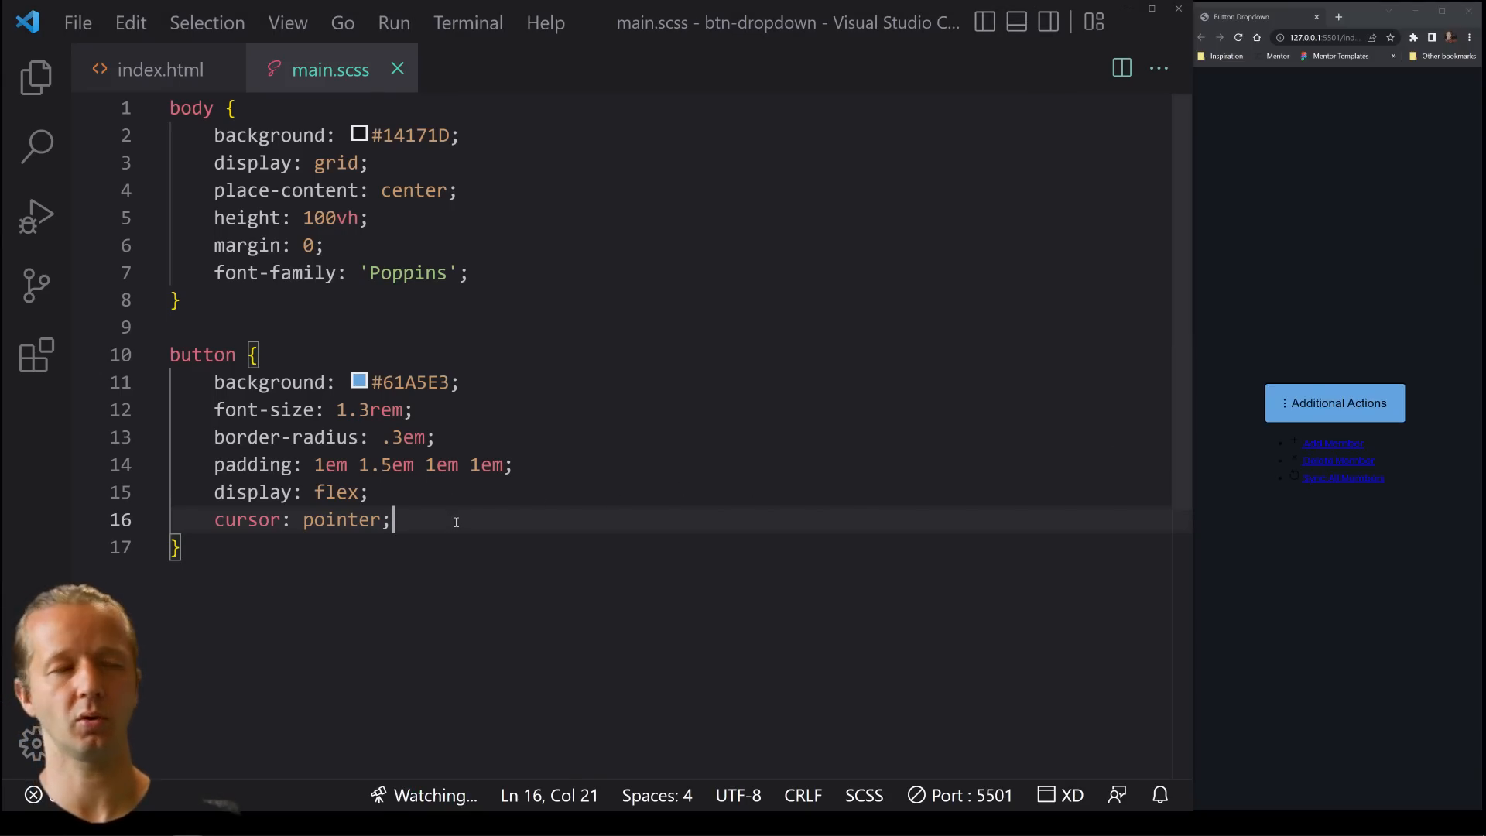
Nest a span rule with margin-left .3em, save, and begin a &:hover block
text(span {)
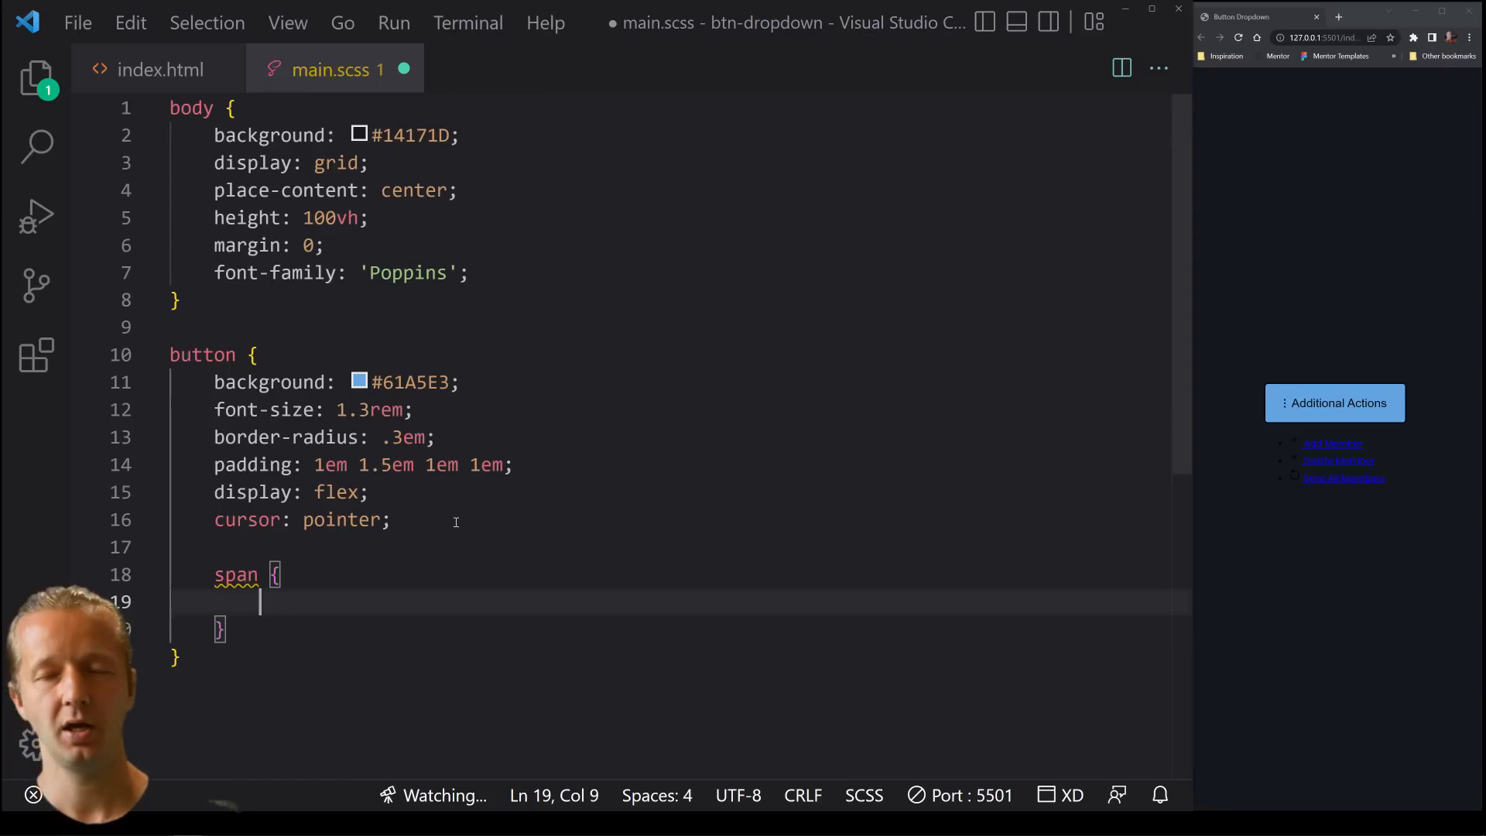
text(margin-left:)
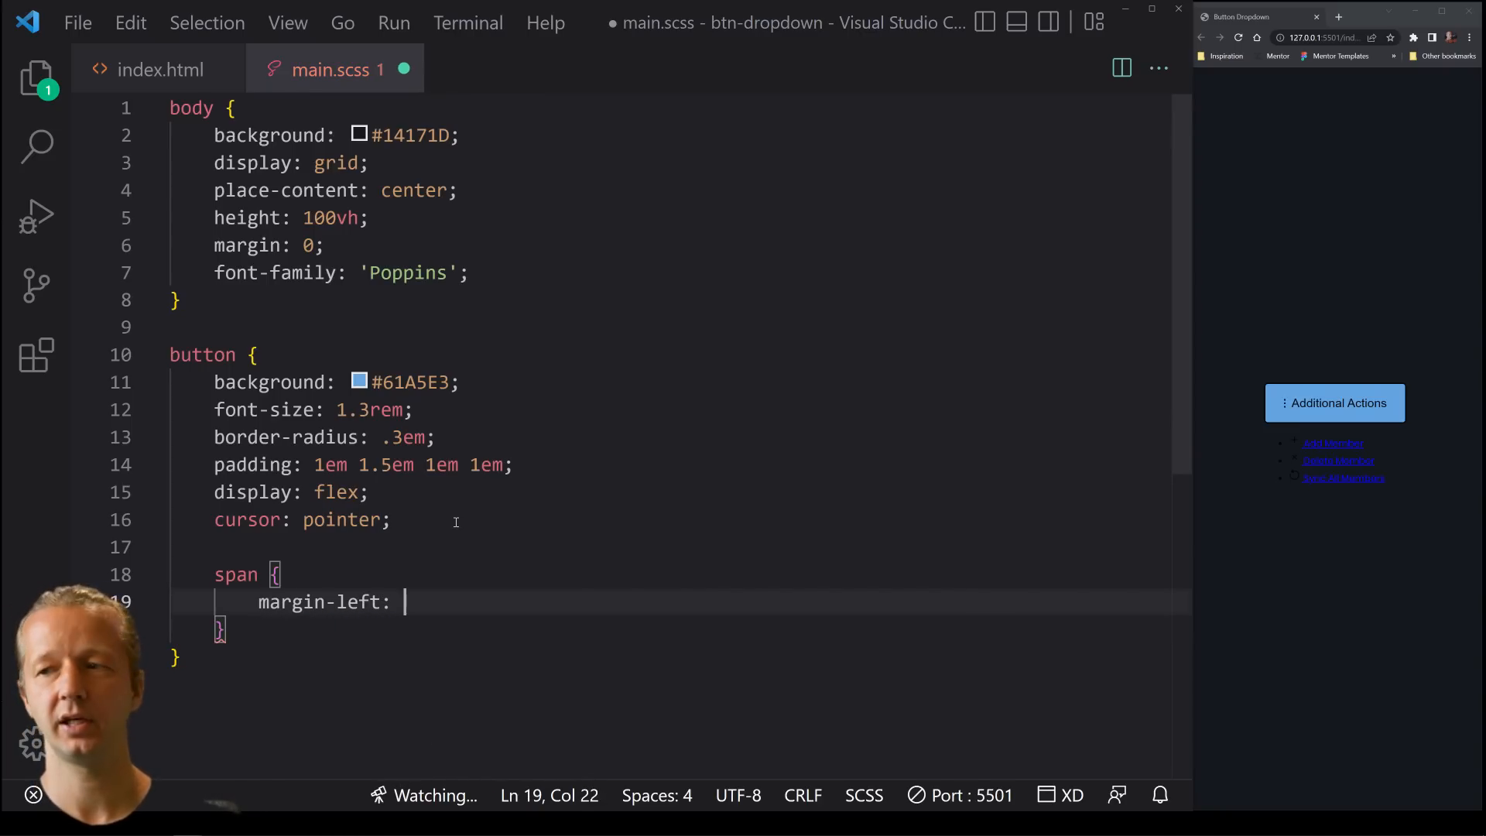
text(.3em;)
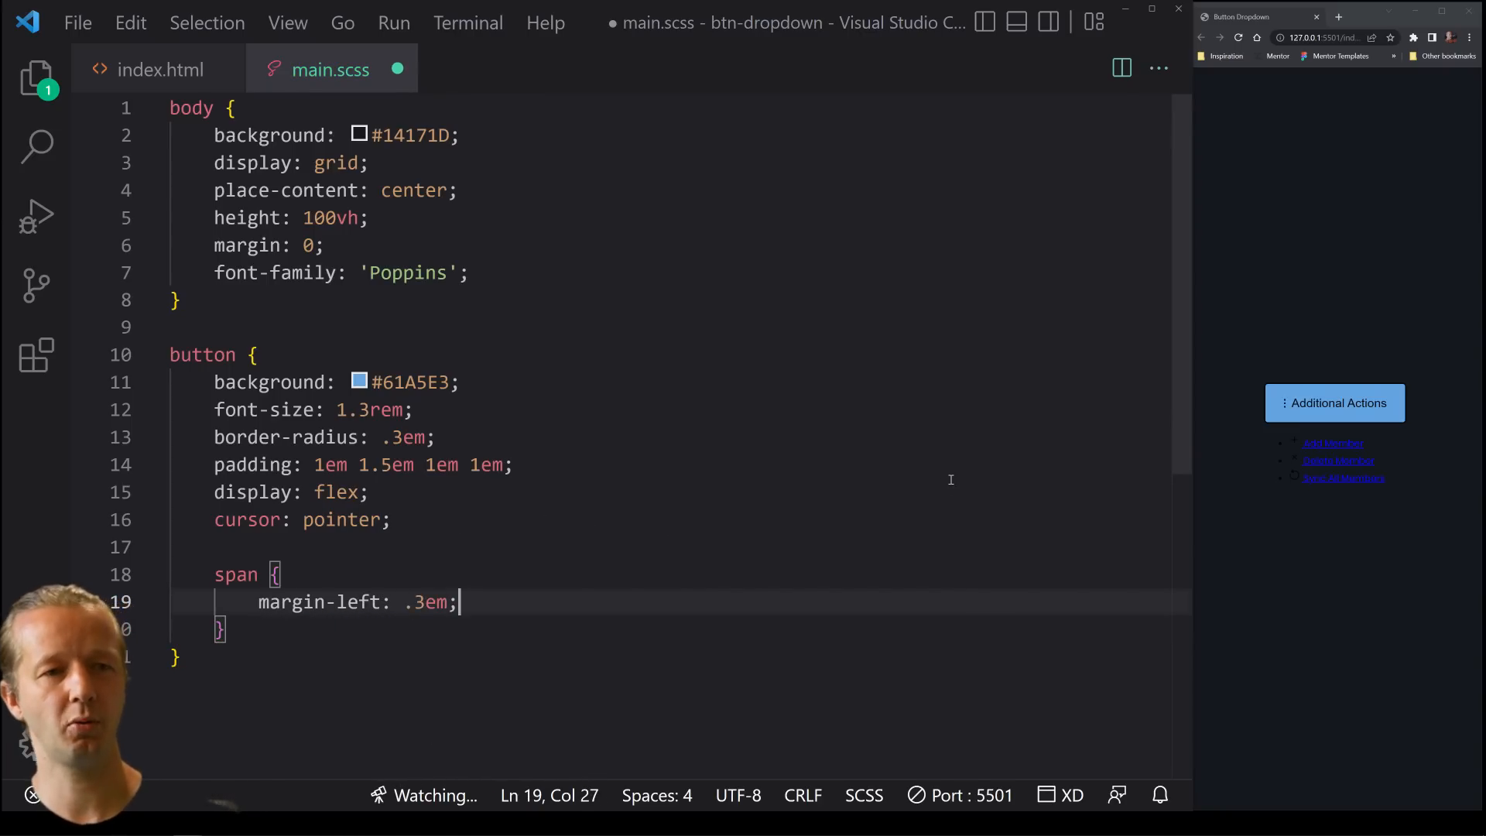
key(Ctrl+s)
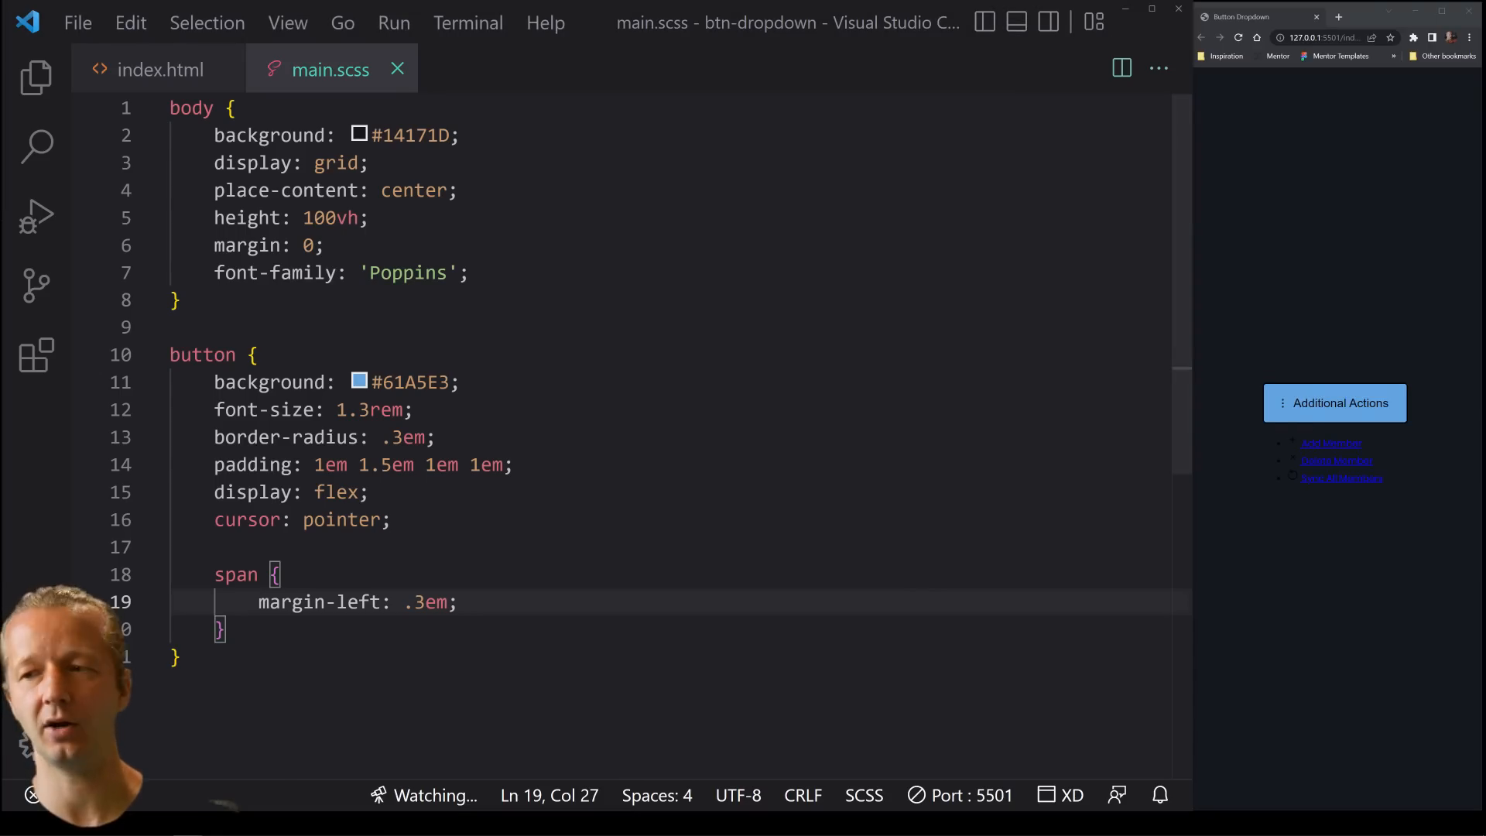
click(220, 628)
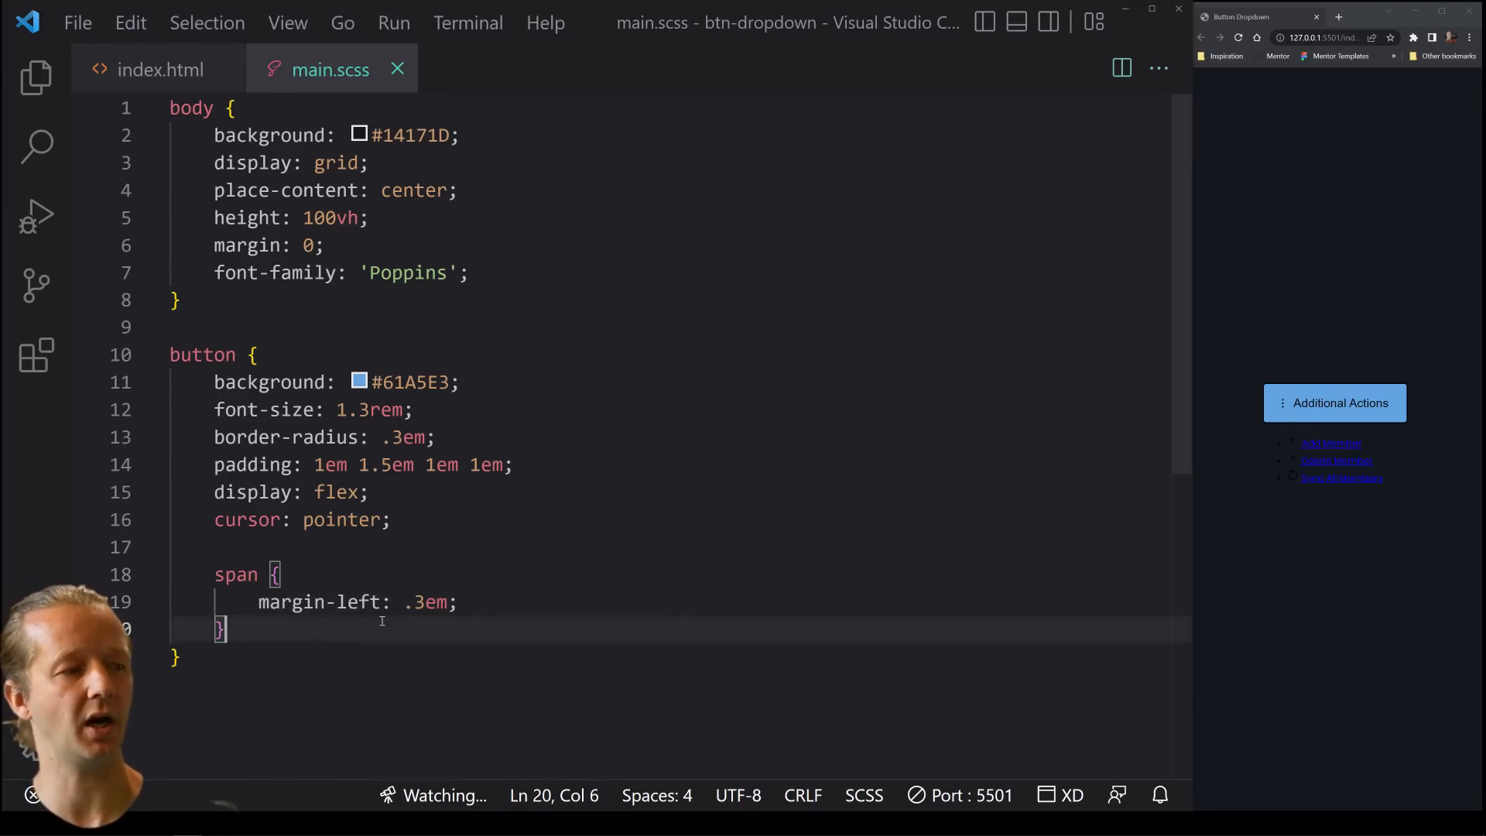
text(&:hover {)
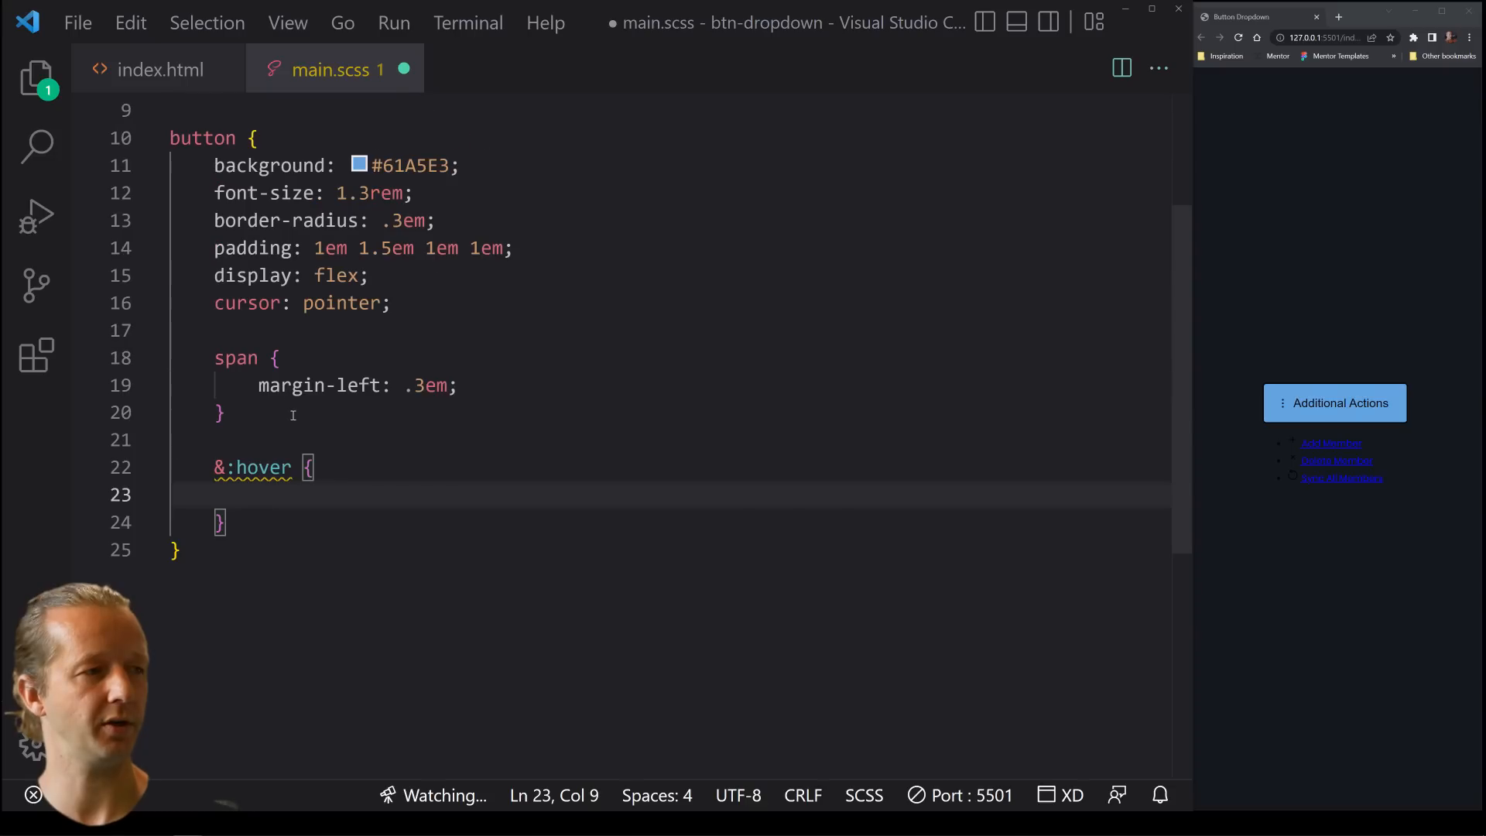
mouse_move(251, 520)
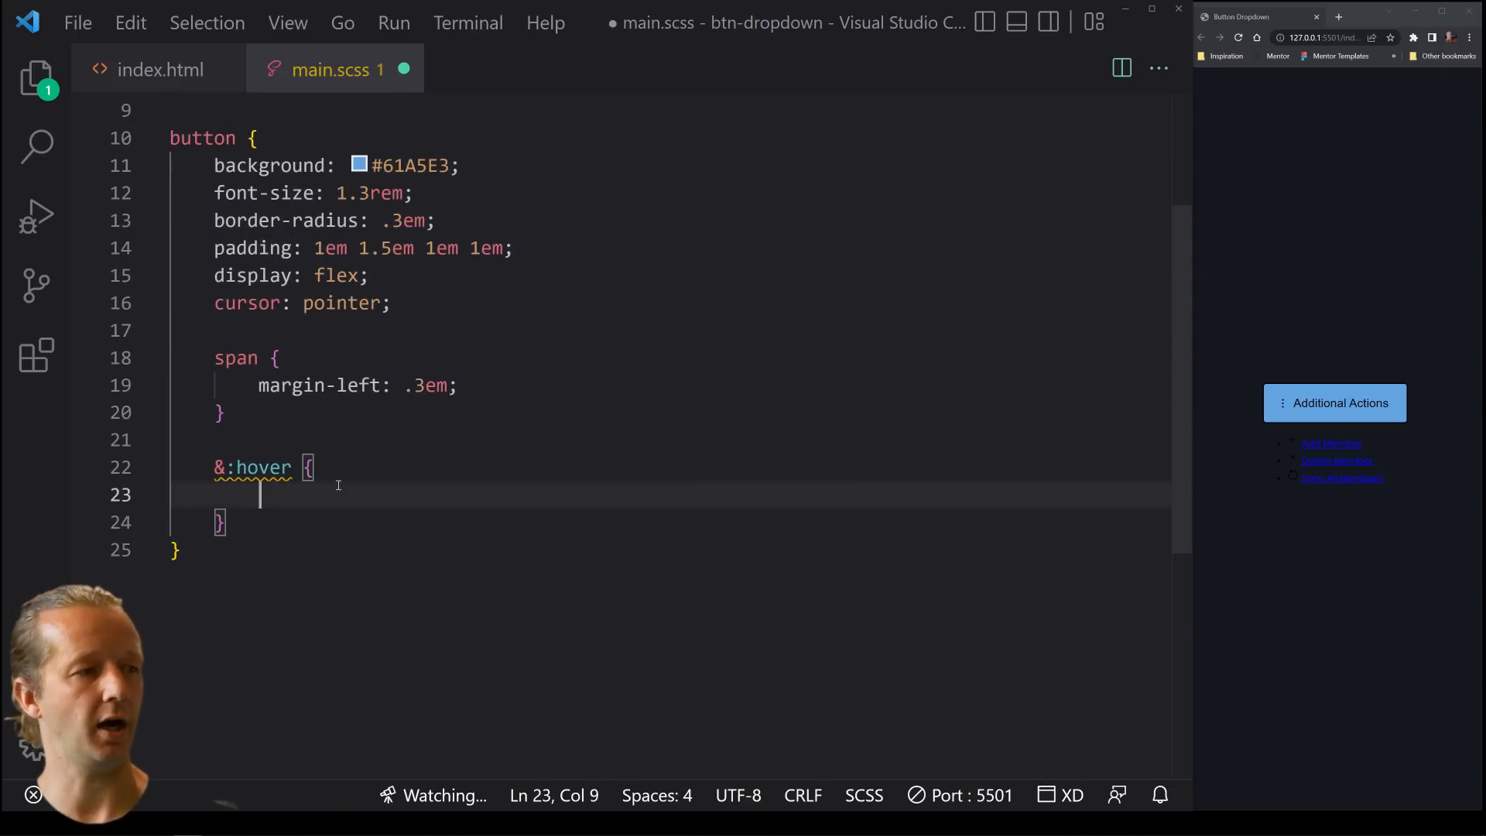
Start a background declaration in the button's &:hover rule, then look up the hover colour in Figma
text(background: #;)
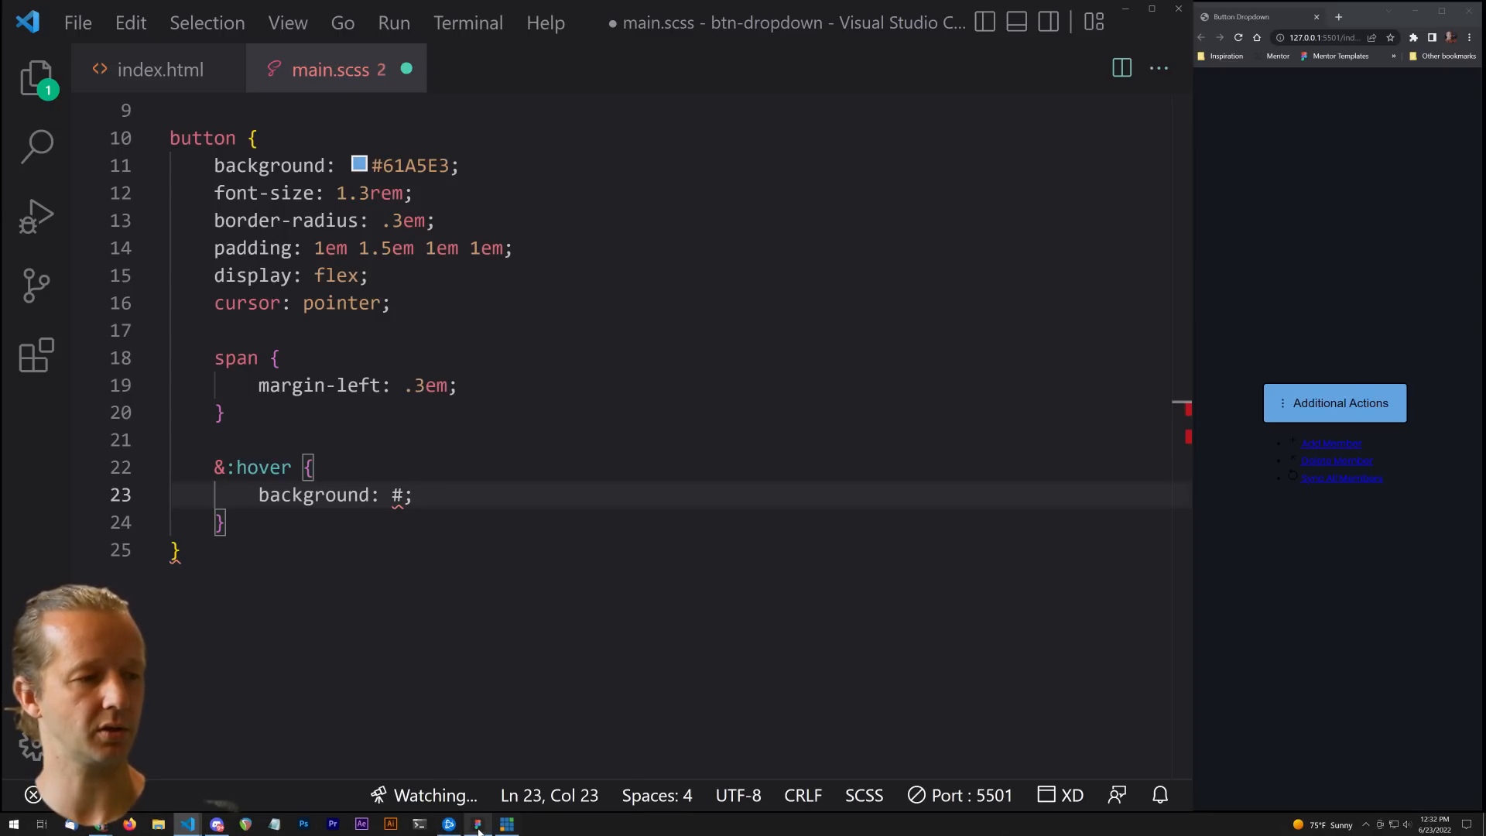
click(473, 822)
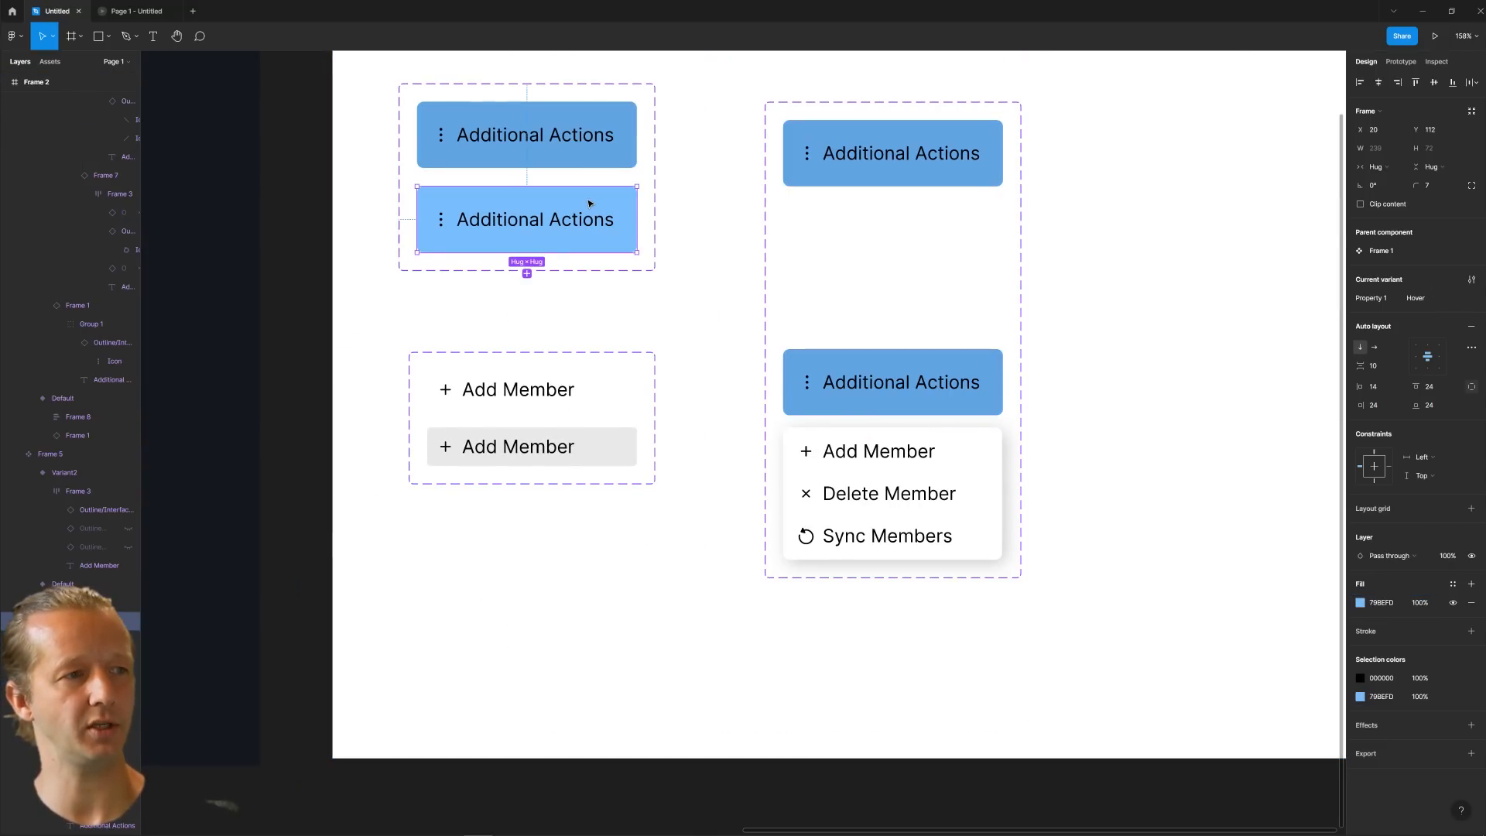
Select the lighter hover variant of the Additional Actions button to read its fill hex
click(1384, 602)
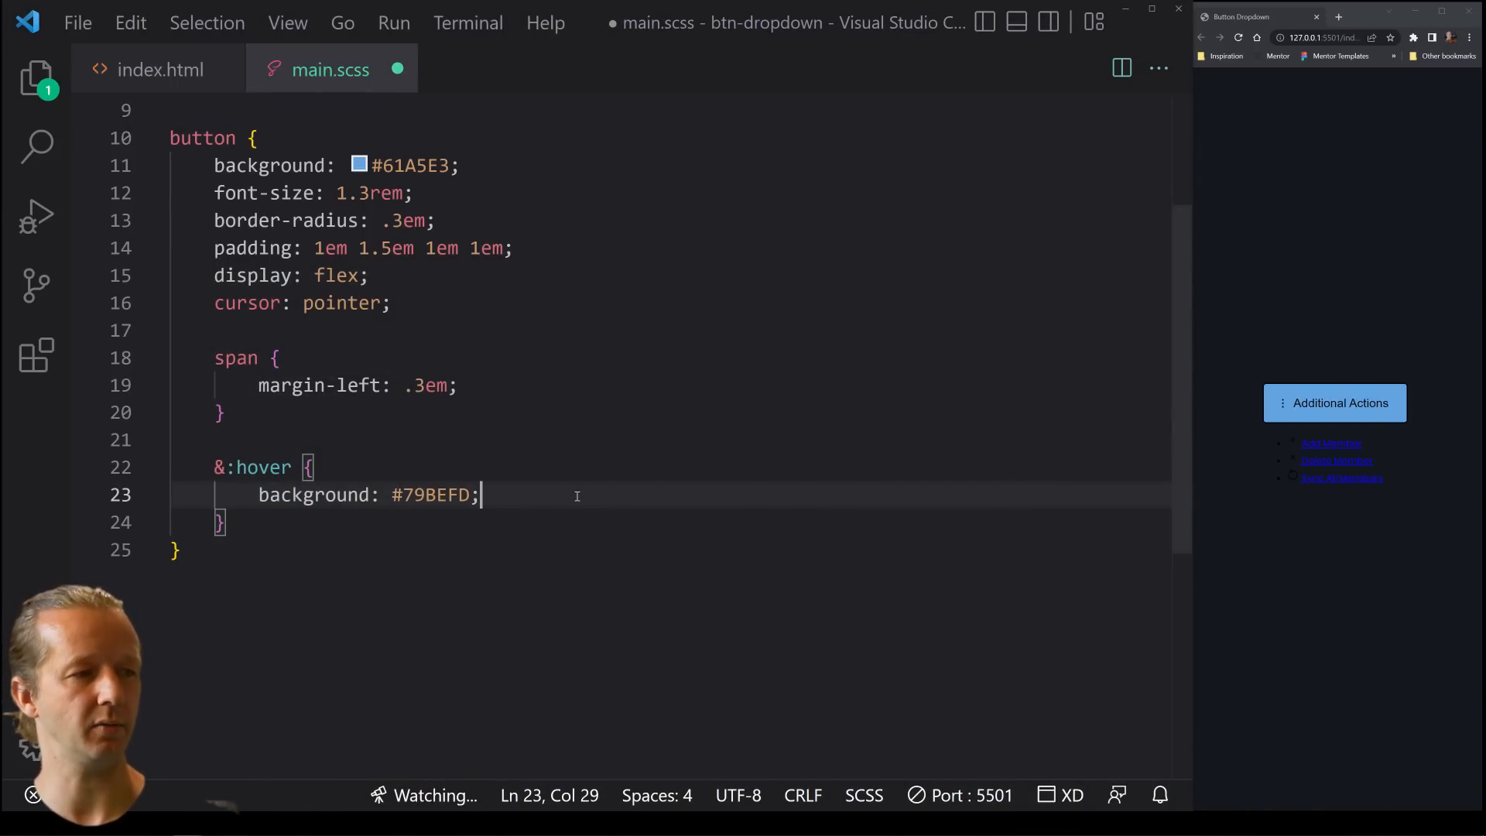
Save the #79BEFD hover background and nest .dropdown { display: block; } inside &:hover
key(Ctrl+s)
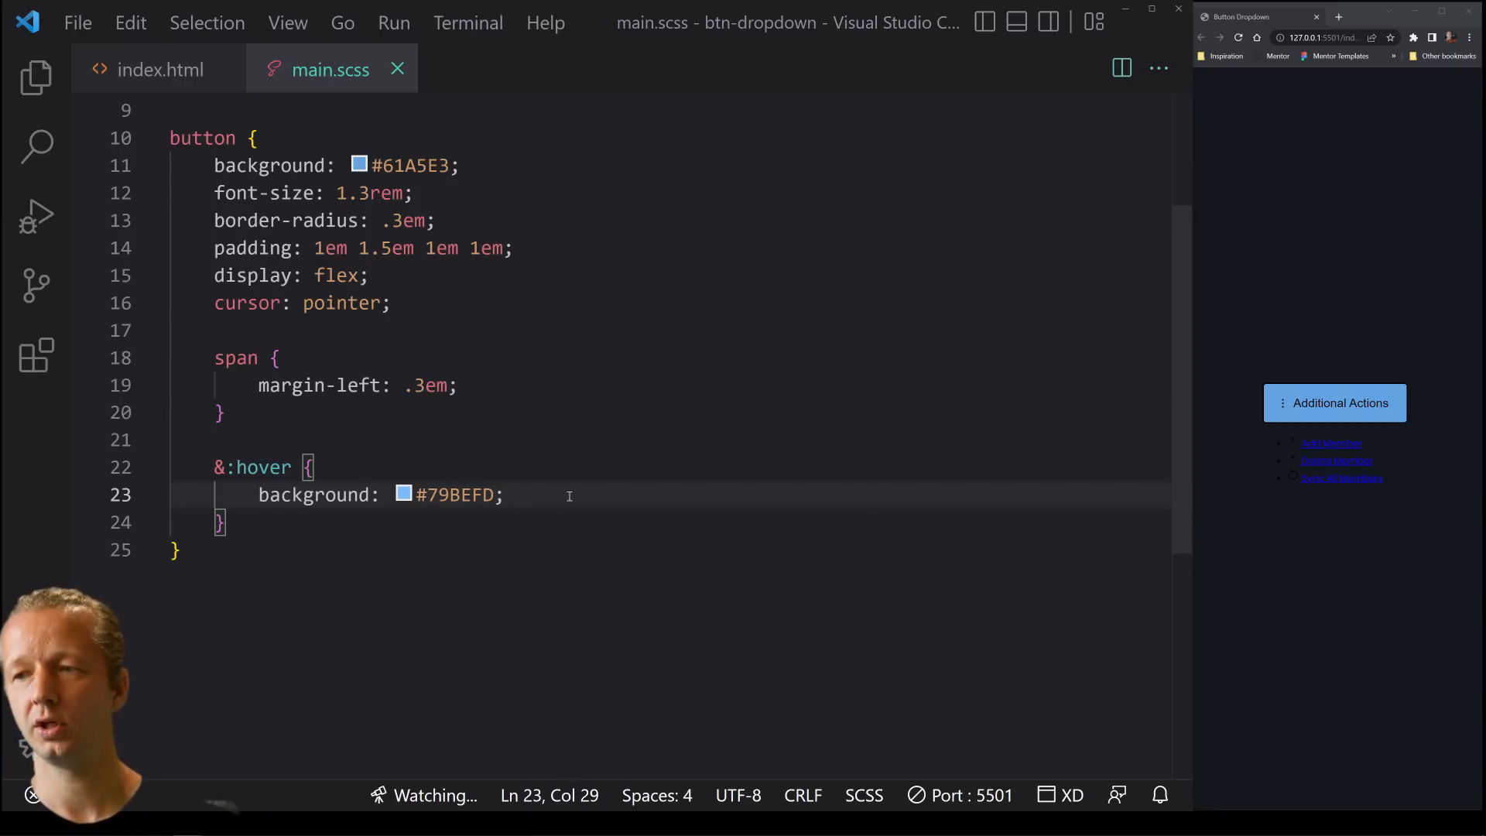
key(Enter)
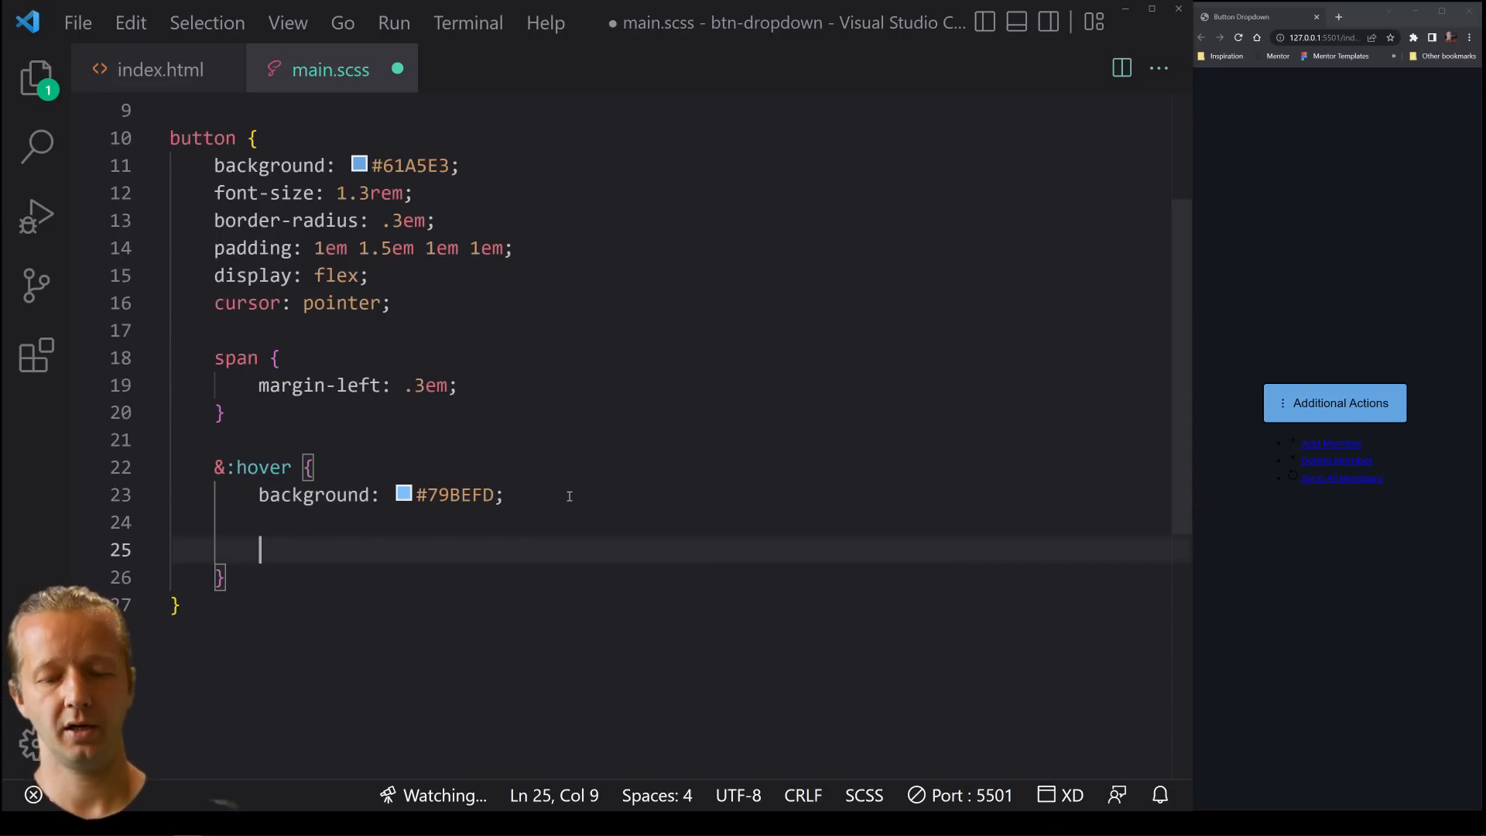
text(.dropdown)
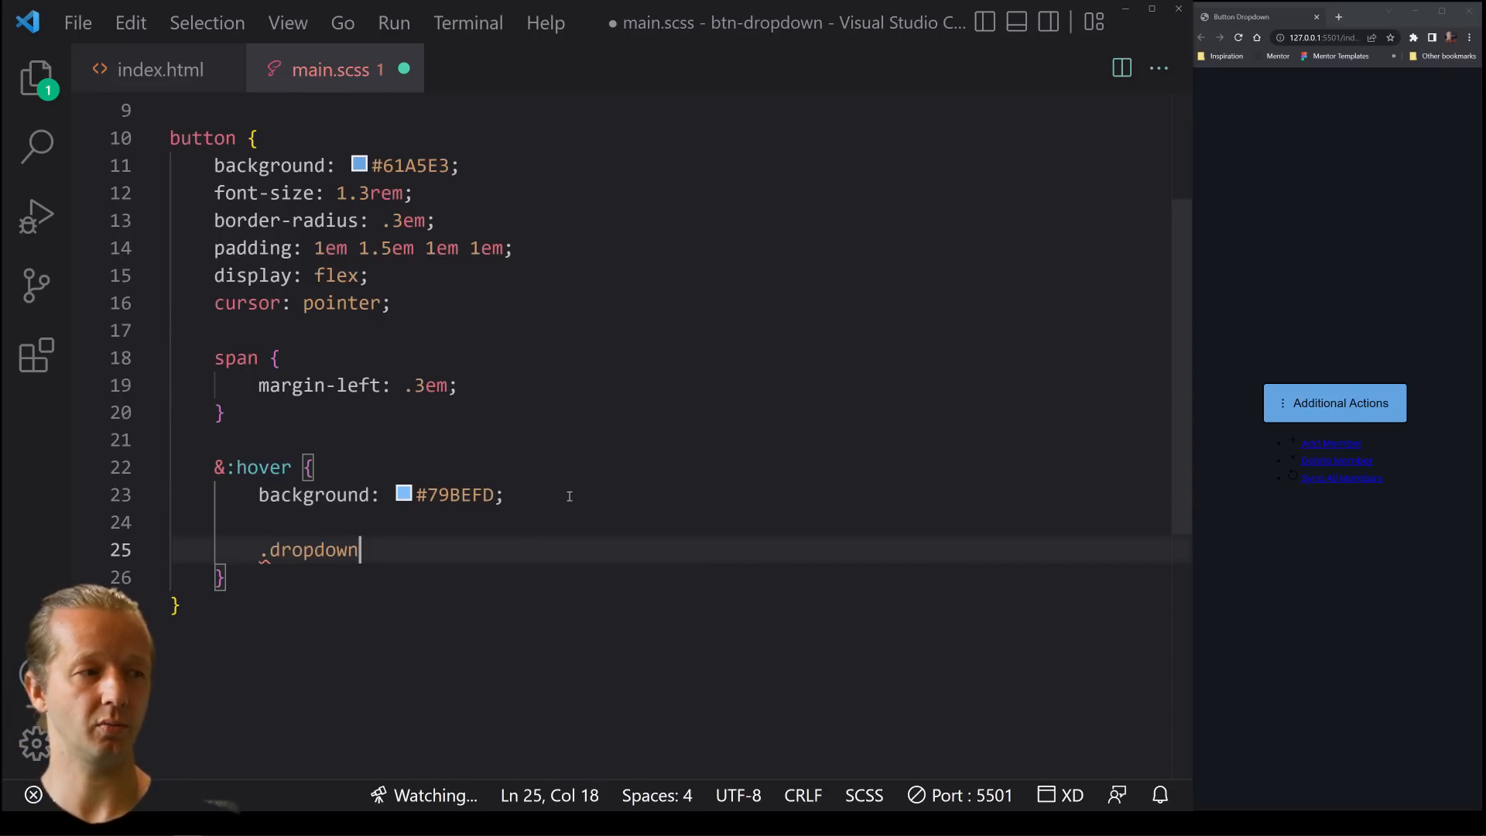
text({})
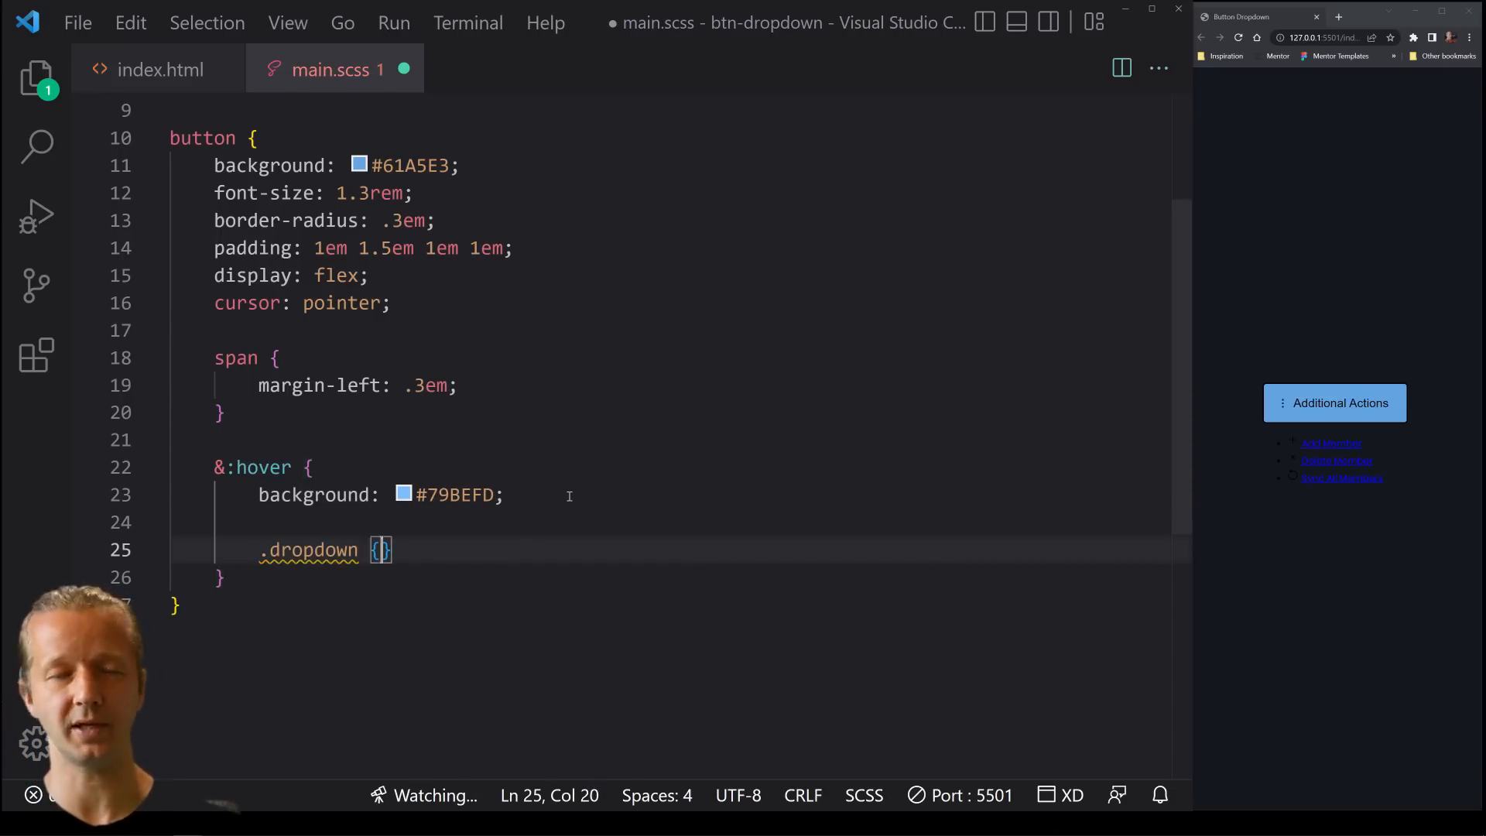
text(display: block;)
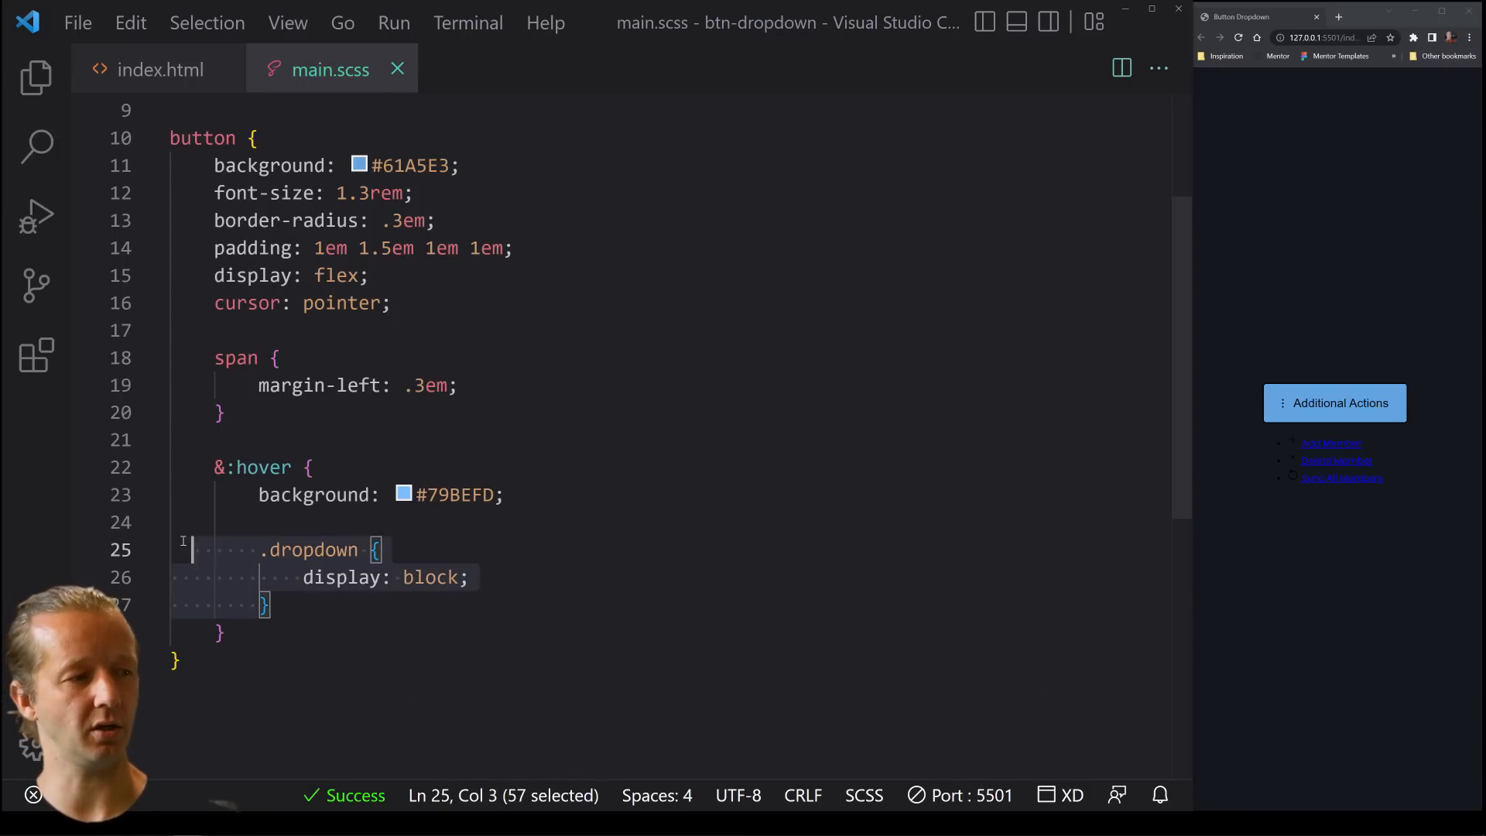
Verify the dropdown div's class in index.html and return to the stylesheet
click(158, 70)
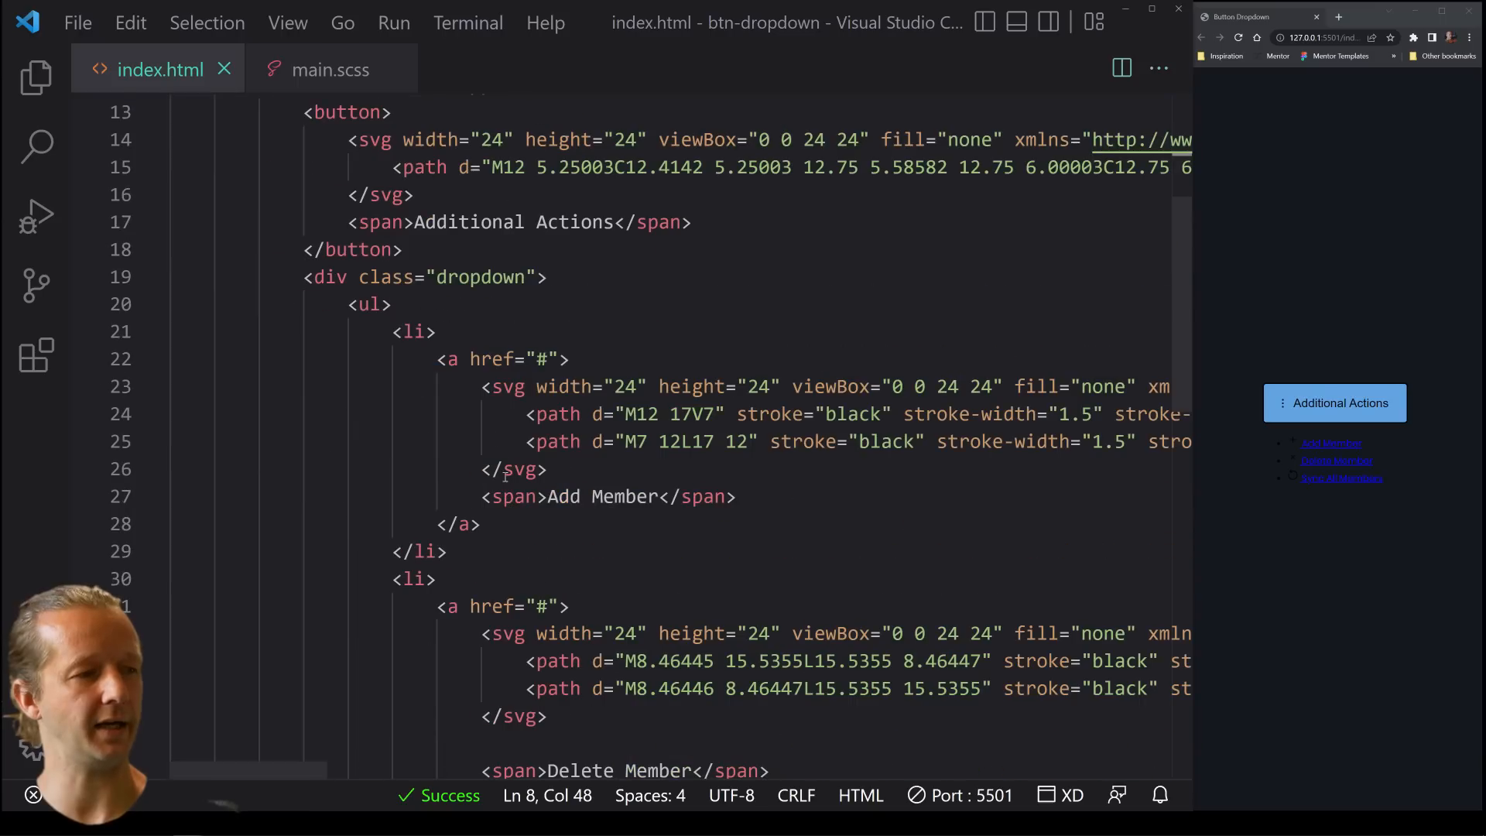
drag(302, 277, 614, 633)
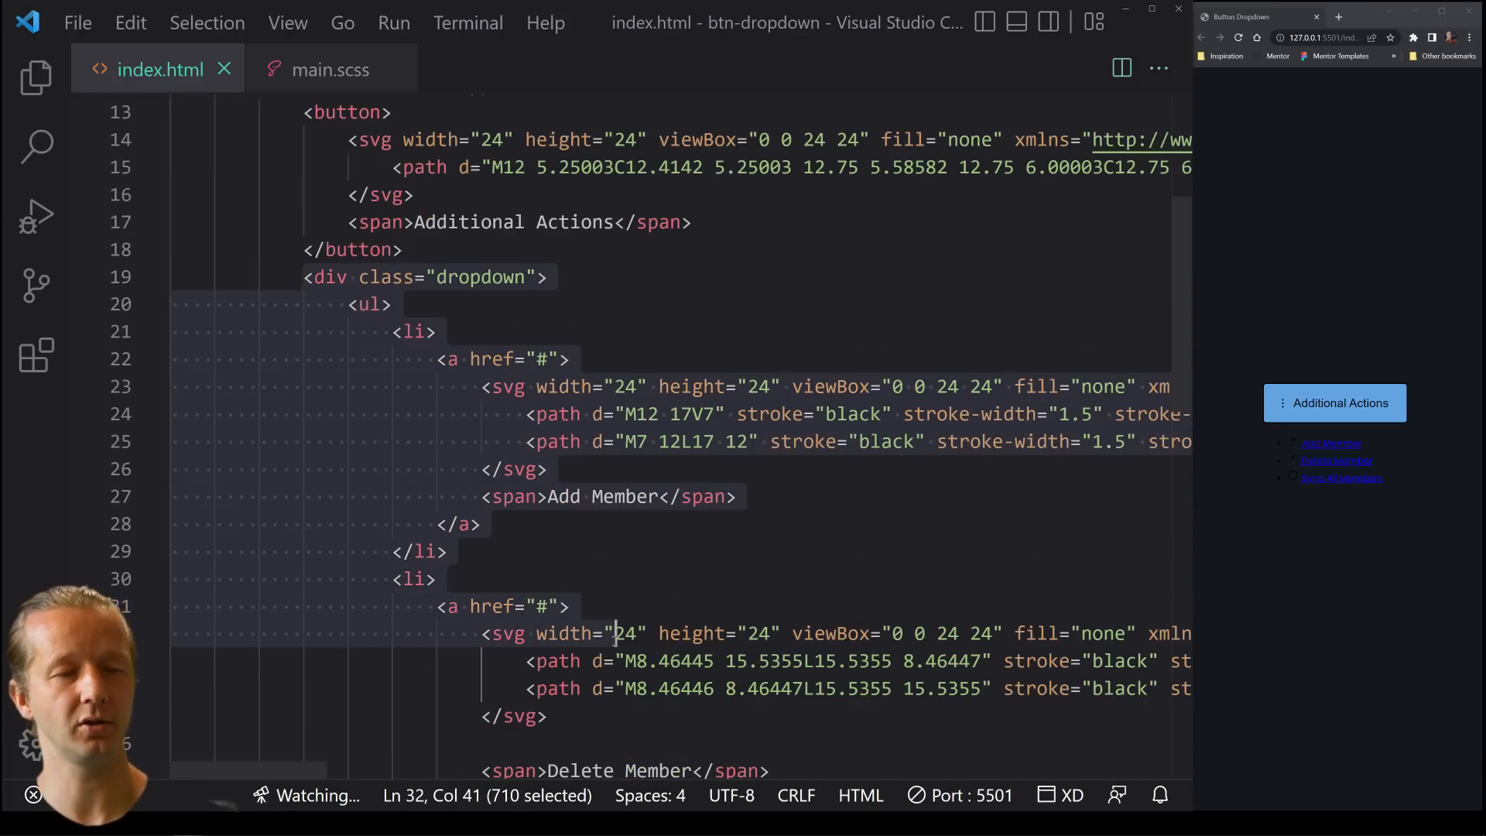
click(328, 68)
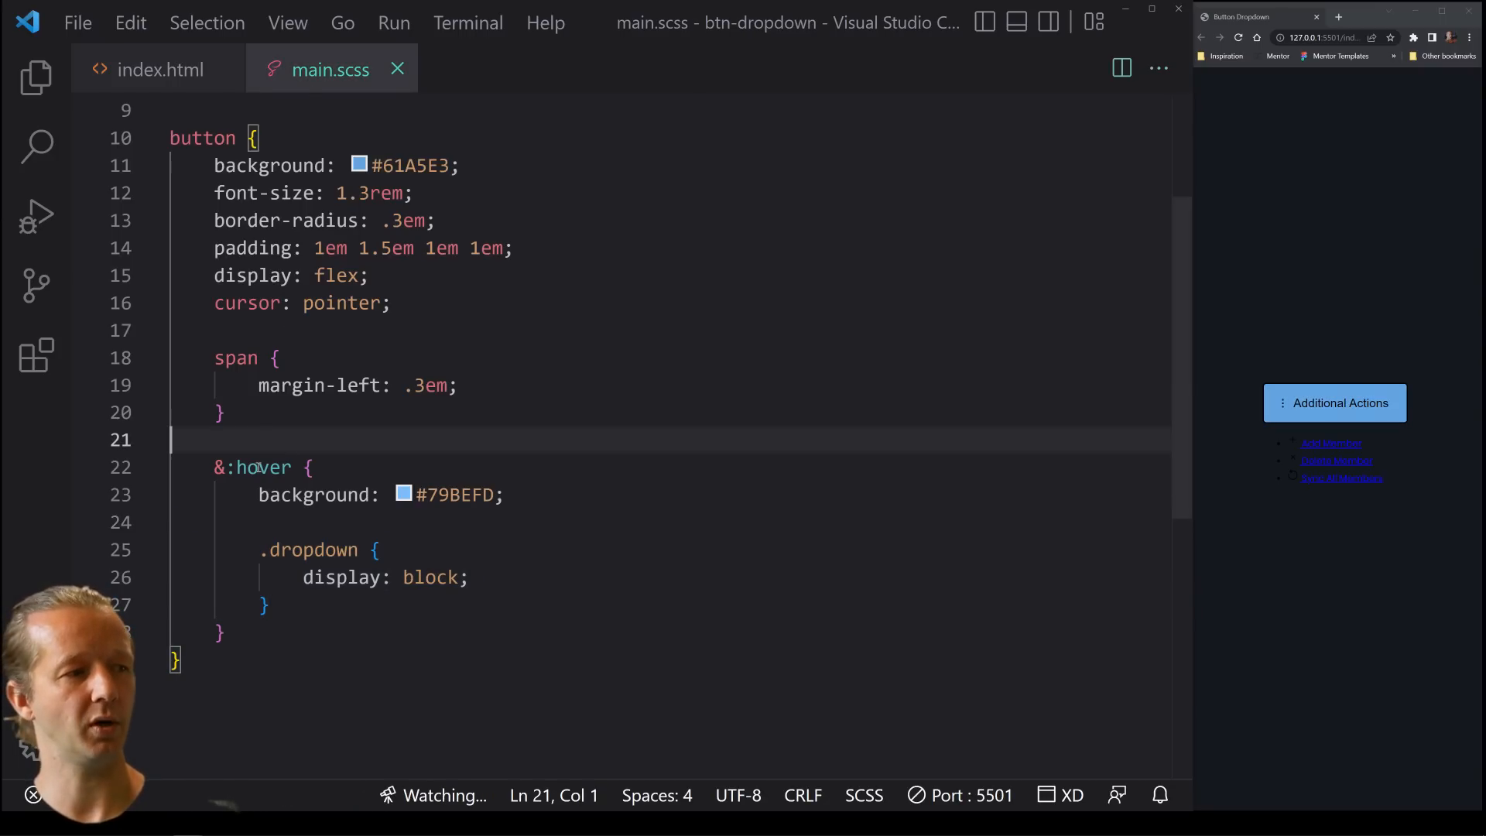
double_click(306, 551)
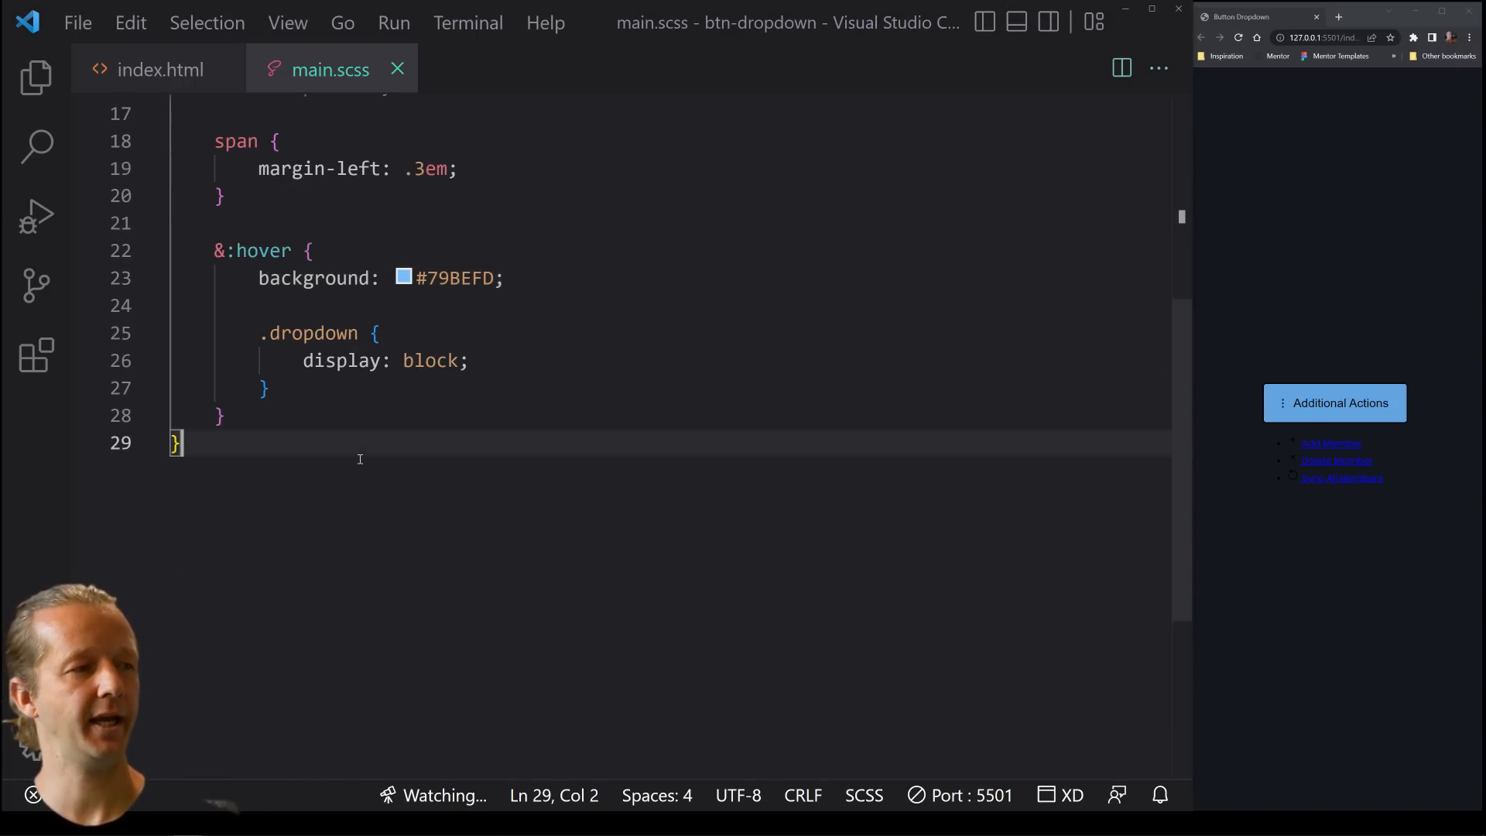
Give .dropdown a white background and a .3em border-radius
text(.dropdown {)
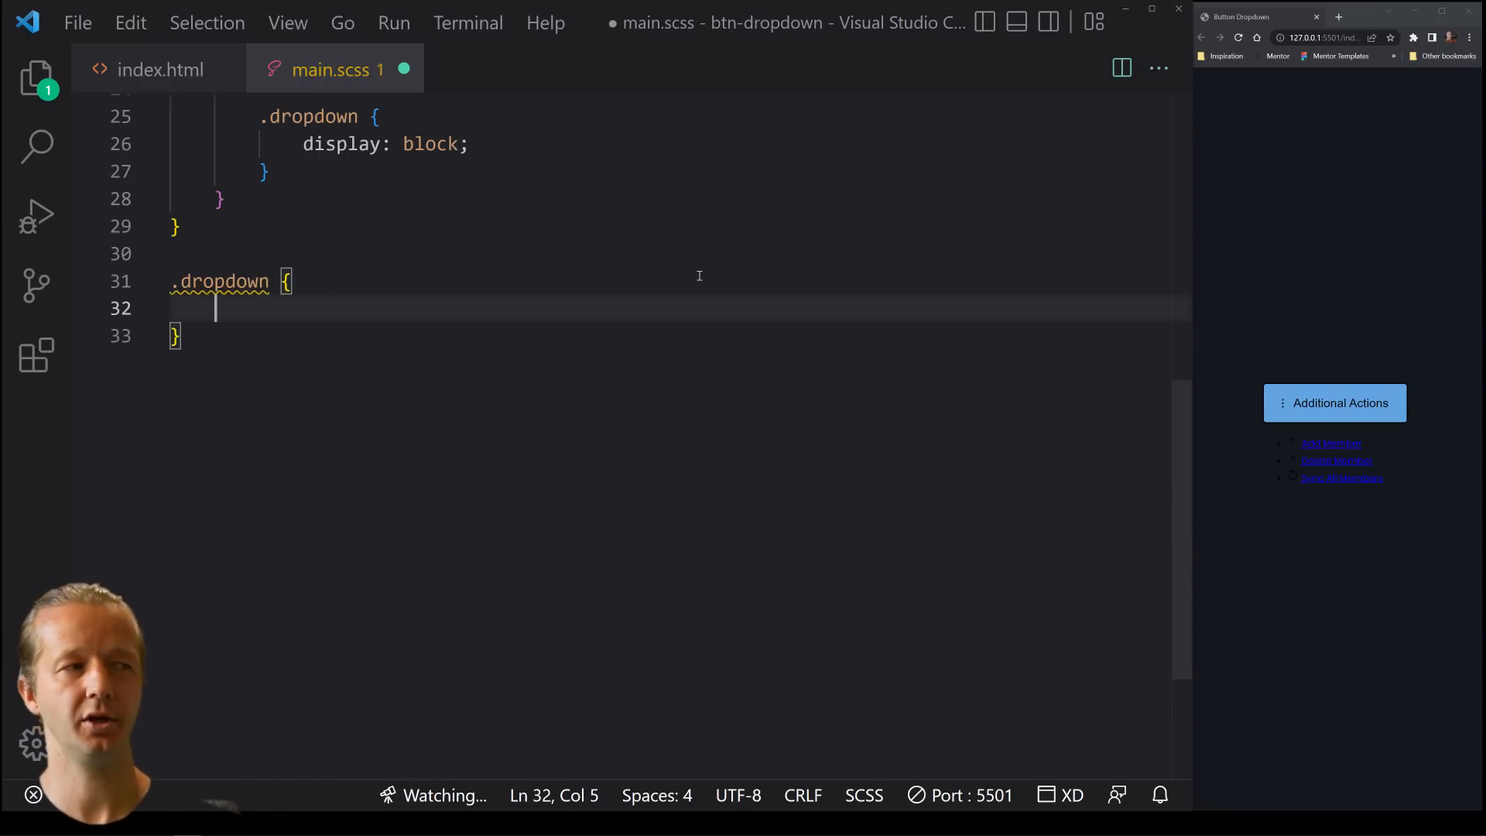
text(background: white;)
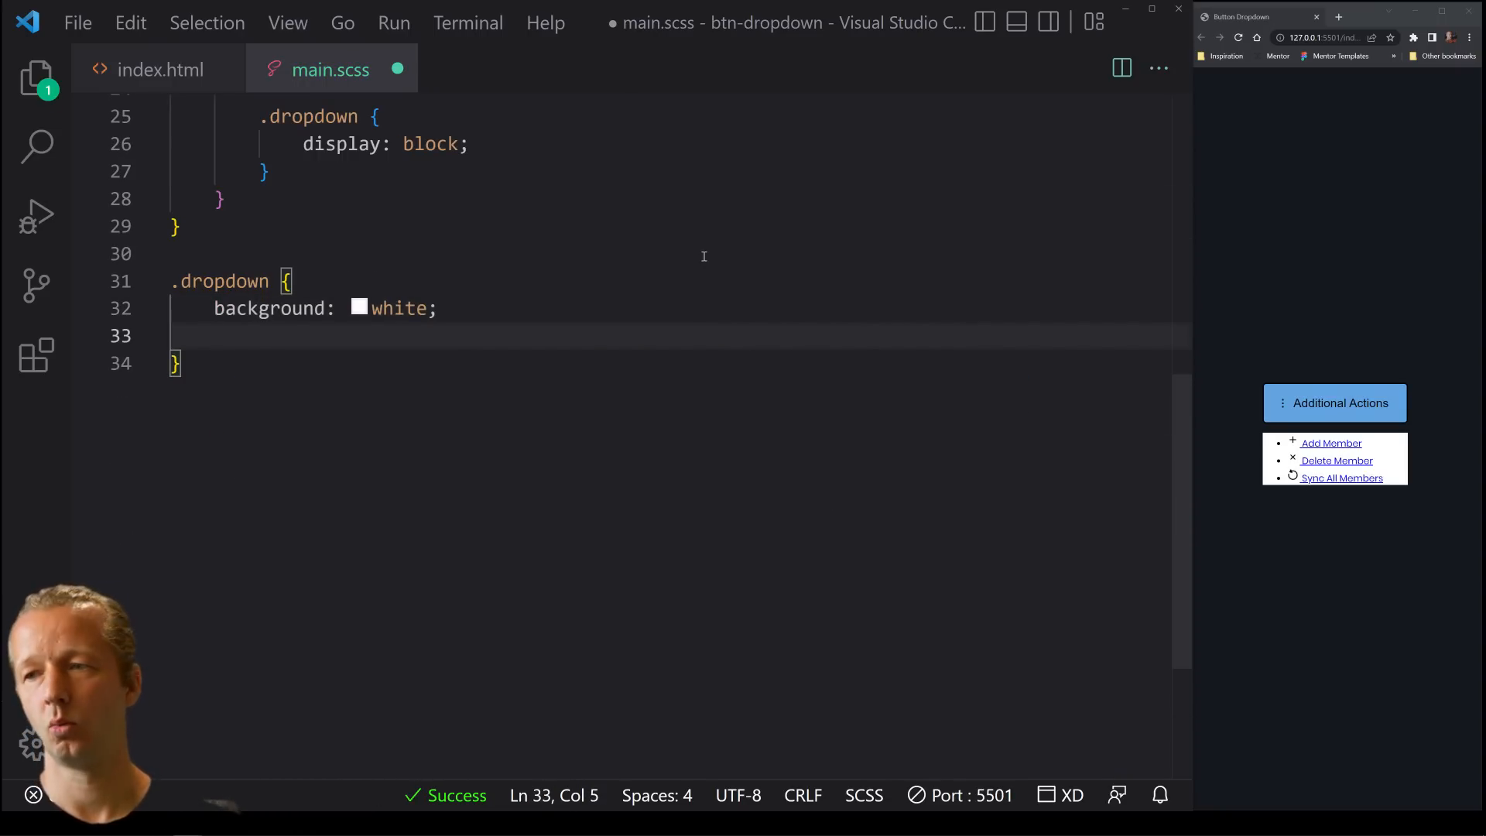
text(border-radius:)
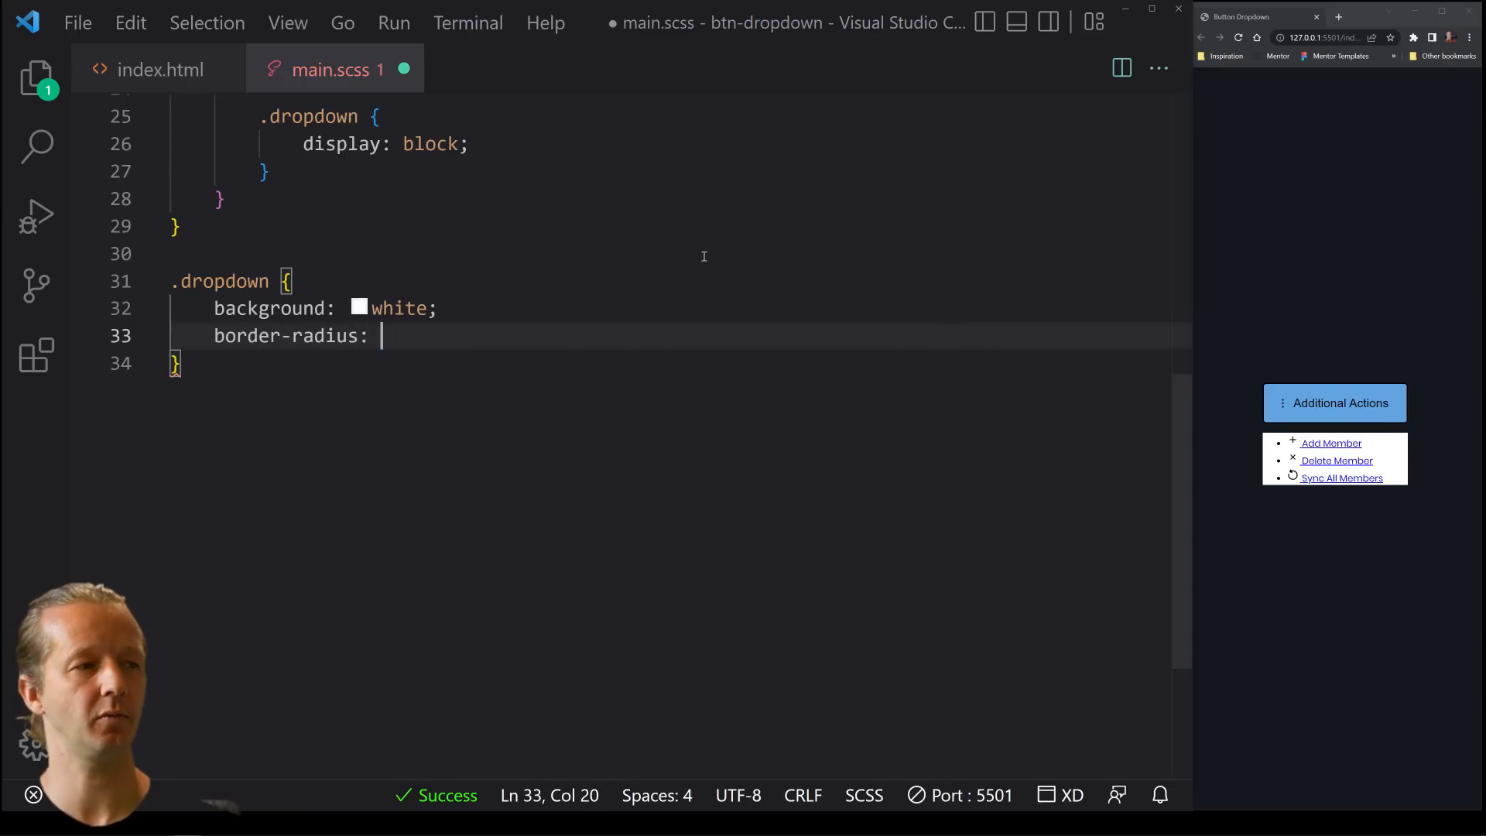
text(.3em;)
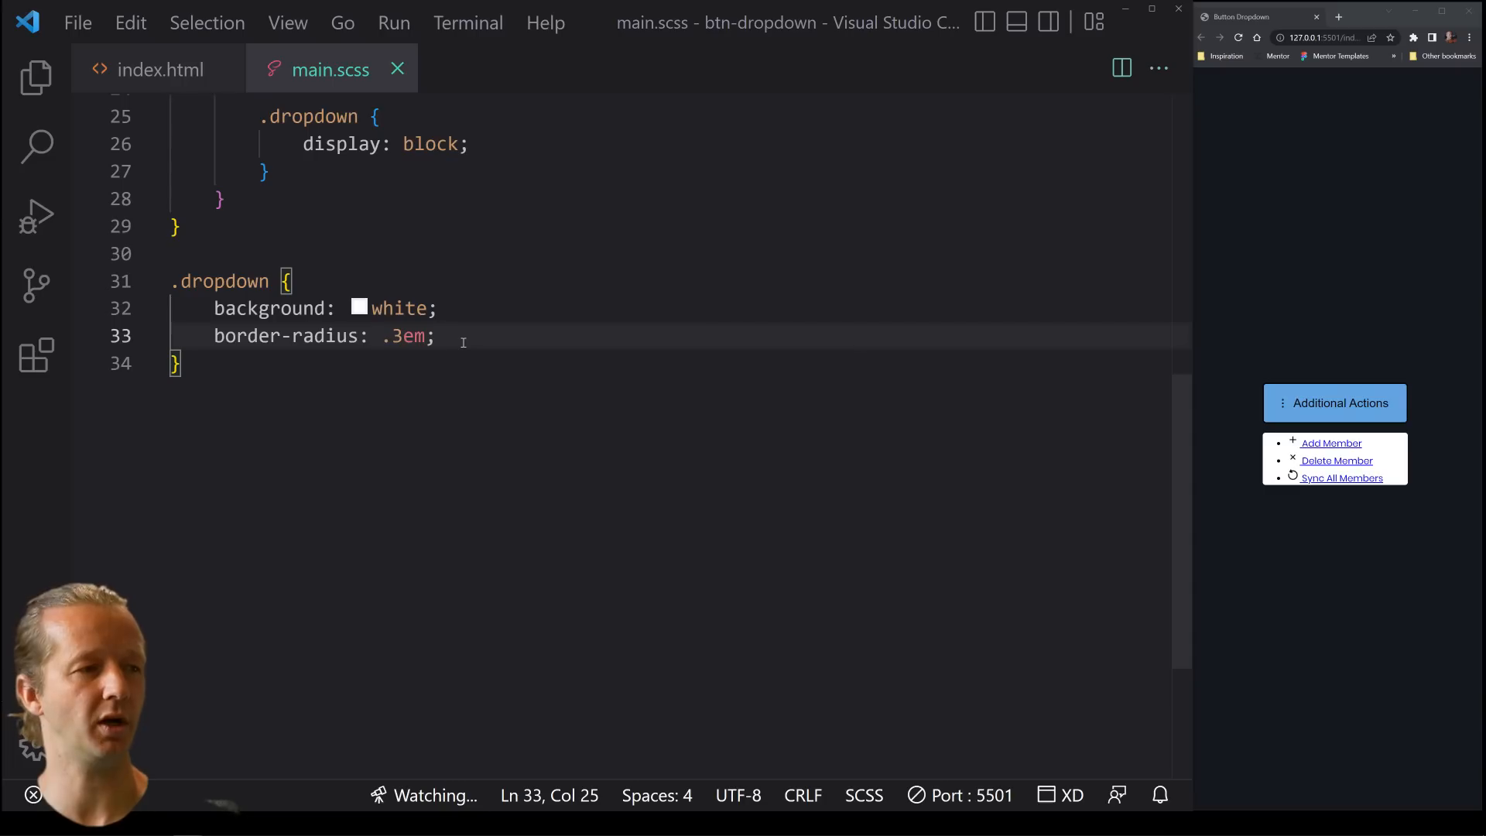
key(Enter)
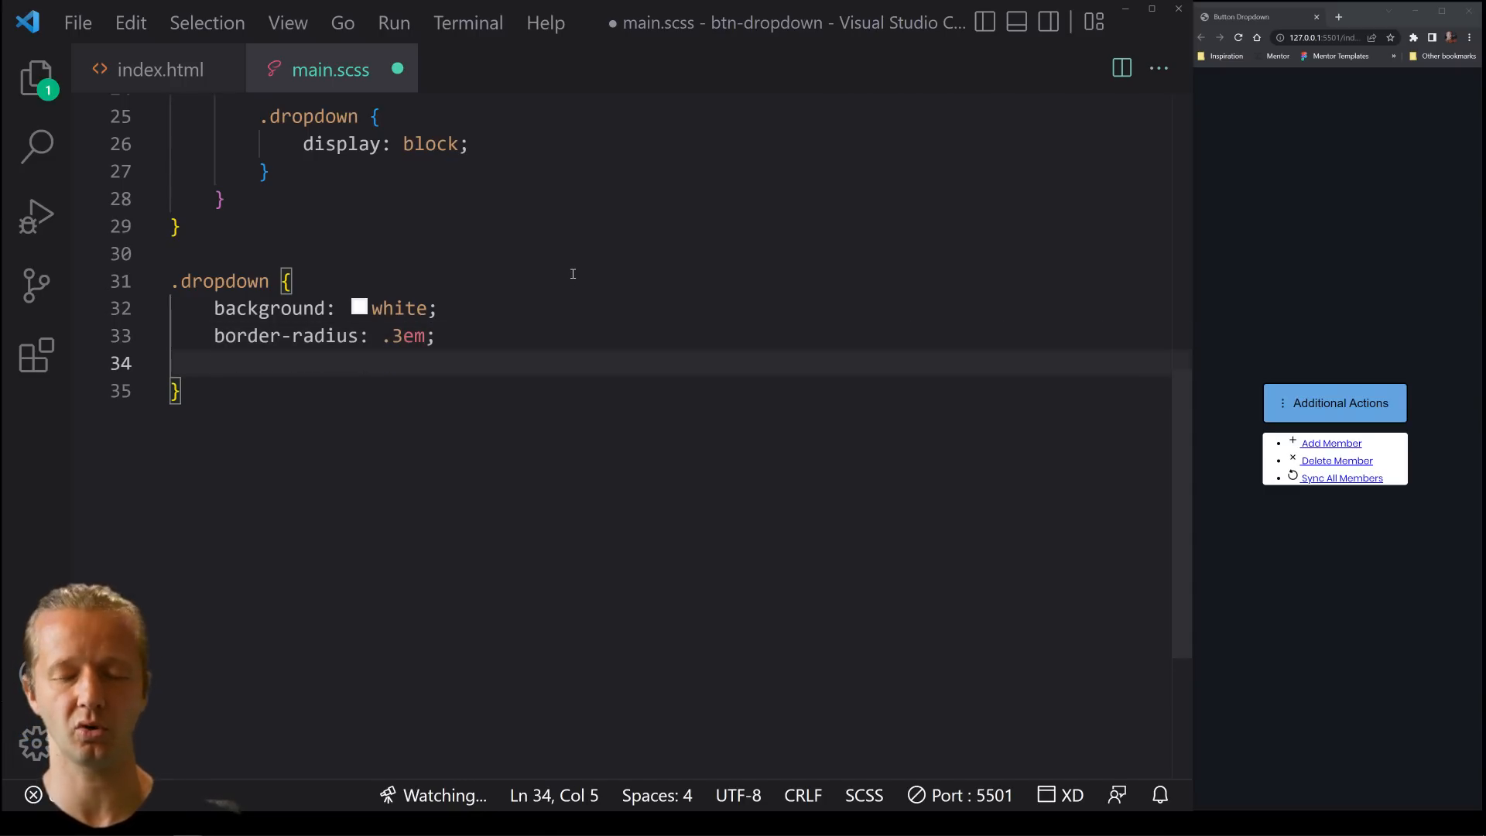
Position .dropdown absolutely with left: .1em and start a .container rule
text(lef)
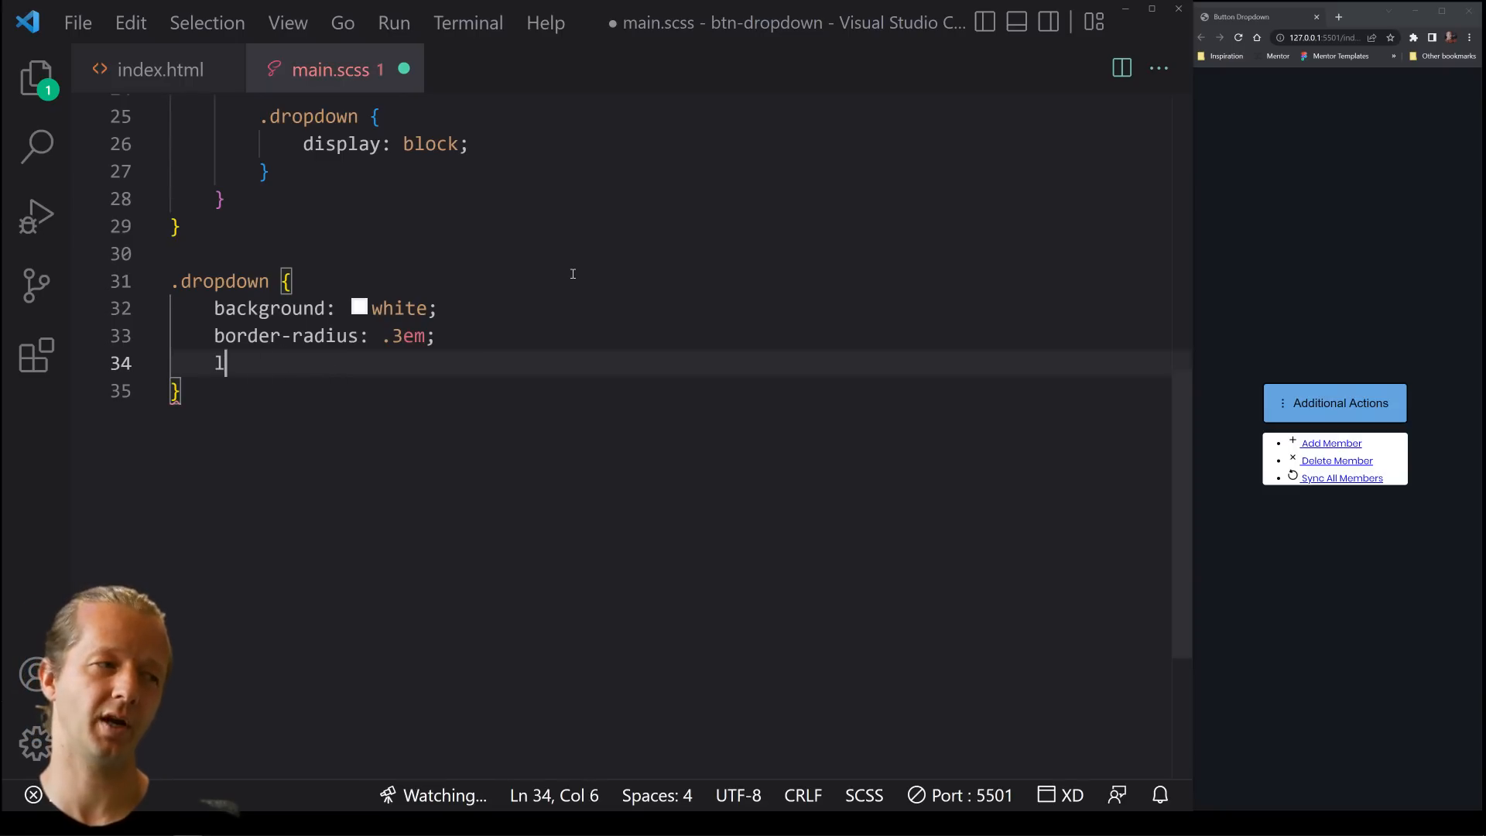
text(position: absolute;)
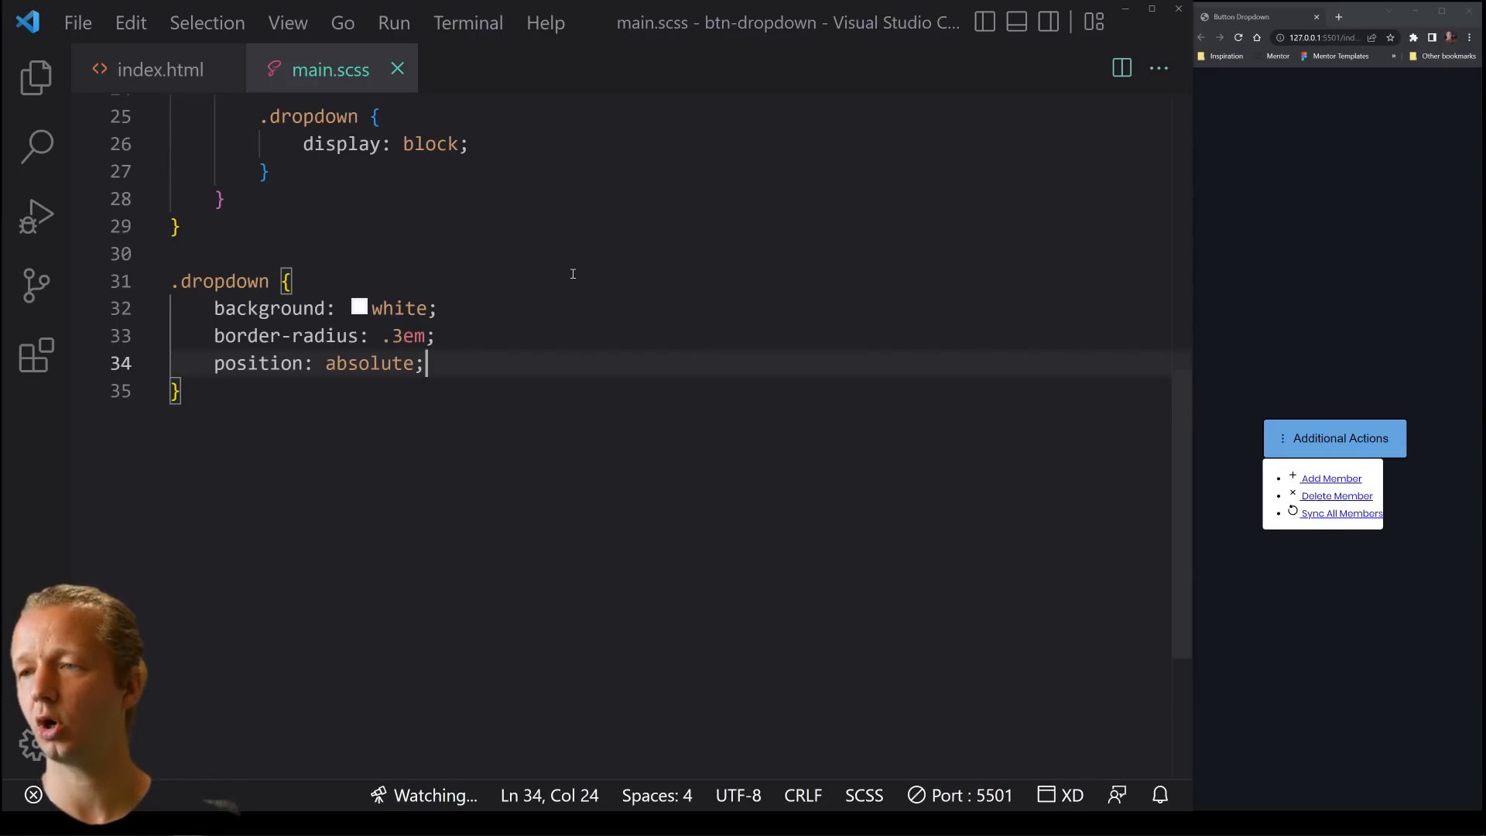
text(left: .1)
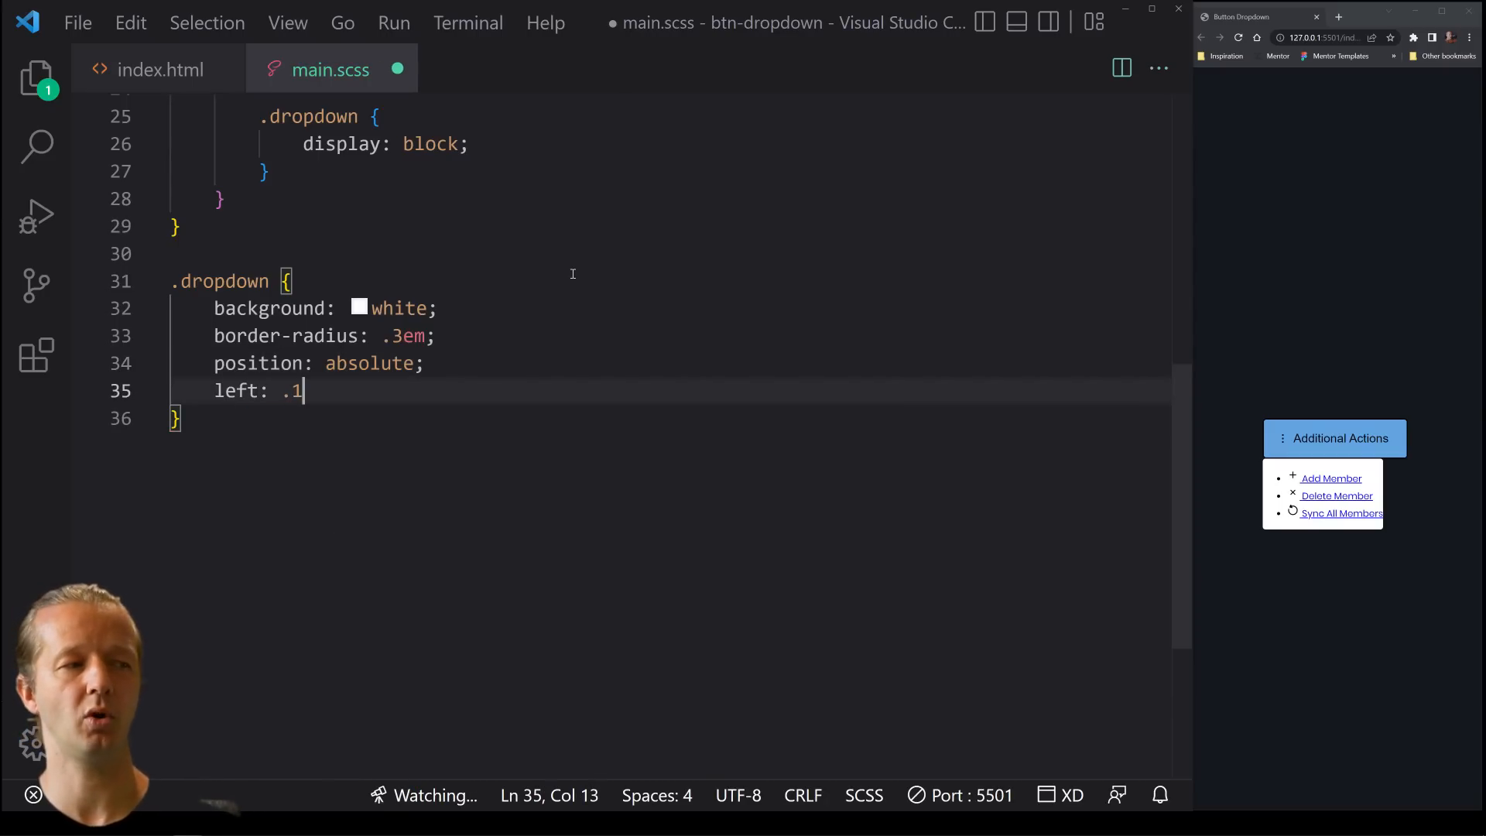
text(em;)
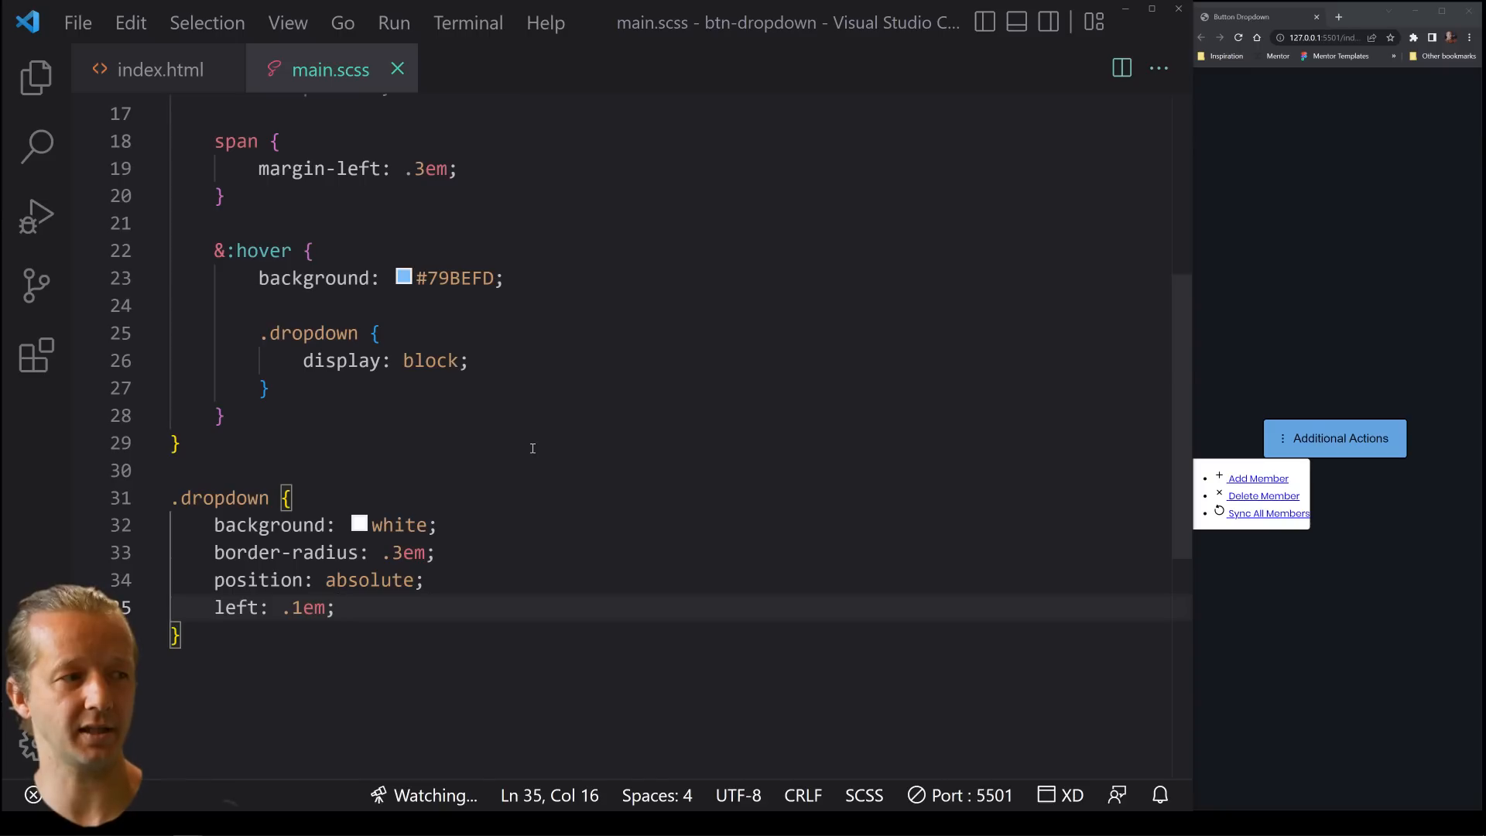
text(.container {)
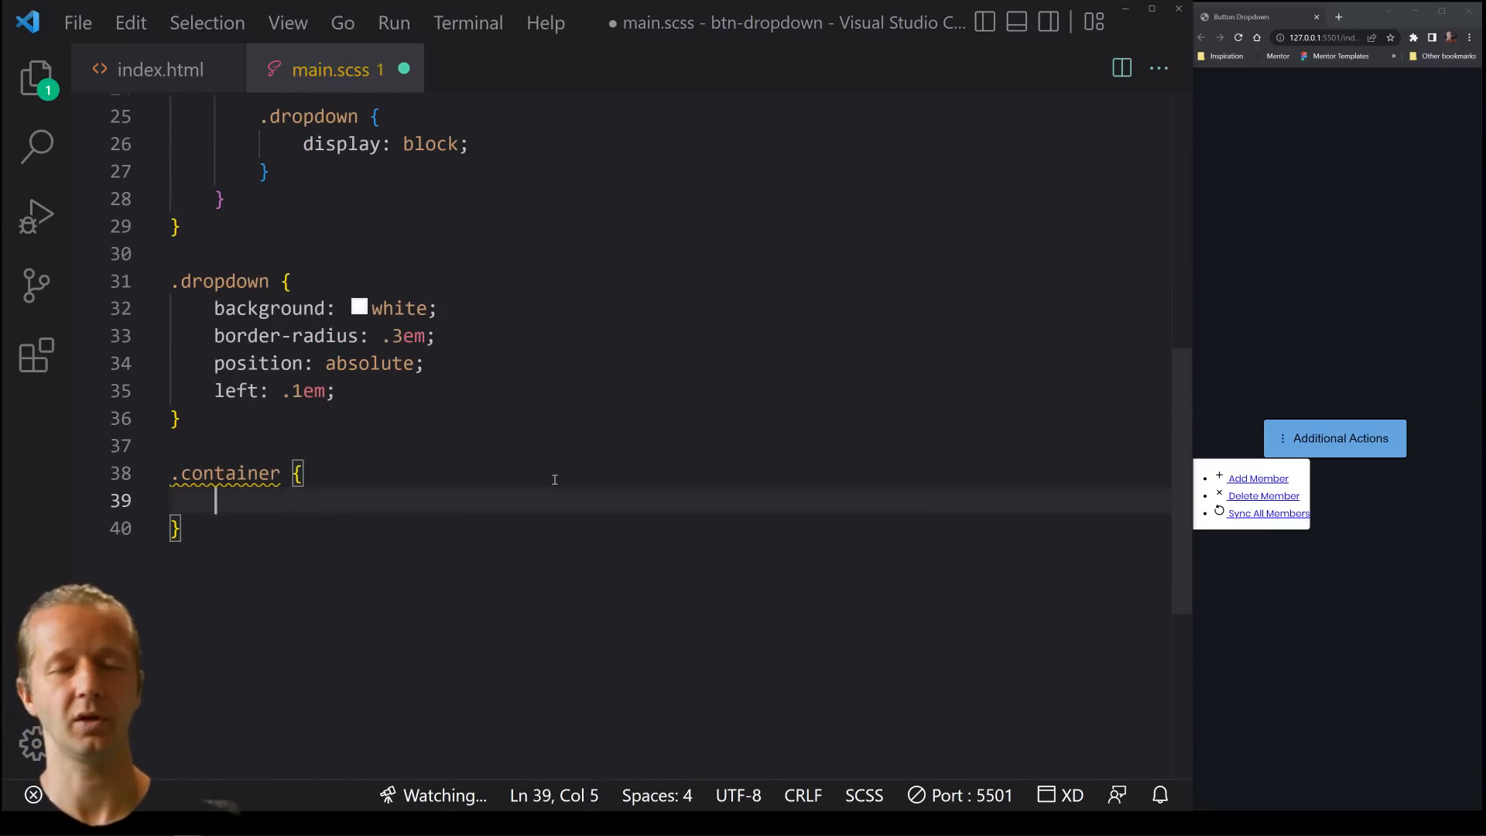
Set .container to position: relative and save so the preview refreshes
text(ps)
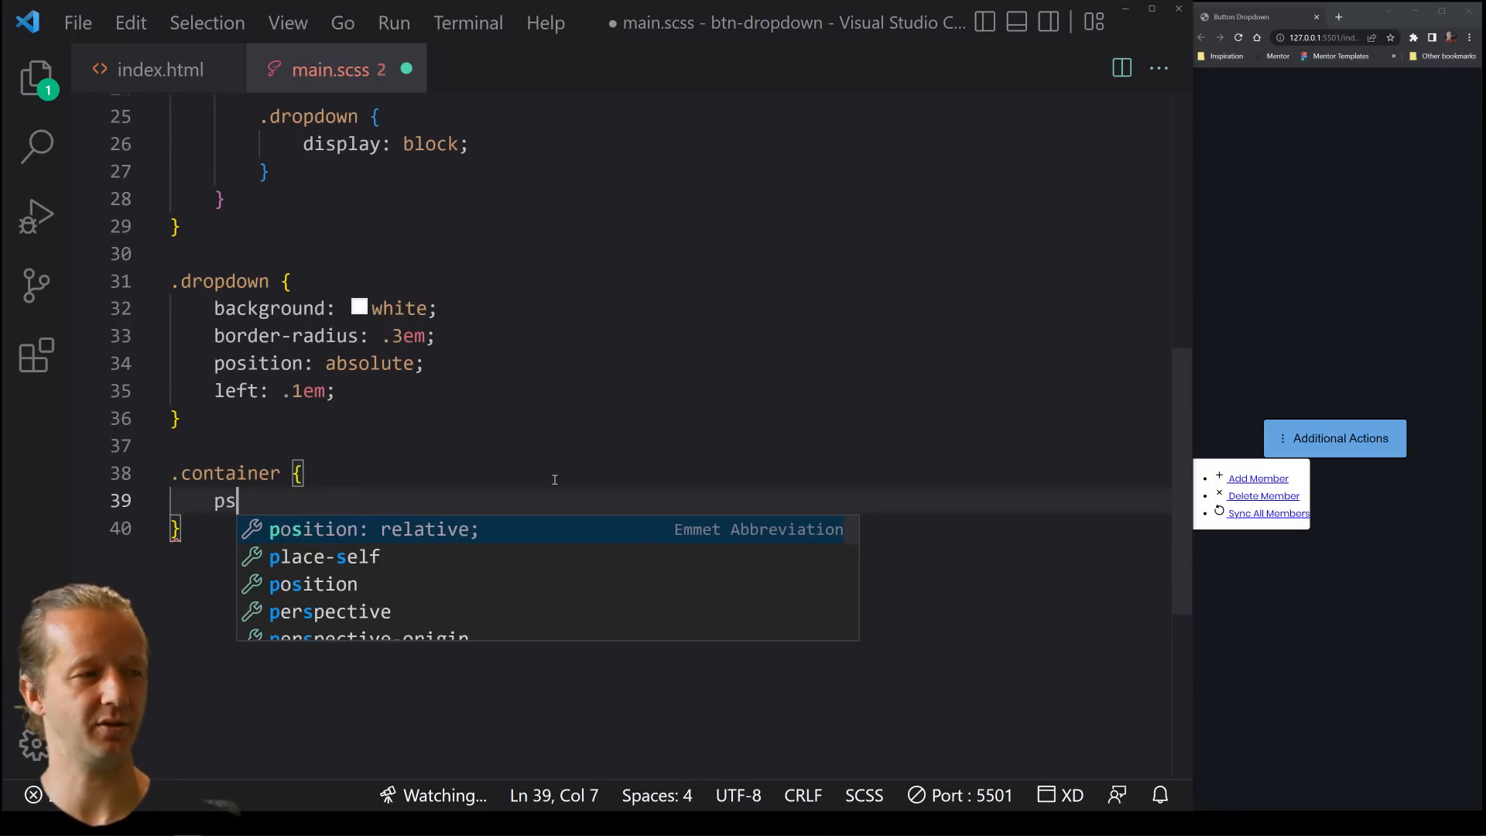
key(Tab)
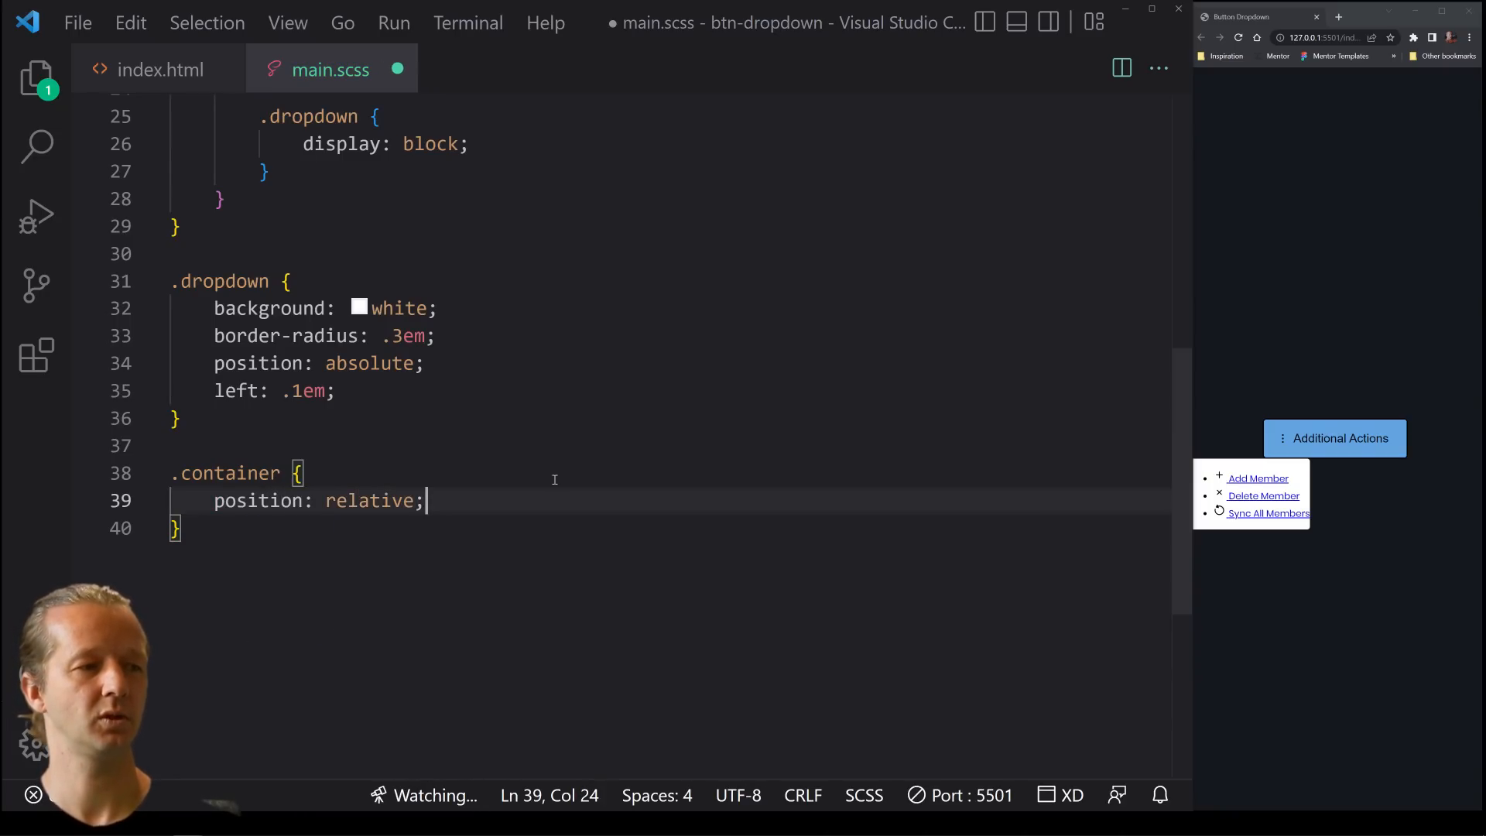
key(Ctrl+s)
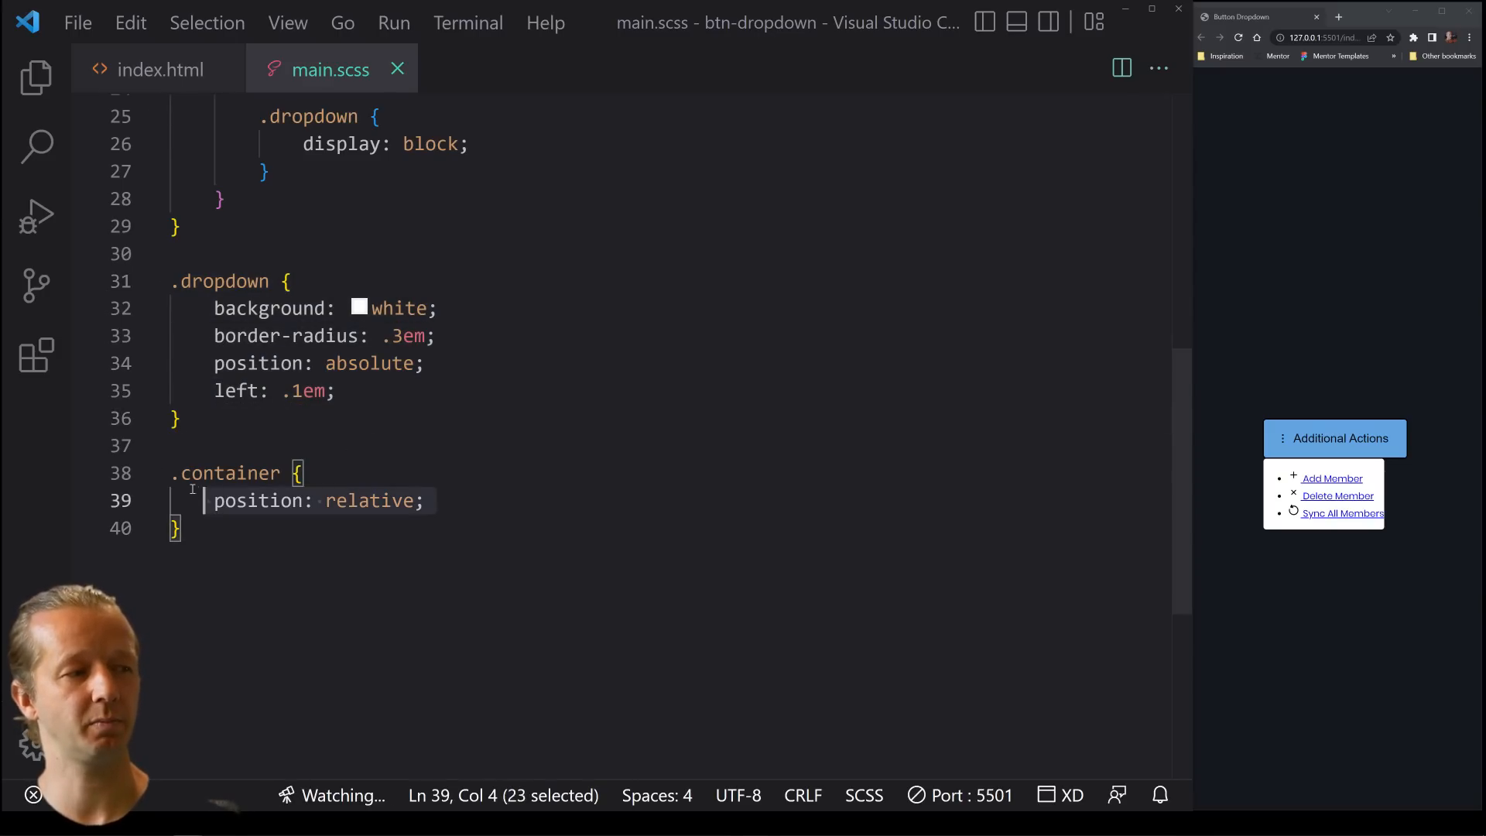
click(641, 517)
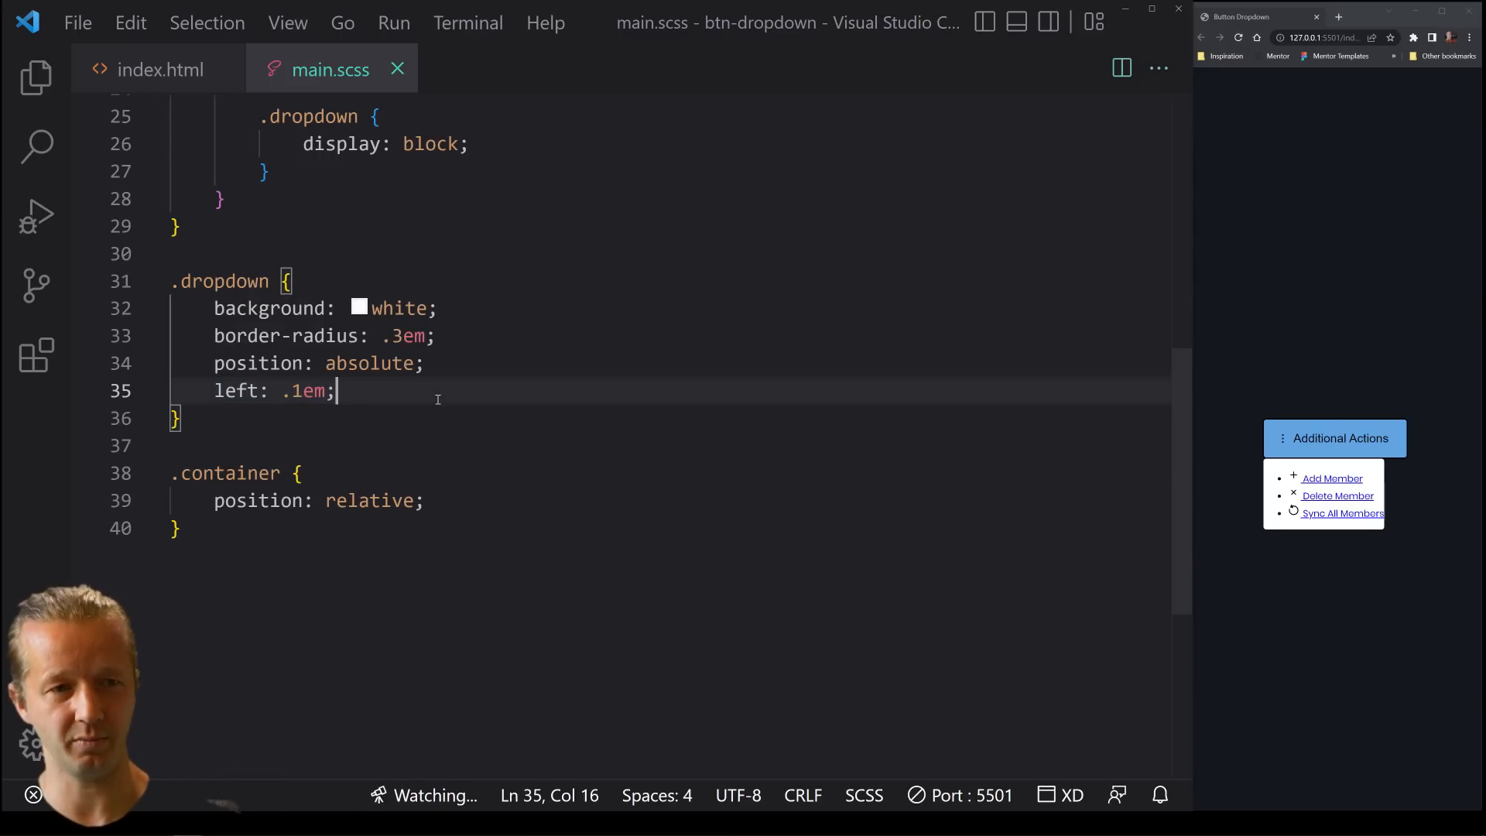
mouse_move(1312, 468)
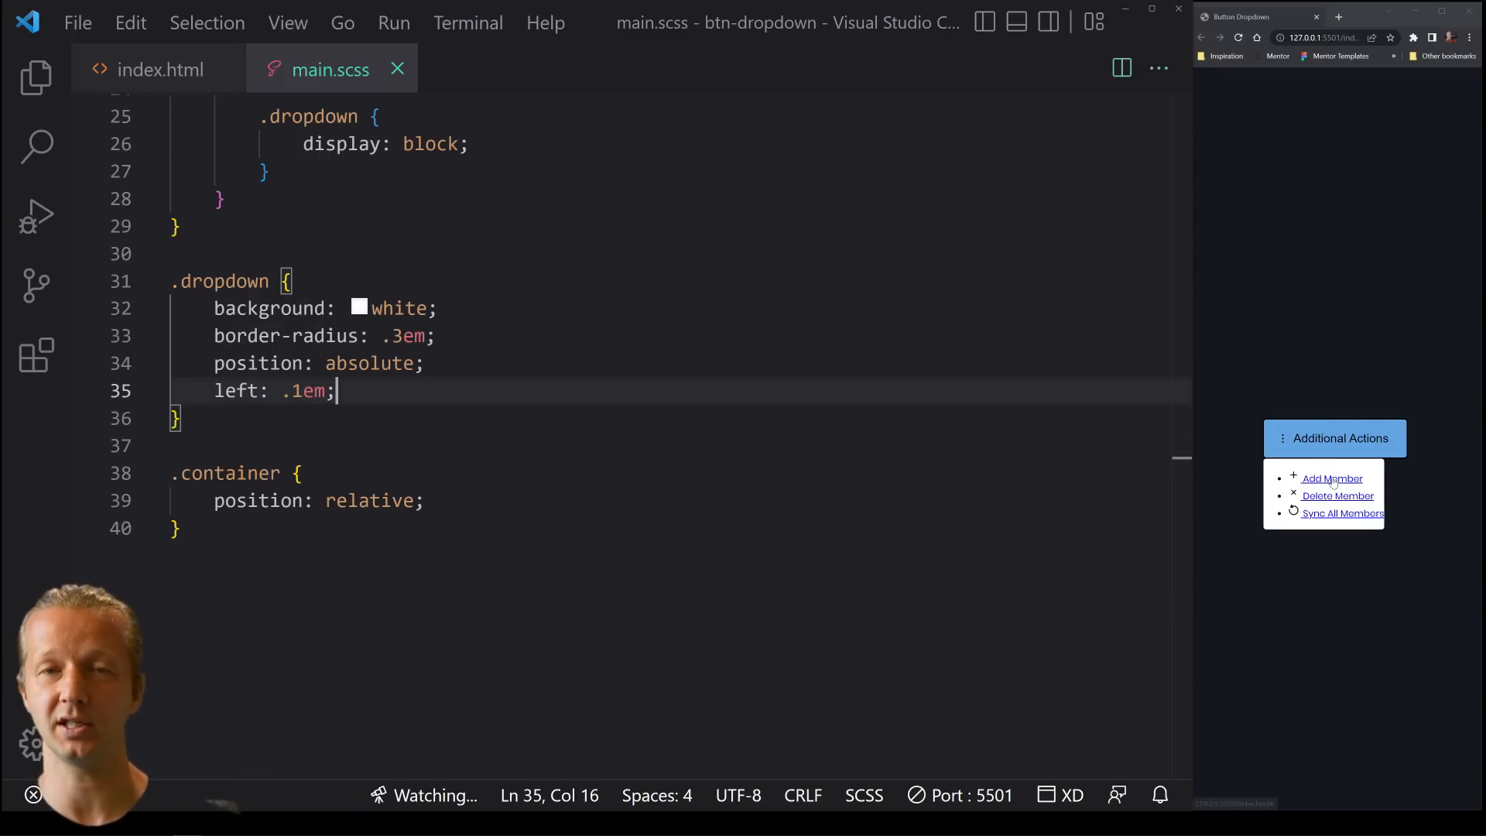
mouse_move(1383, 412)
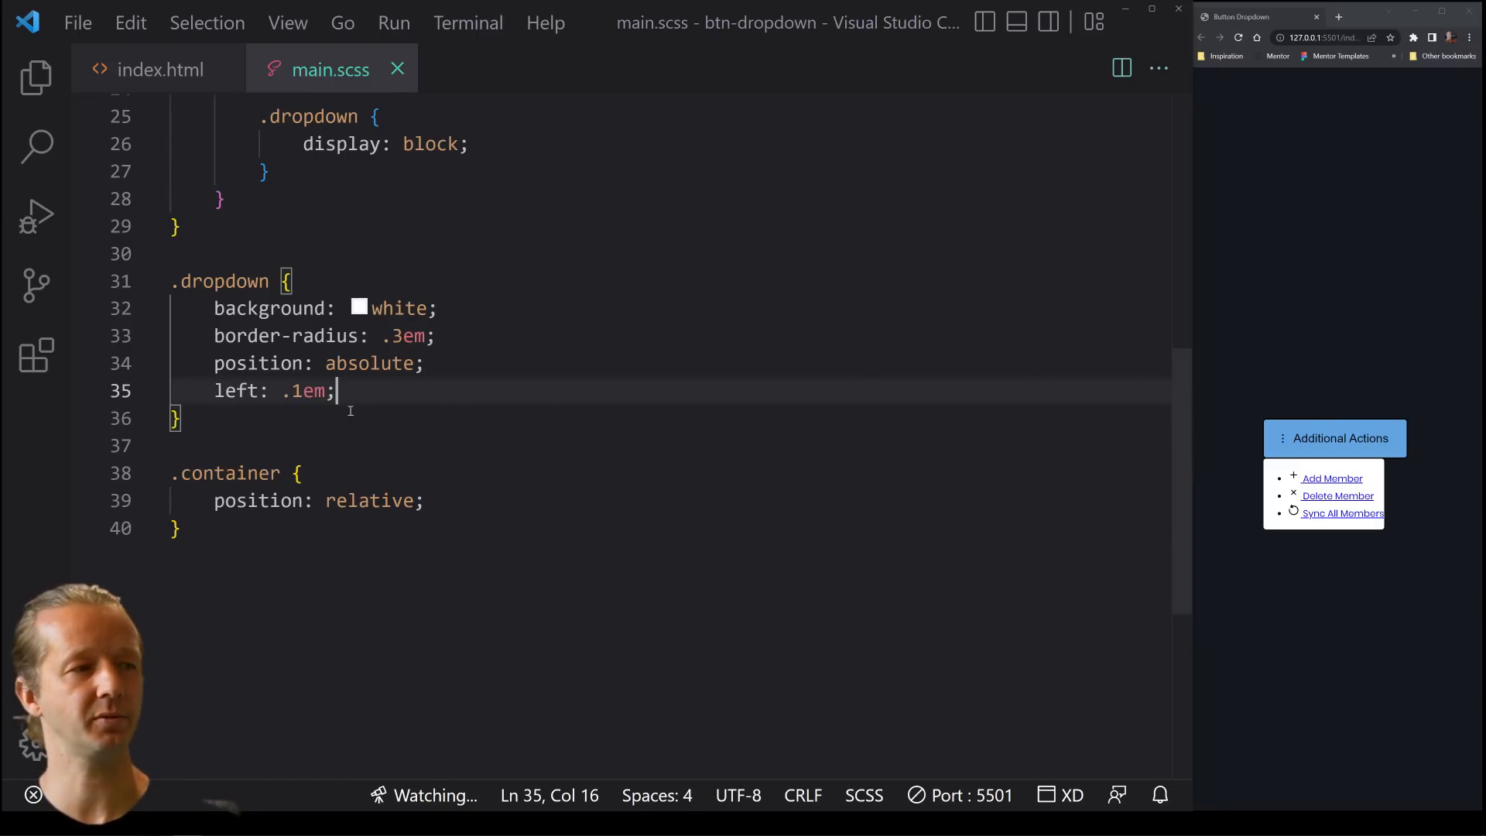
Add padding: .5em to the .dropdown rule
text(box)
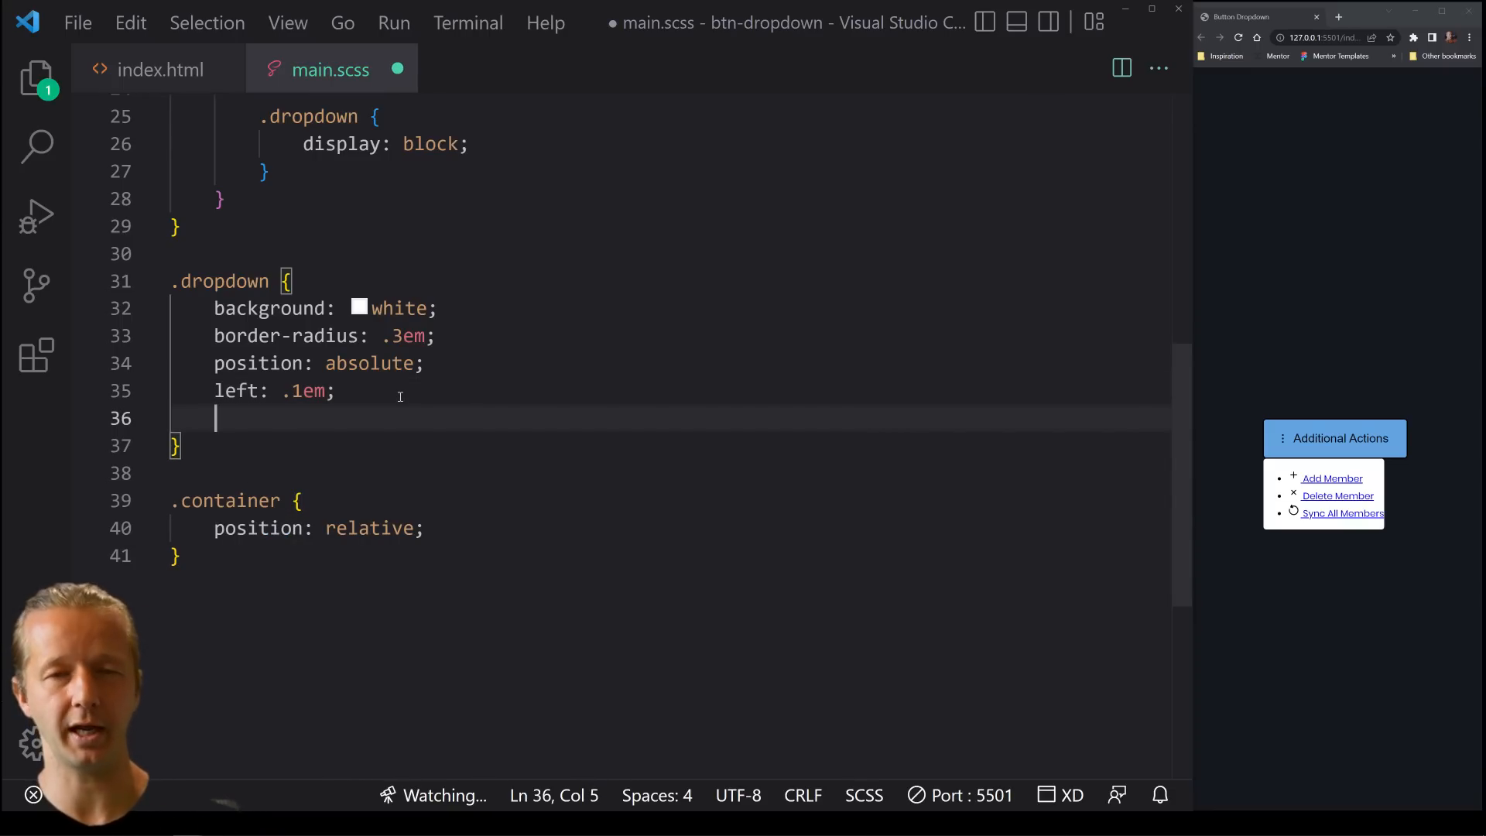
text(padding)
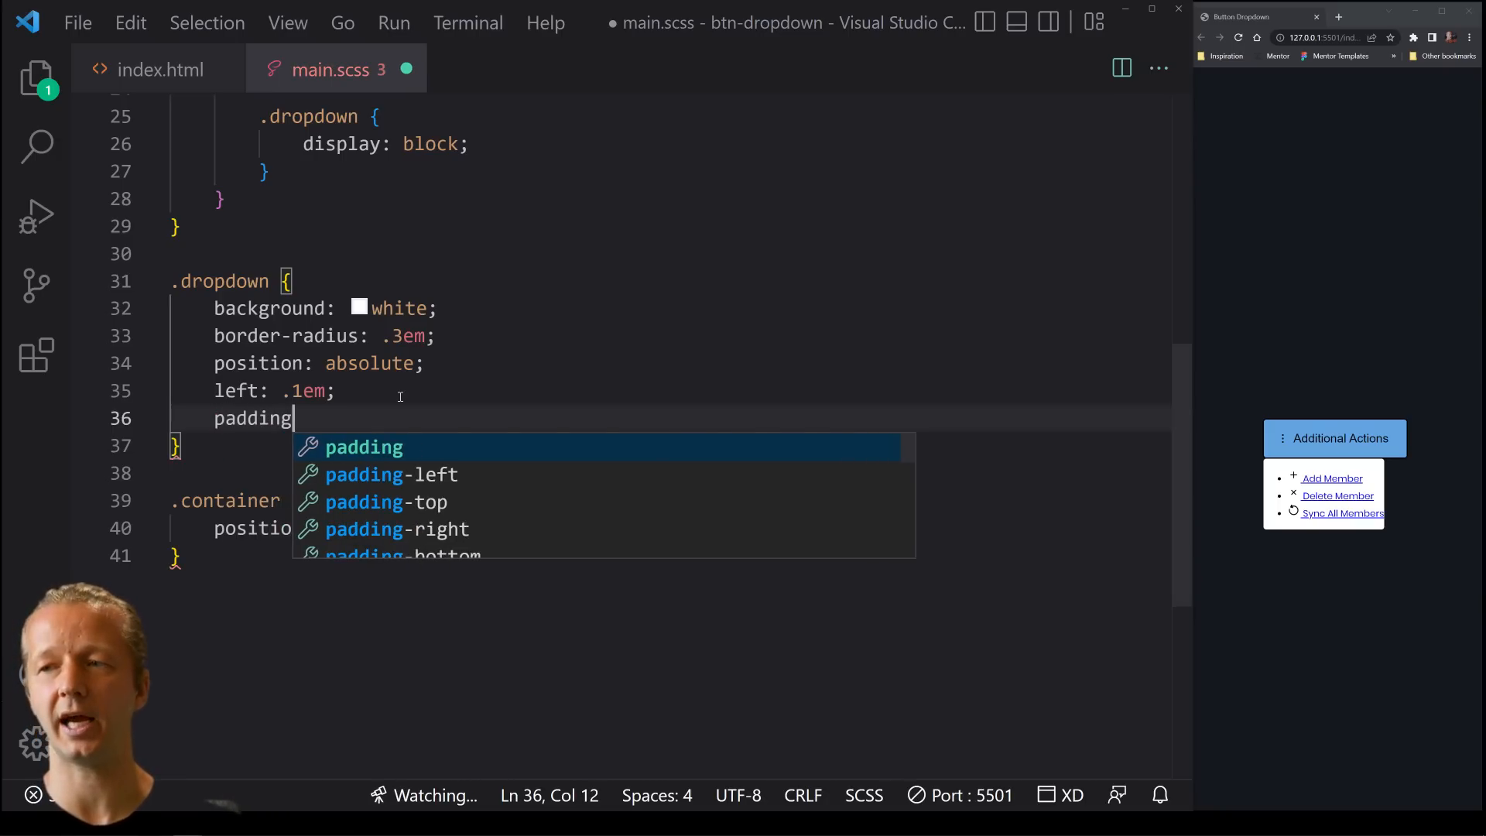
text(: .5em)
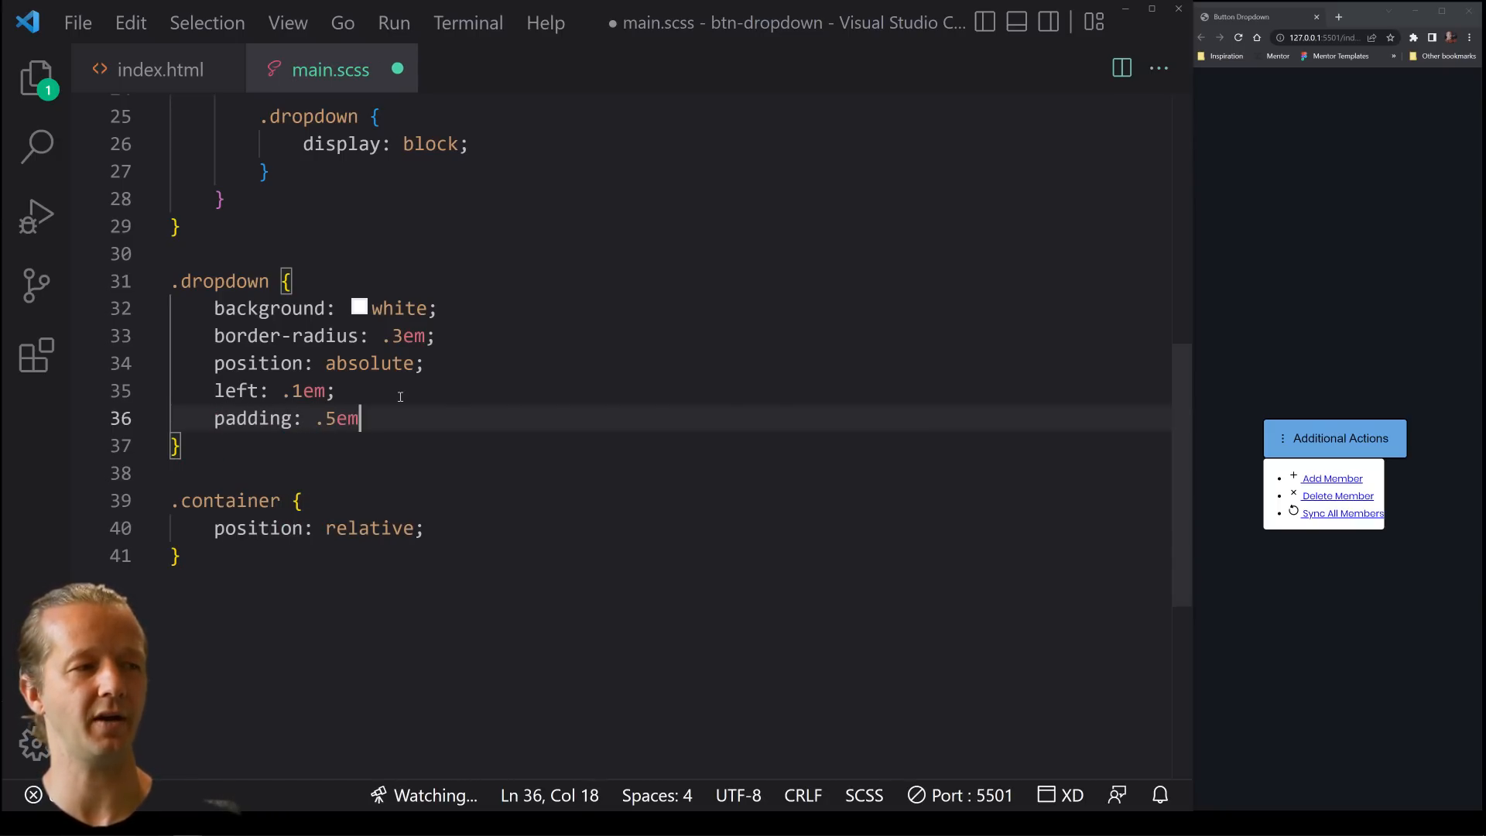
text(;)
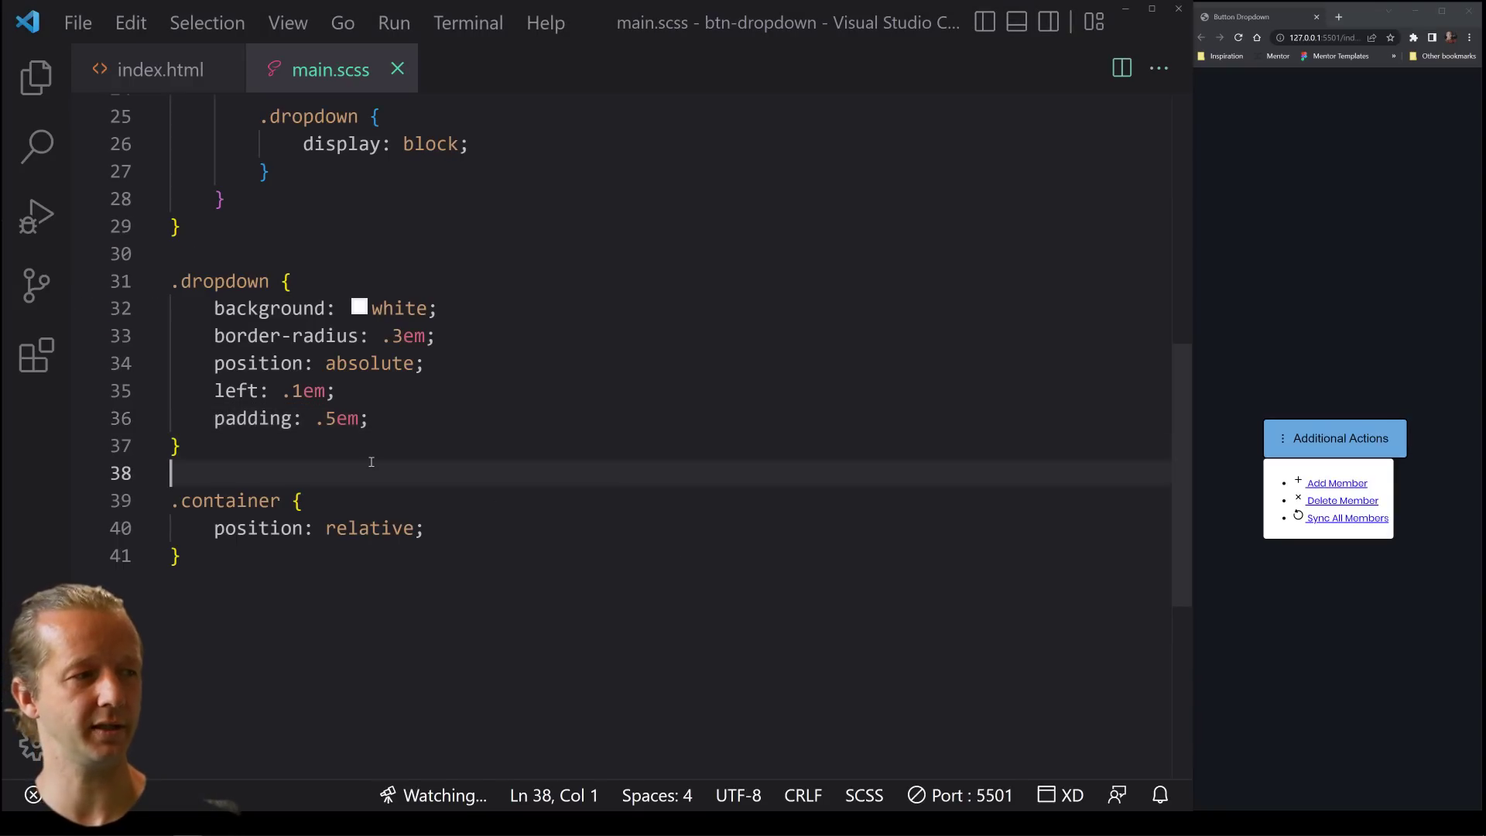
Nest a ul rule in .dropdown with list-style-type: none, margin: 0 and padding: 0
key(Enter)
text(li)
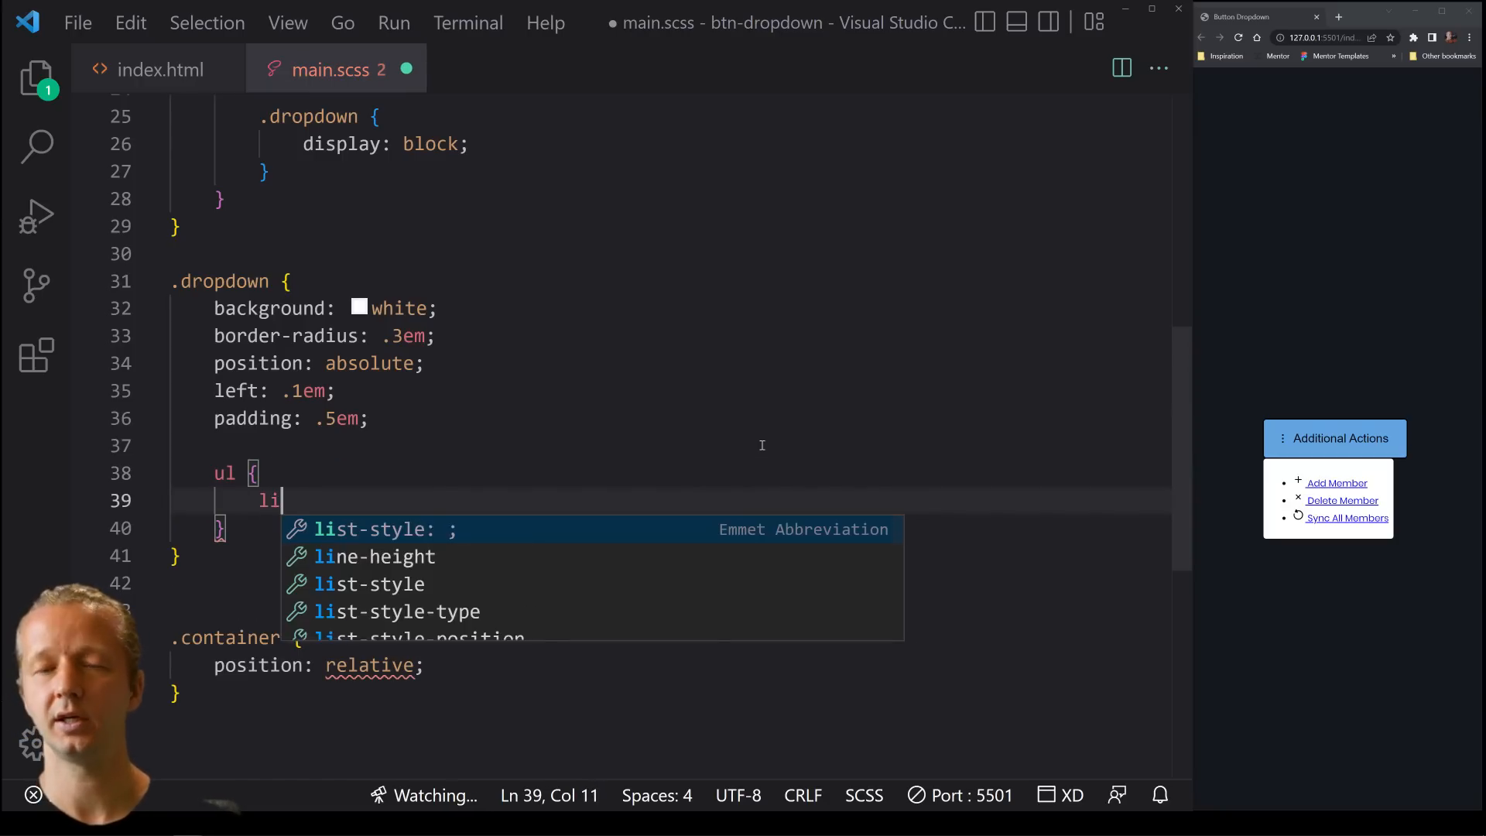
text(st-style-type: none;)
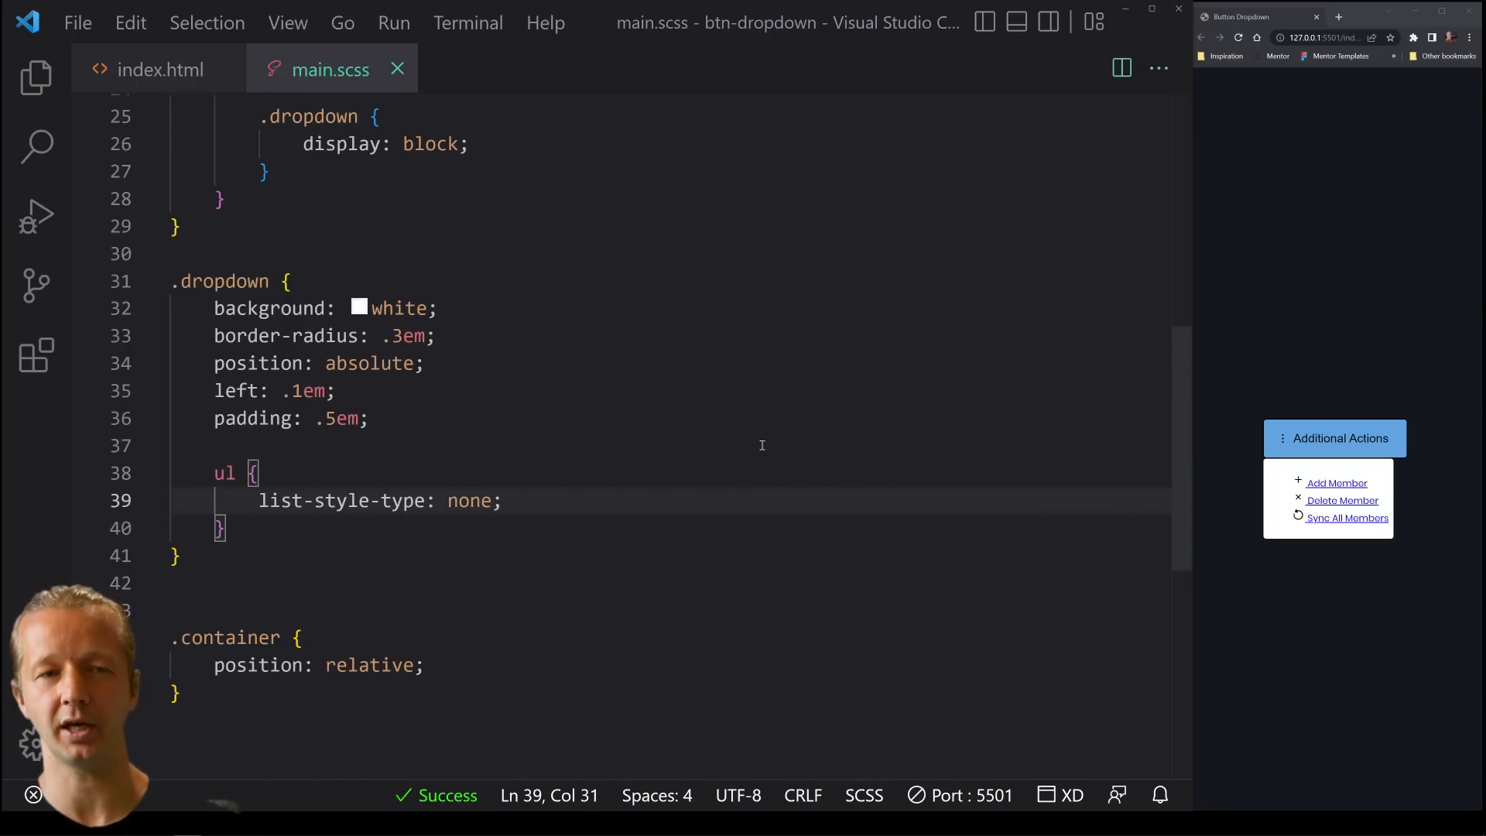
text(margin:)
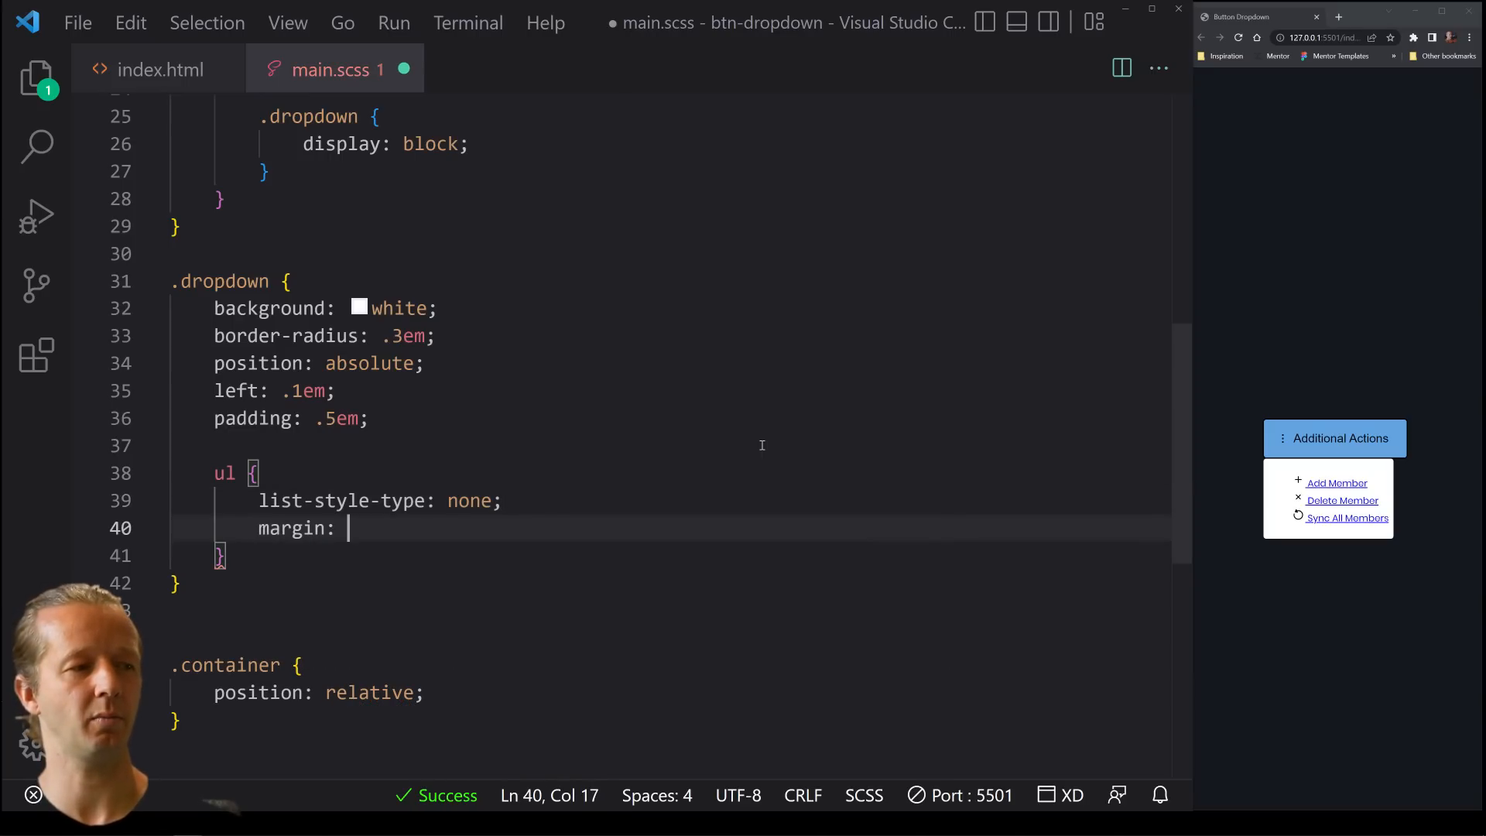
text(0;)
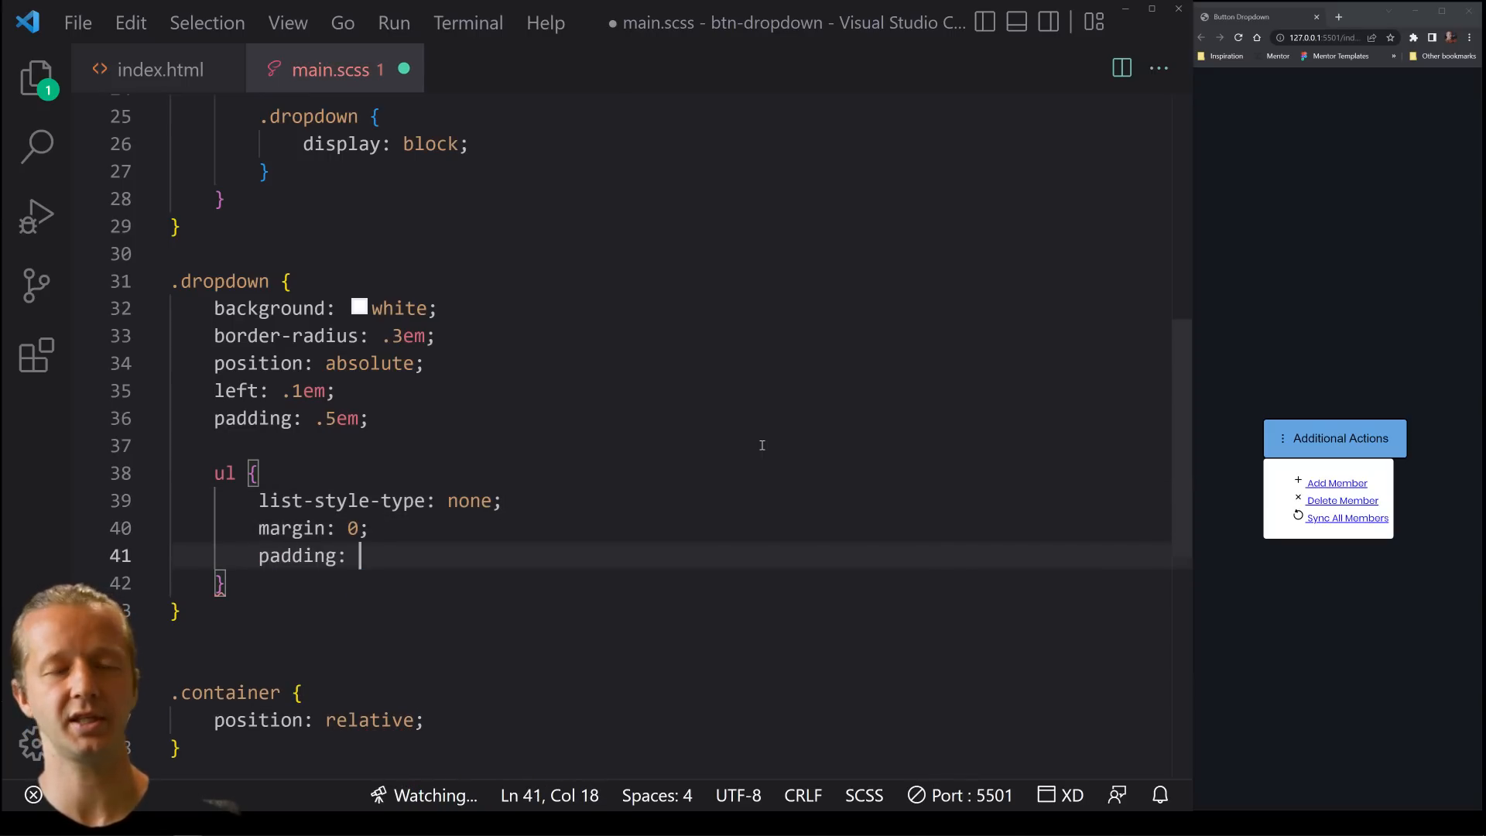
text(0;)
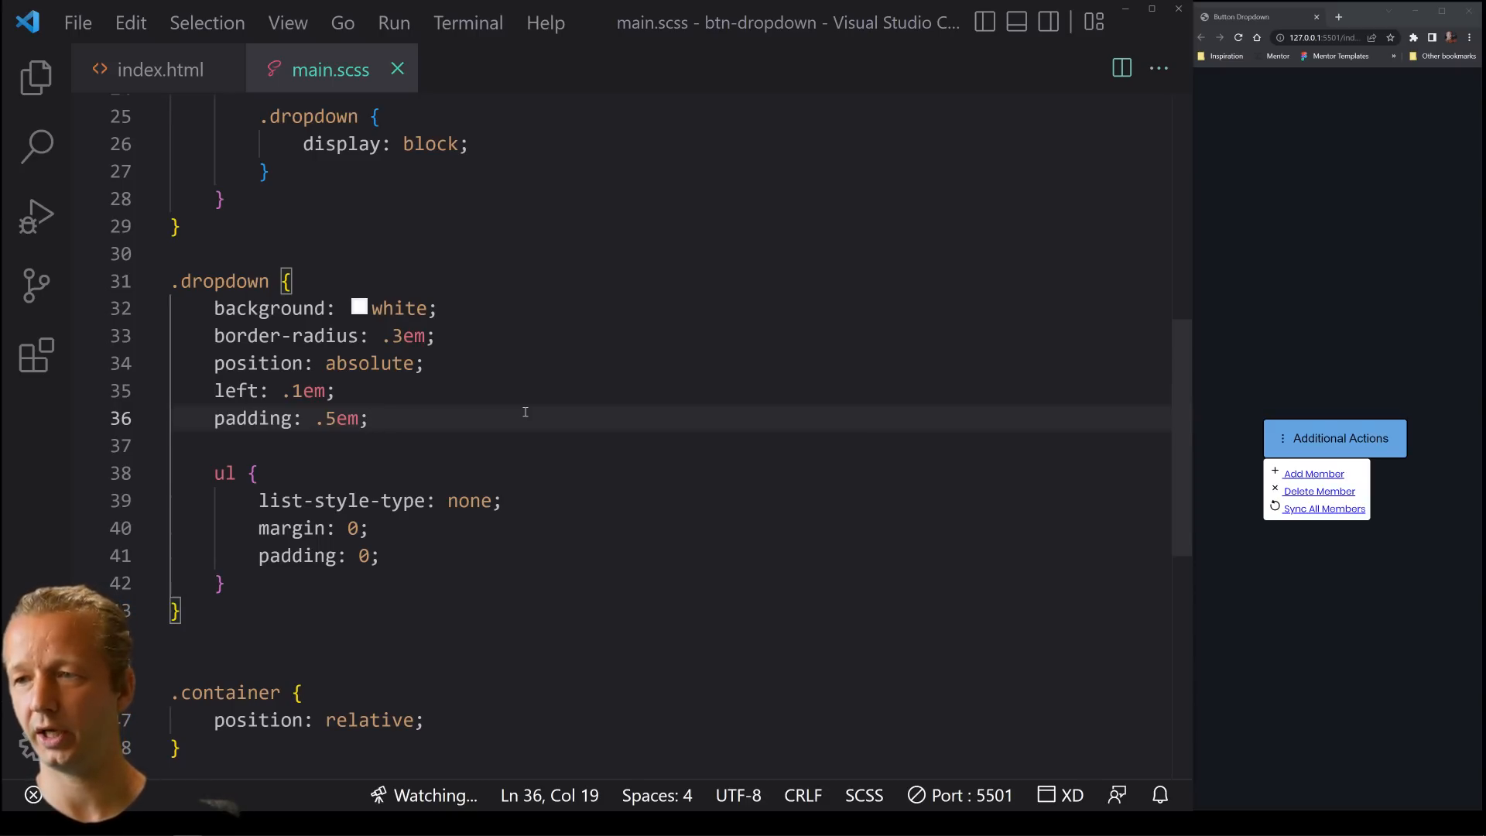
Add width: 100% and box-sizing: border-box to .dropdown and save
text(width: 100%;)
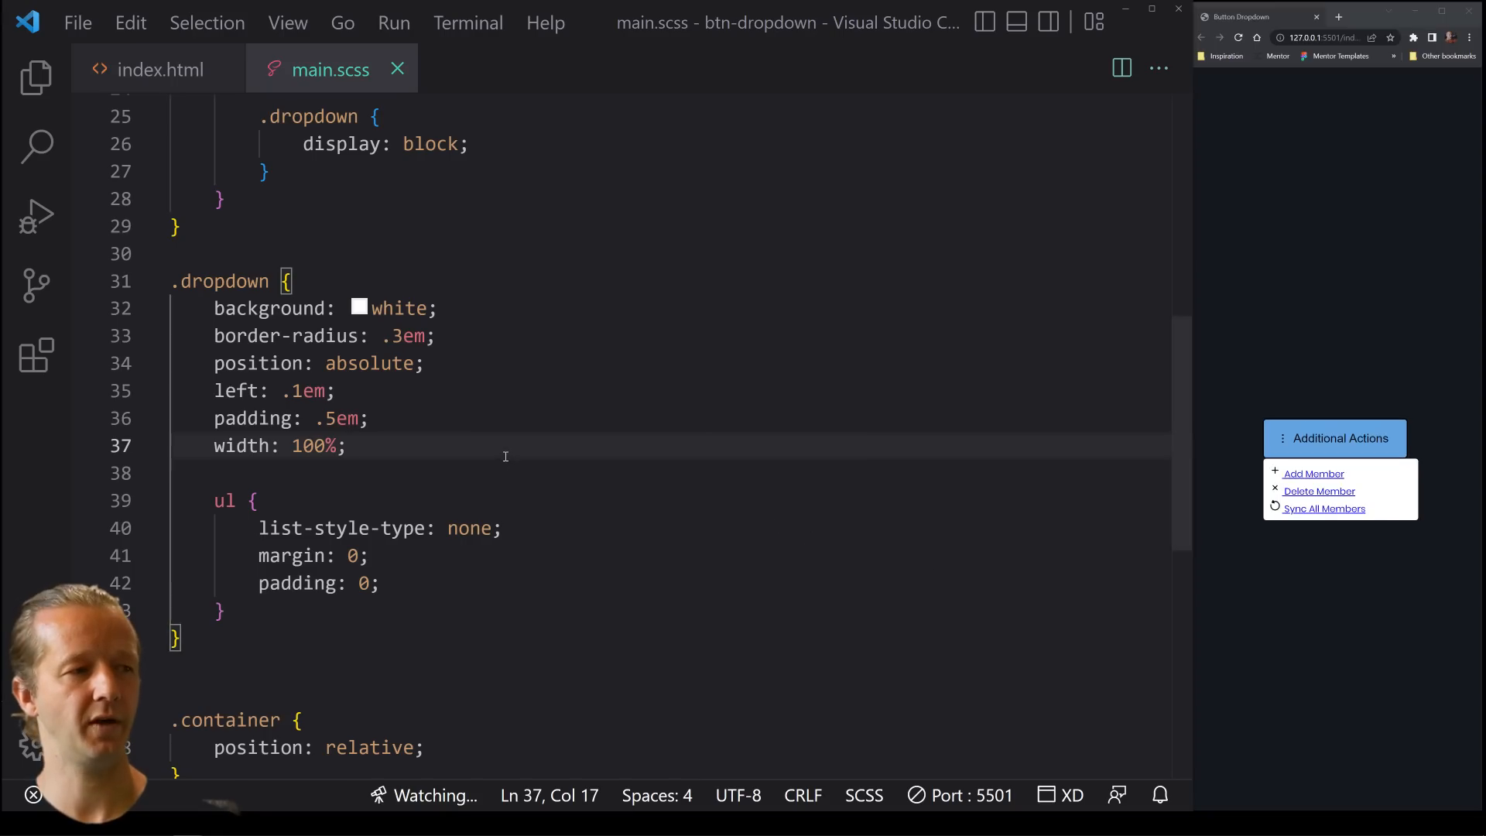
text(box-sizing: border-box;)
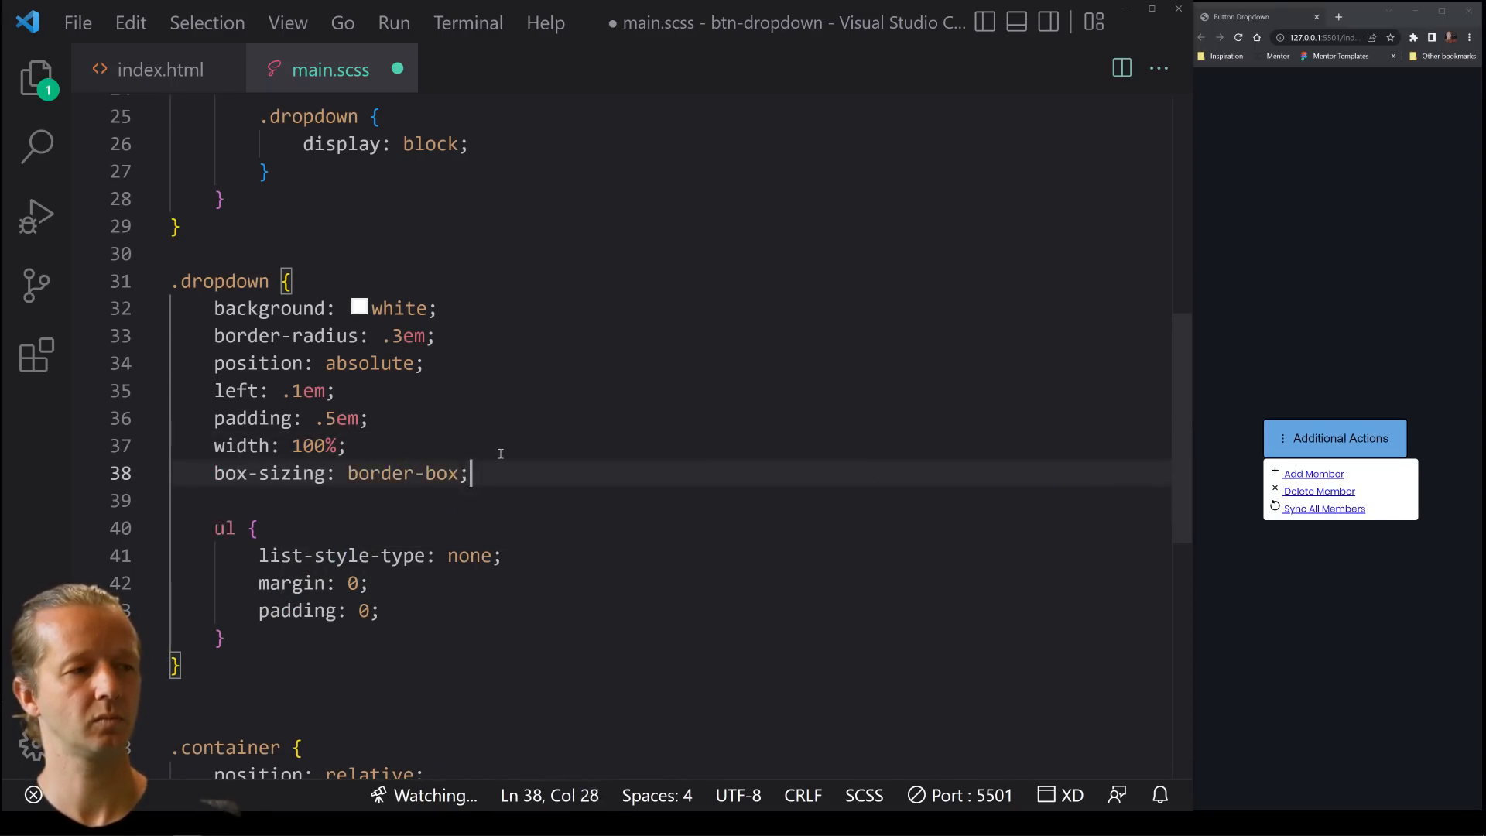
key(Ctrl+s)
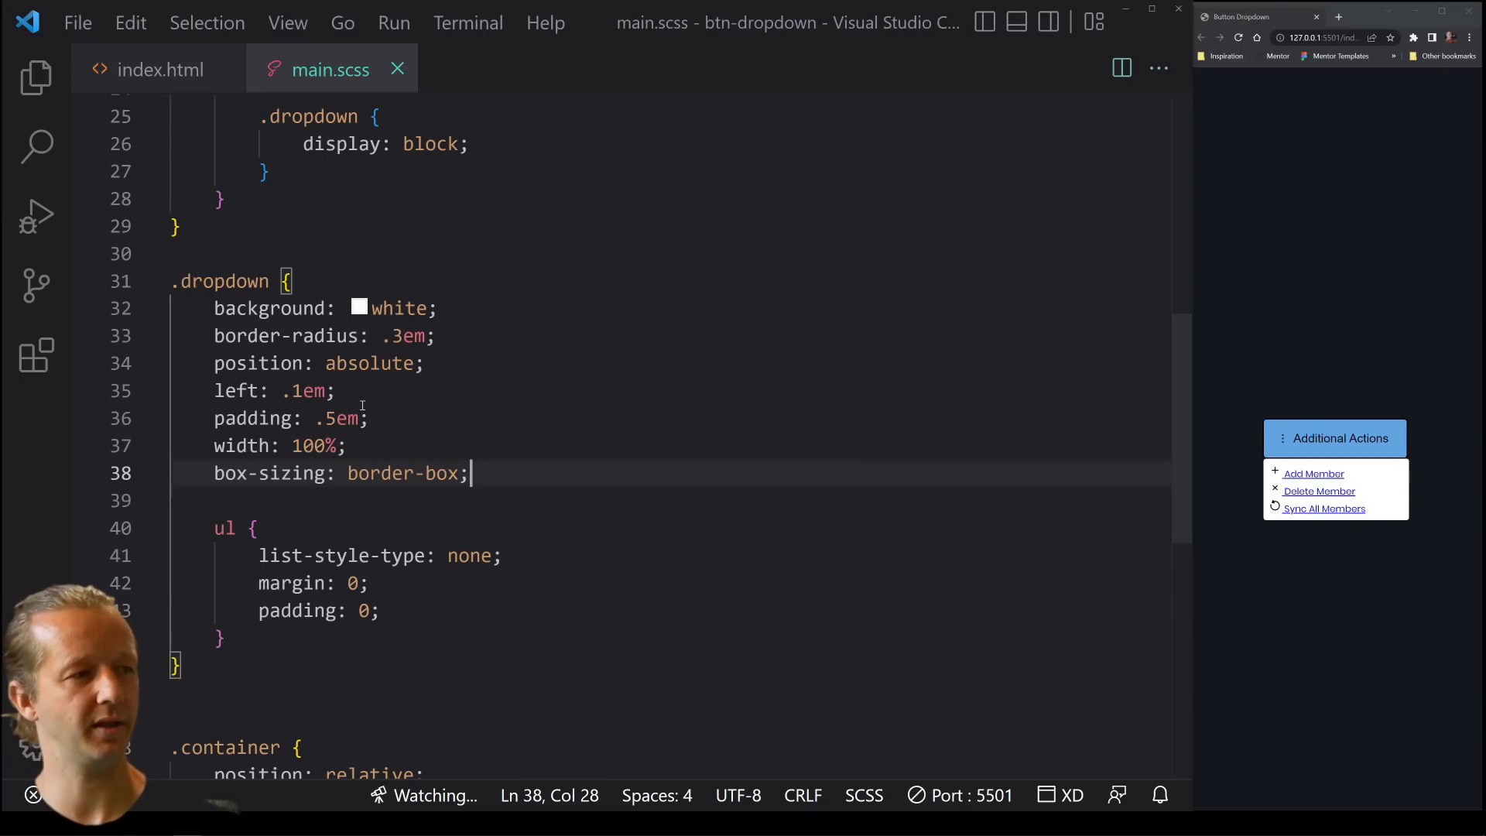
click(350, 446)
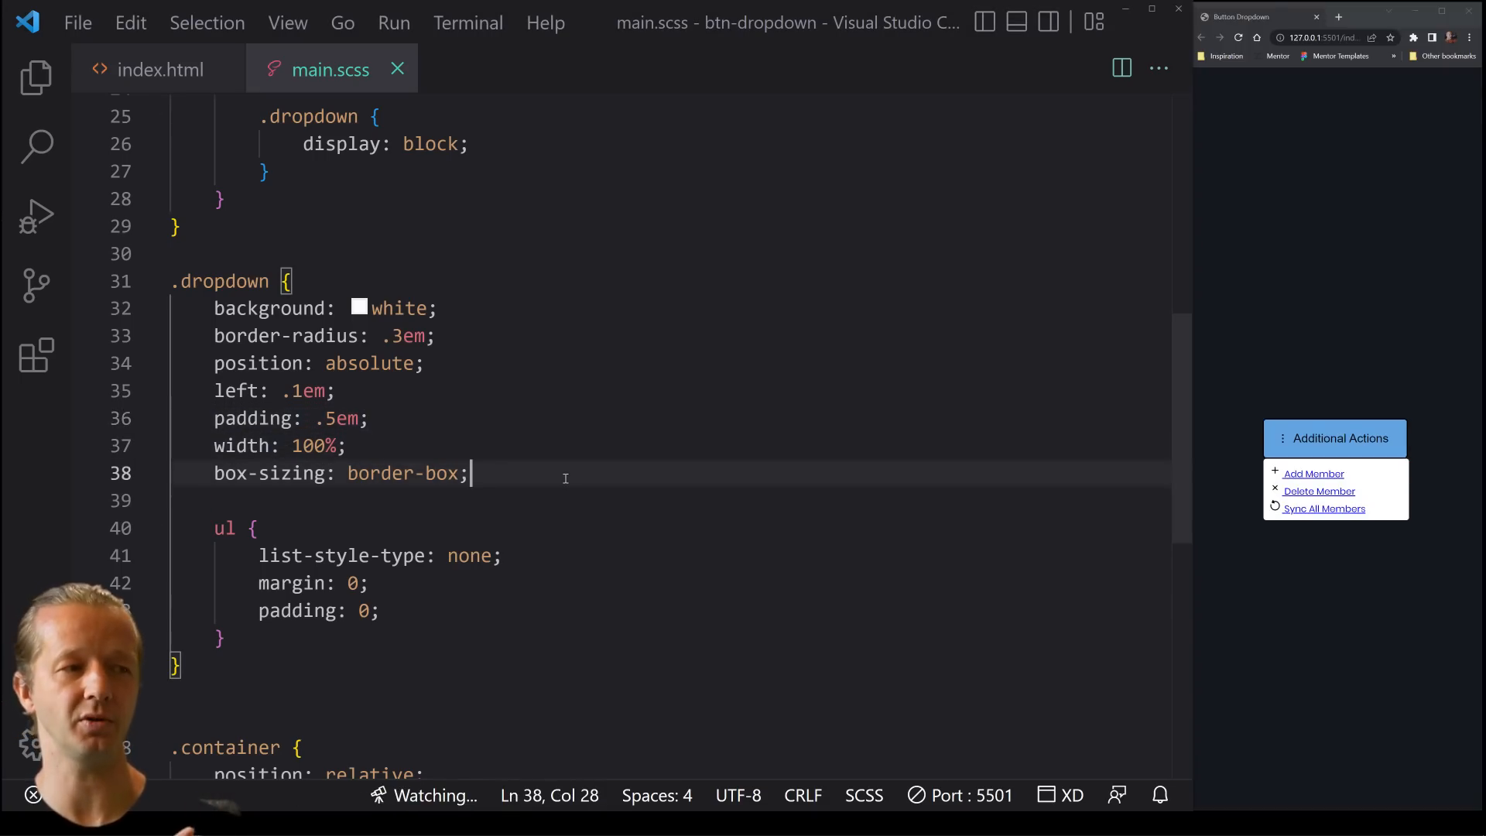
mouse_move(532, 456)
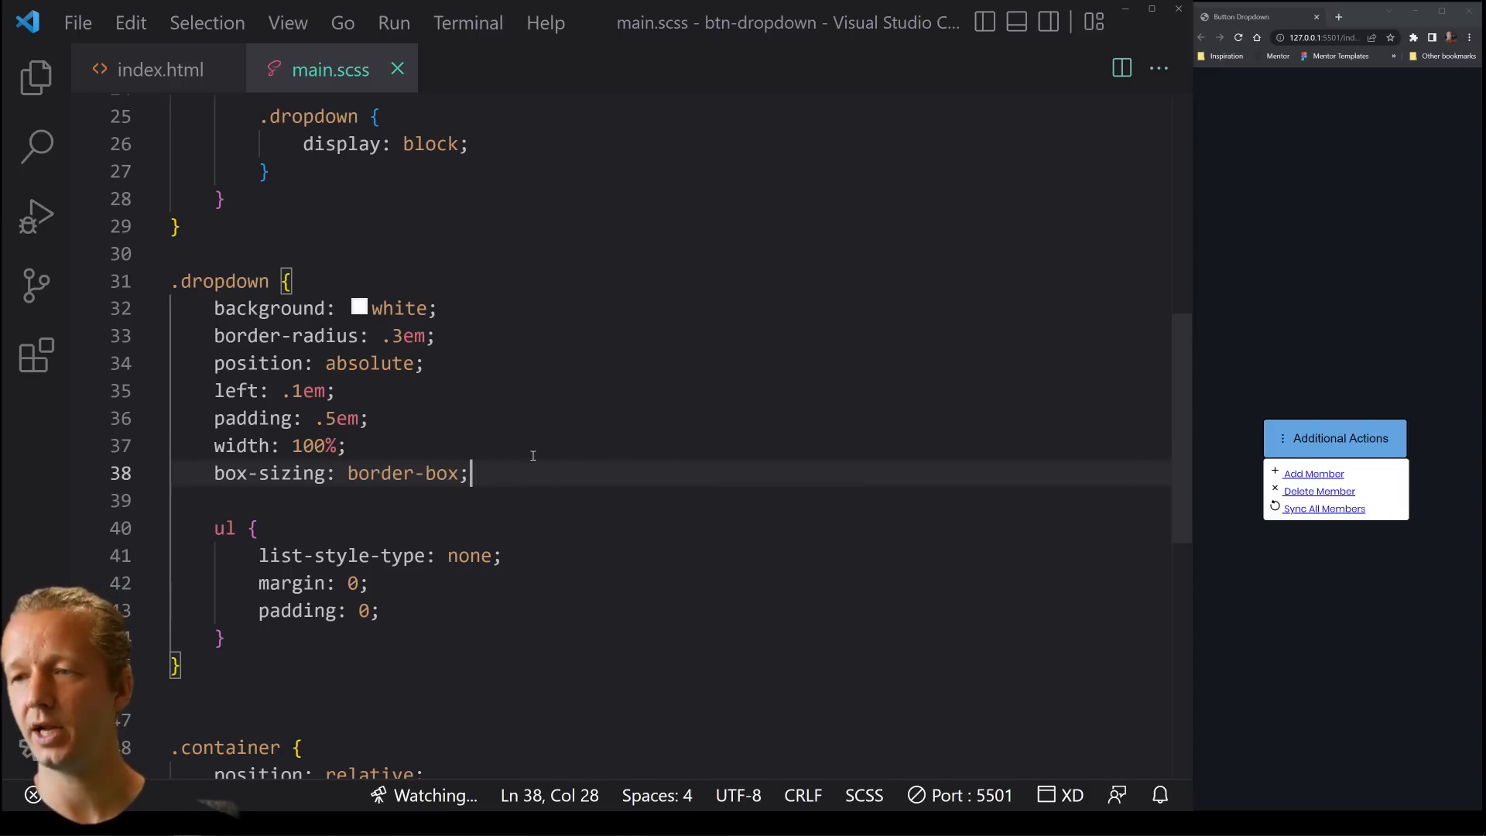
Start a nested li a rule with display: flex, checking the list markup in index.html
key(Enter)
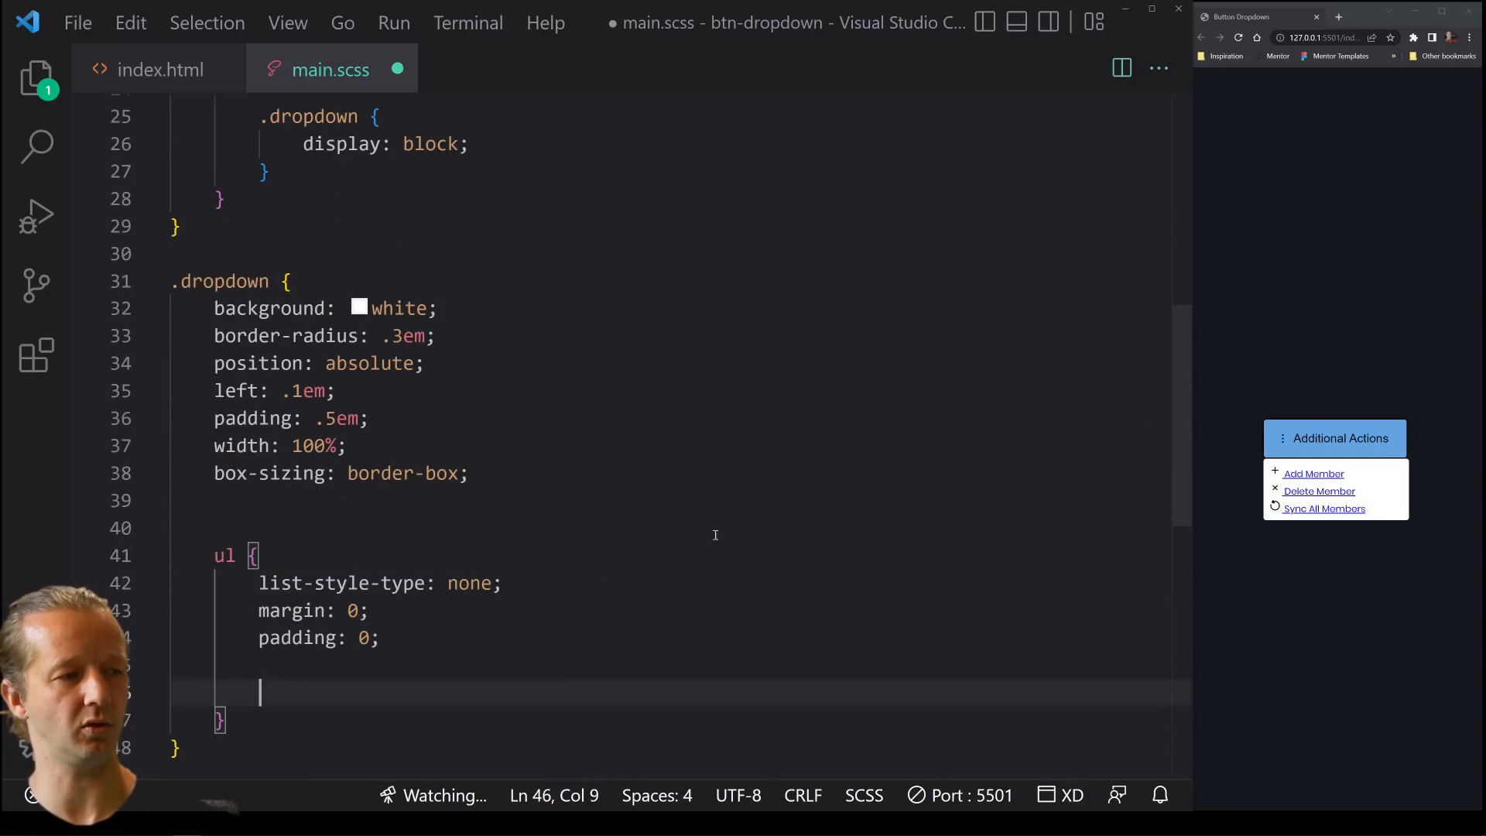
text(li)
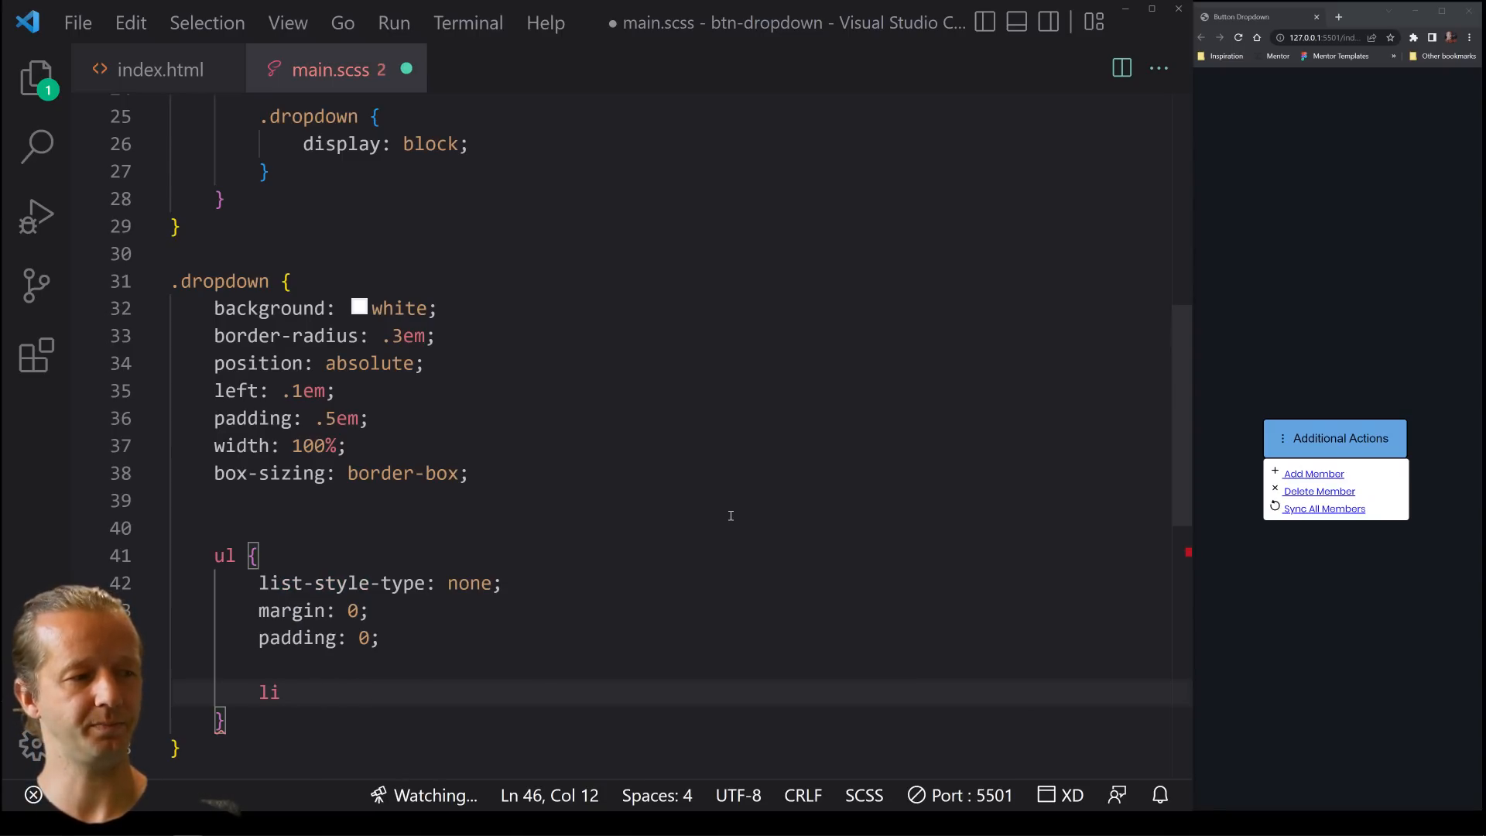
text(a {)
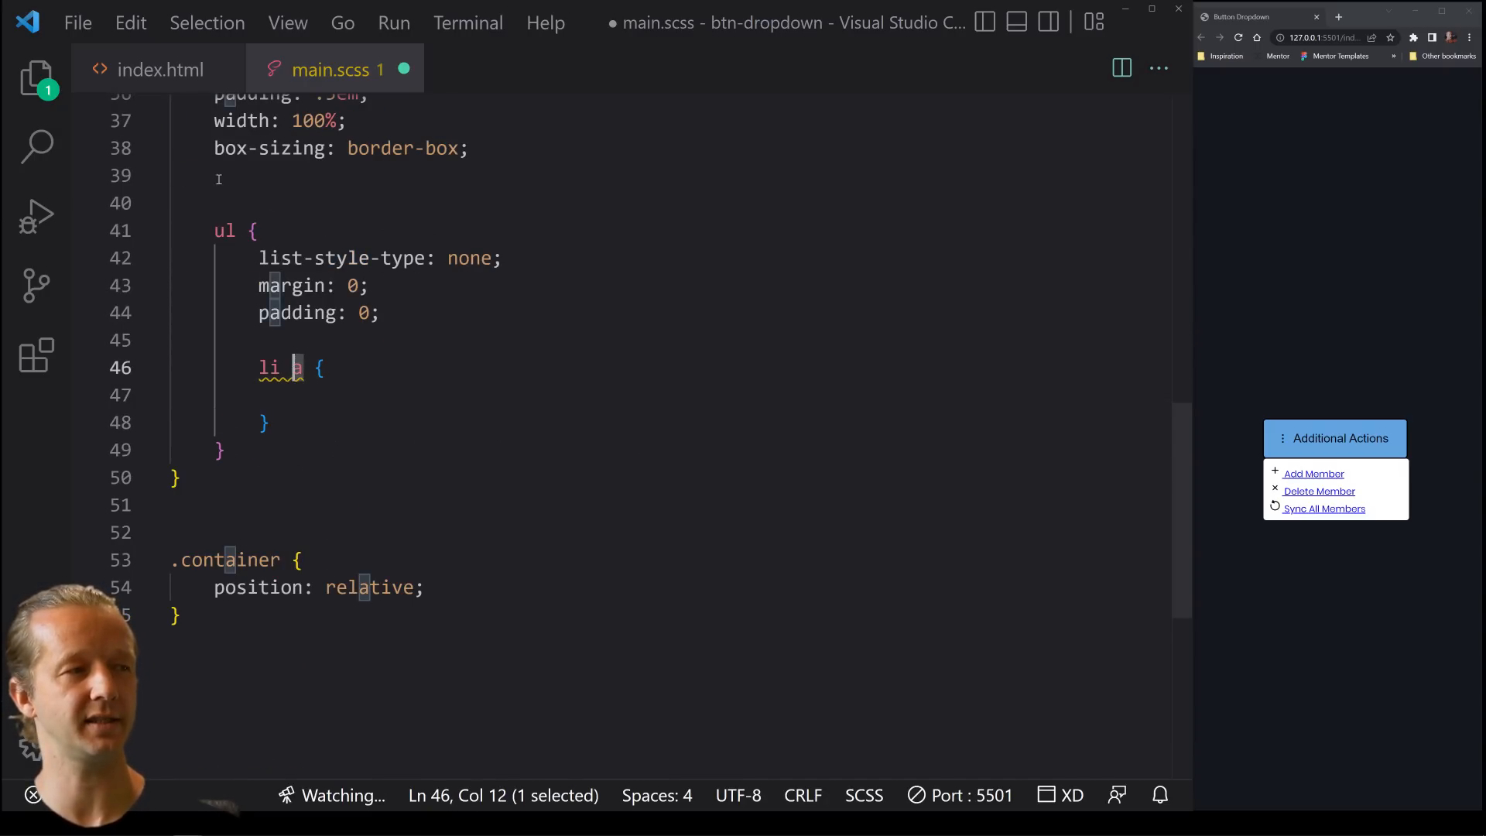
click(148, 70)
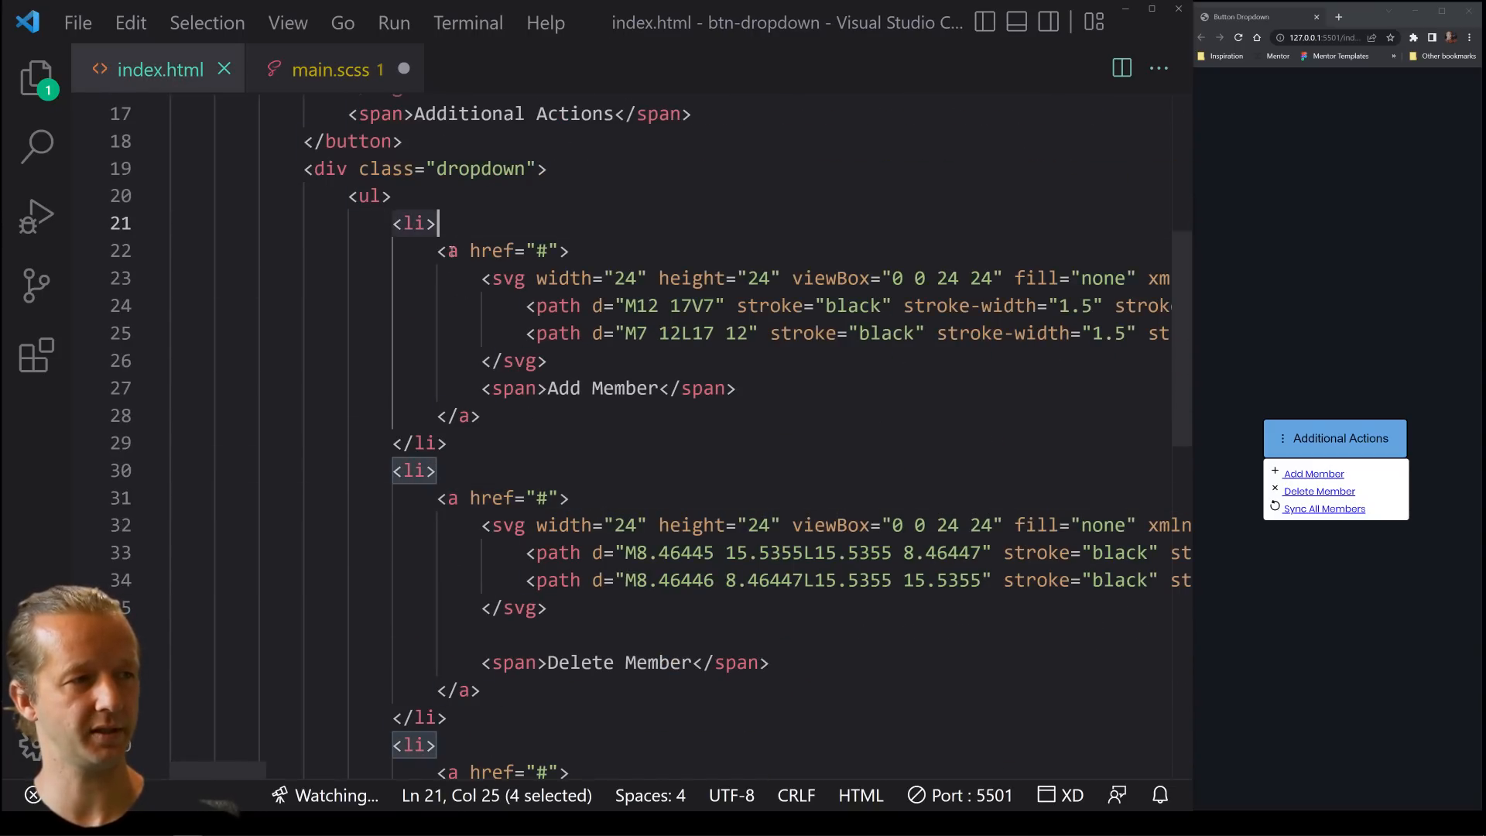
click(331, 69)
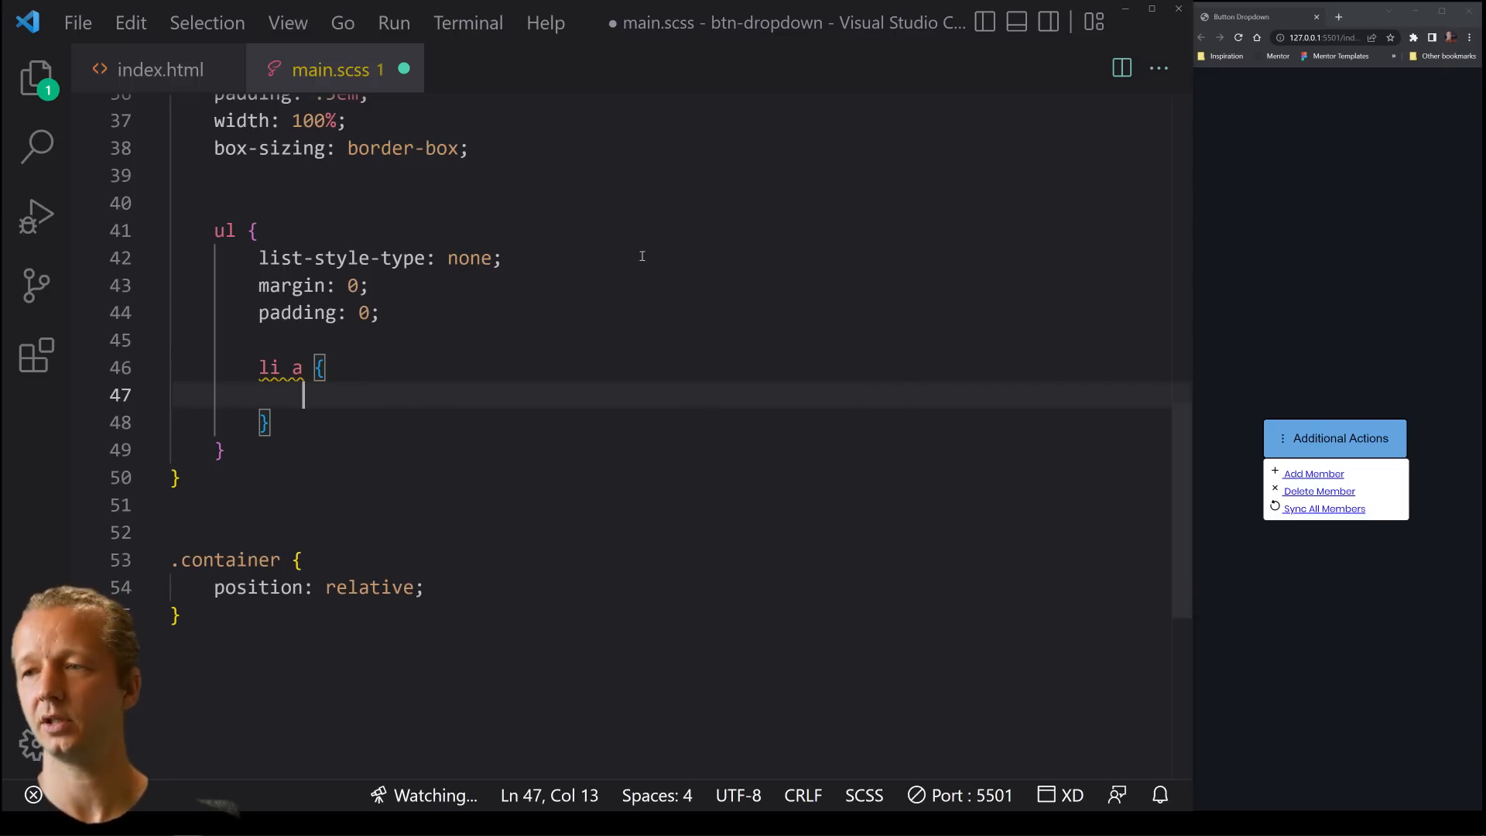
text(display)
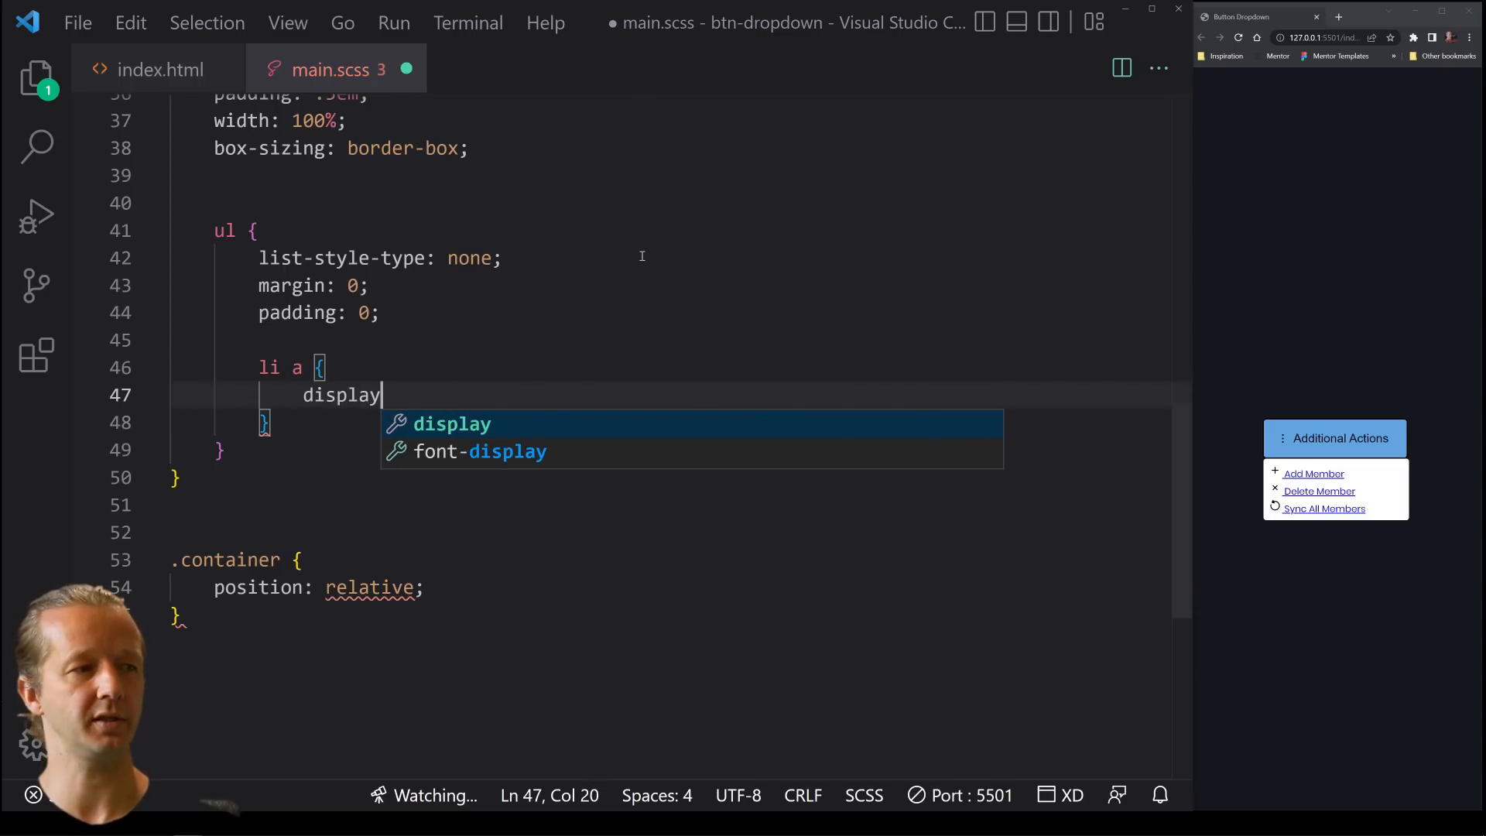
text(: flex;)
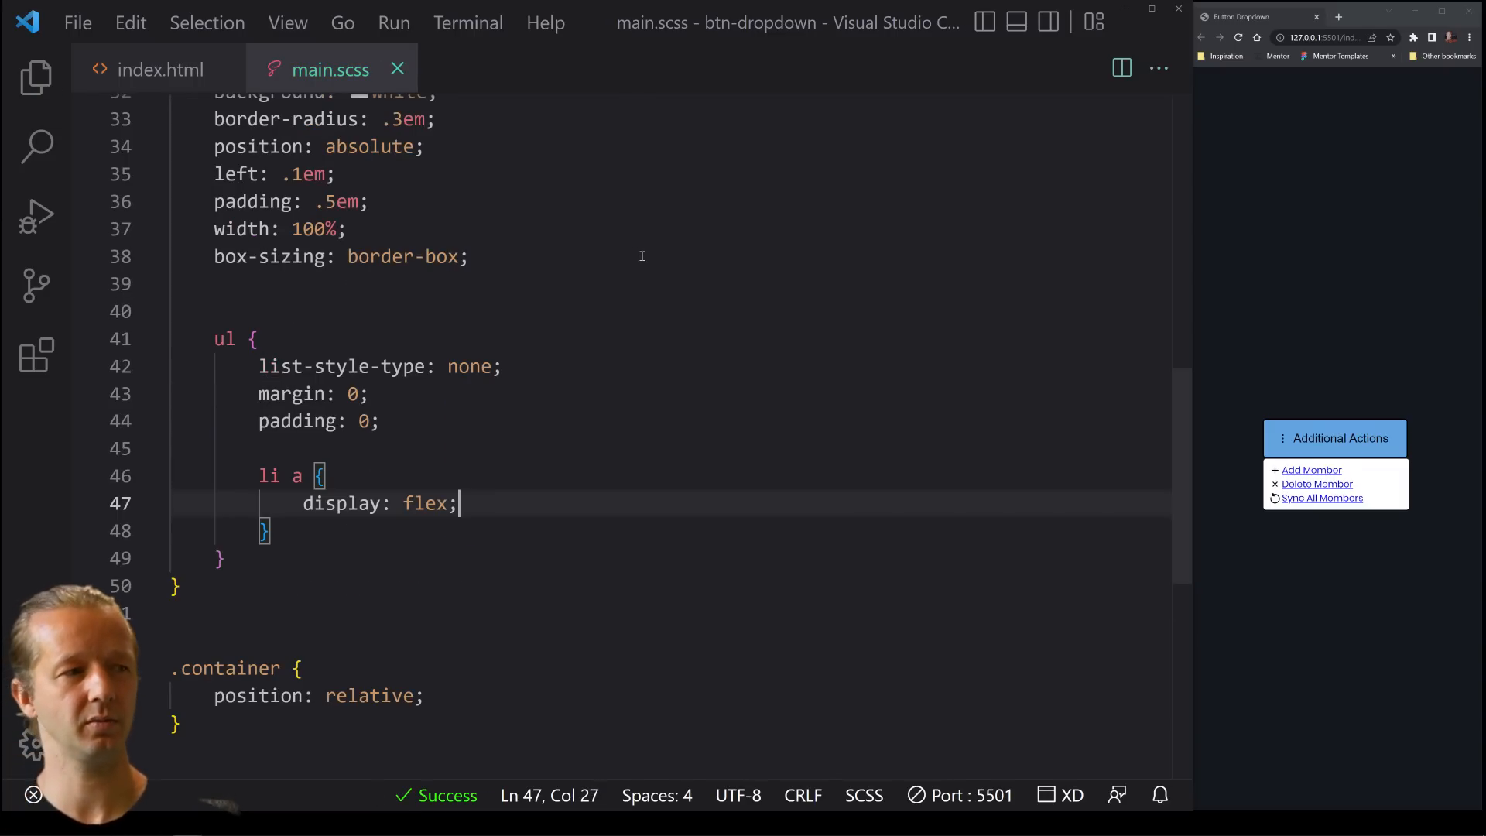
Give the menu links padding: .8em, text-decoration: none and color: black
key(Enter)
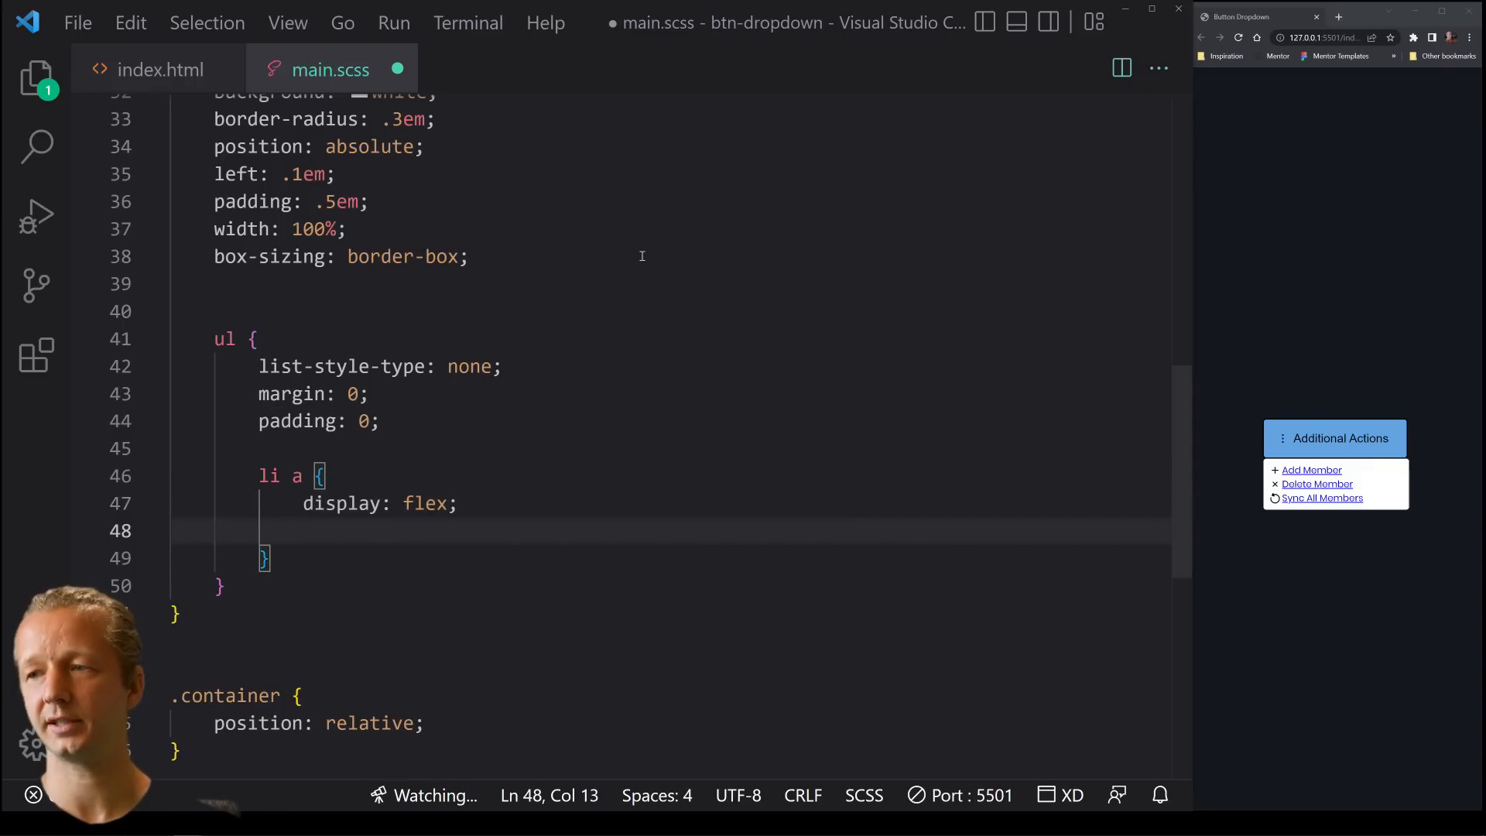
text(padding: .)
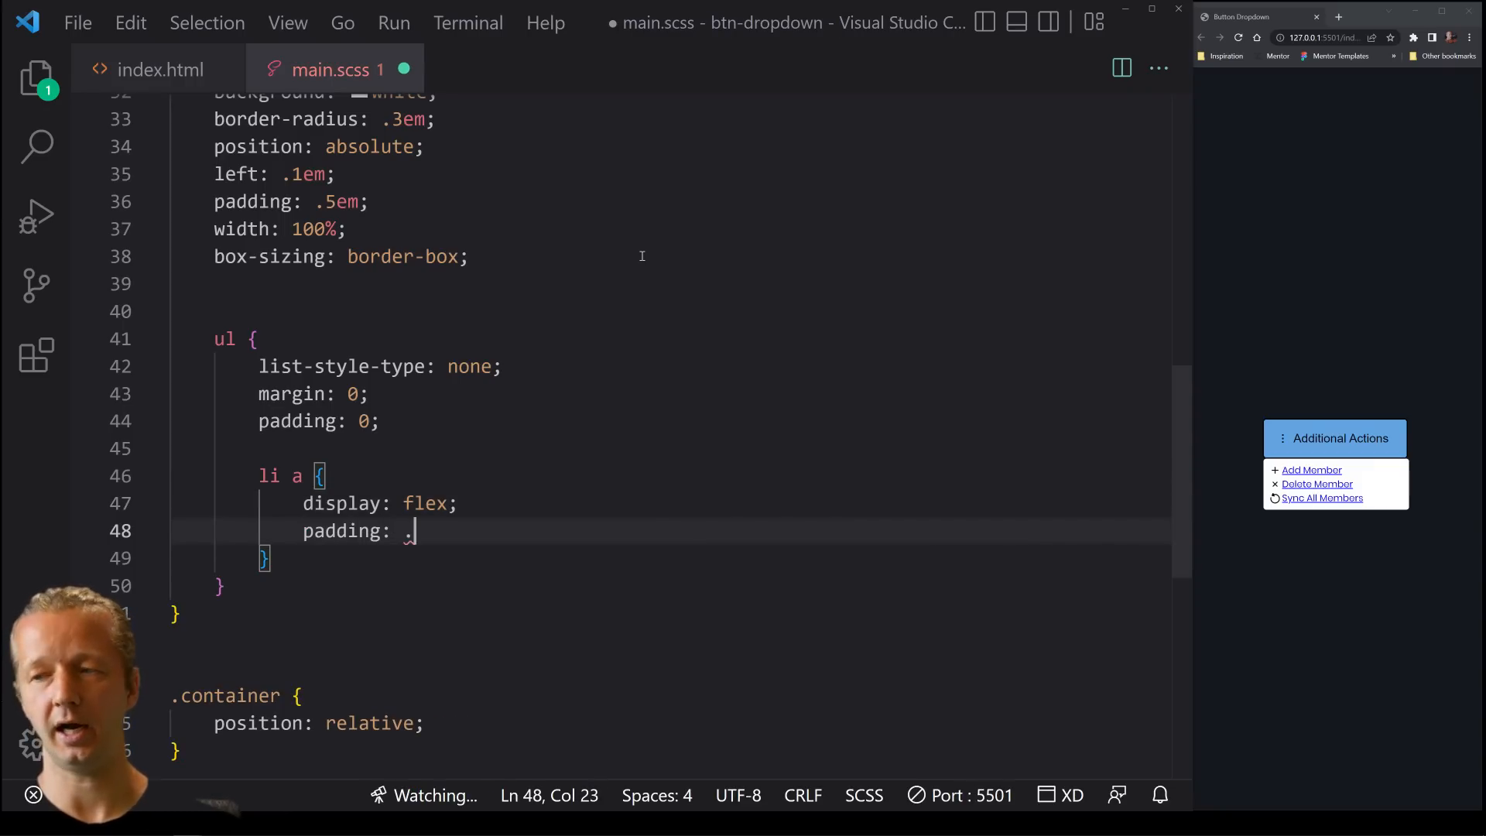
text(8em;)
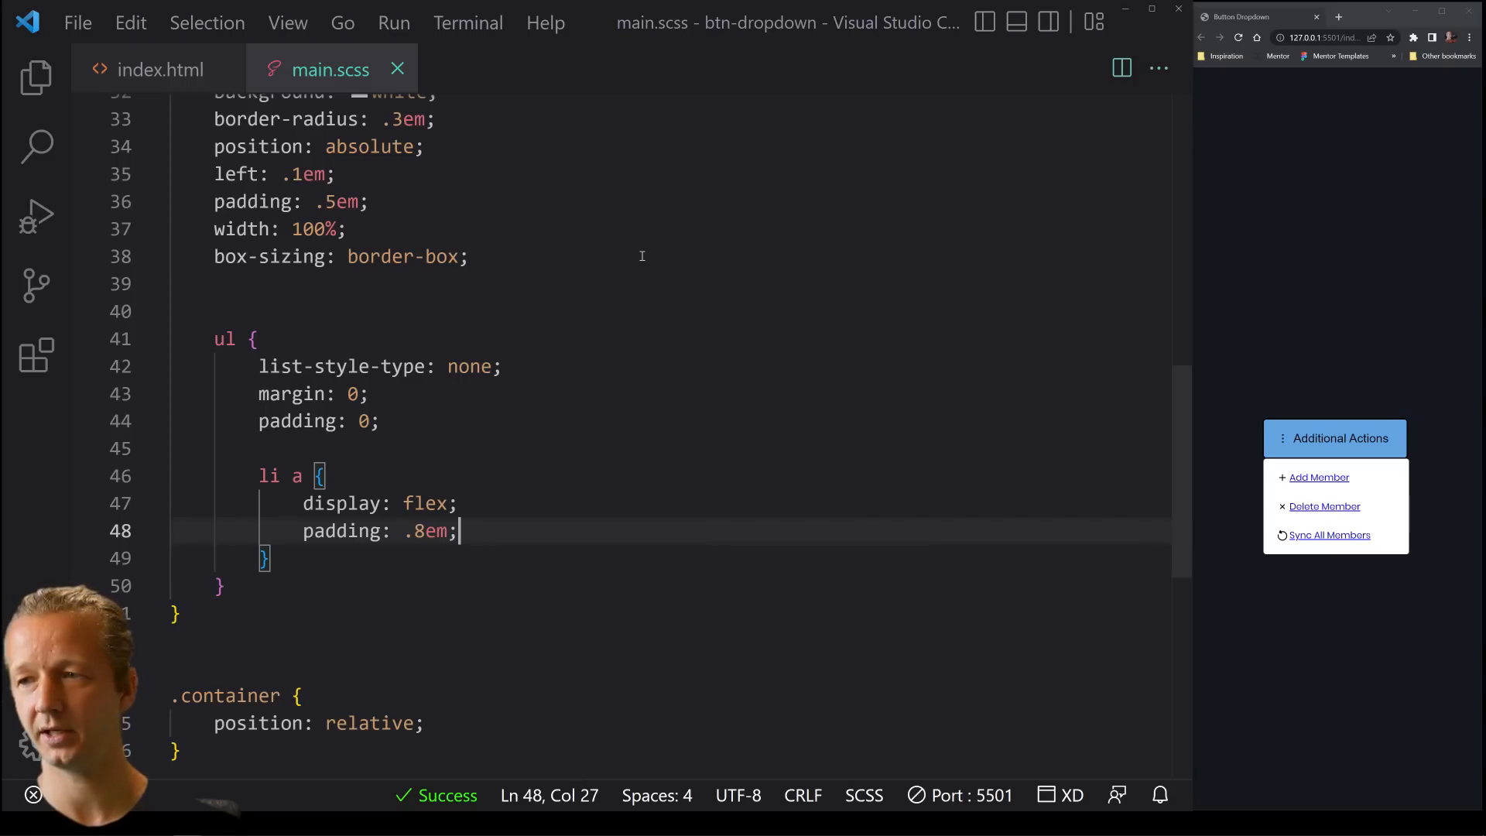
text(text-decoration: n;)
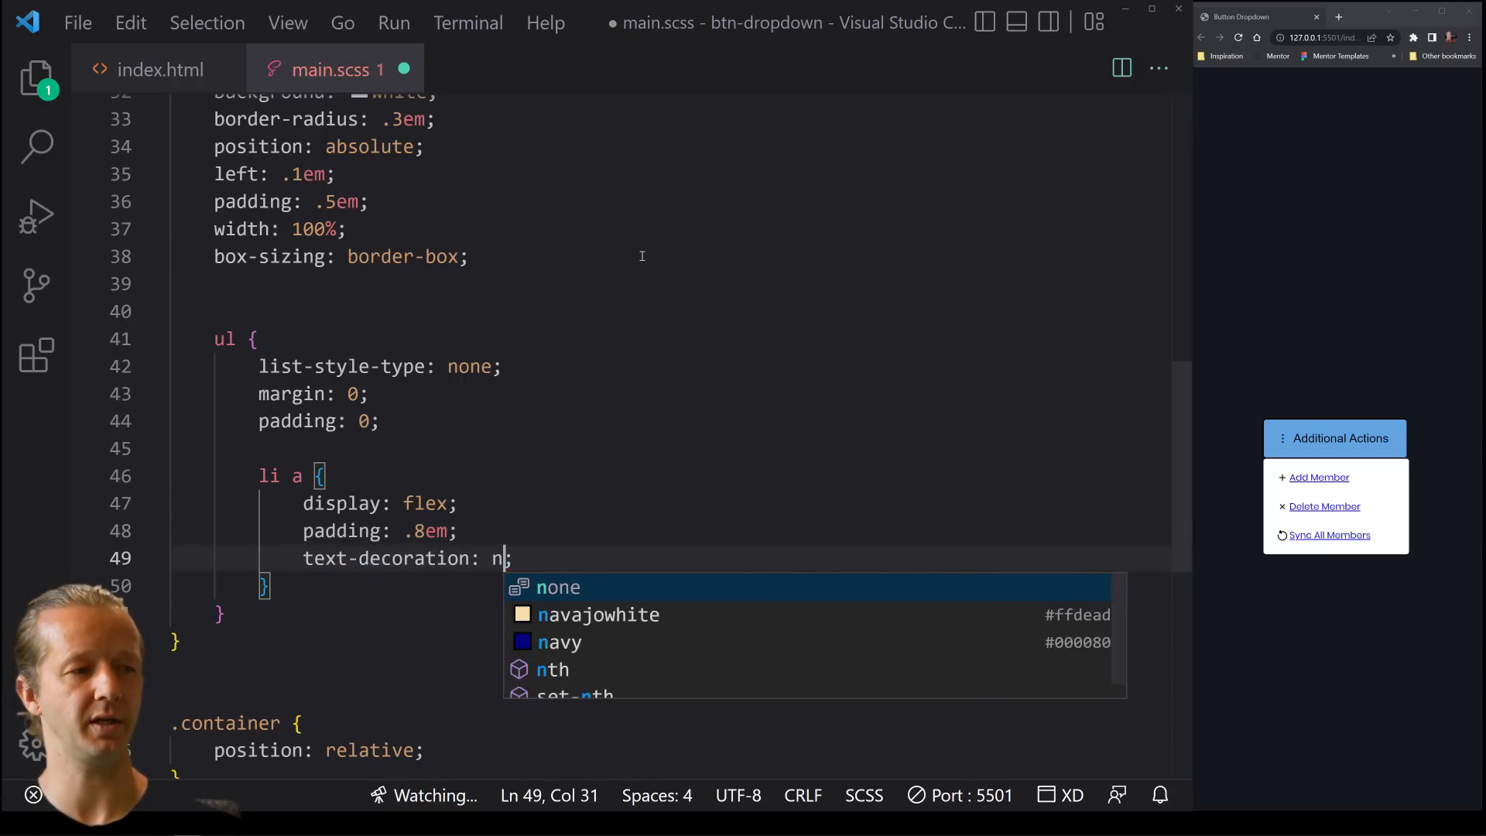
key(Tab)
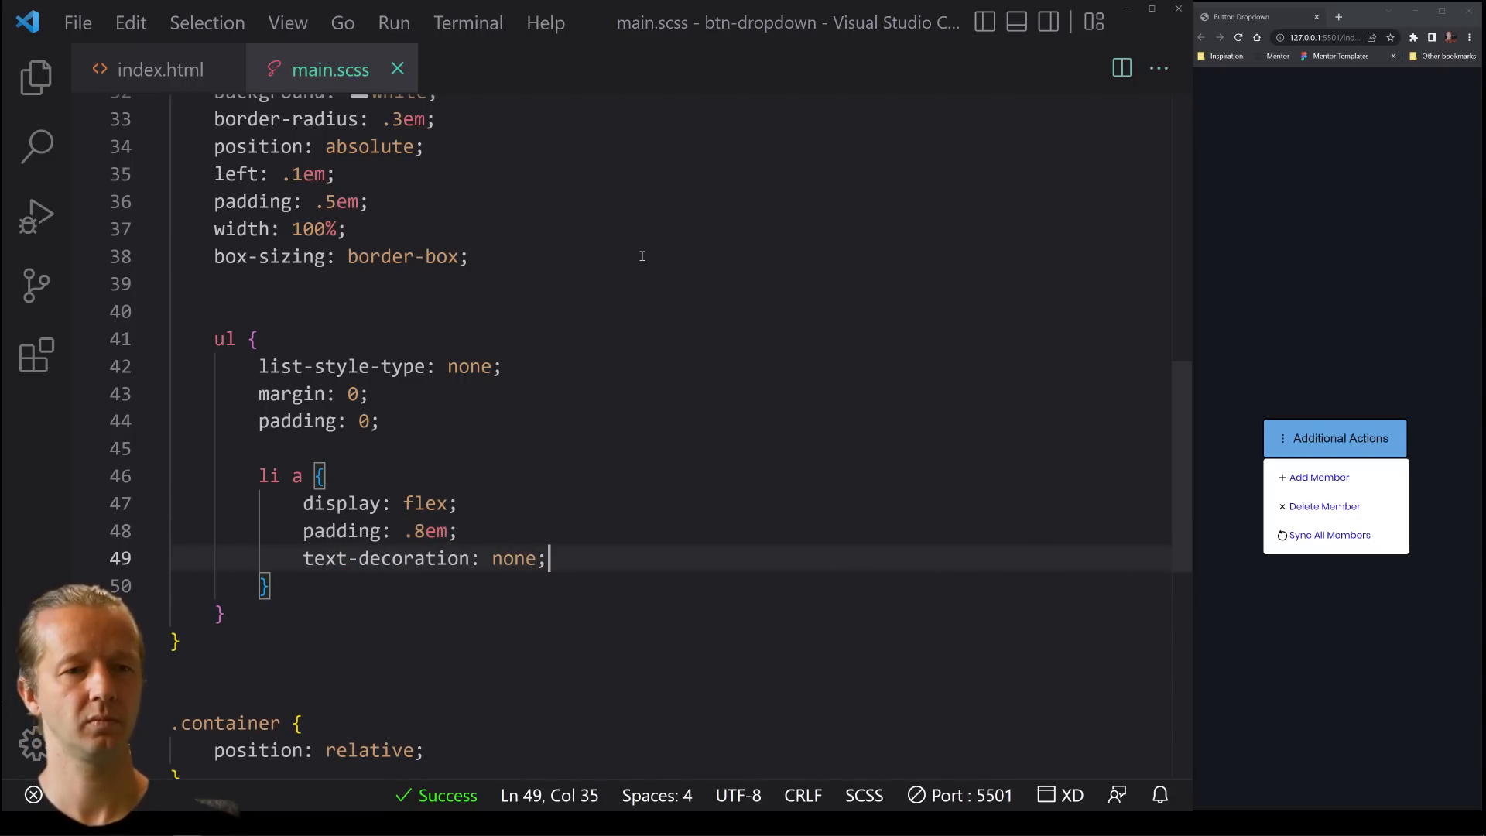
text(colo)
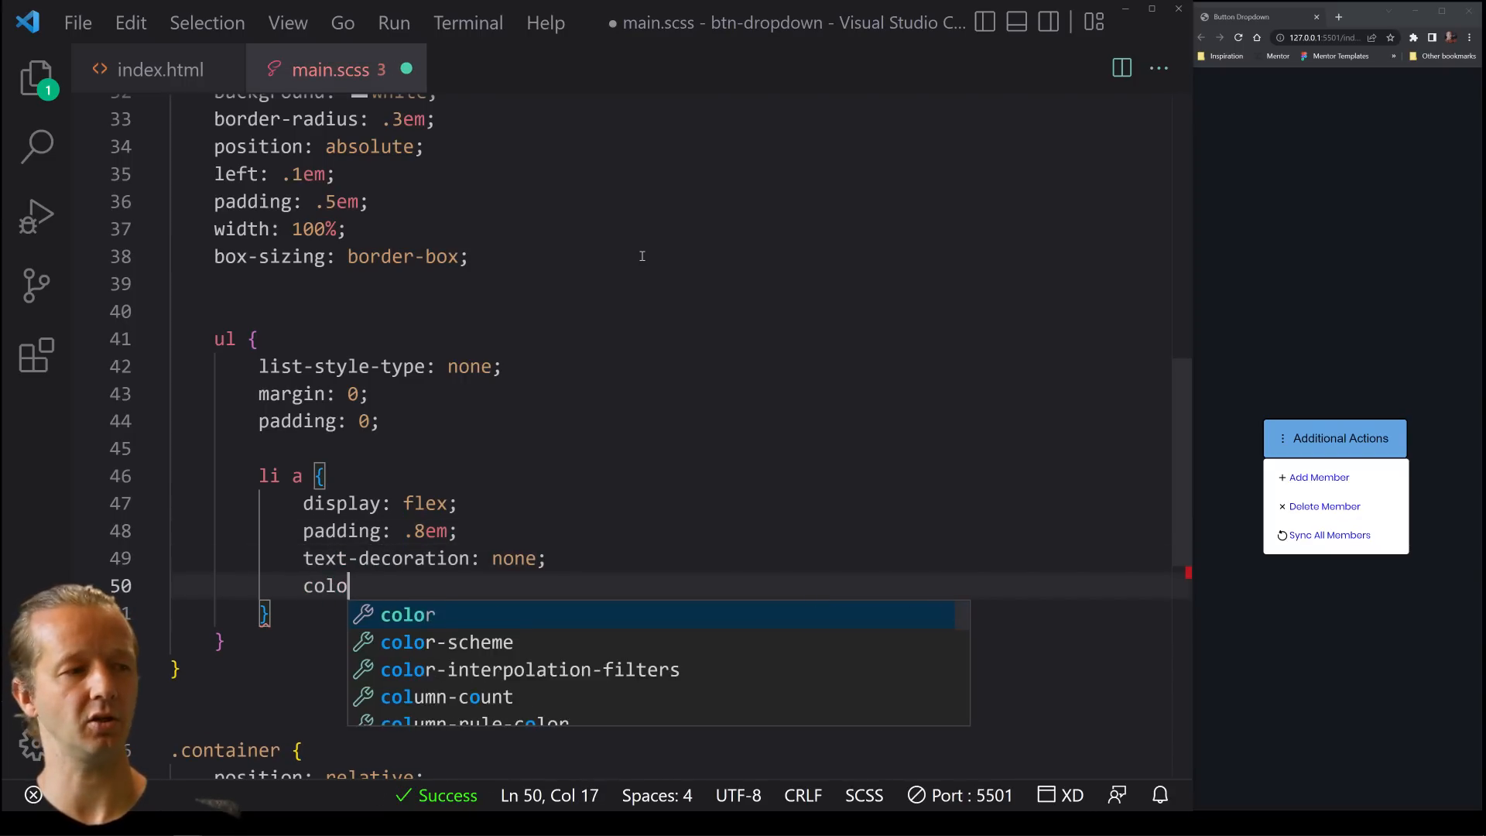
text(r: black;)
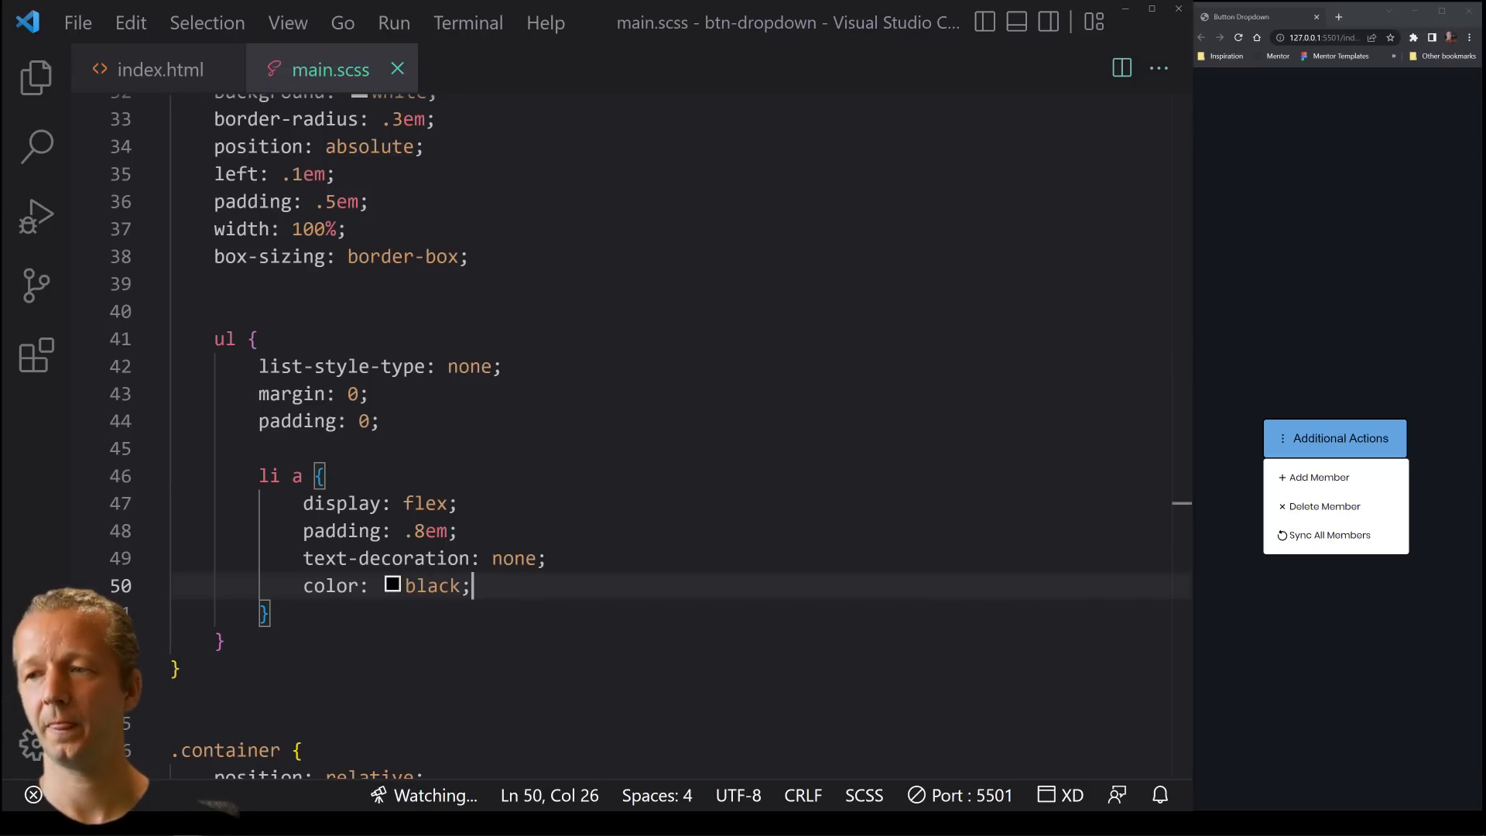
Nest span { margin-left: .3em; } inside li a to space icons from labels
click(263, 613)
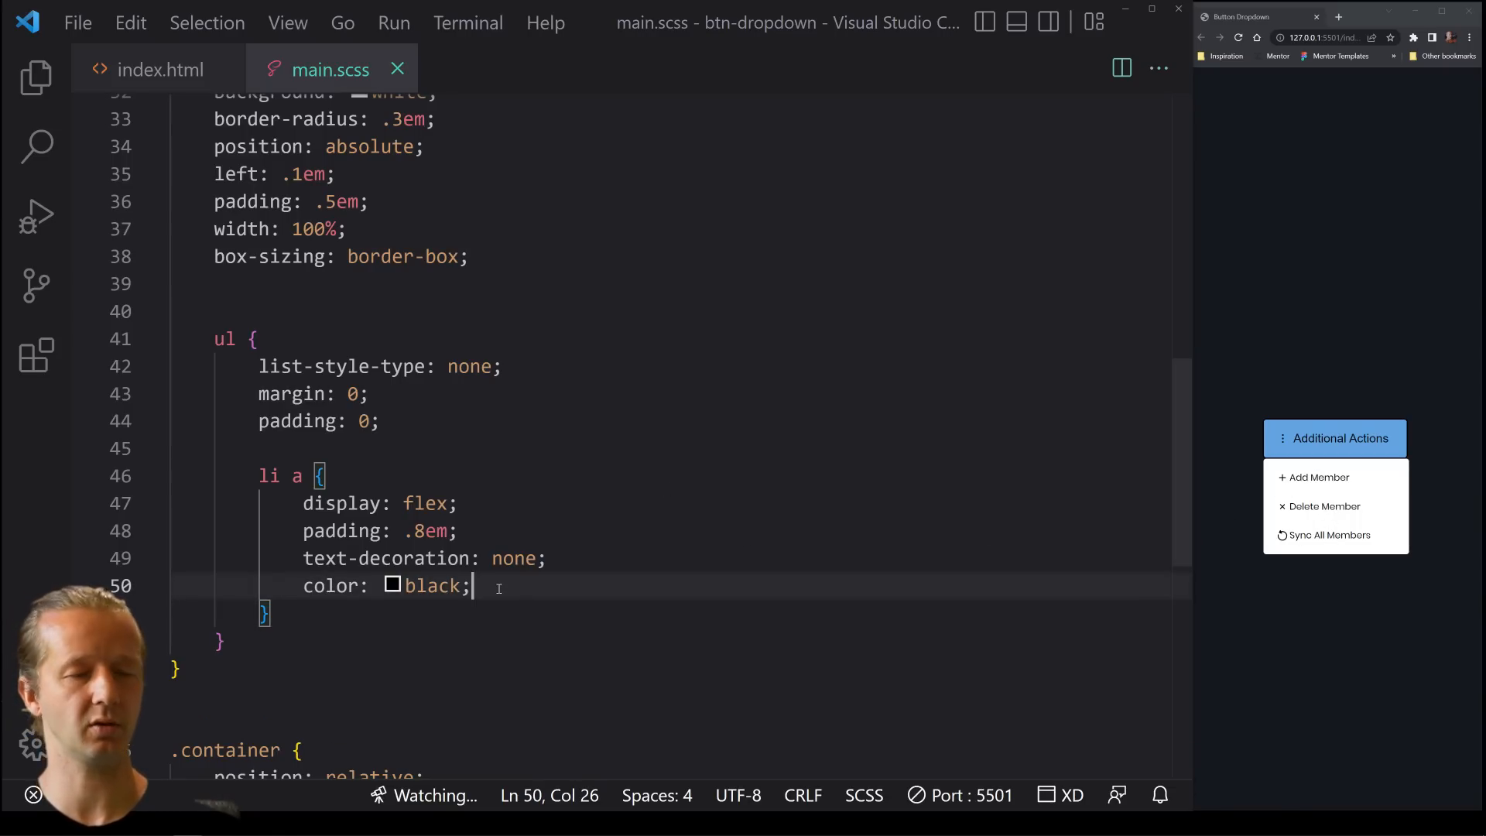
text(span {)
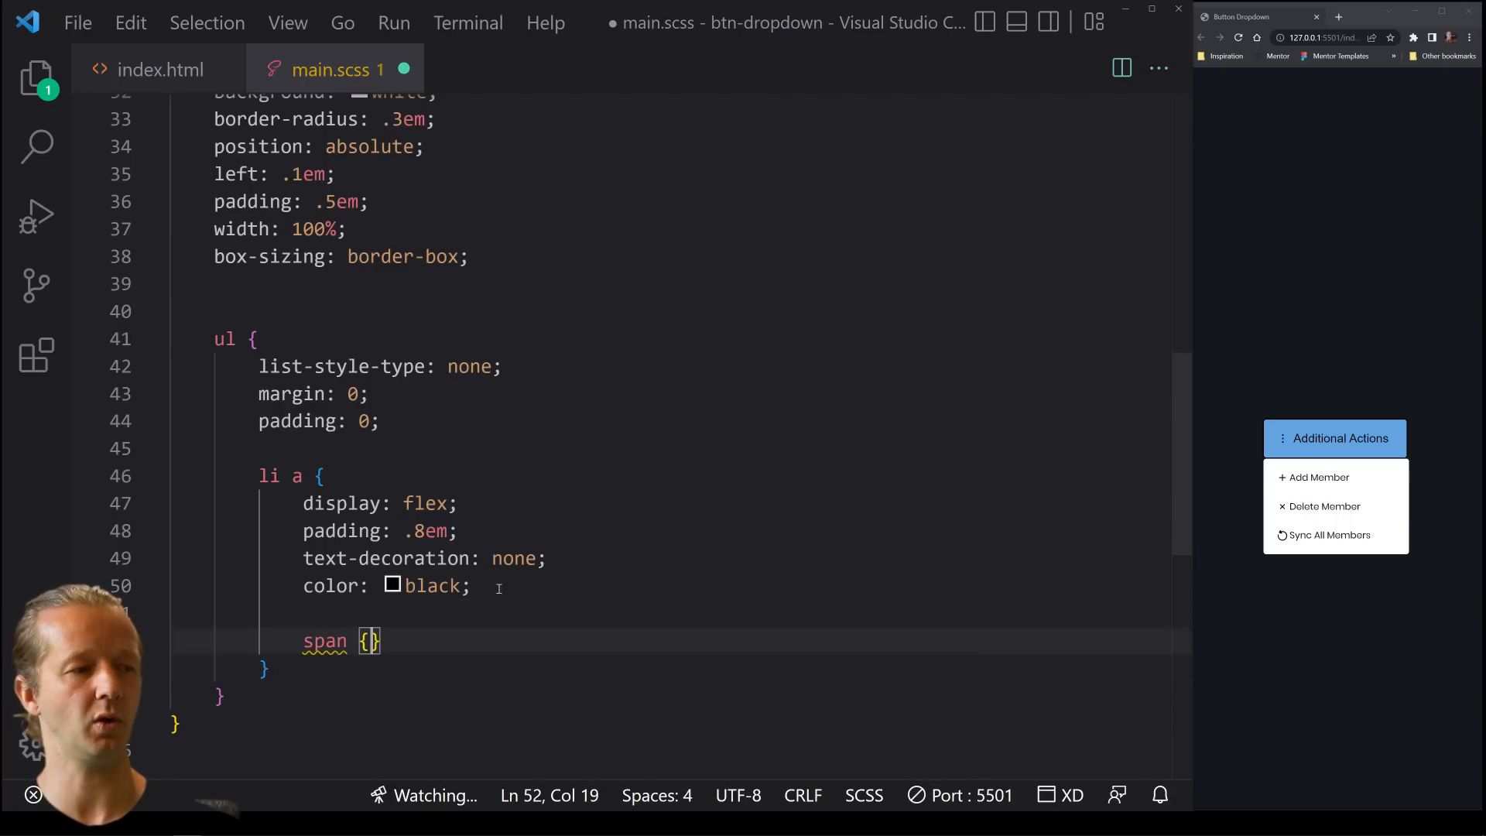
text(margin-left:)
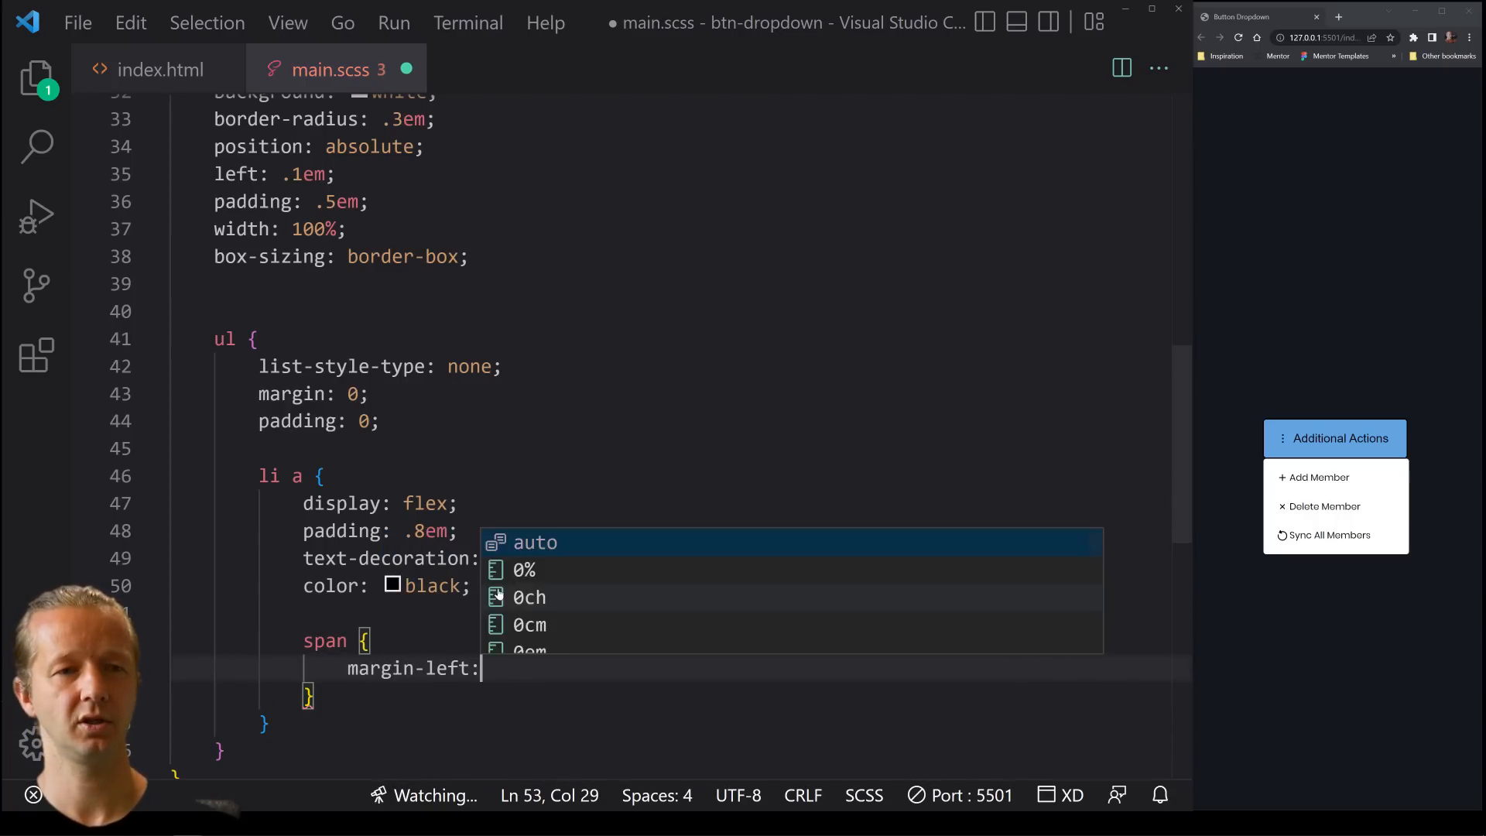
text(.3em;)
text(?)
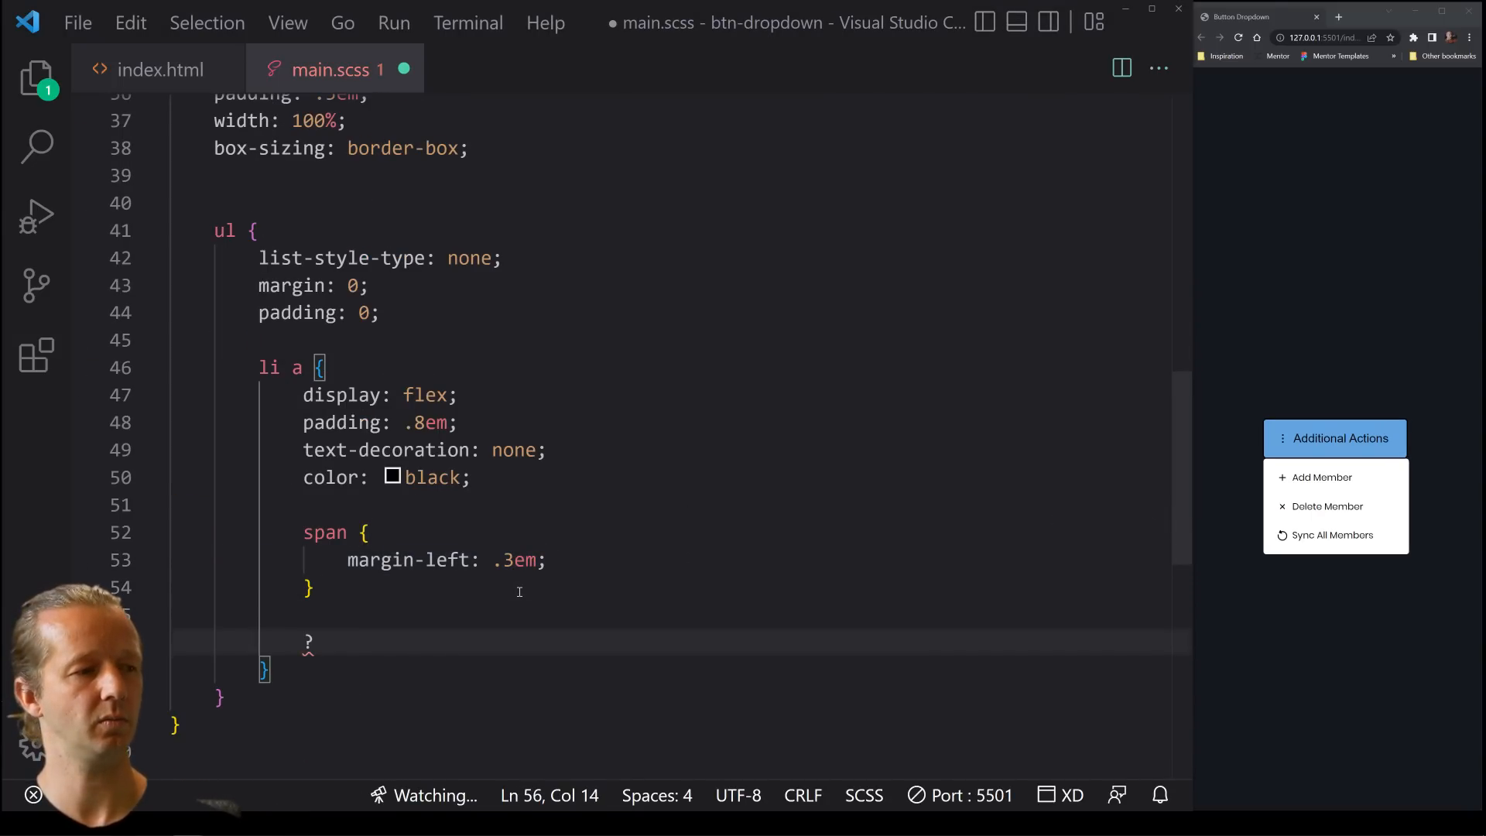
Add an &:hover rule giving links a #E9E9E9 background and save
text(&:hover {)
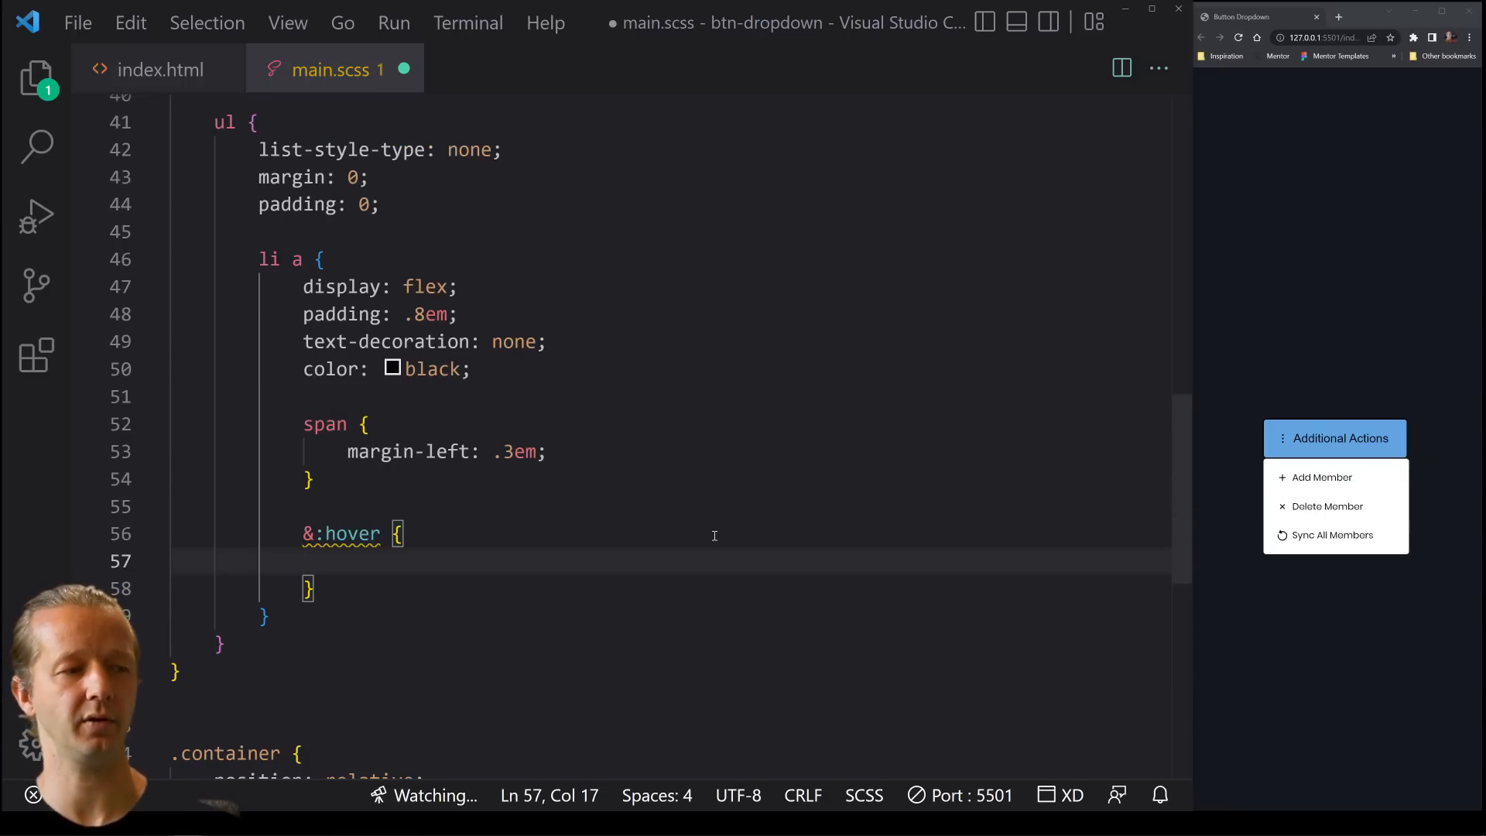
scroll(down, 3)
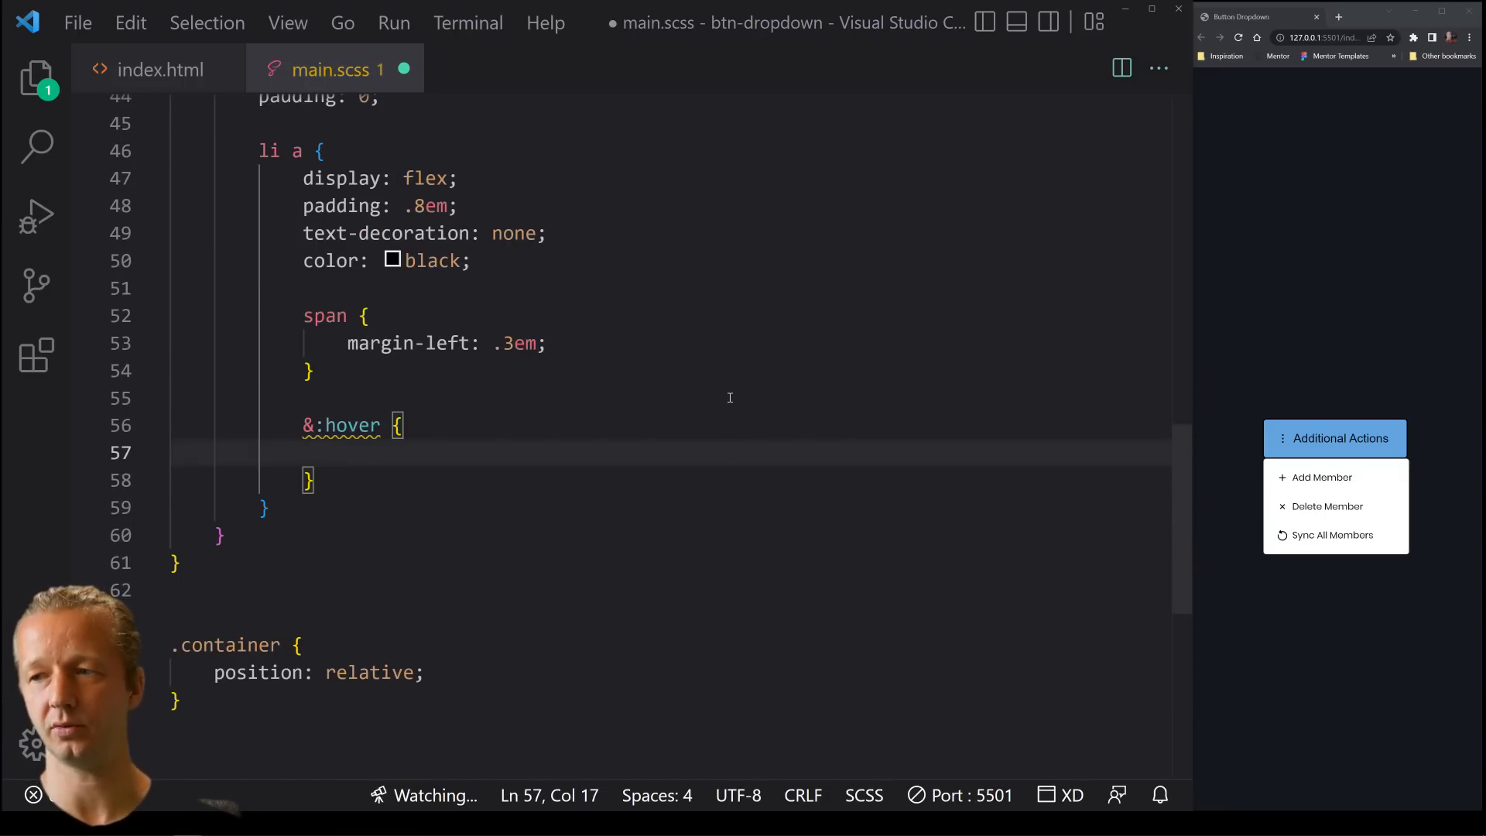
text(background: #;)
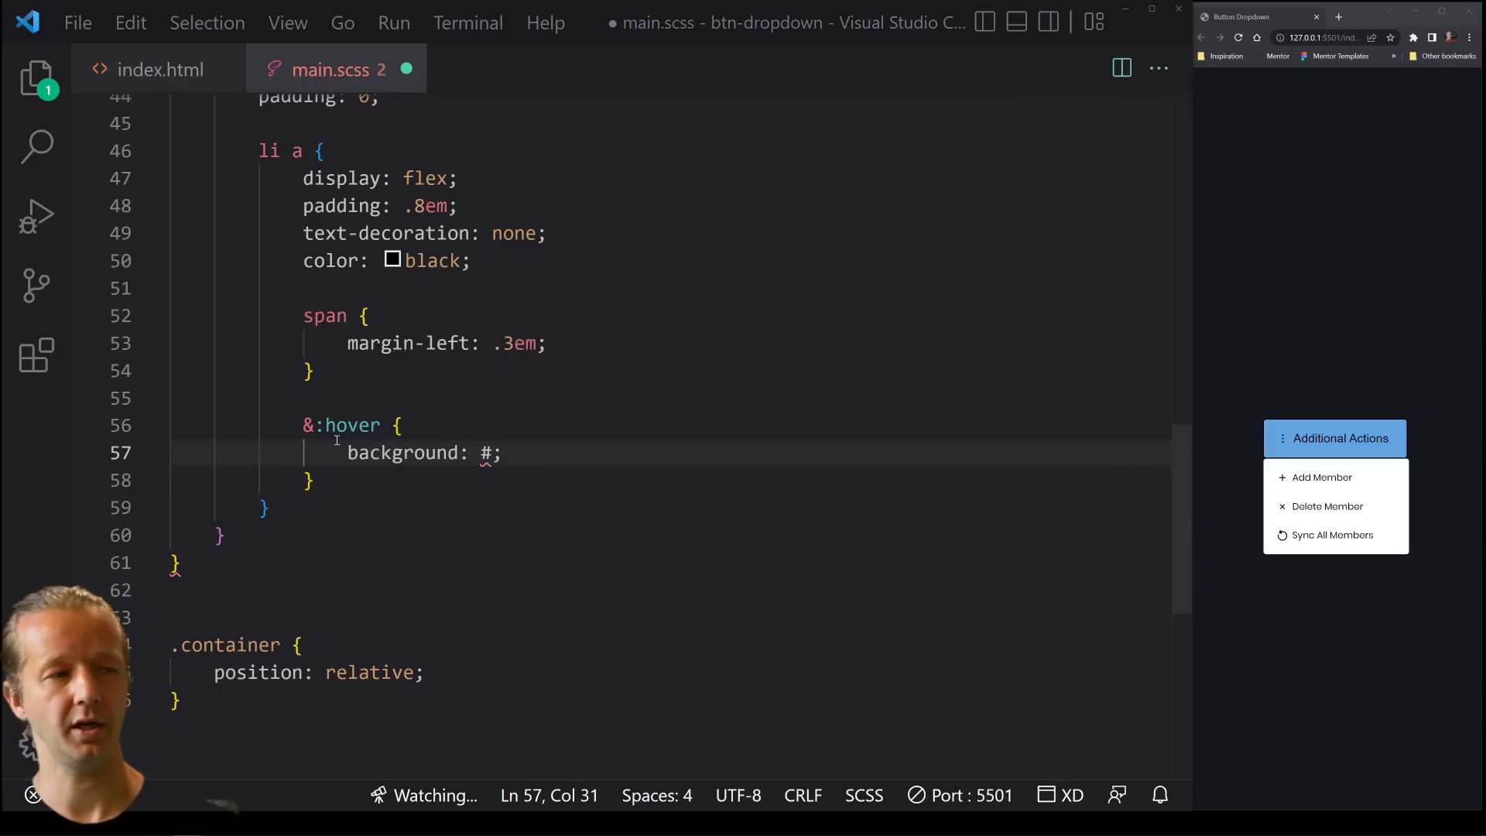
text(E9E9E9)
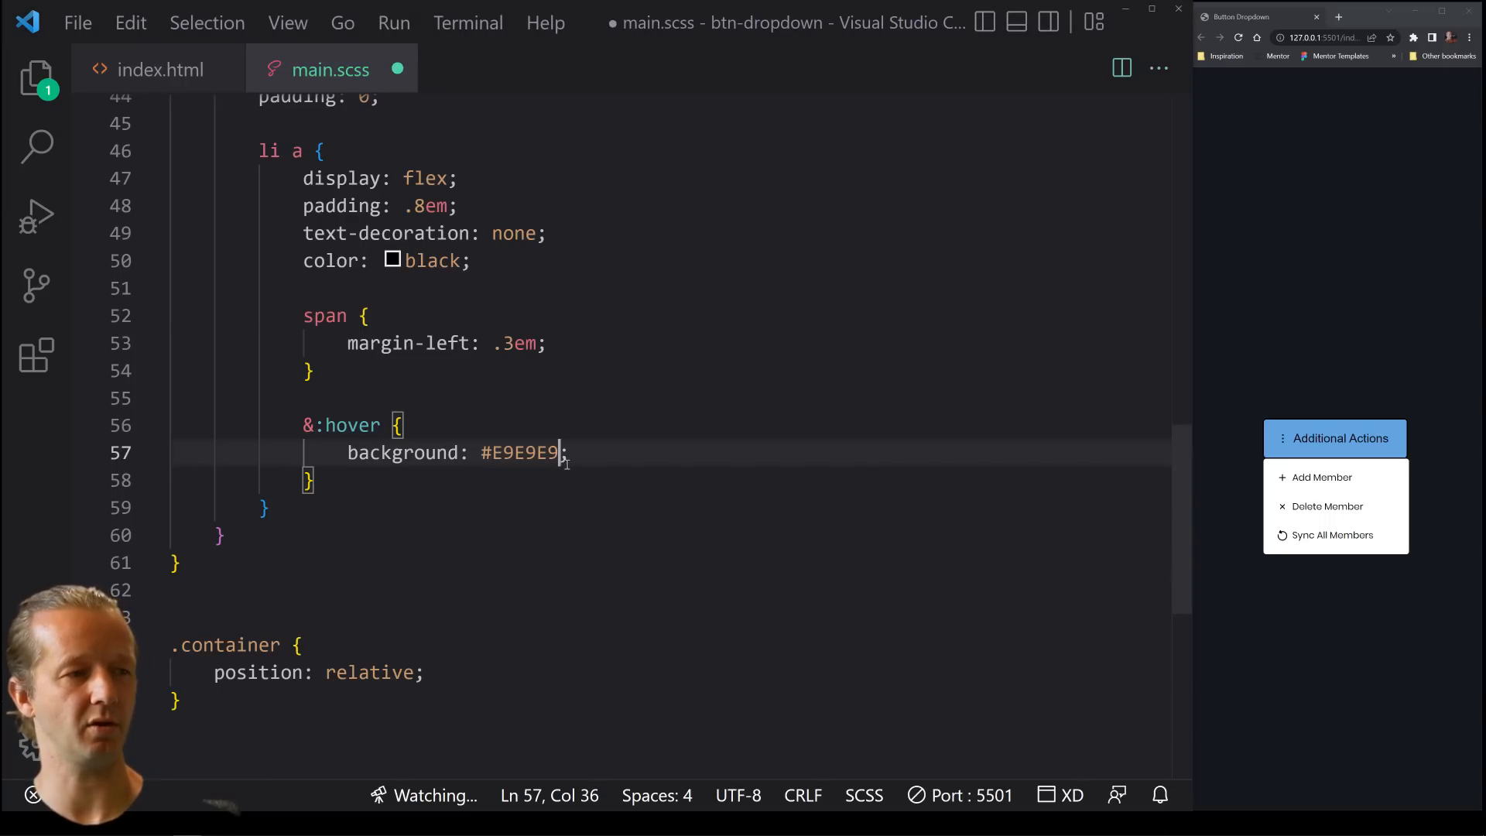
key(ctrl+s)
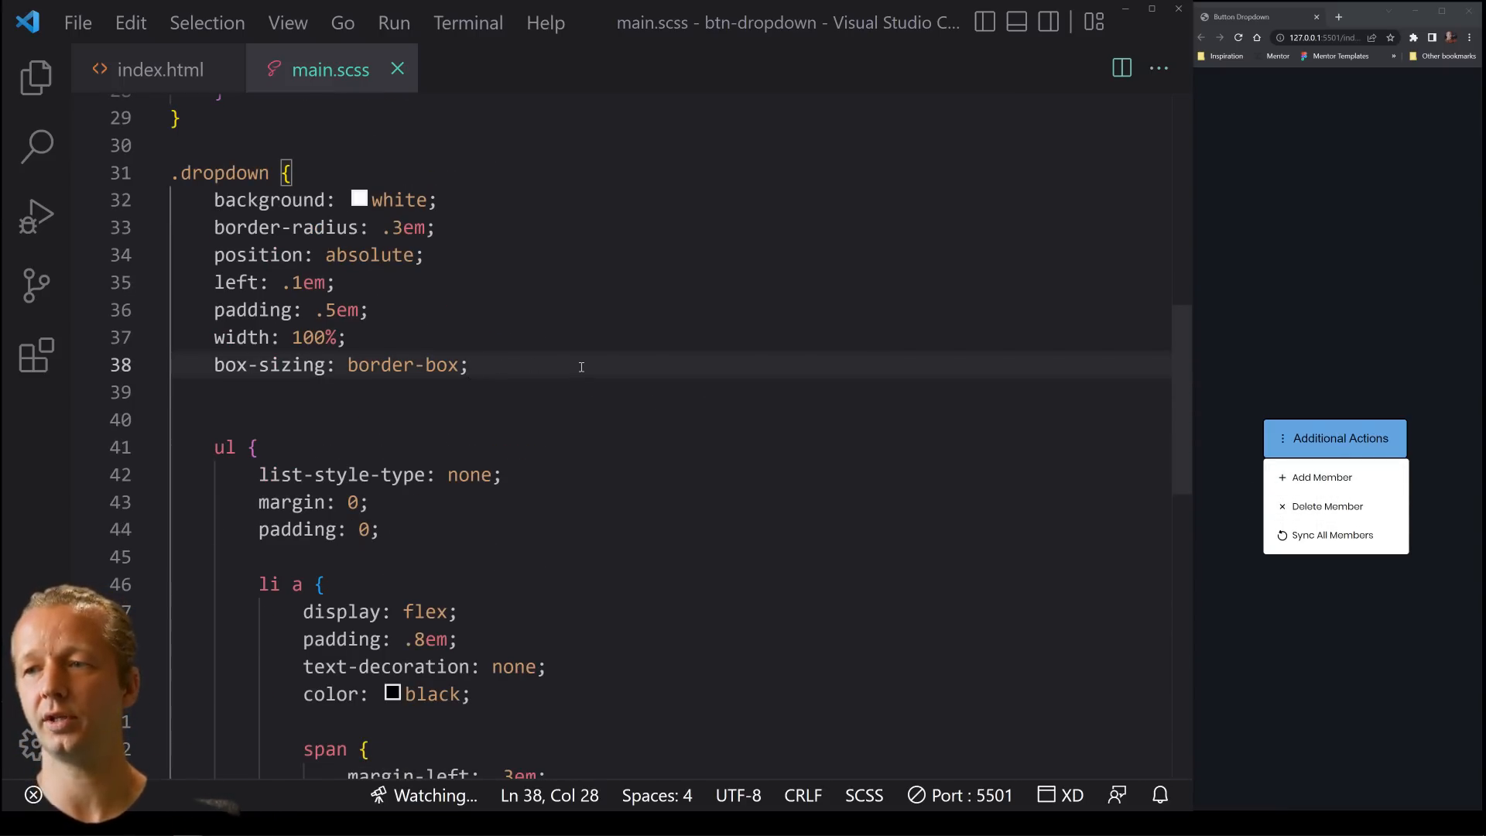
Shift .dropdown up with transform: translateY(-1em) and a transition: transform .5s
text(transform: translateY)
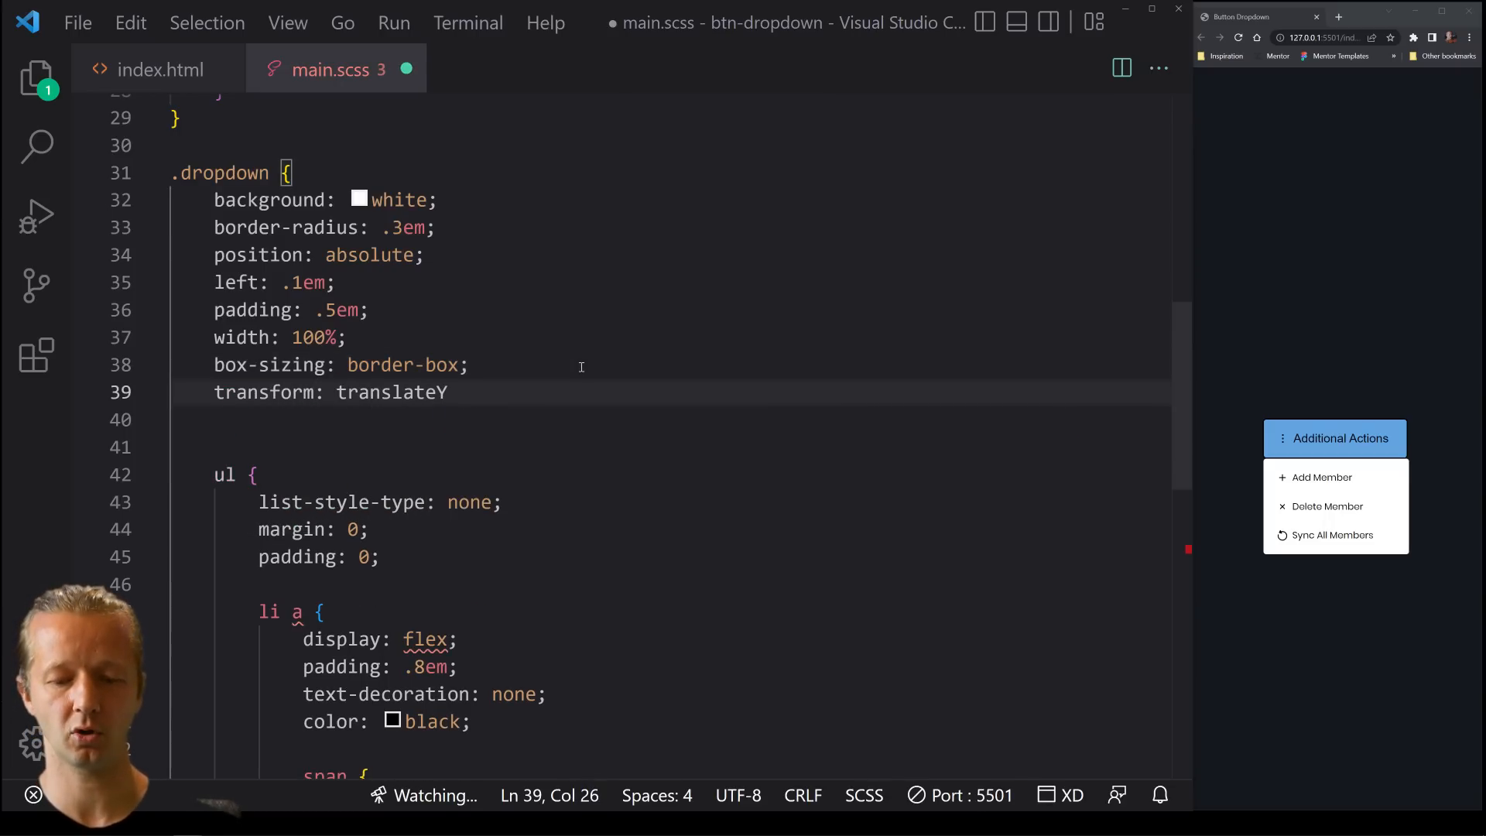
text((-1em))
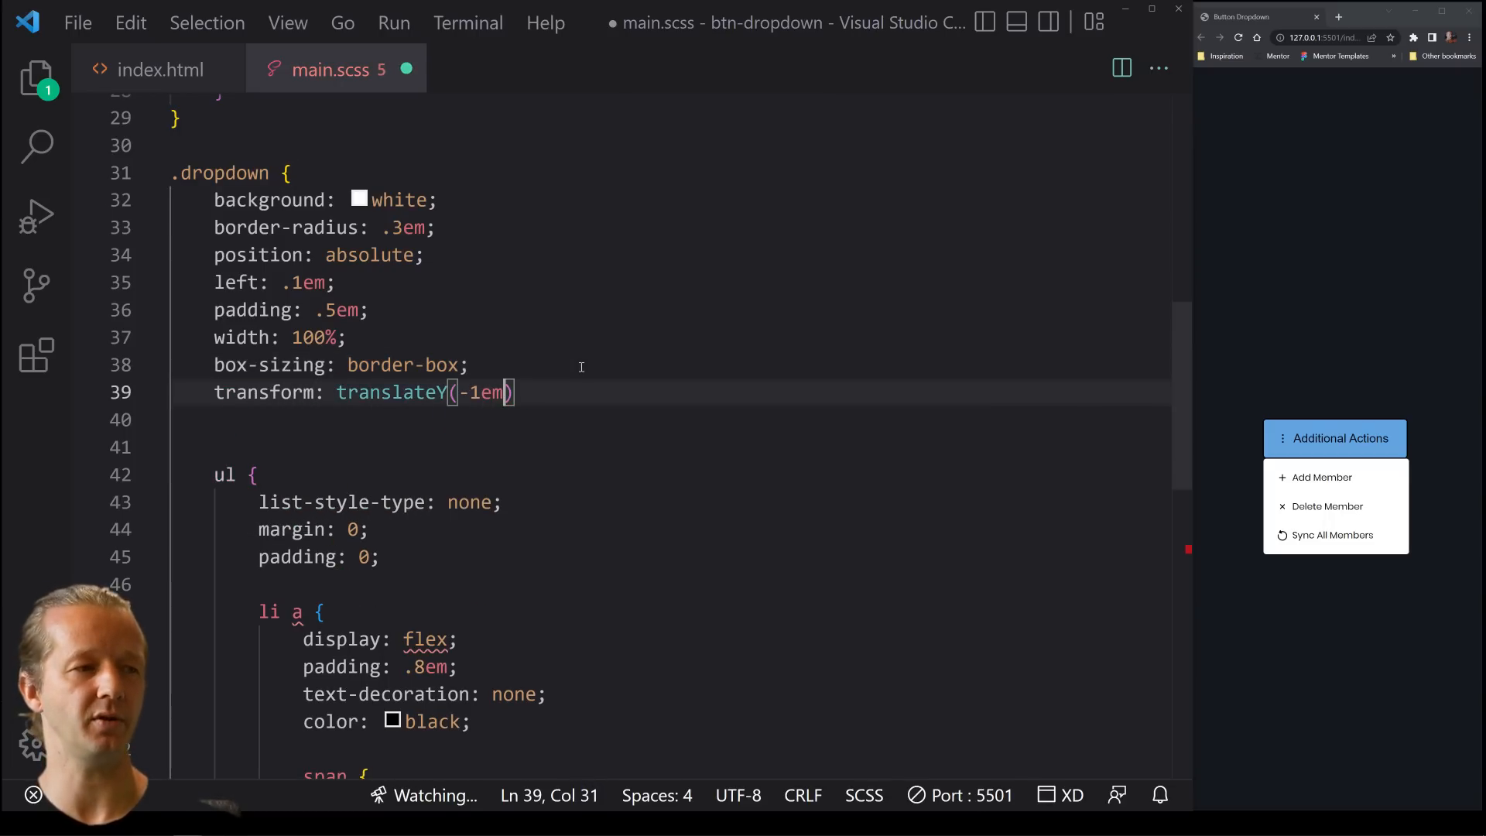
text(;)
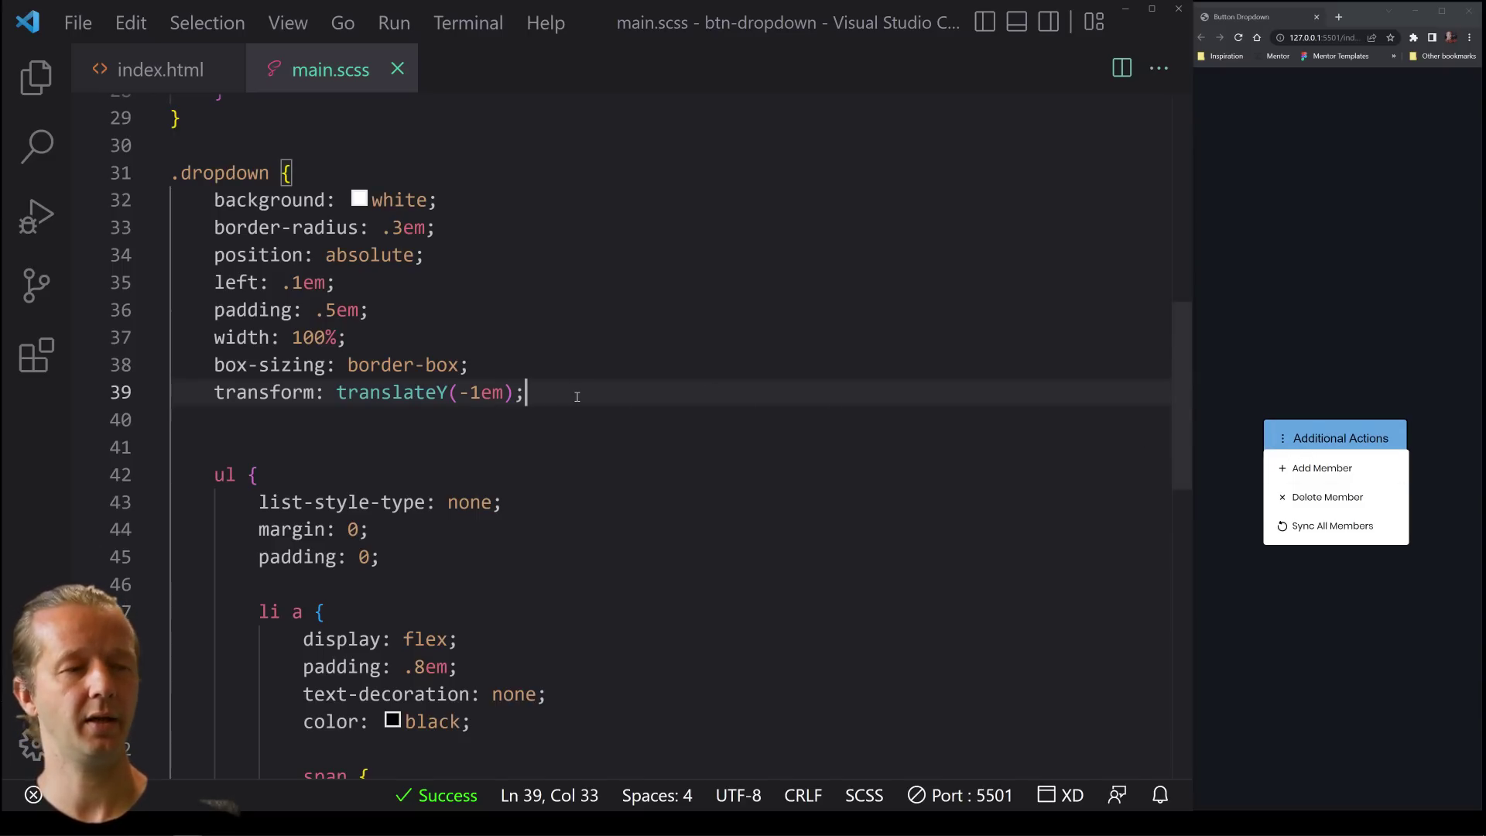
key(Enter)
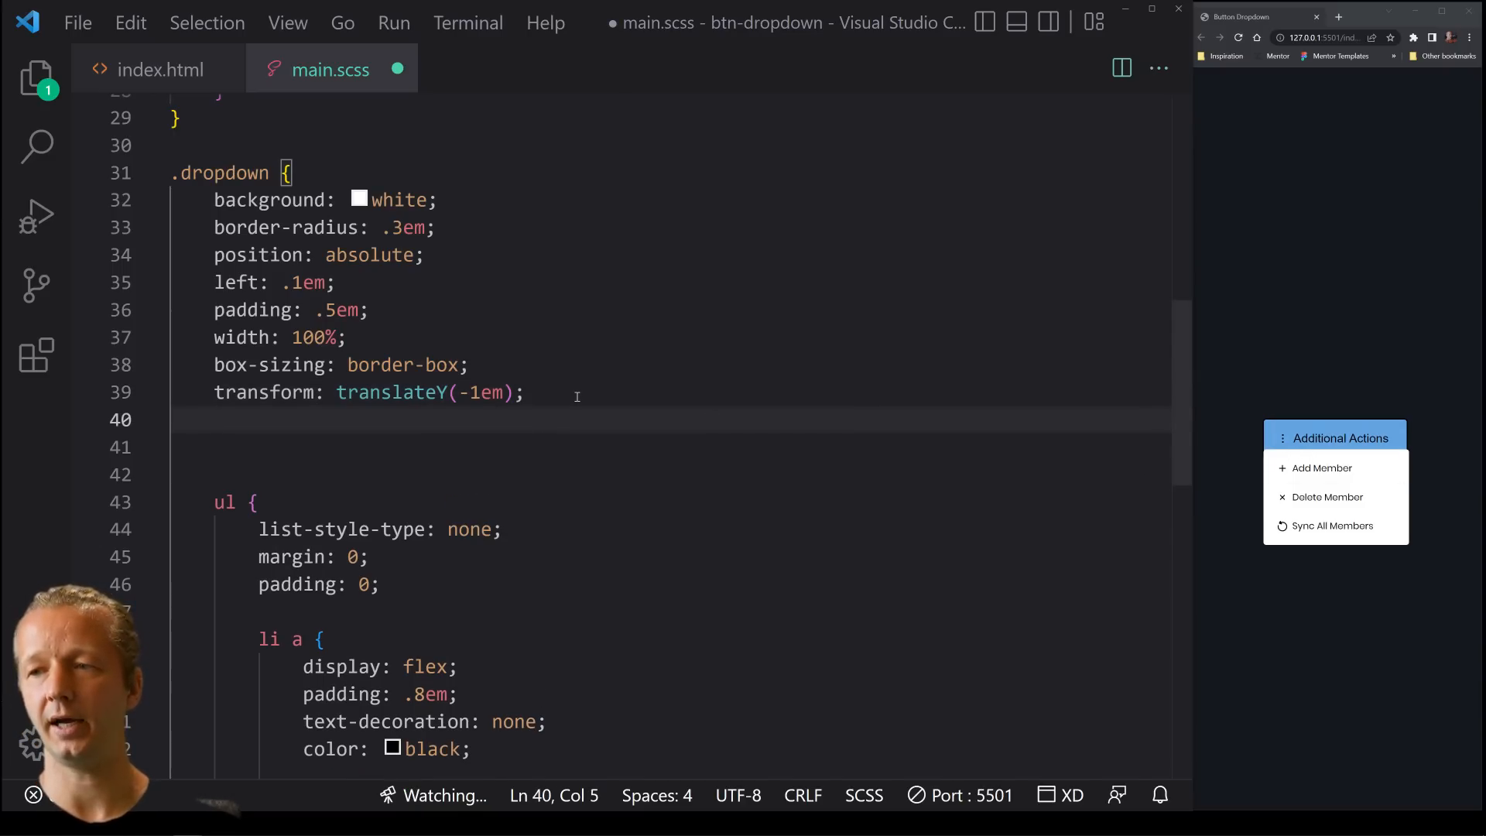
text(transition: transform)
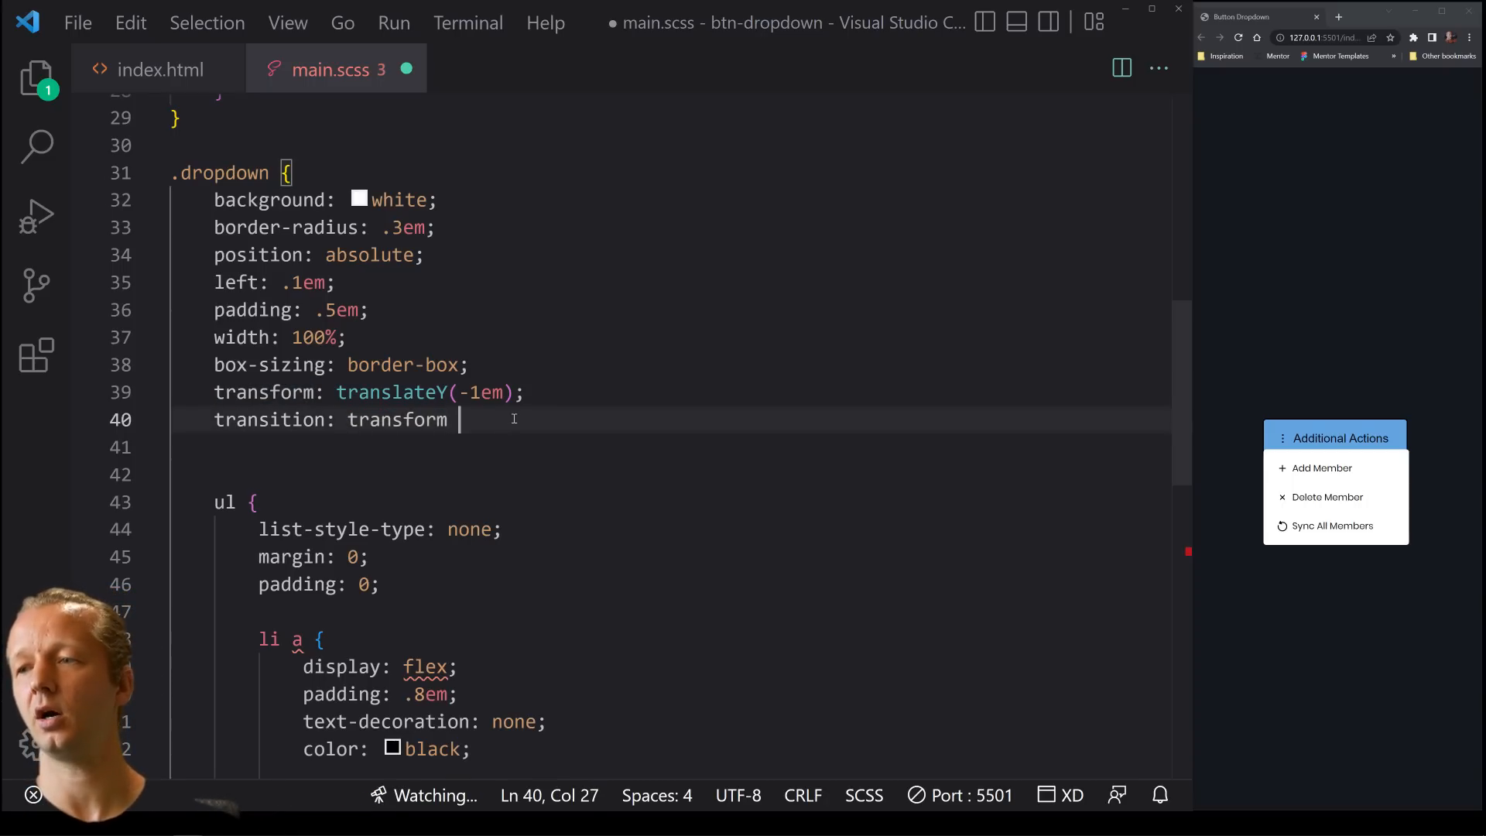
text(.5s;)
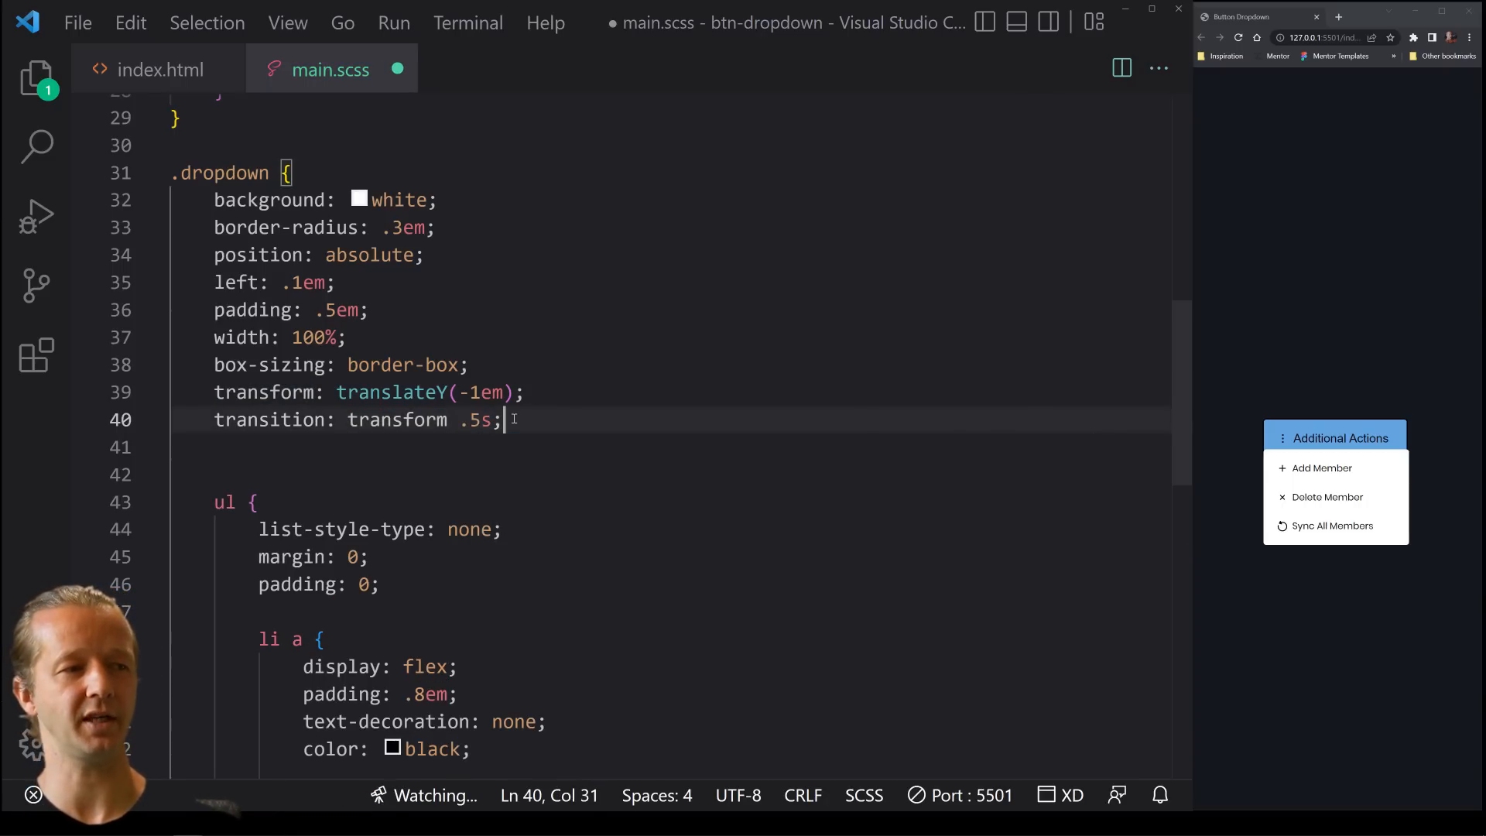
Set the dropdown's visibility to hidden
text(visi)
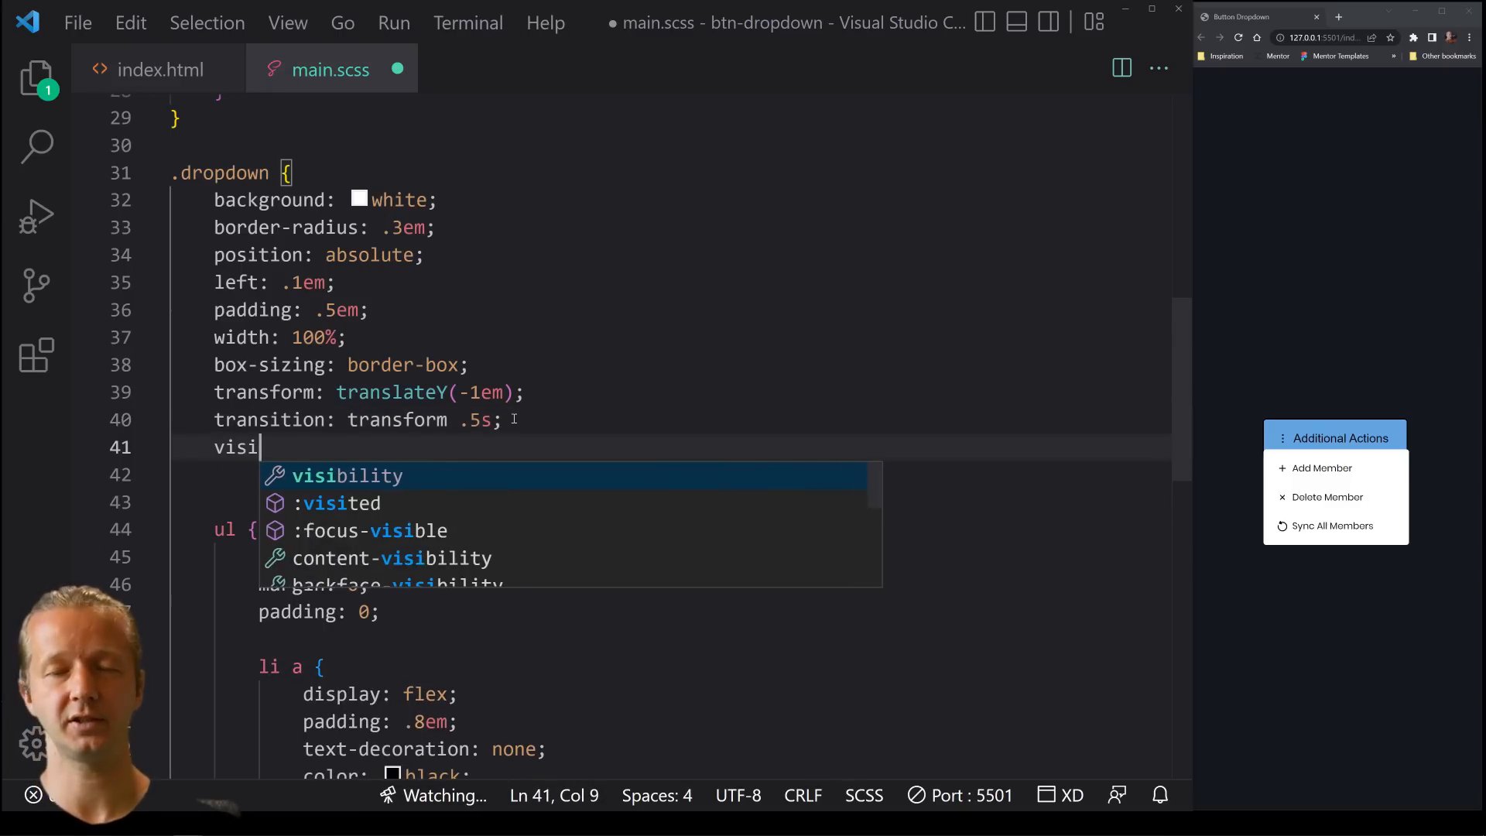
text(bility: hiddeen;)
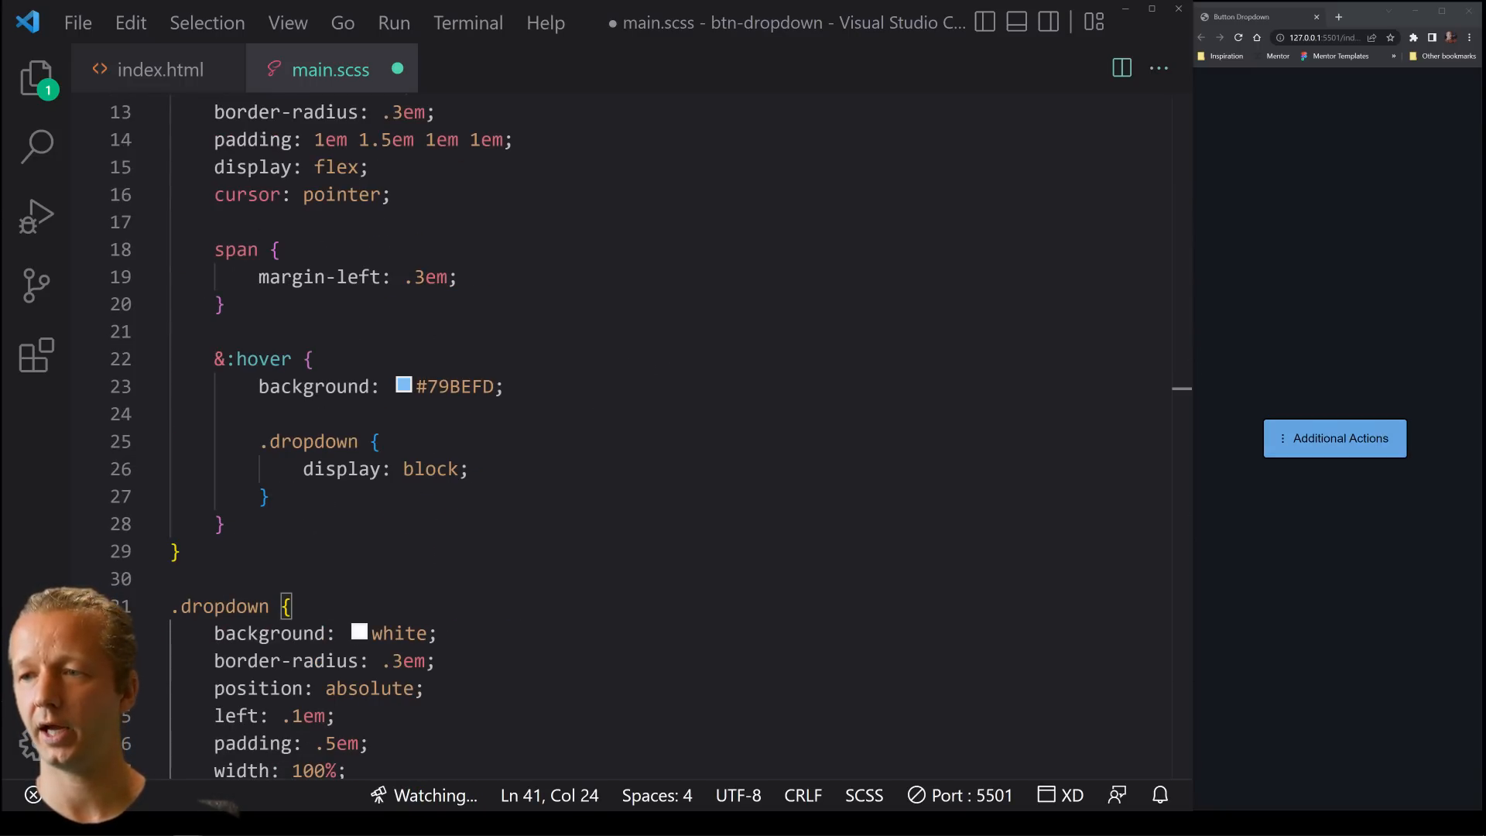
Add a .container &:hover .dropdown rule with display block, visibility visible and transform translateY(0)
scroll(down, 3)
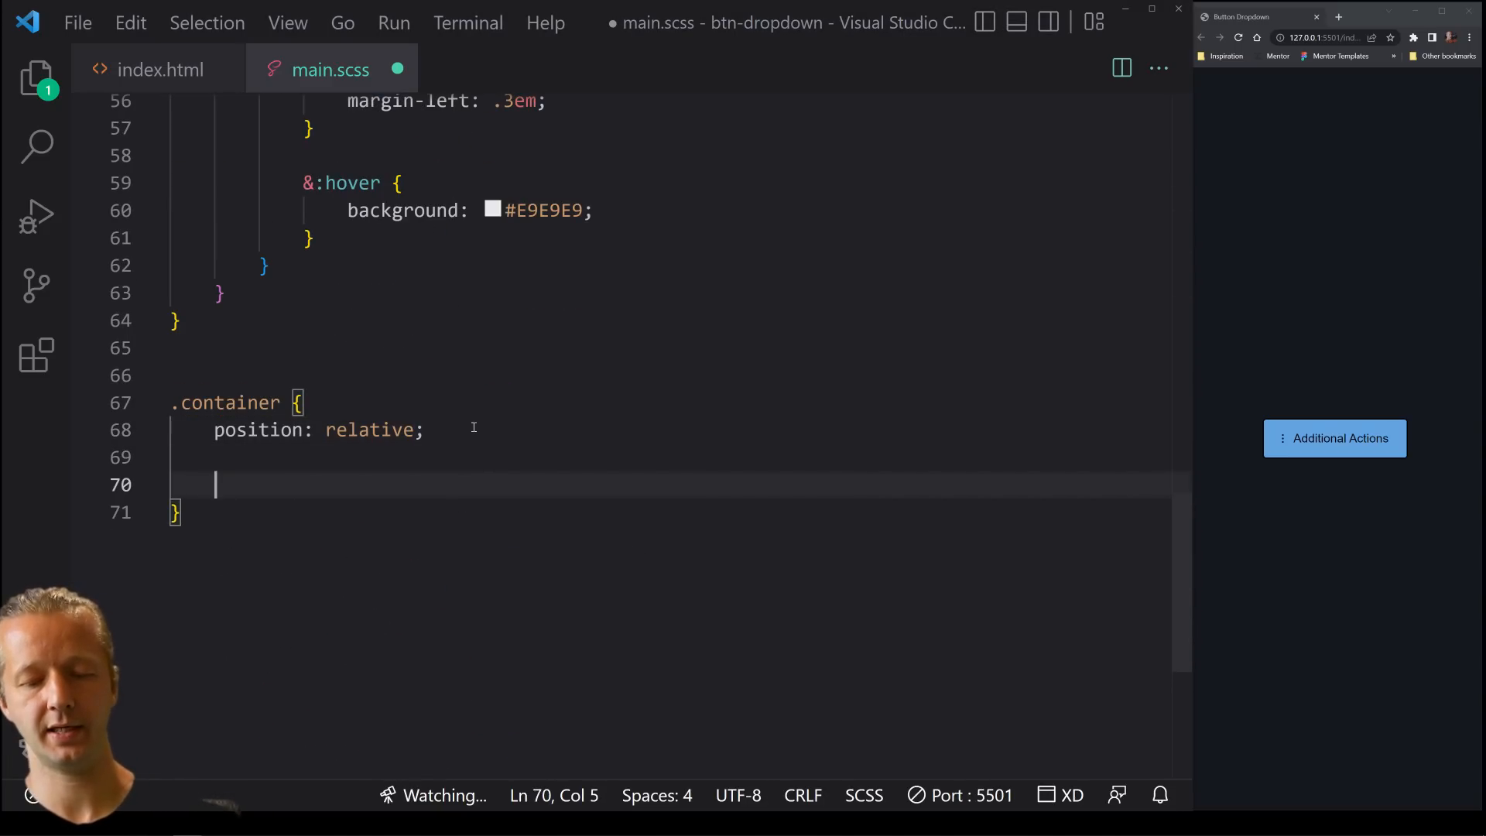
text(&:hover .dropdown {)
text(visibility: visible;)
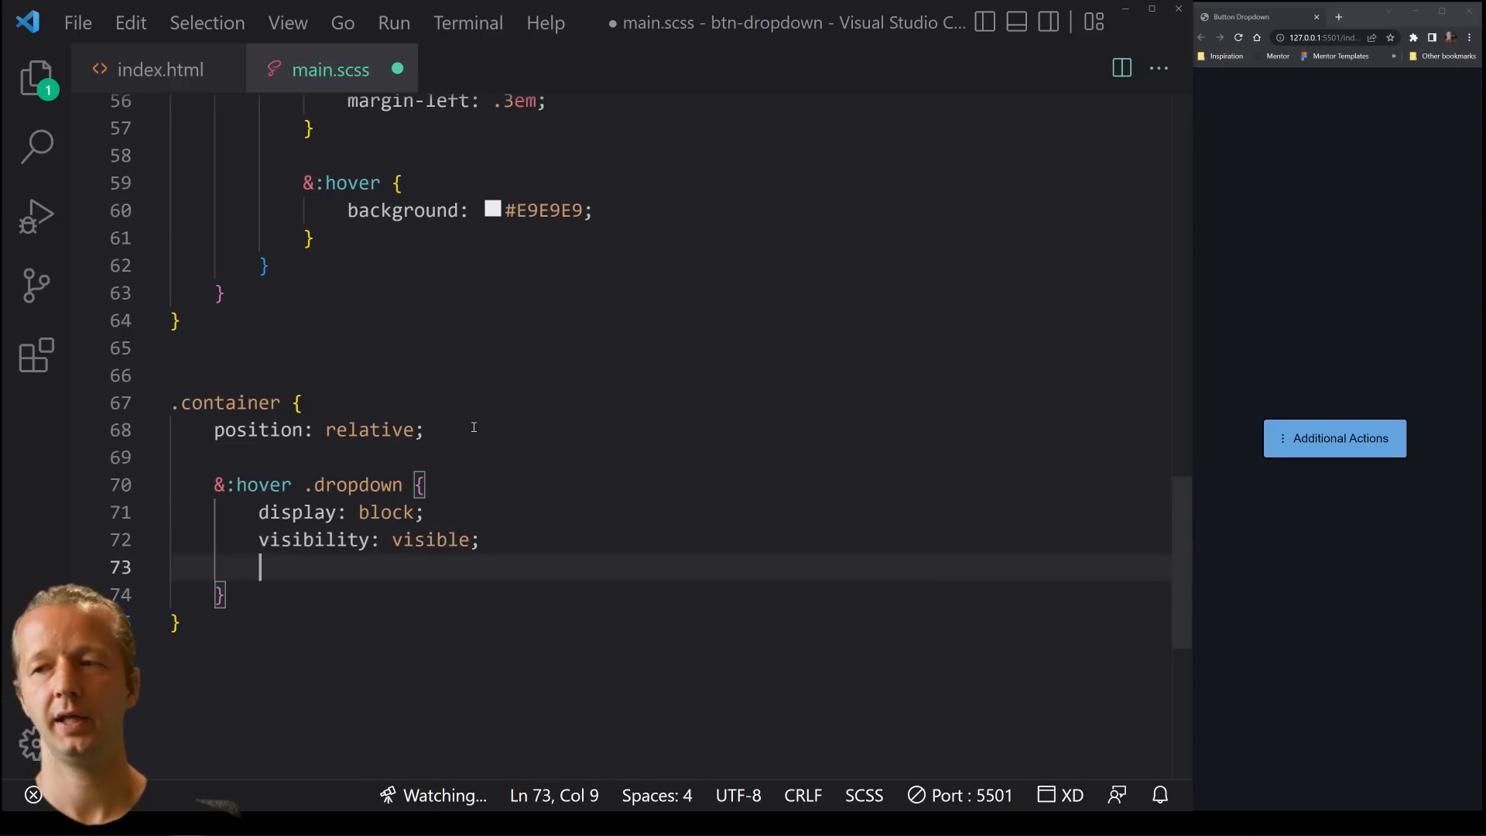
text(transform: translateY(0);)
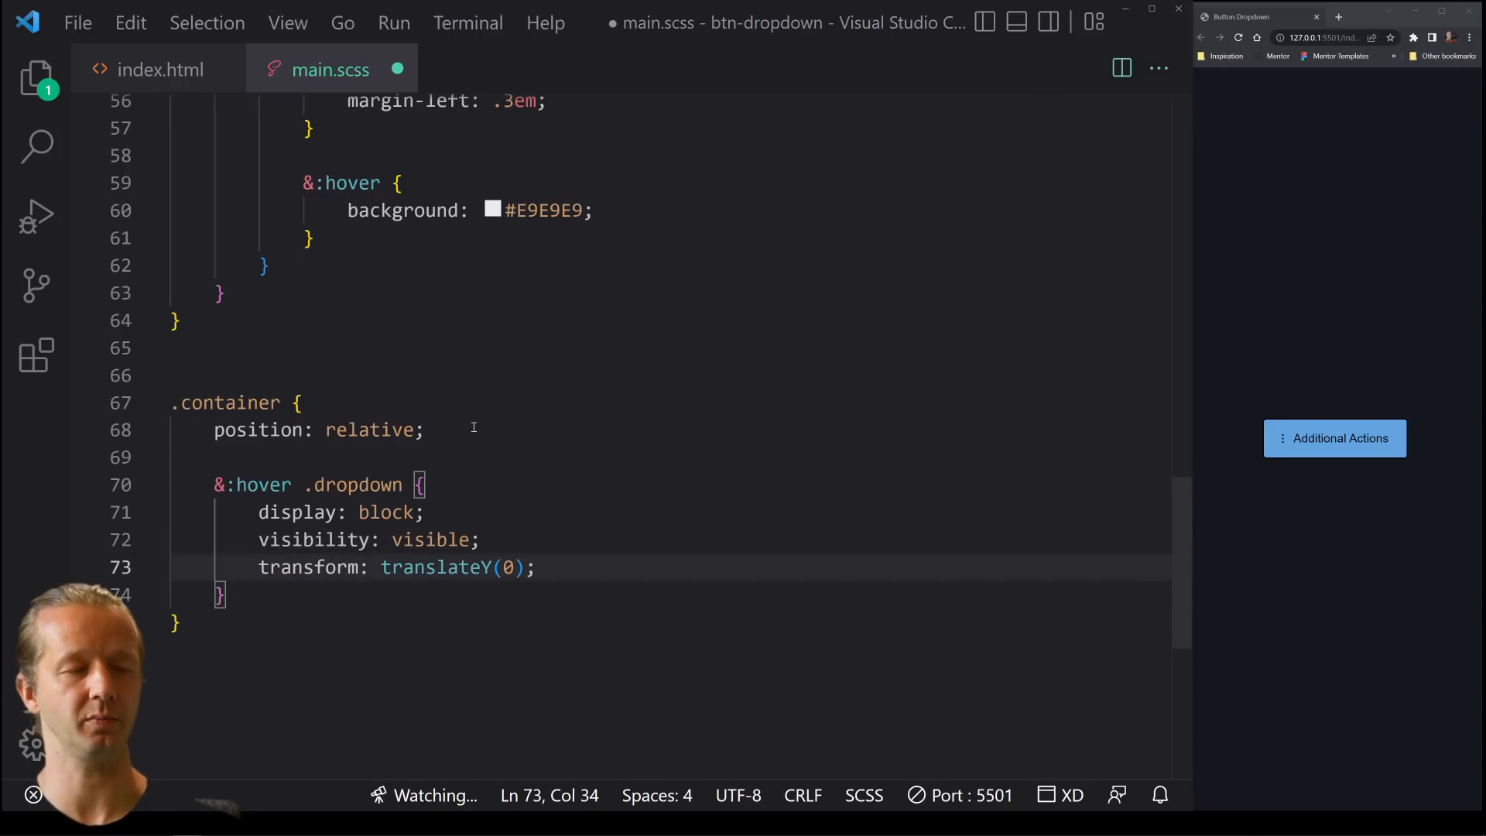
click(1334, 438)
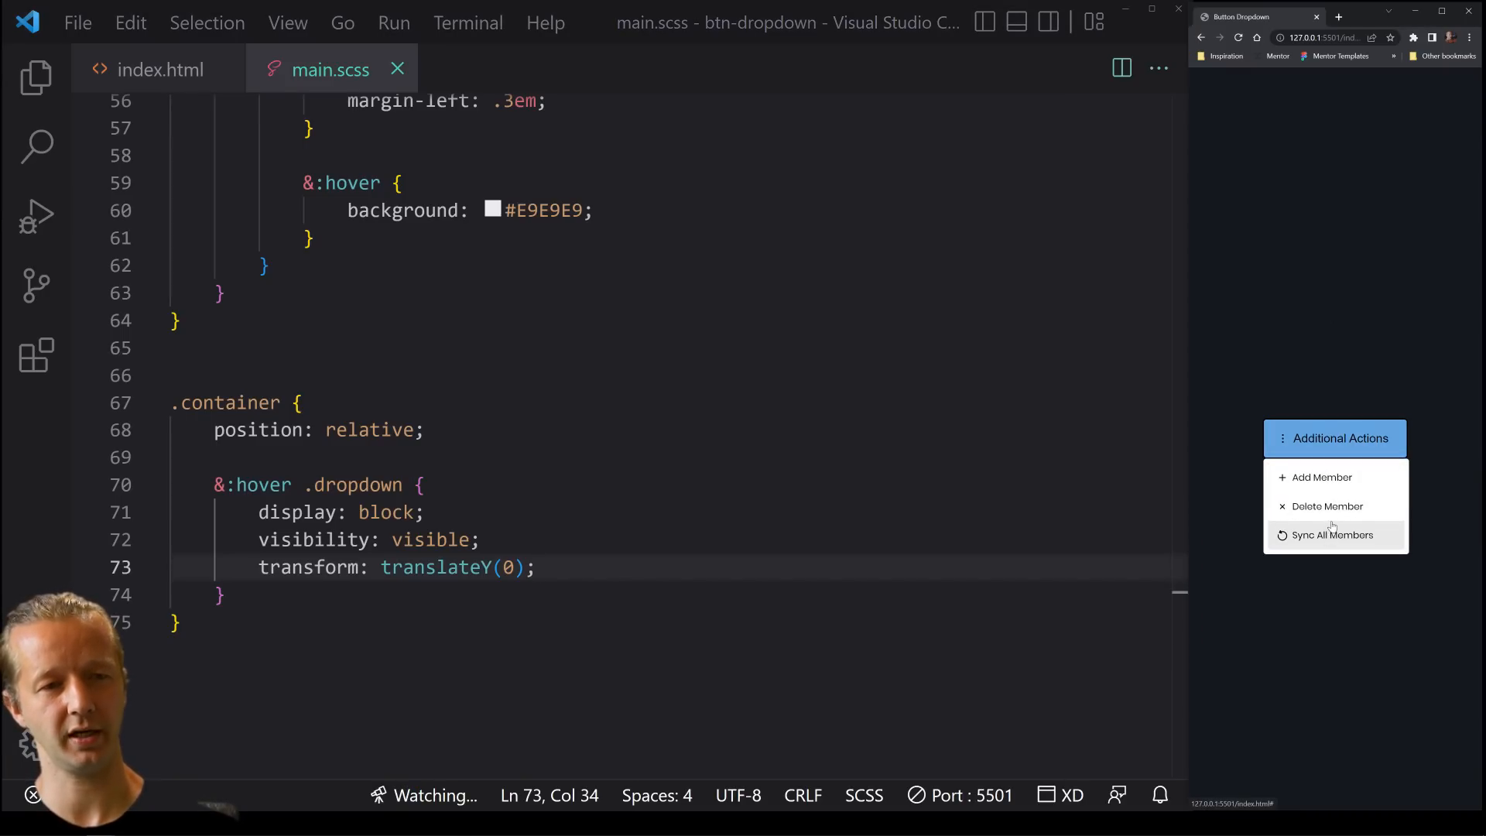
mouse_move(1310, 472)
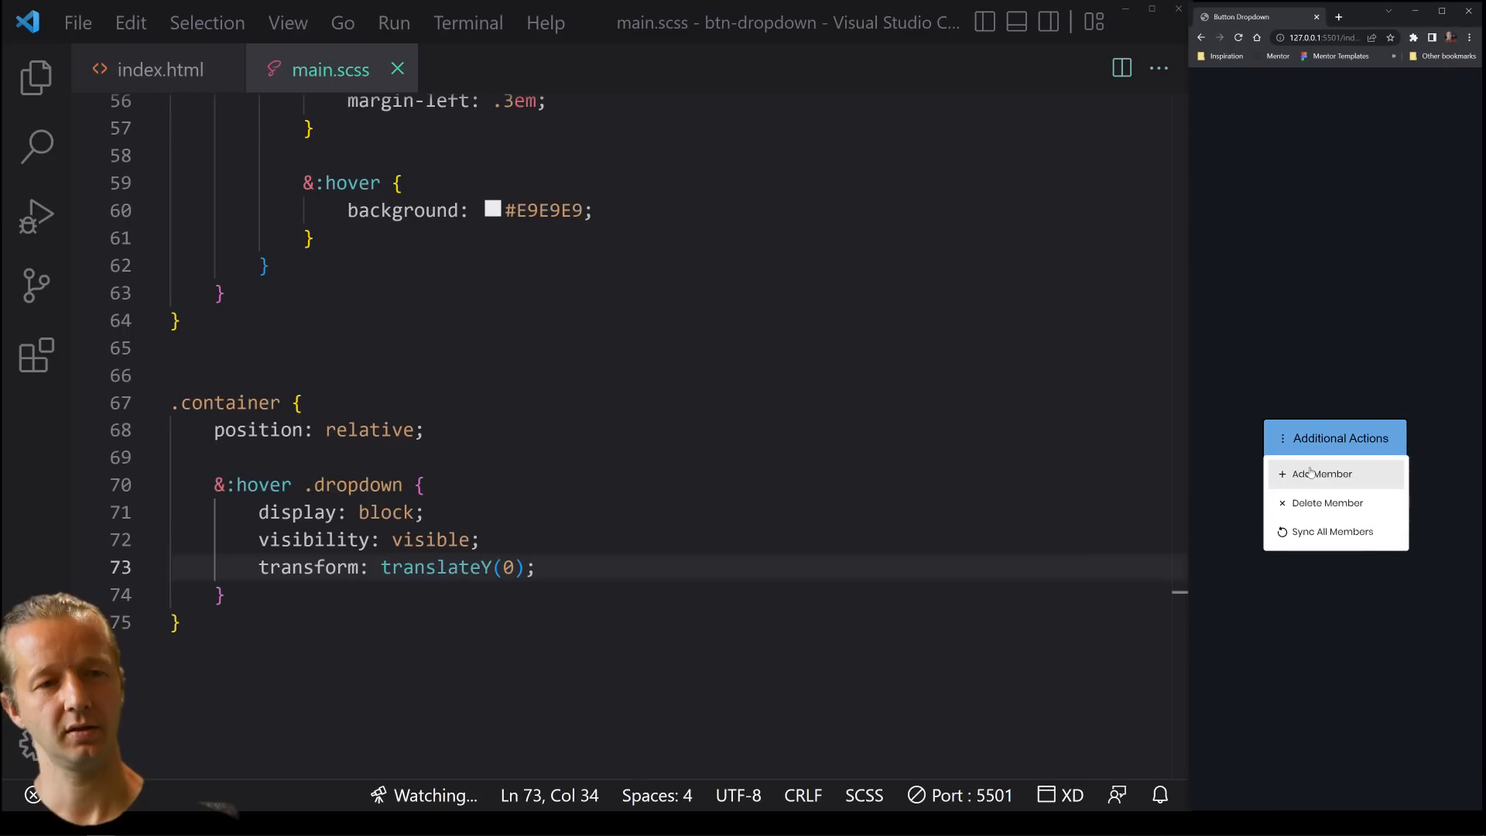
mouse_move(1328, 517)
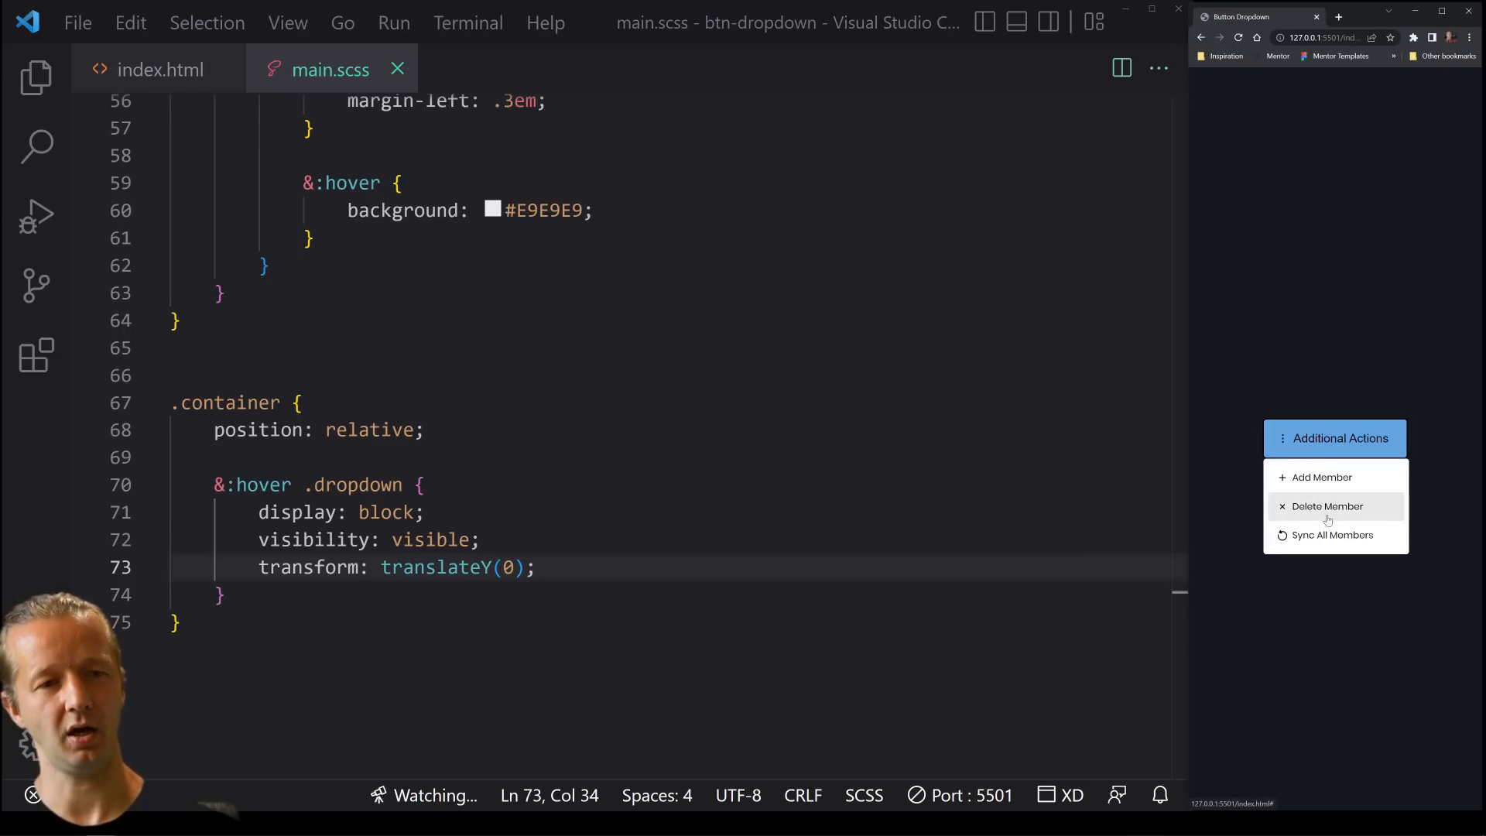